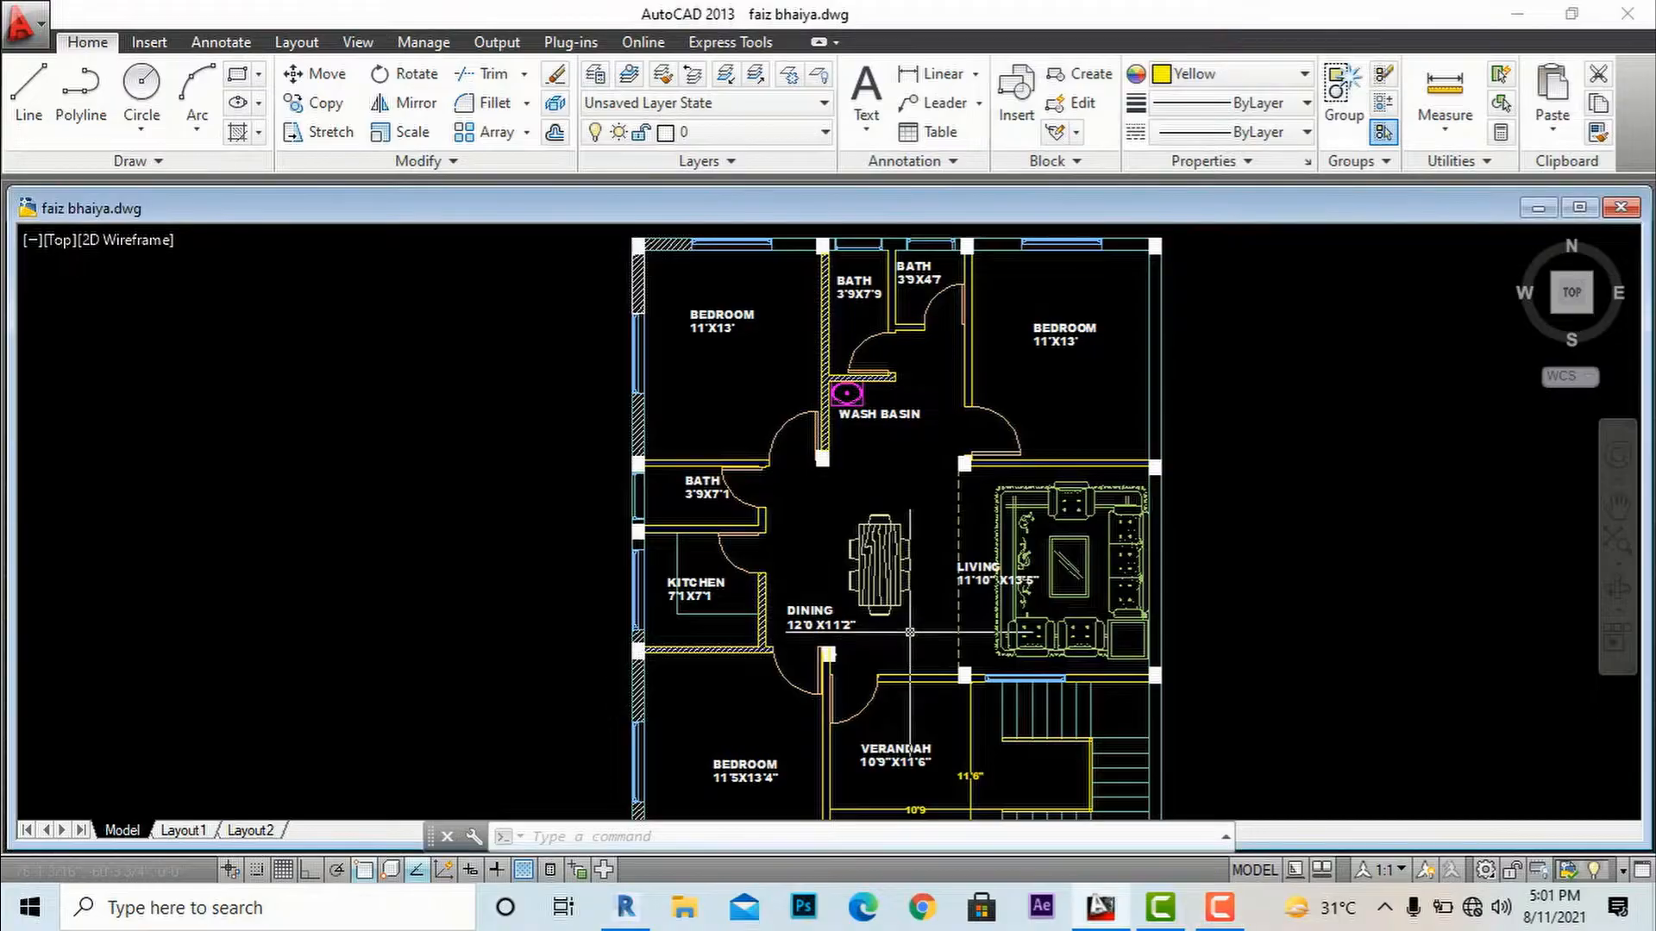
Reopen the Options dialog from the application menu, then dismiss it unchanged
scroll(down, 3)
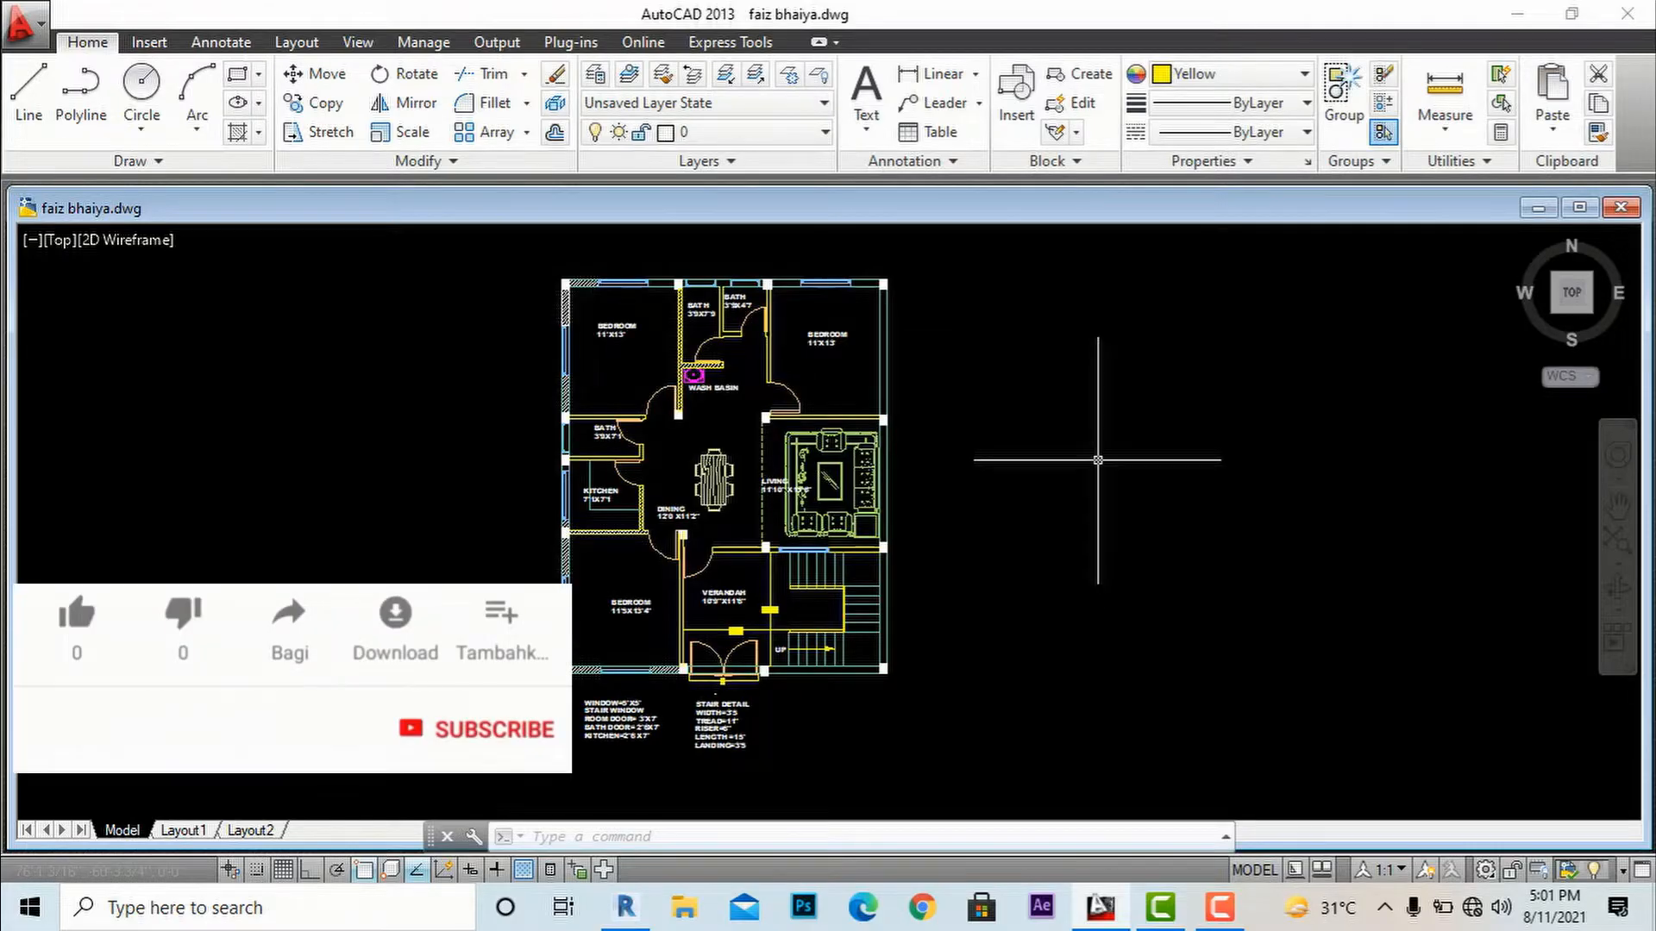
click(74, 612)
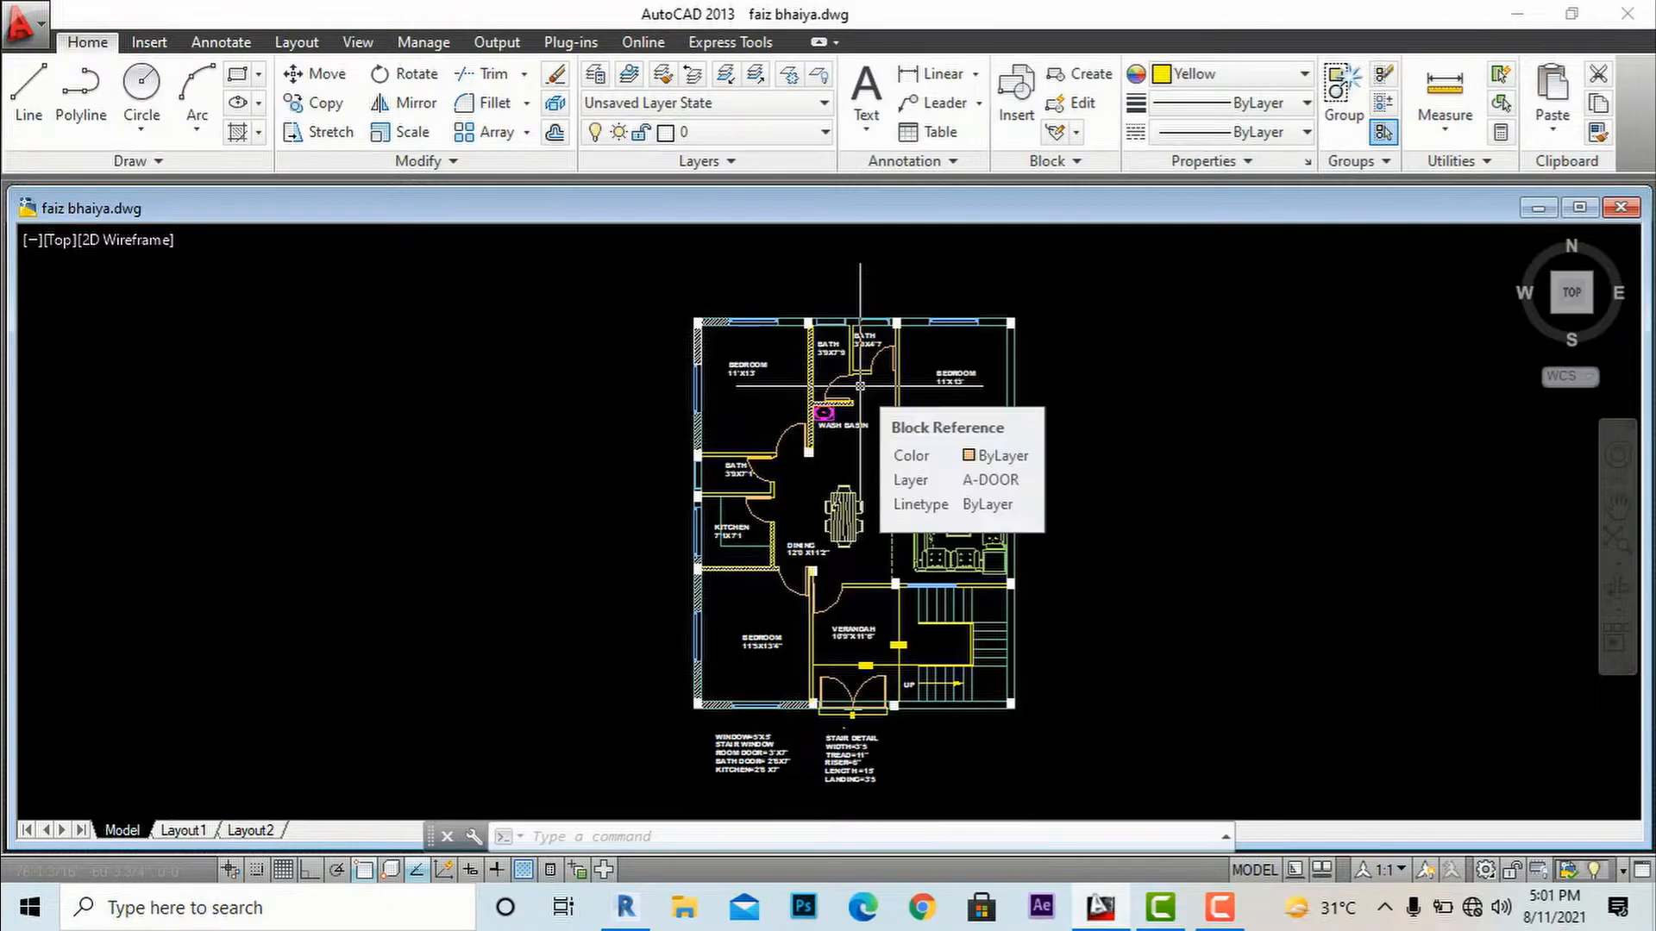
mouse_move(1214, 458)
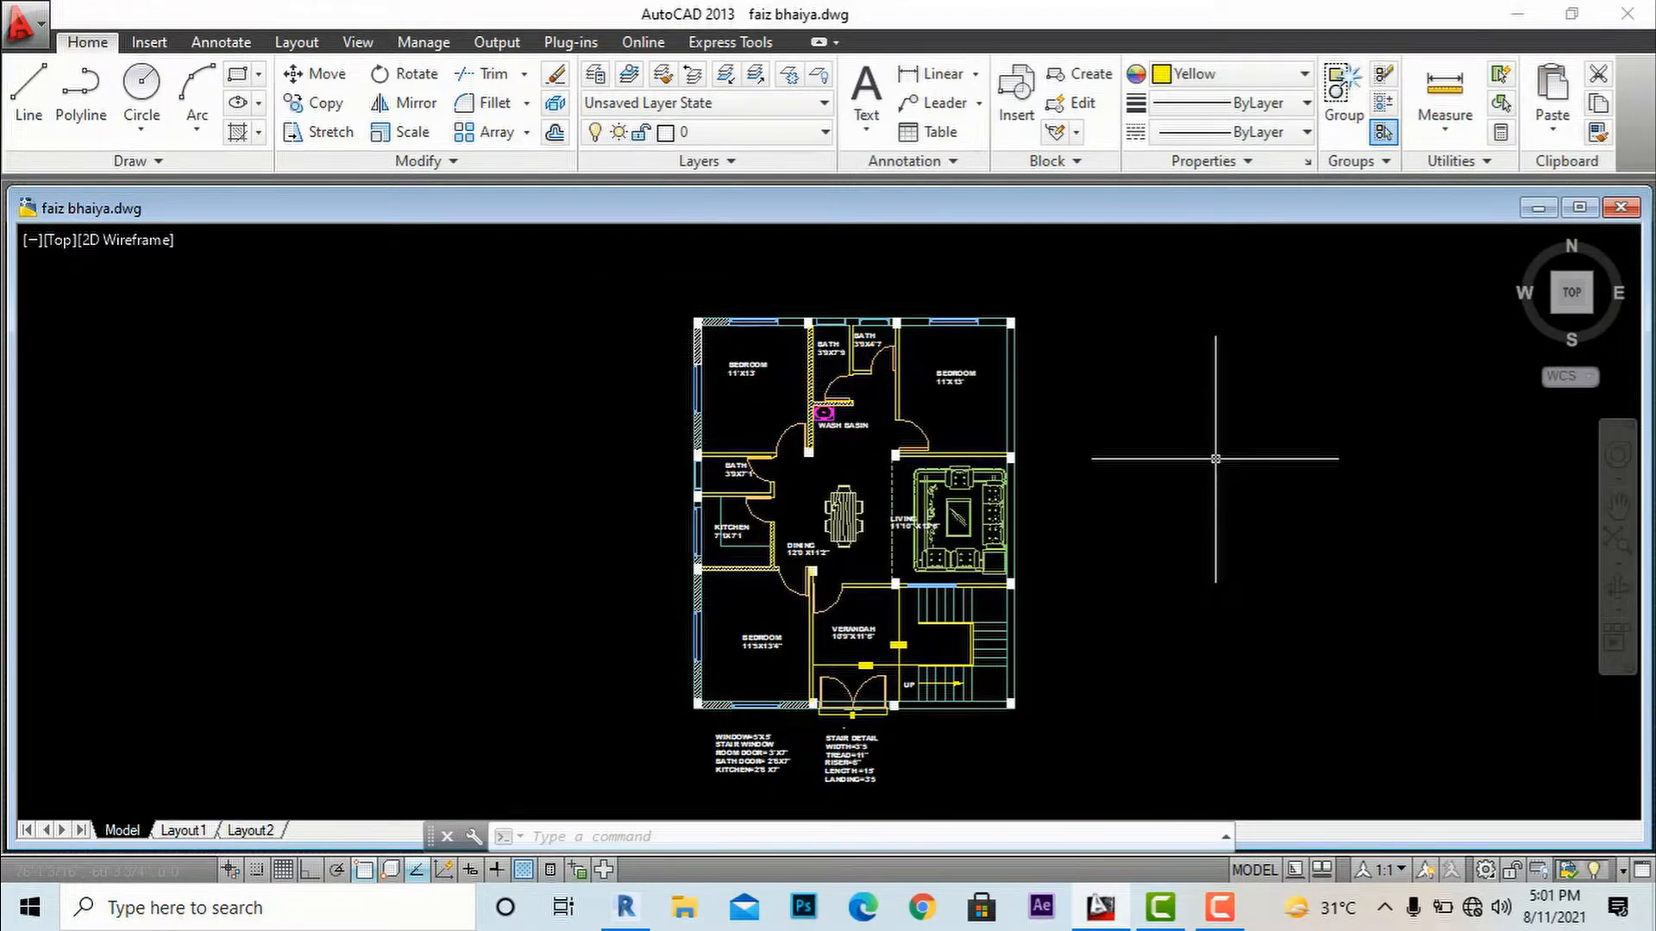
mouse_move(1210, 456)
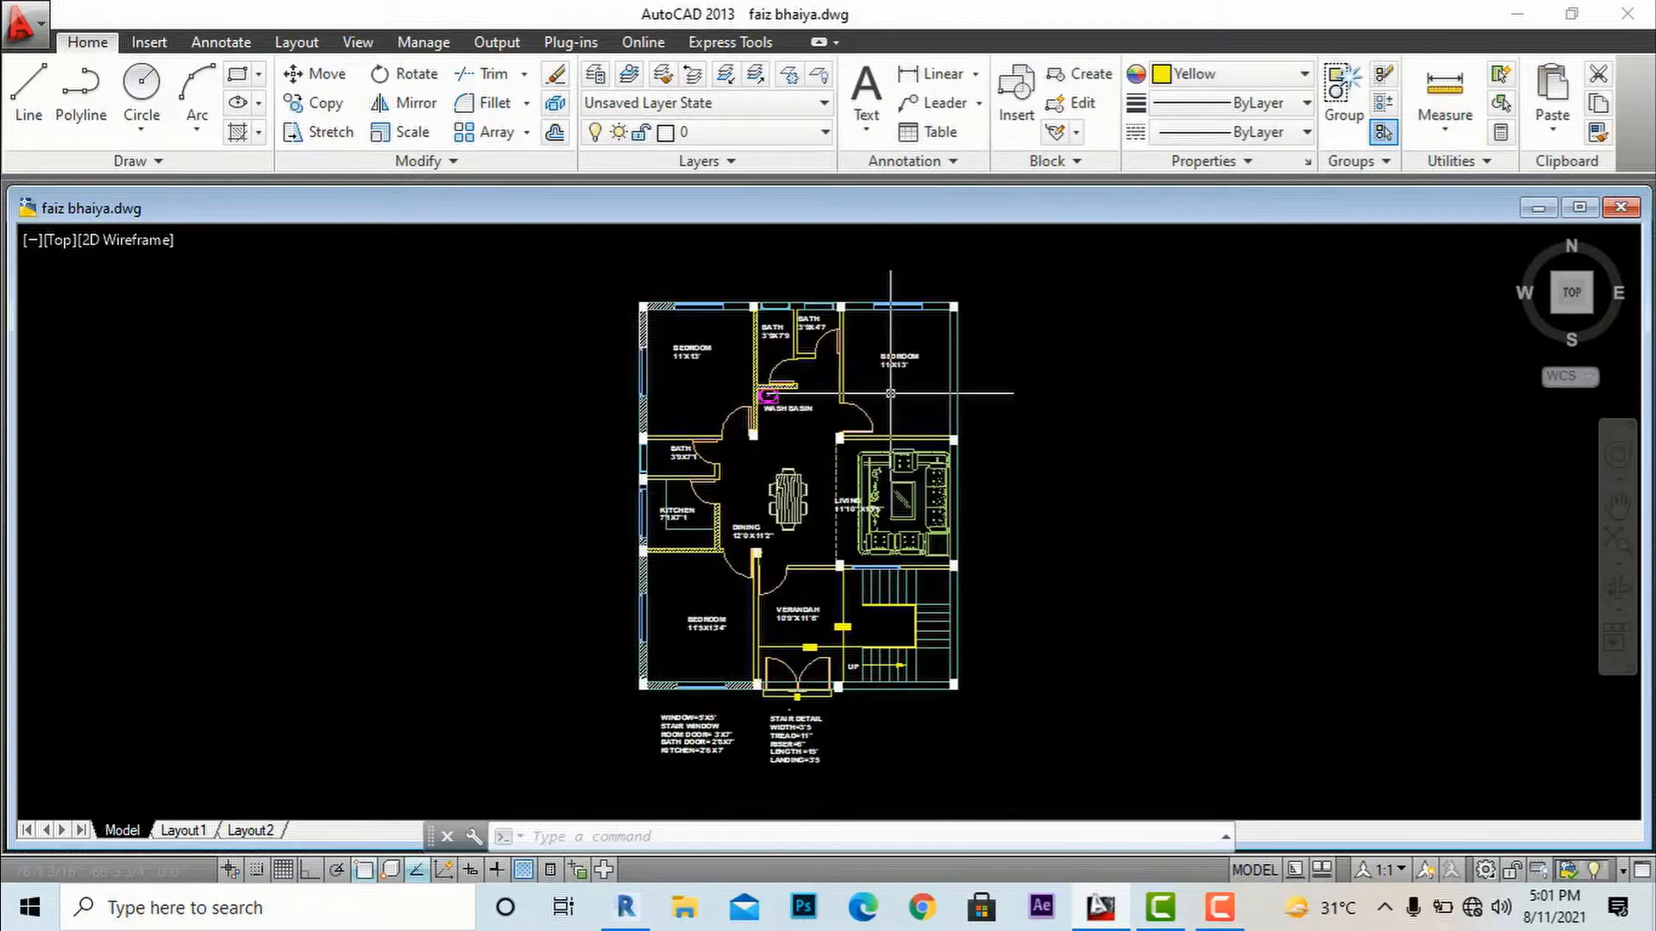
mouse_move(548, 357)
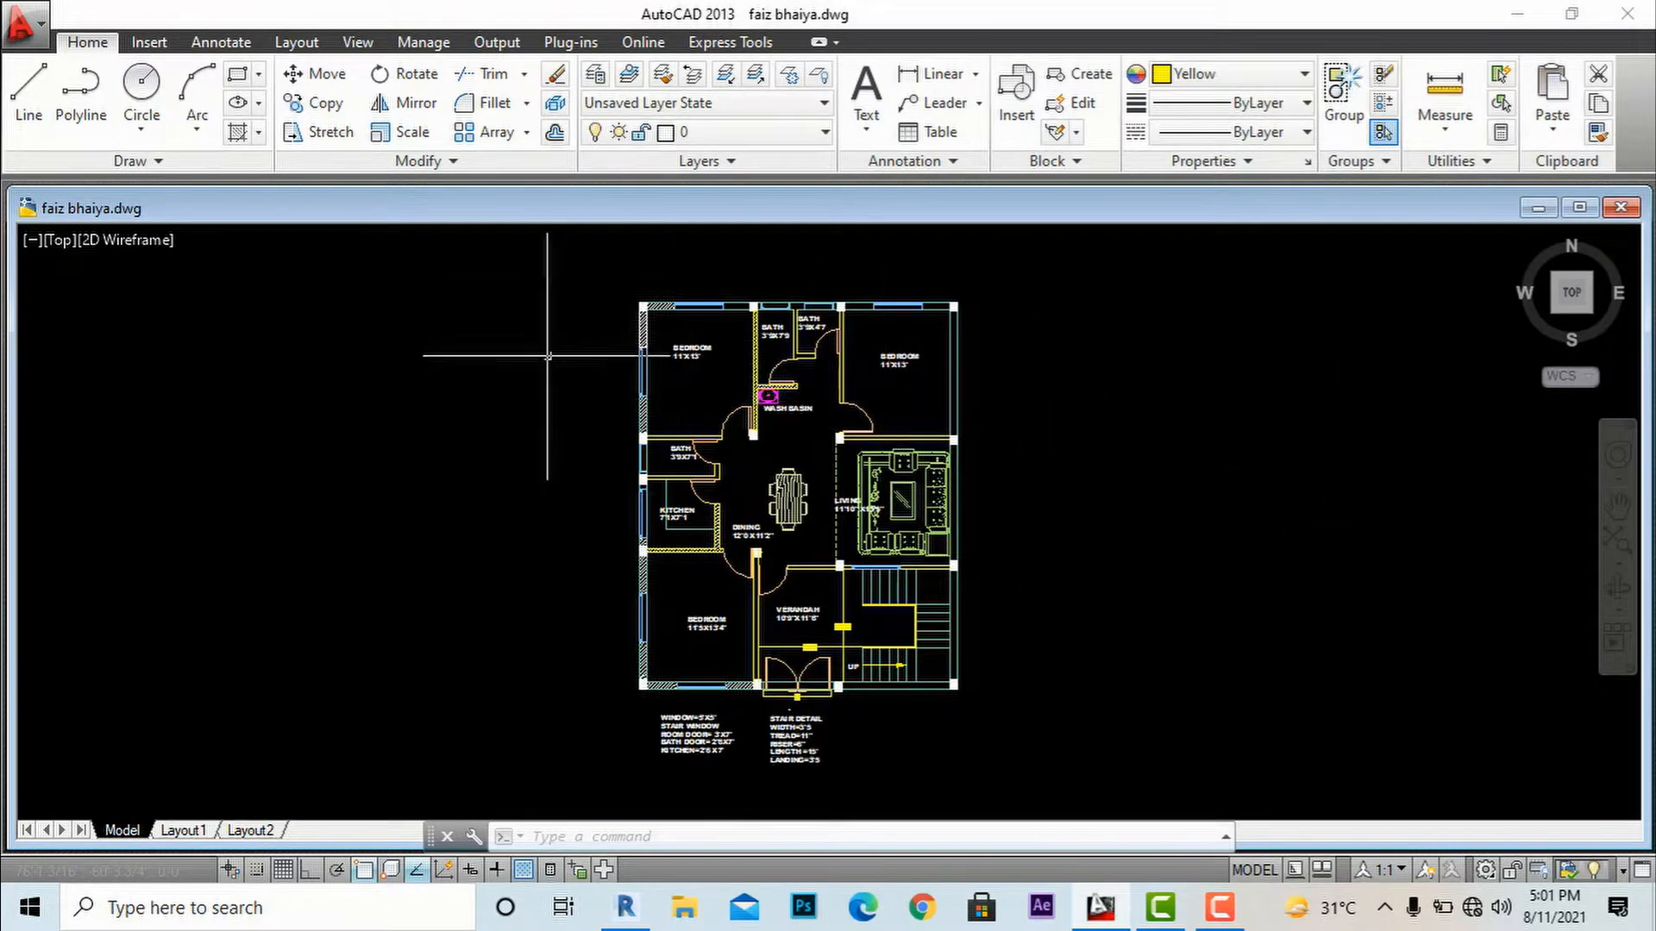
mouse_move(1006, 411)
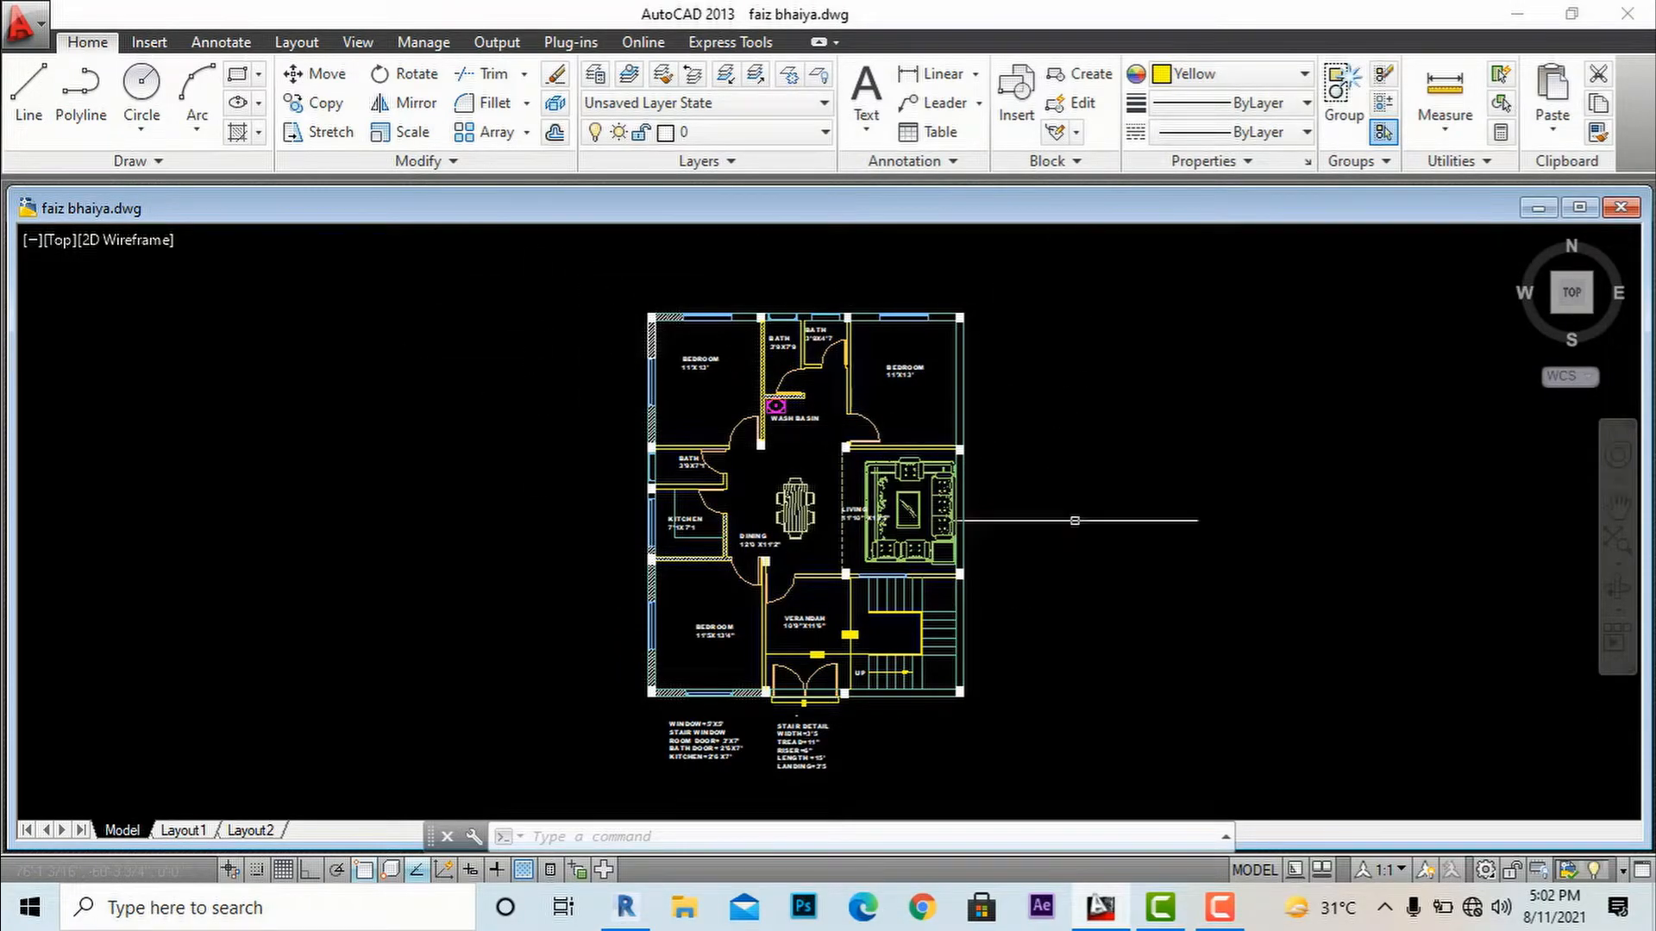
mouse_move(478, 343)
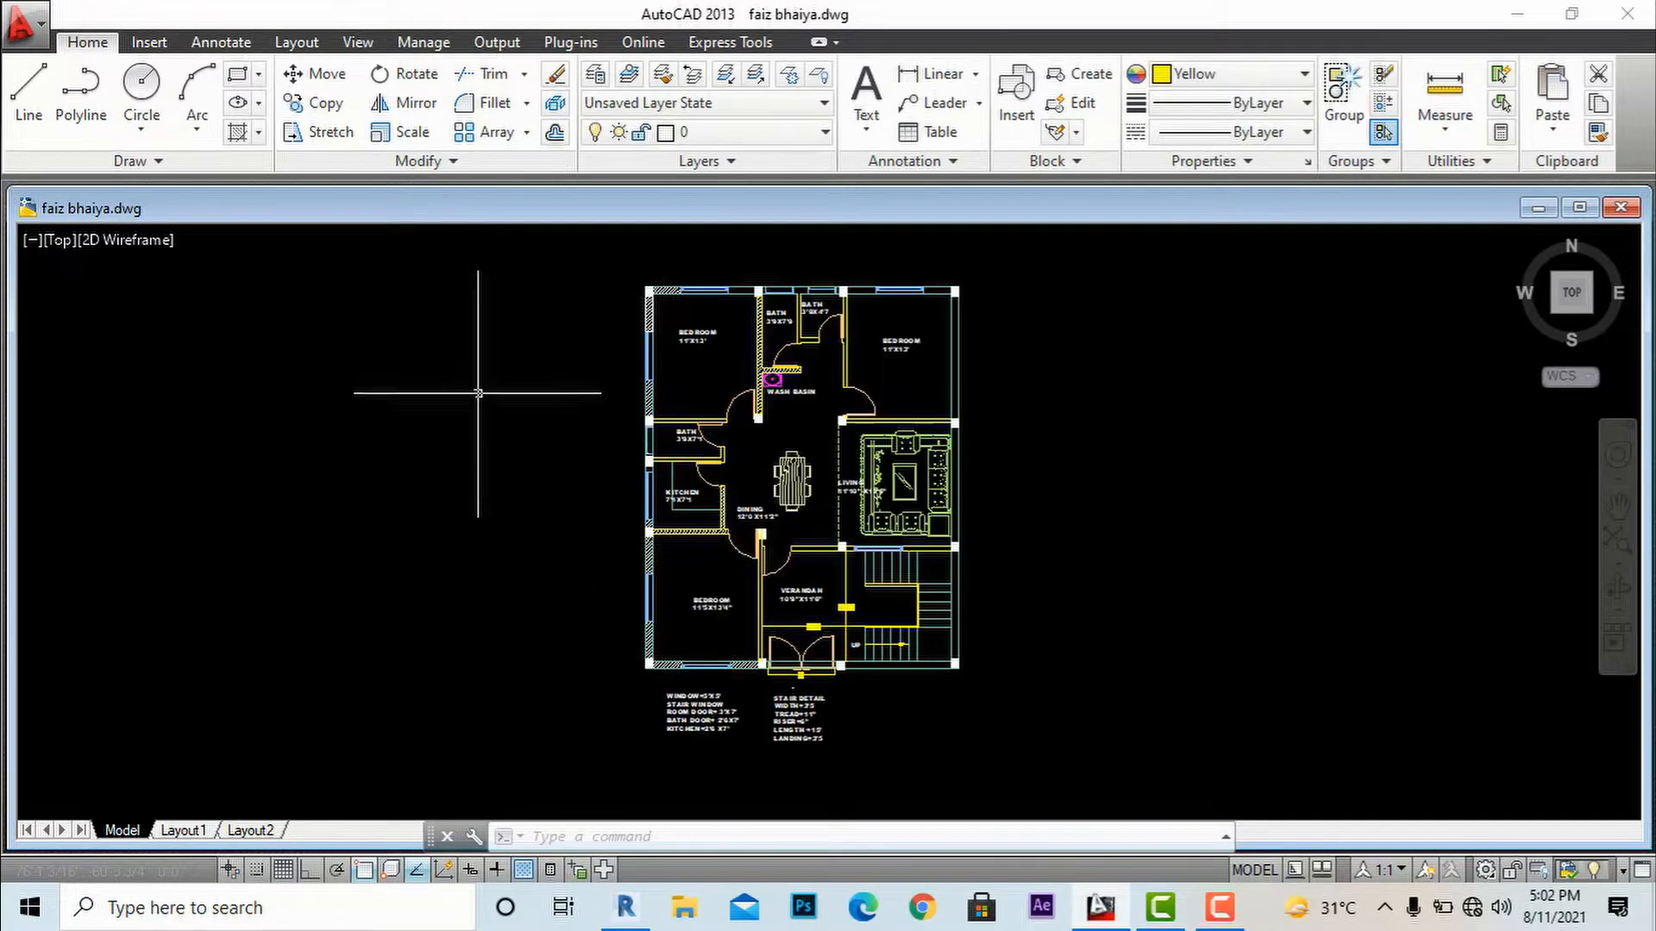
mouse_move(554, 483)
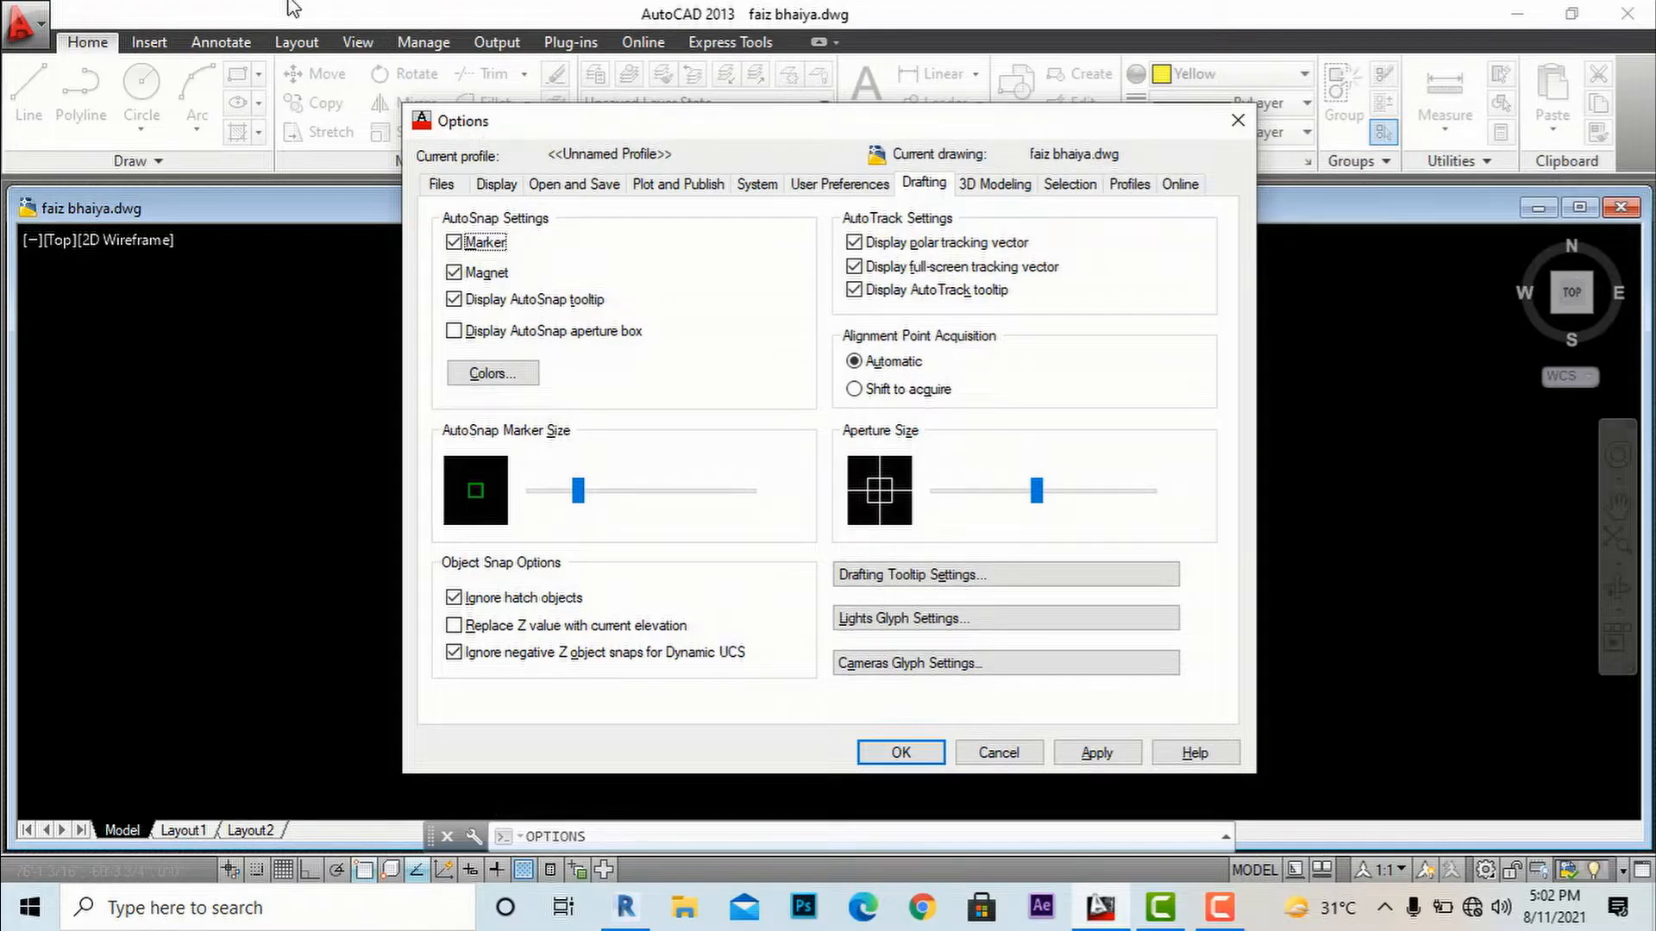
click(900, 752)
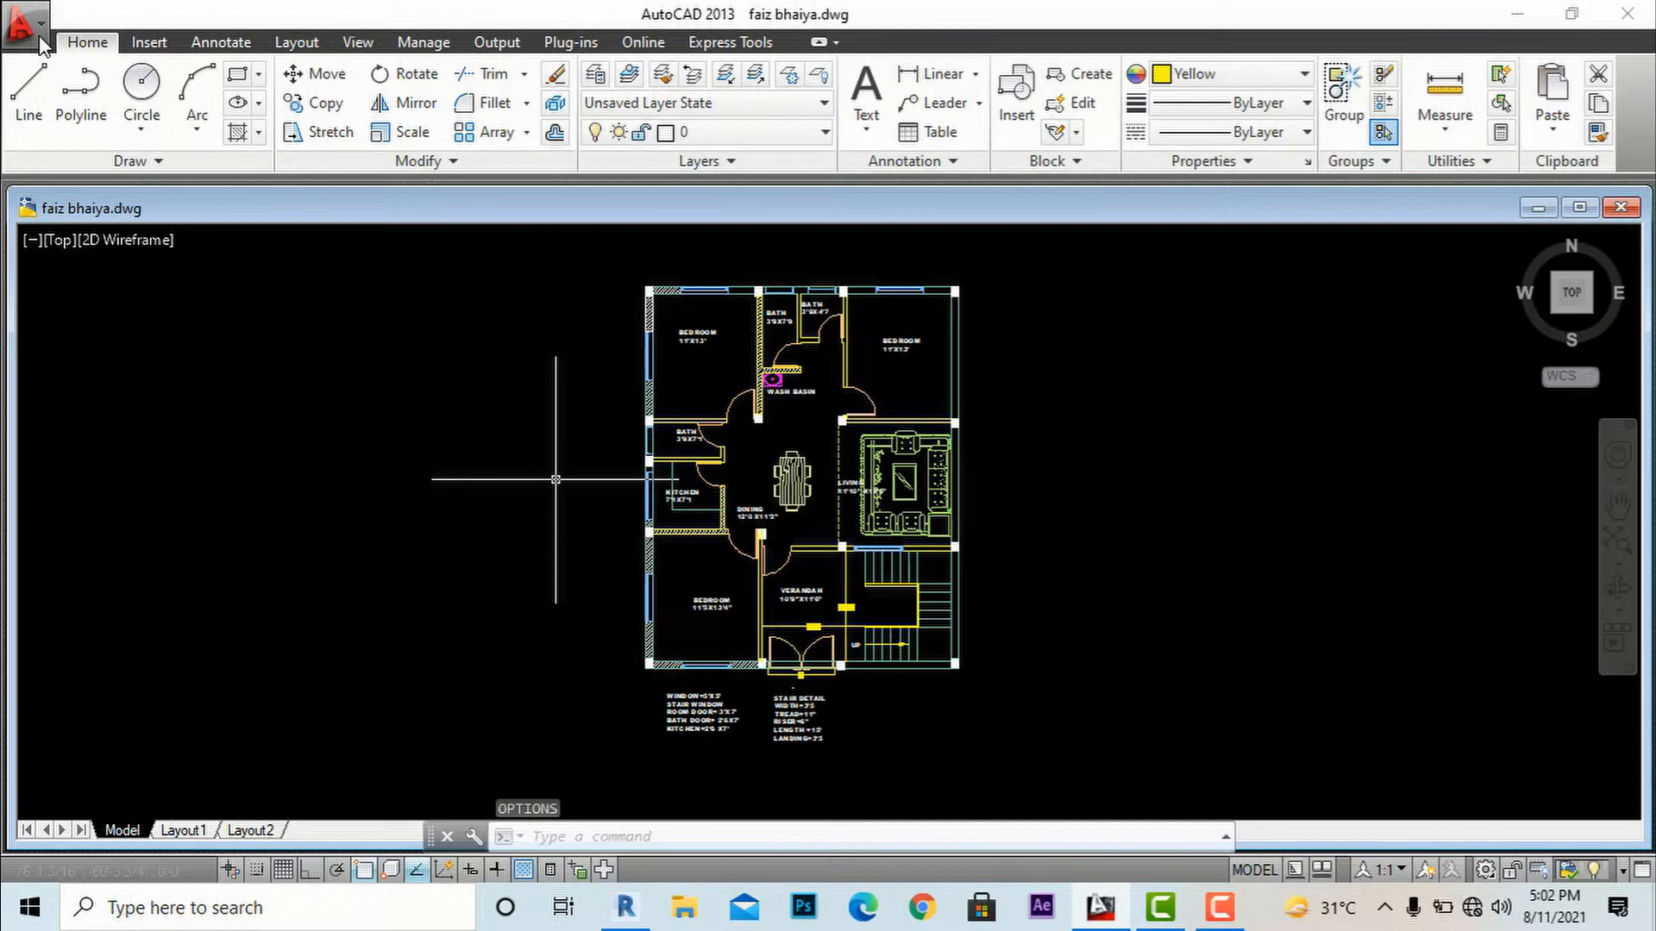
click(25, 26)
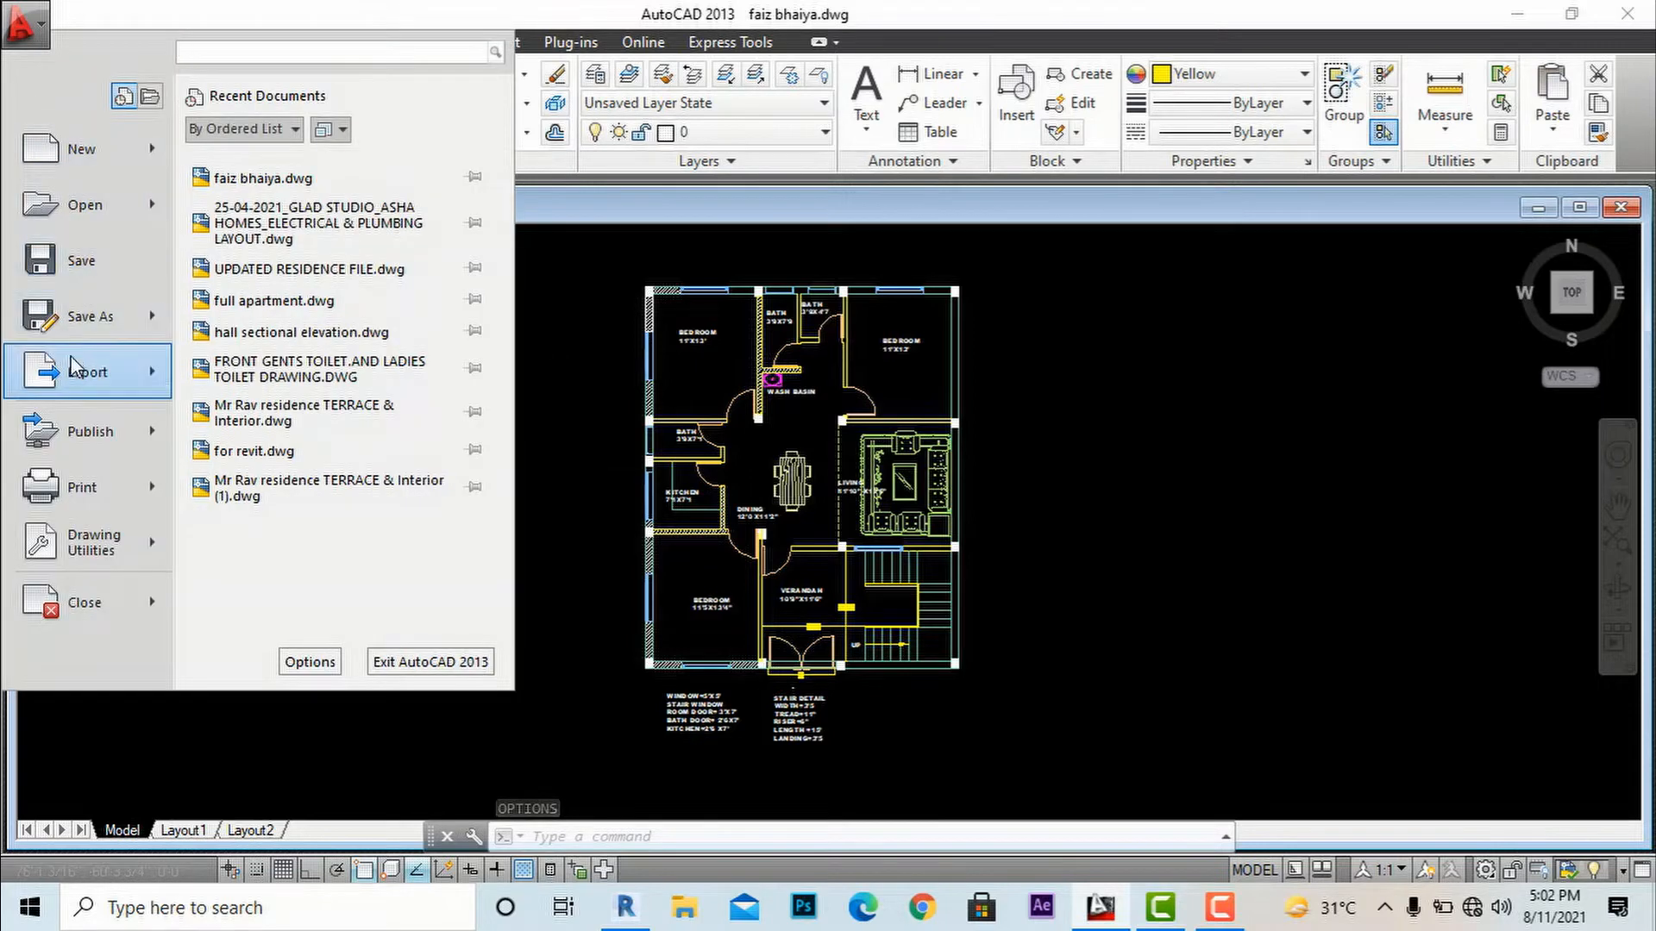
click(94, 541)
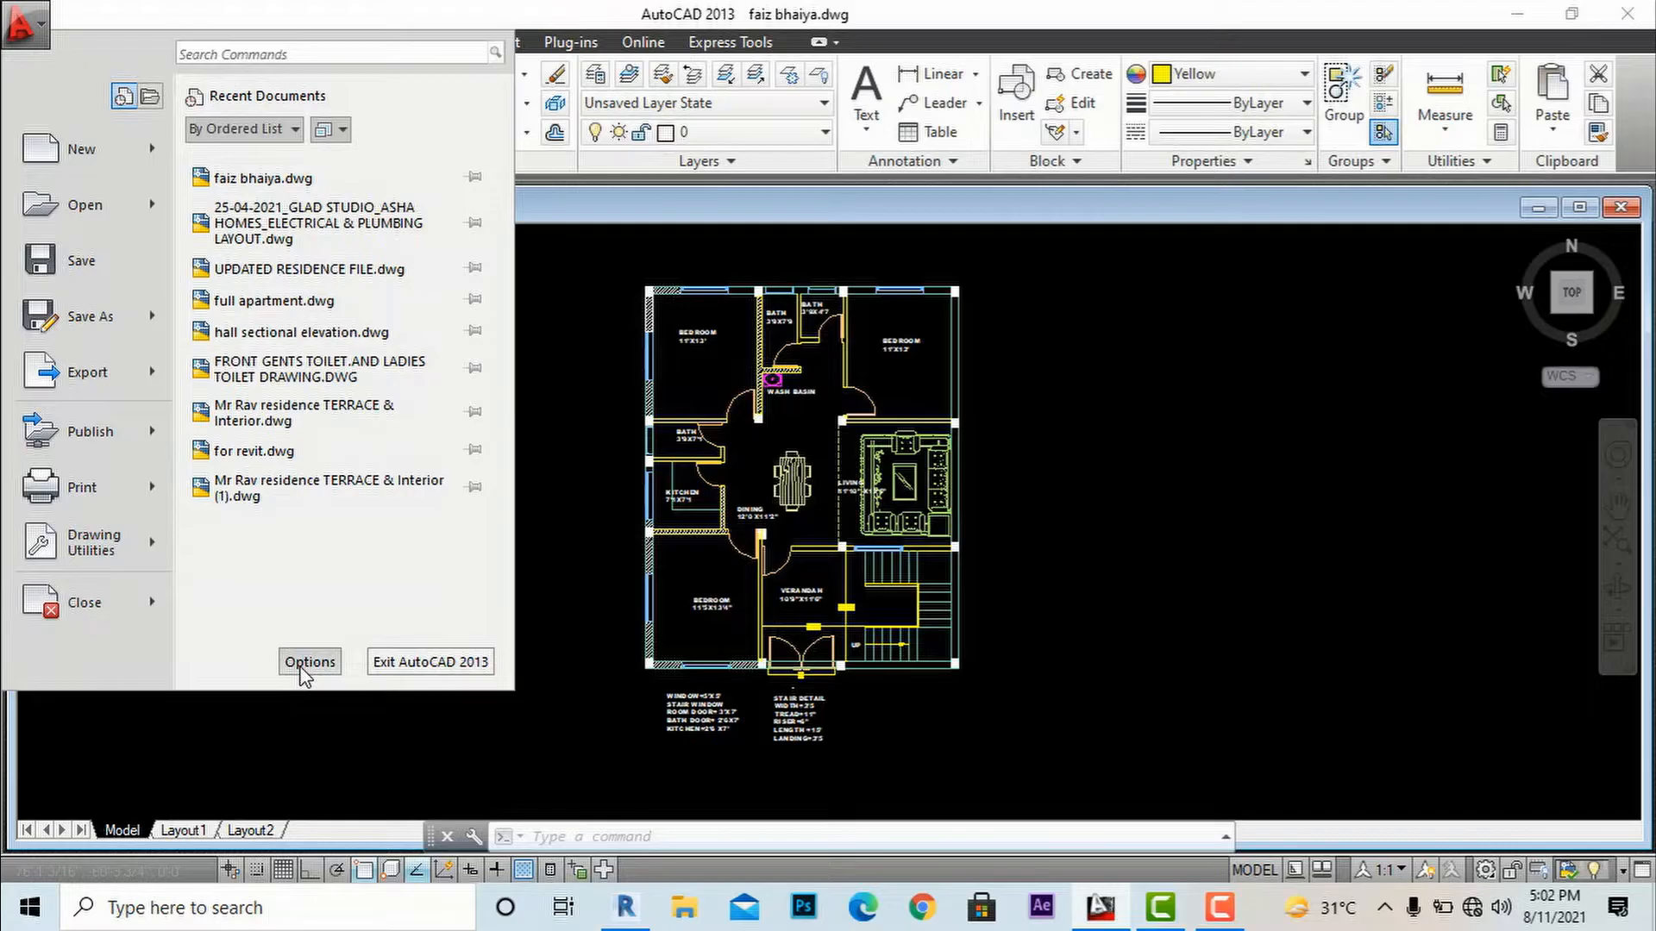
click(309, 662)
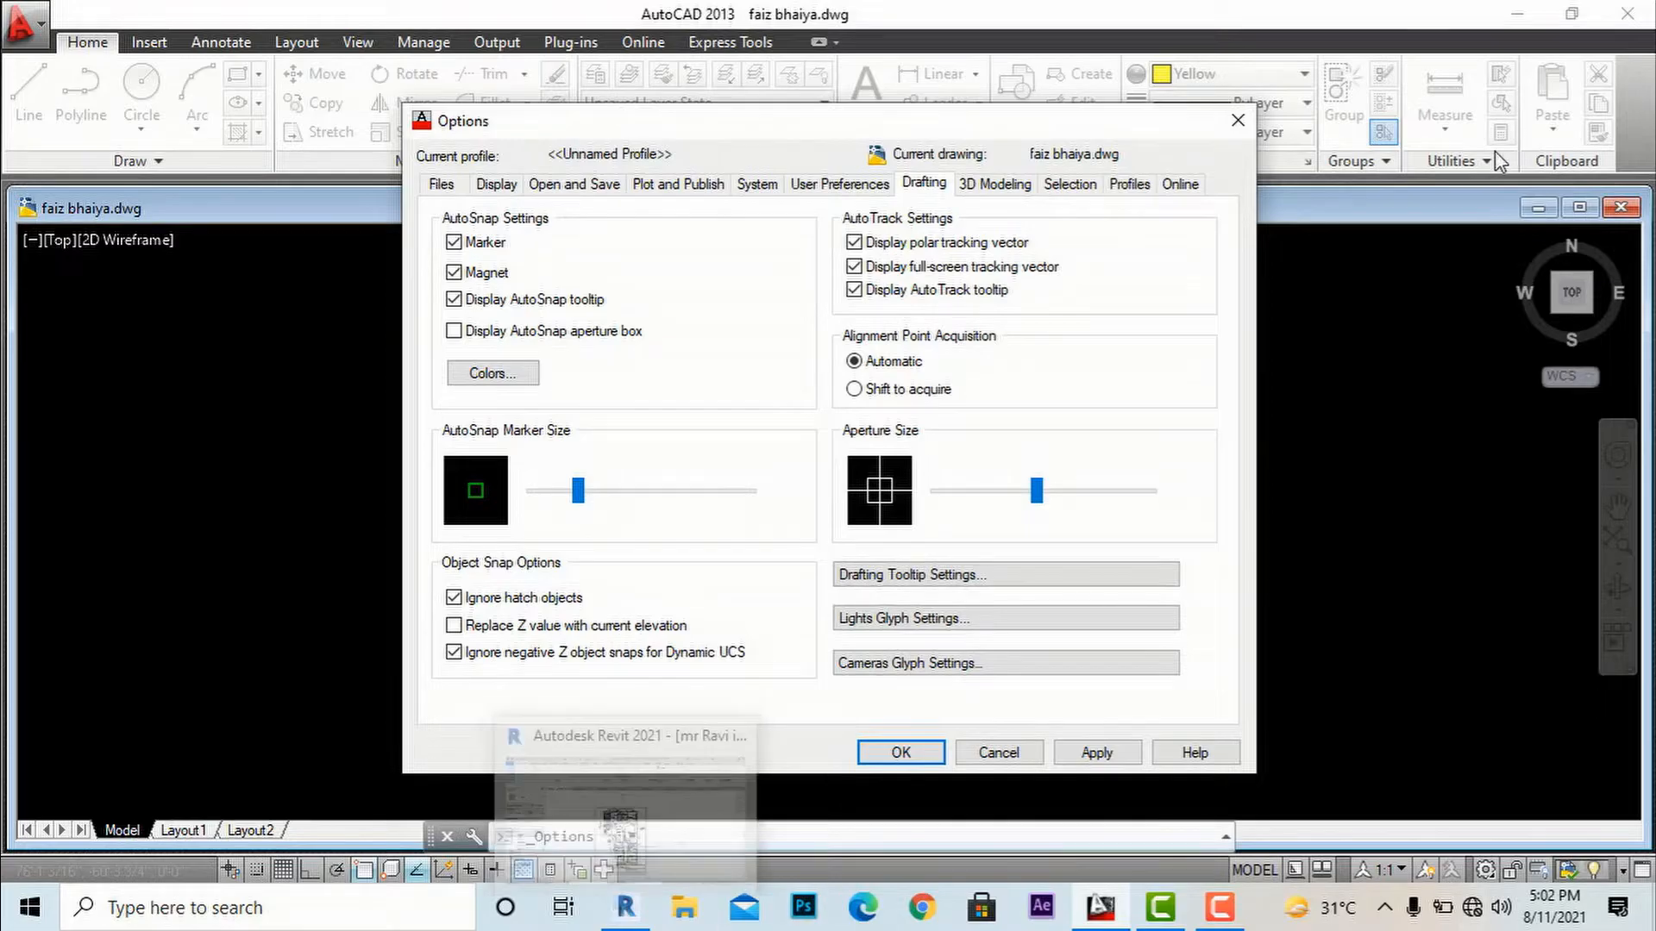
click(901, 752)
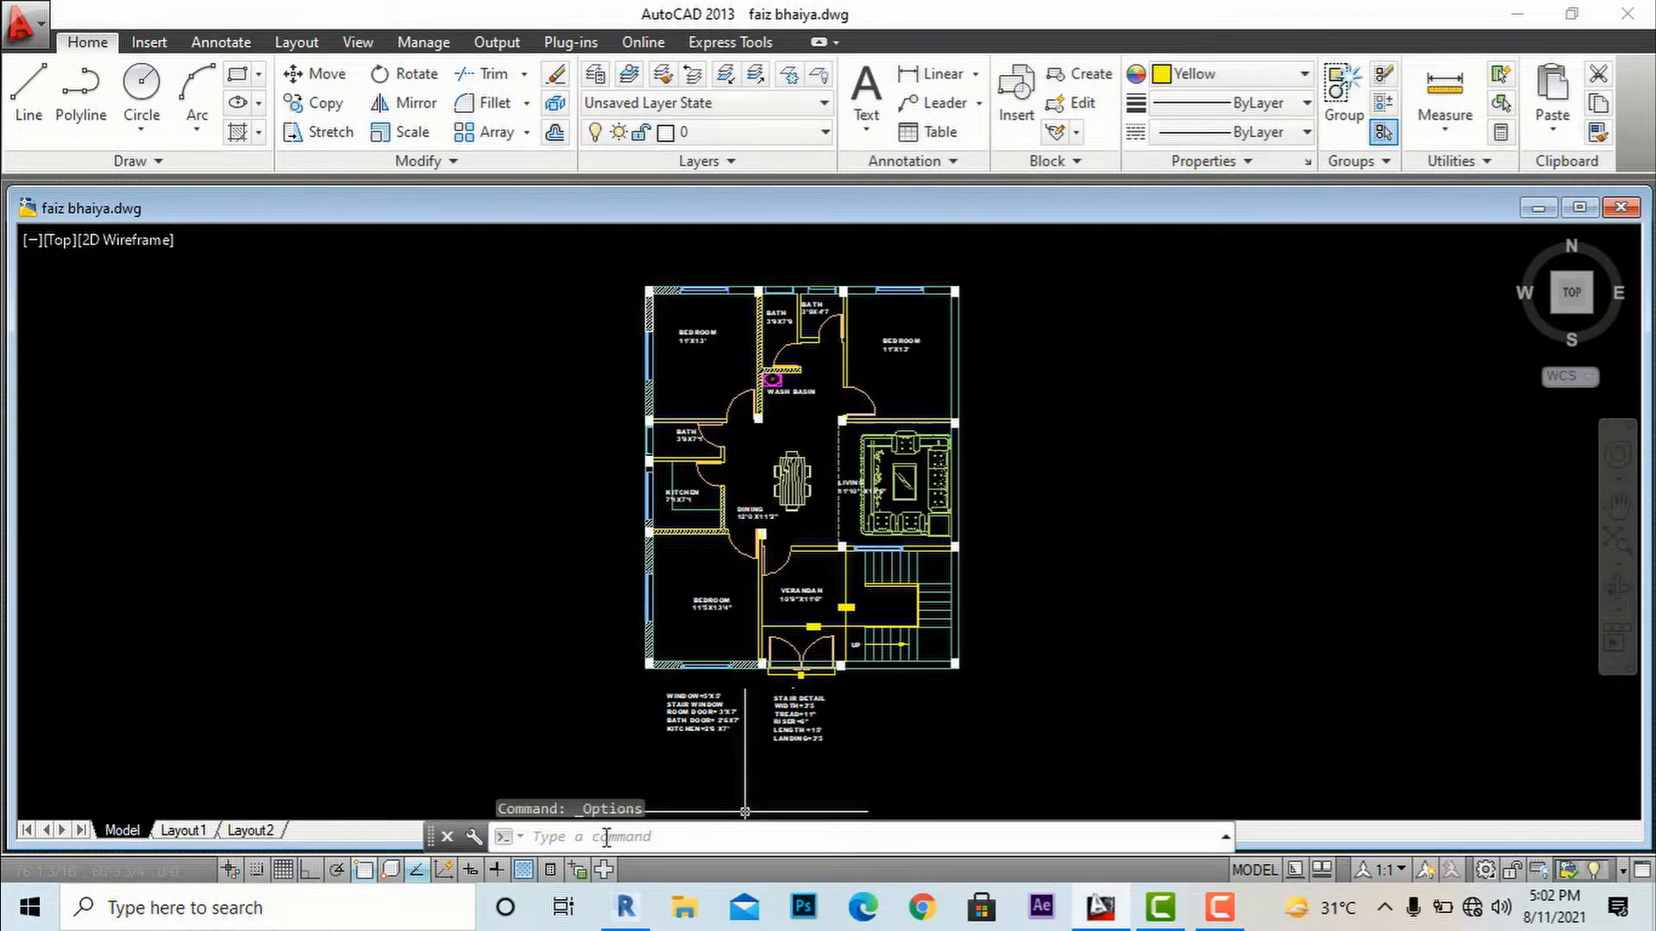
Run PLOTTERMANAGER, then bring Options back up with the OP alias
text(plo)
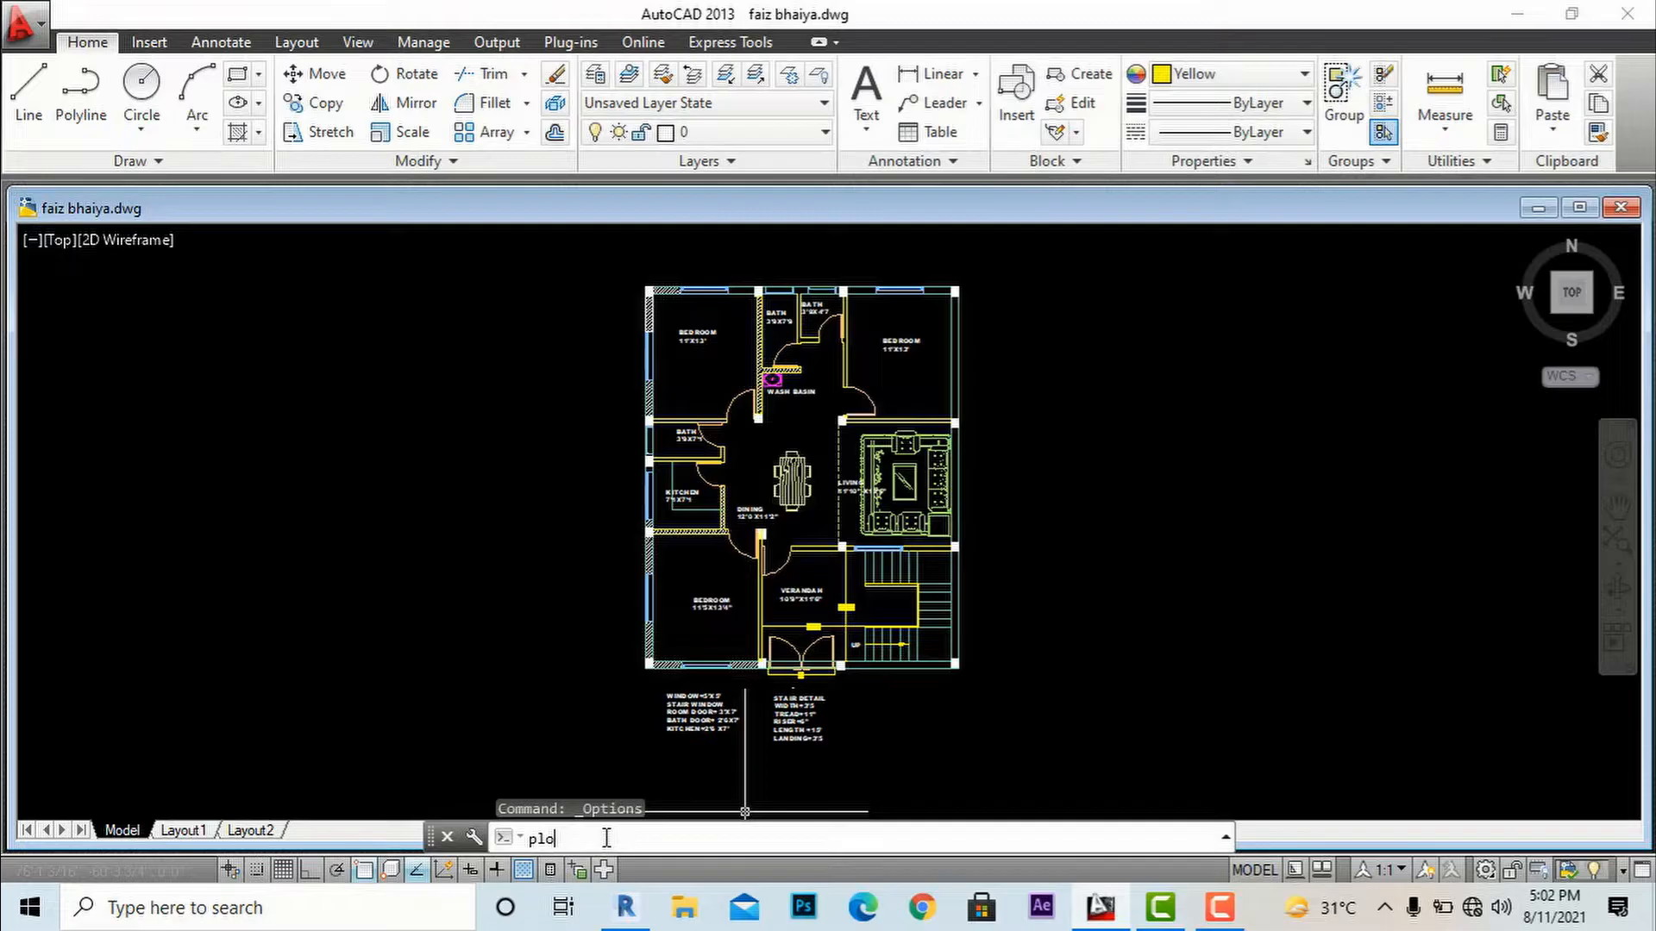
text(PLOTTERMANAGER)
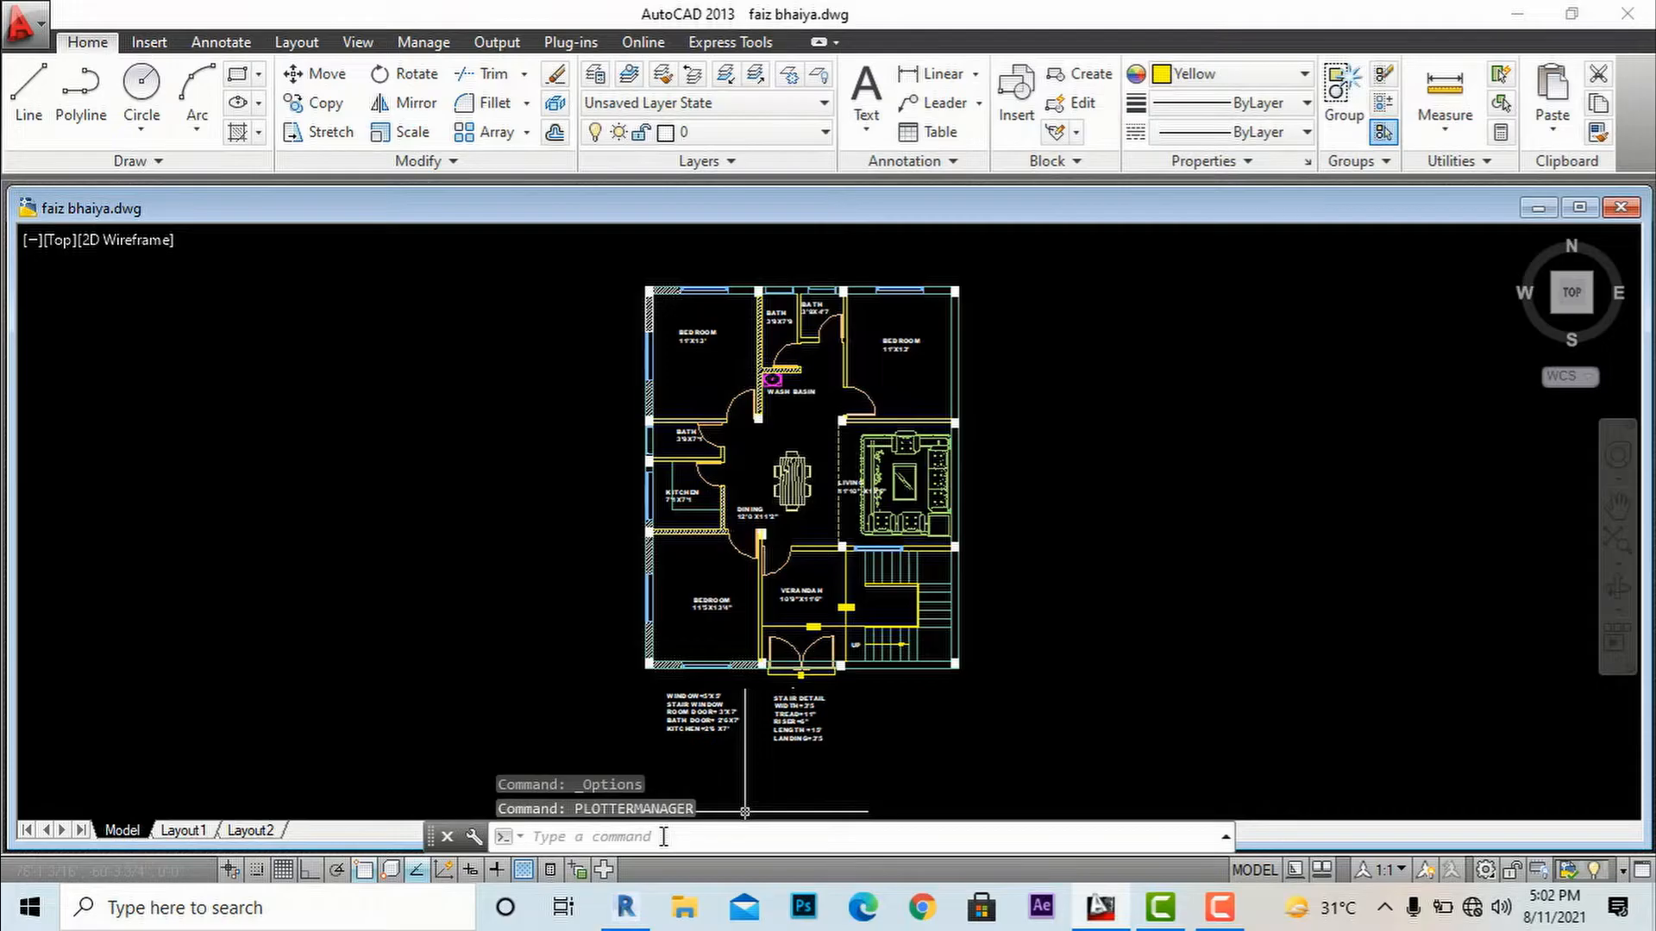
key(enter)
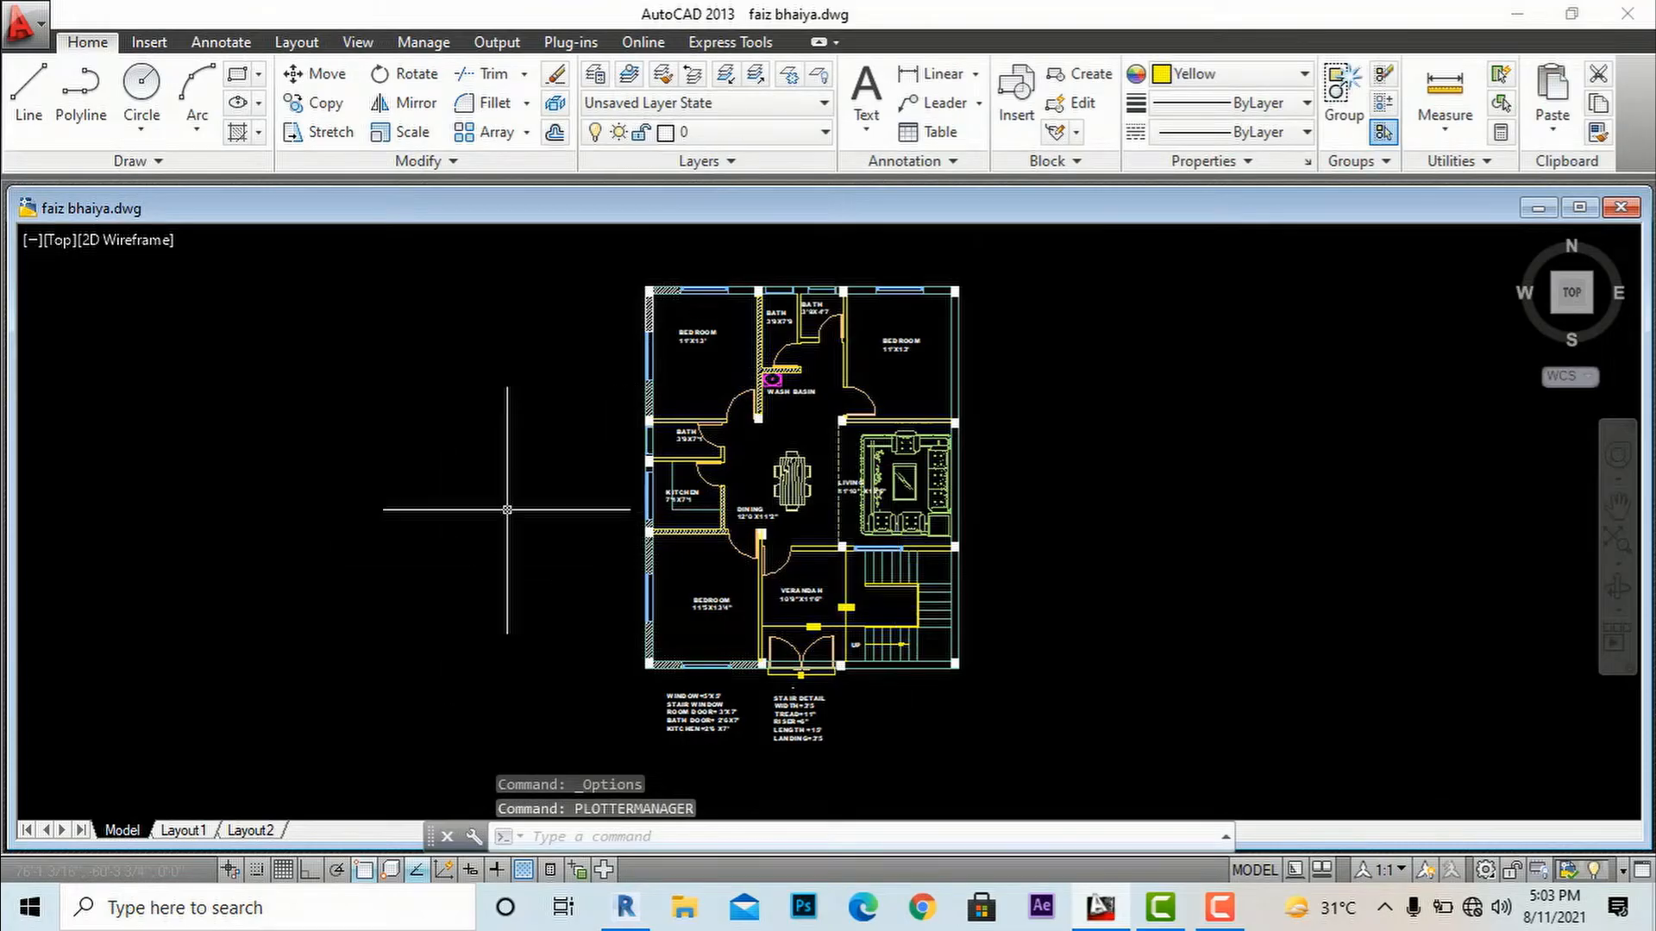
text(OP)
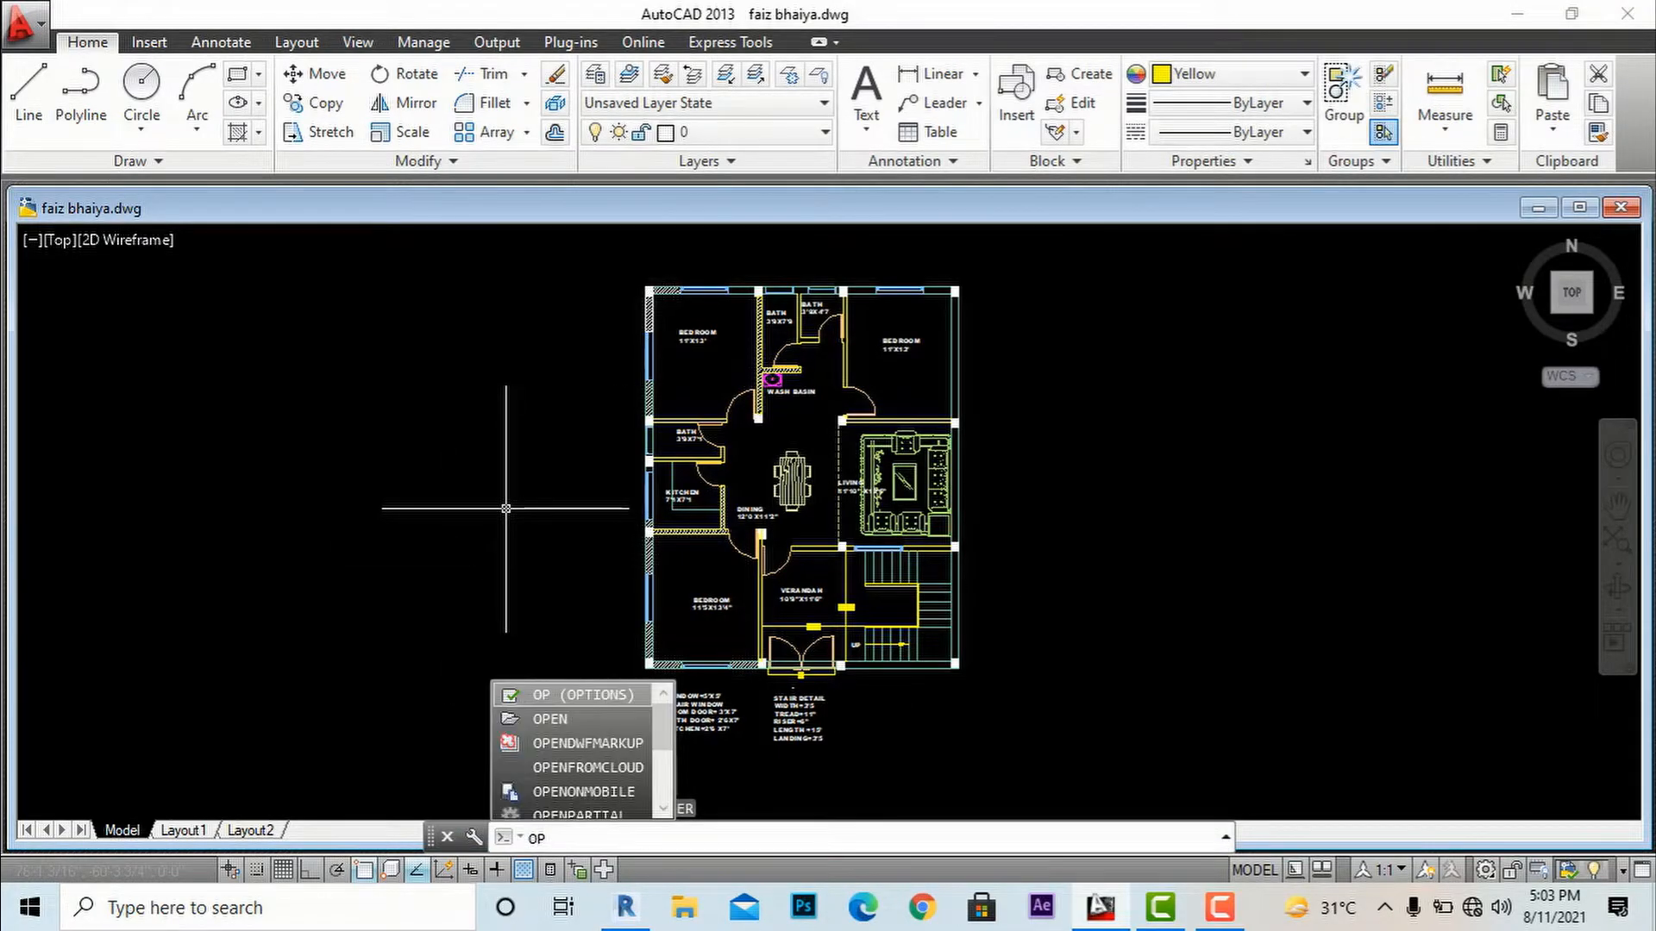
click(576, 693)
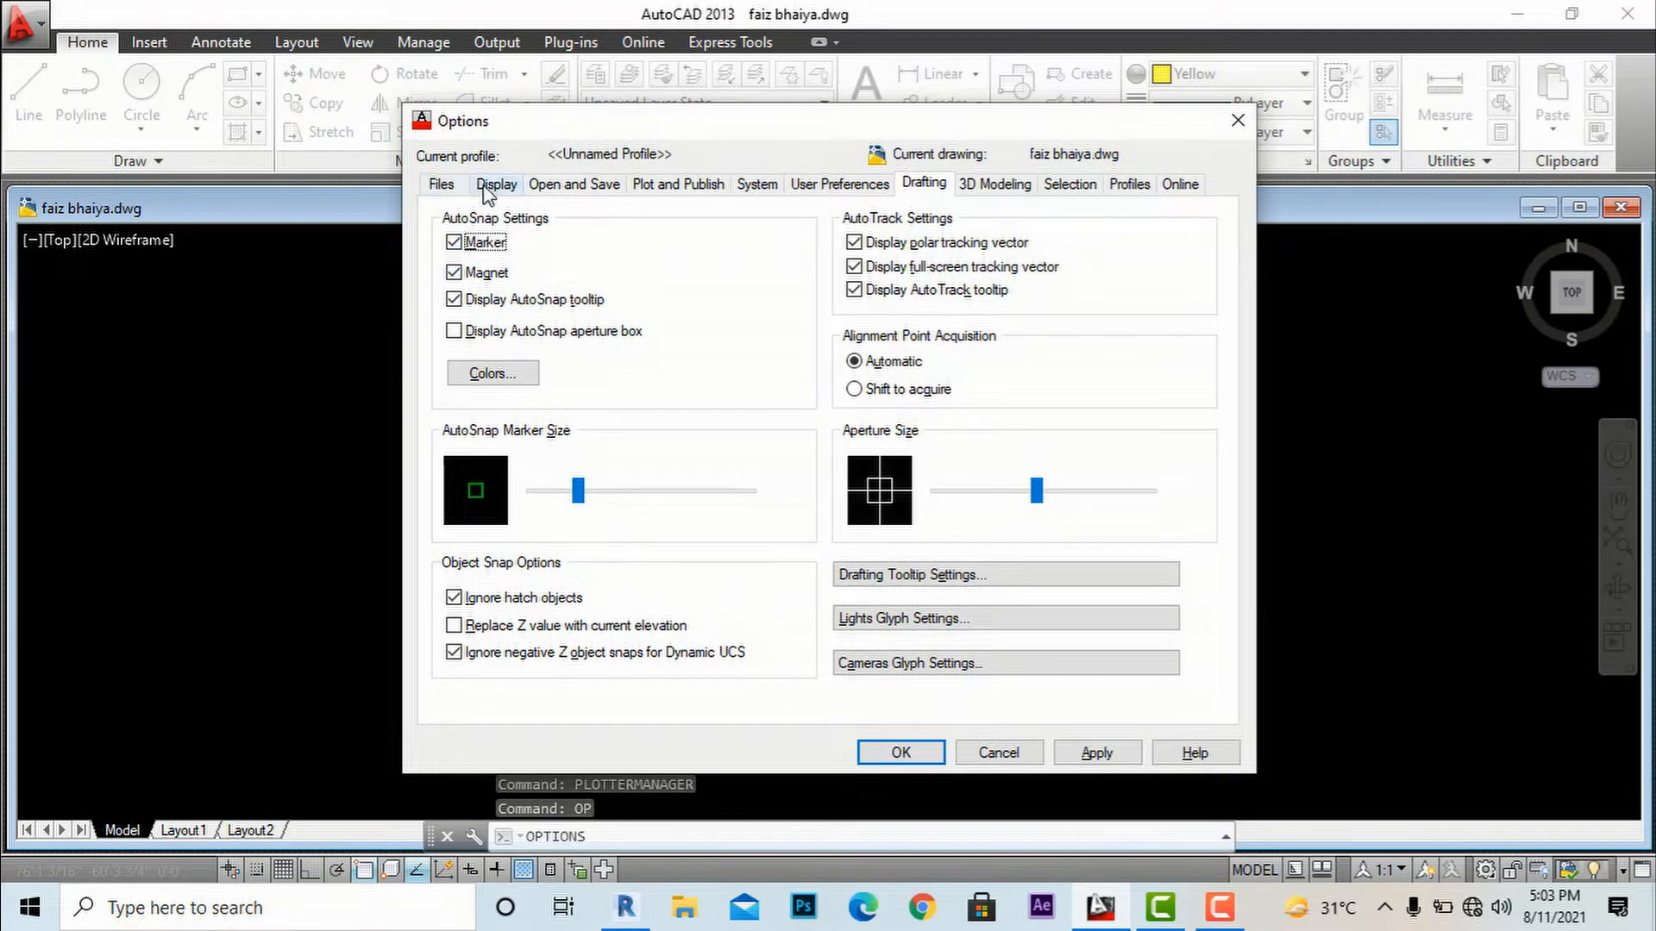
mouse_move(680, 195)
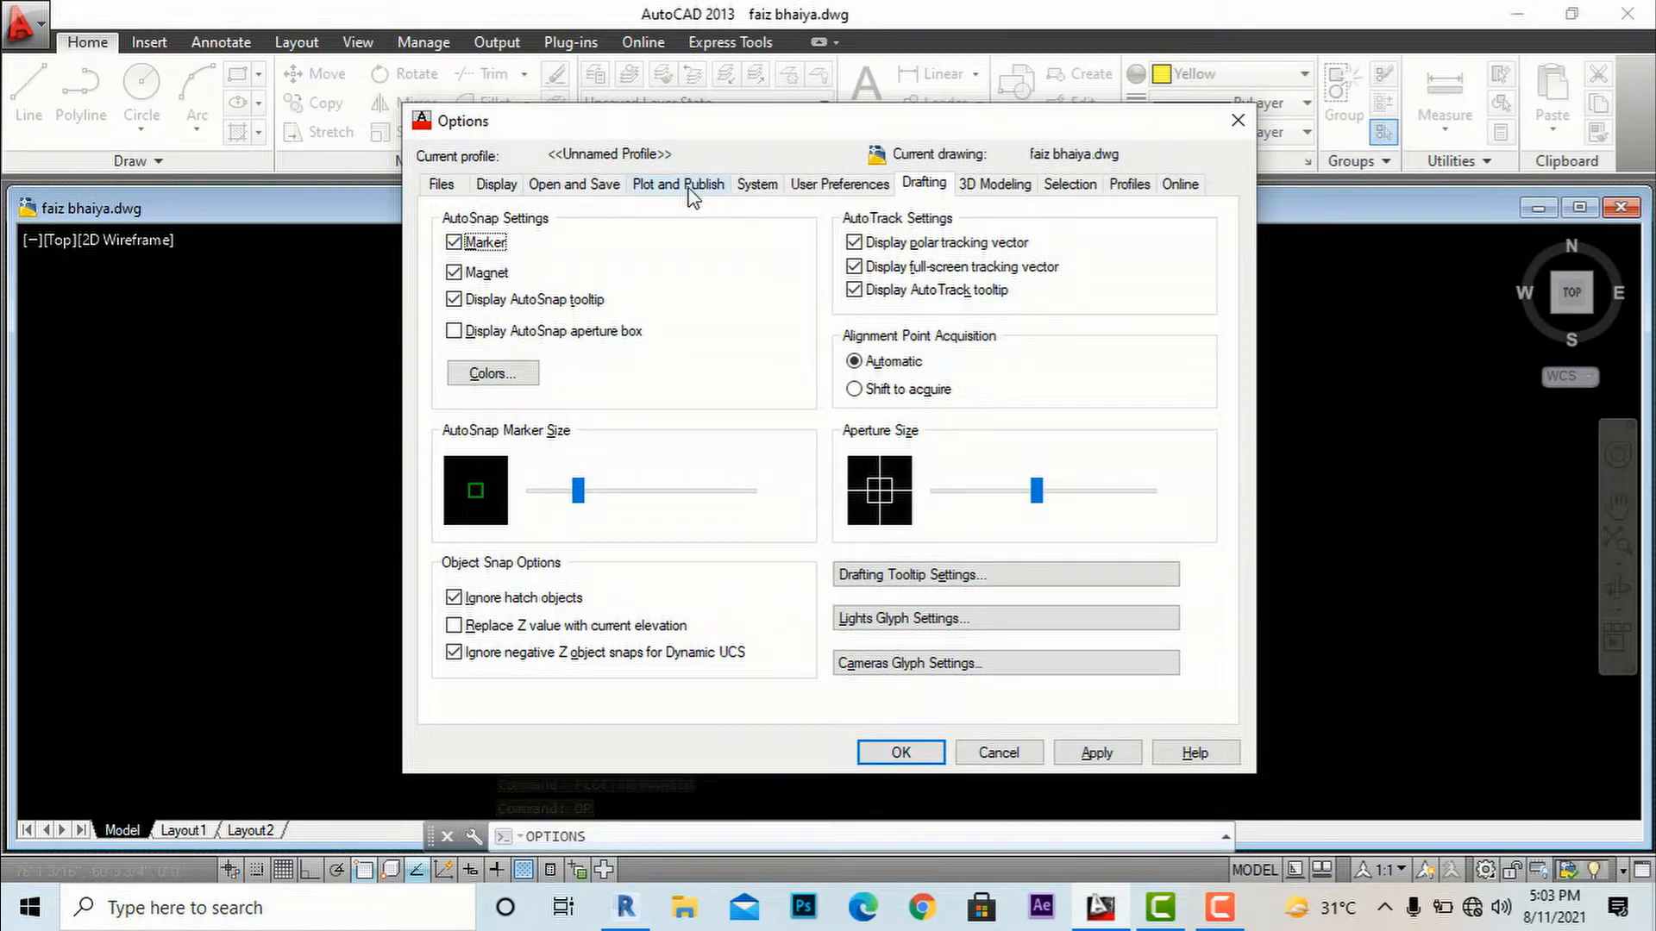
Show the Plot and Publish settings with Bullzip PDF Printer as default output device
click(678, 185)
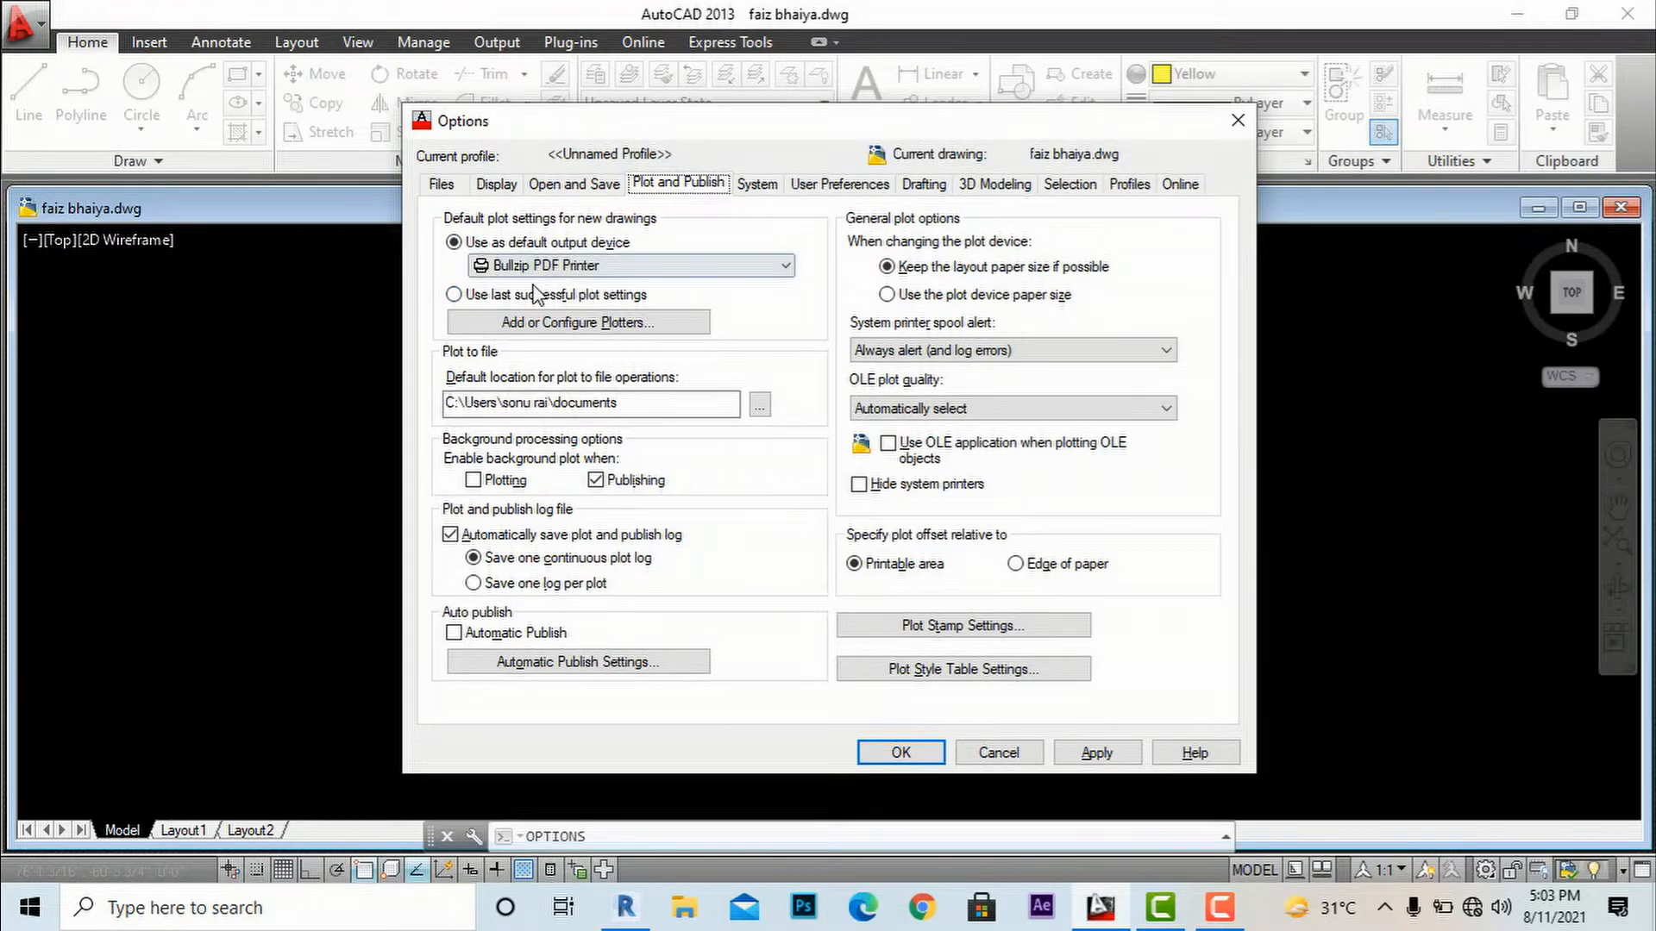
mouse_move(541, 332)
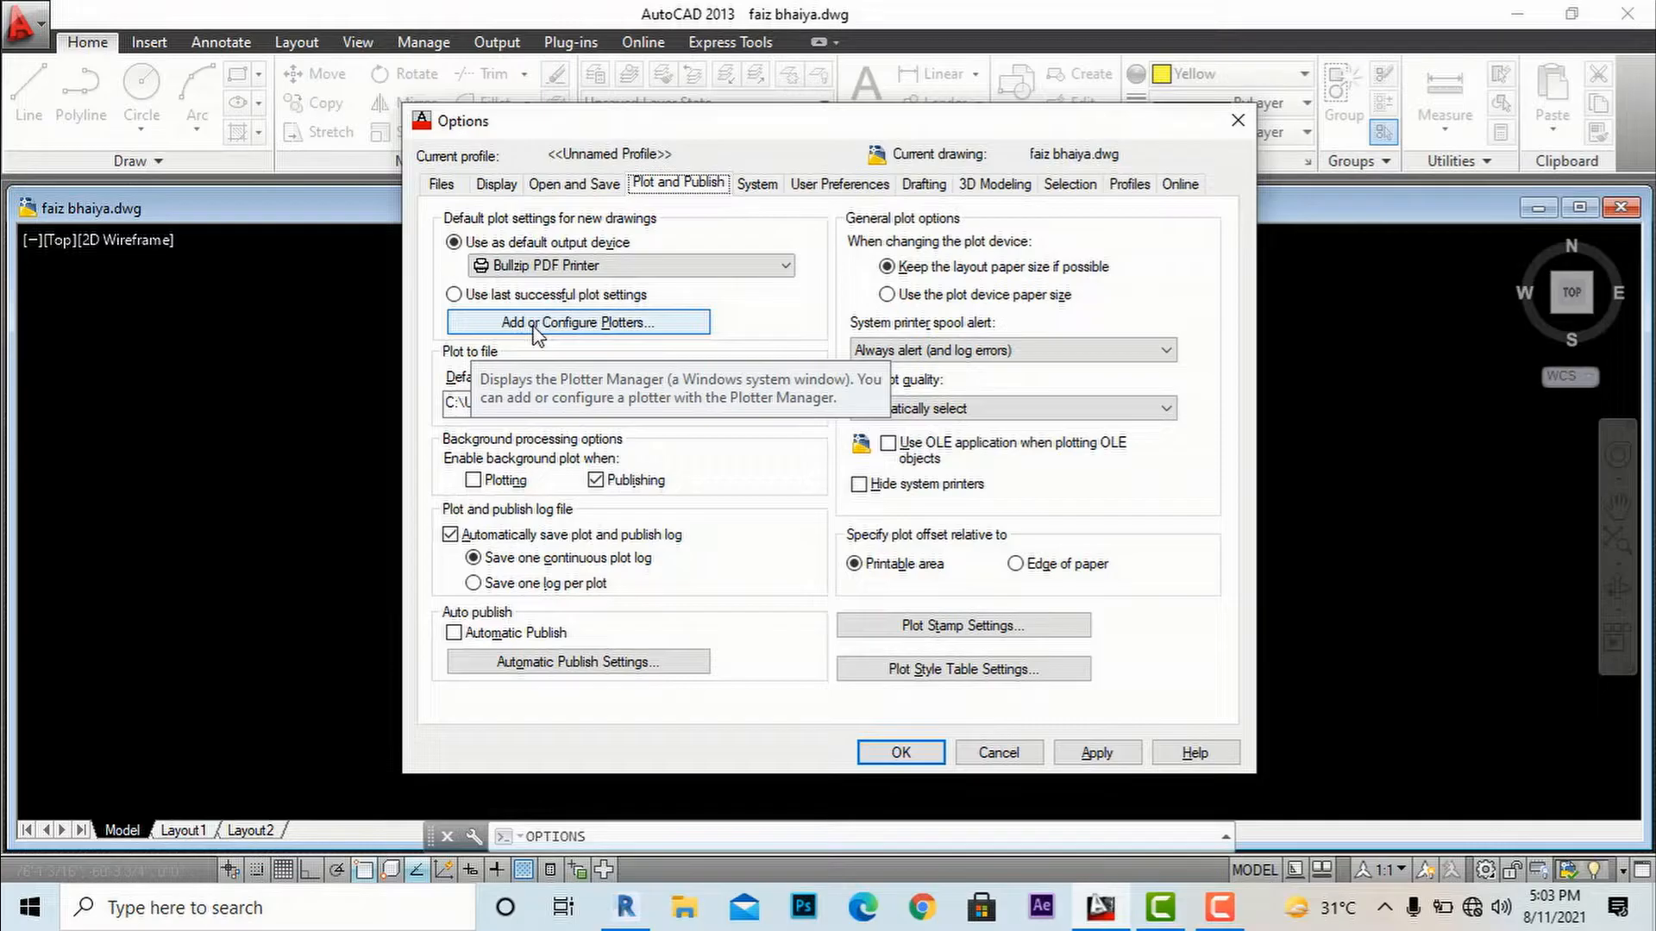
Launch the Add-A-Plotter Wizard from the AutoCAD Plotters folder
click(576, 323)
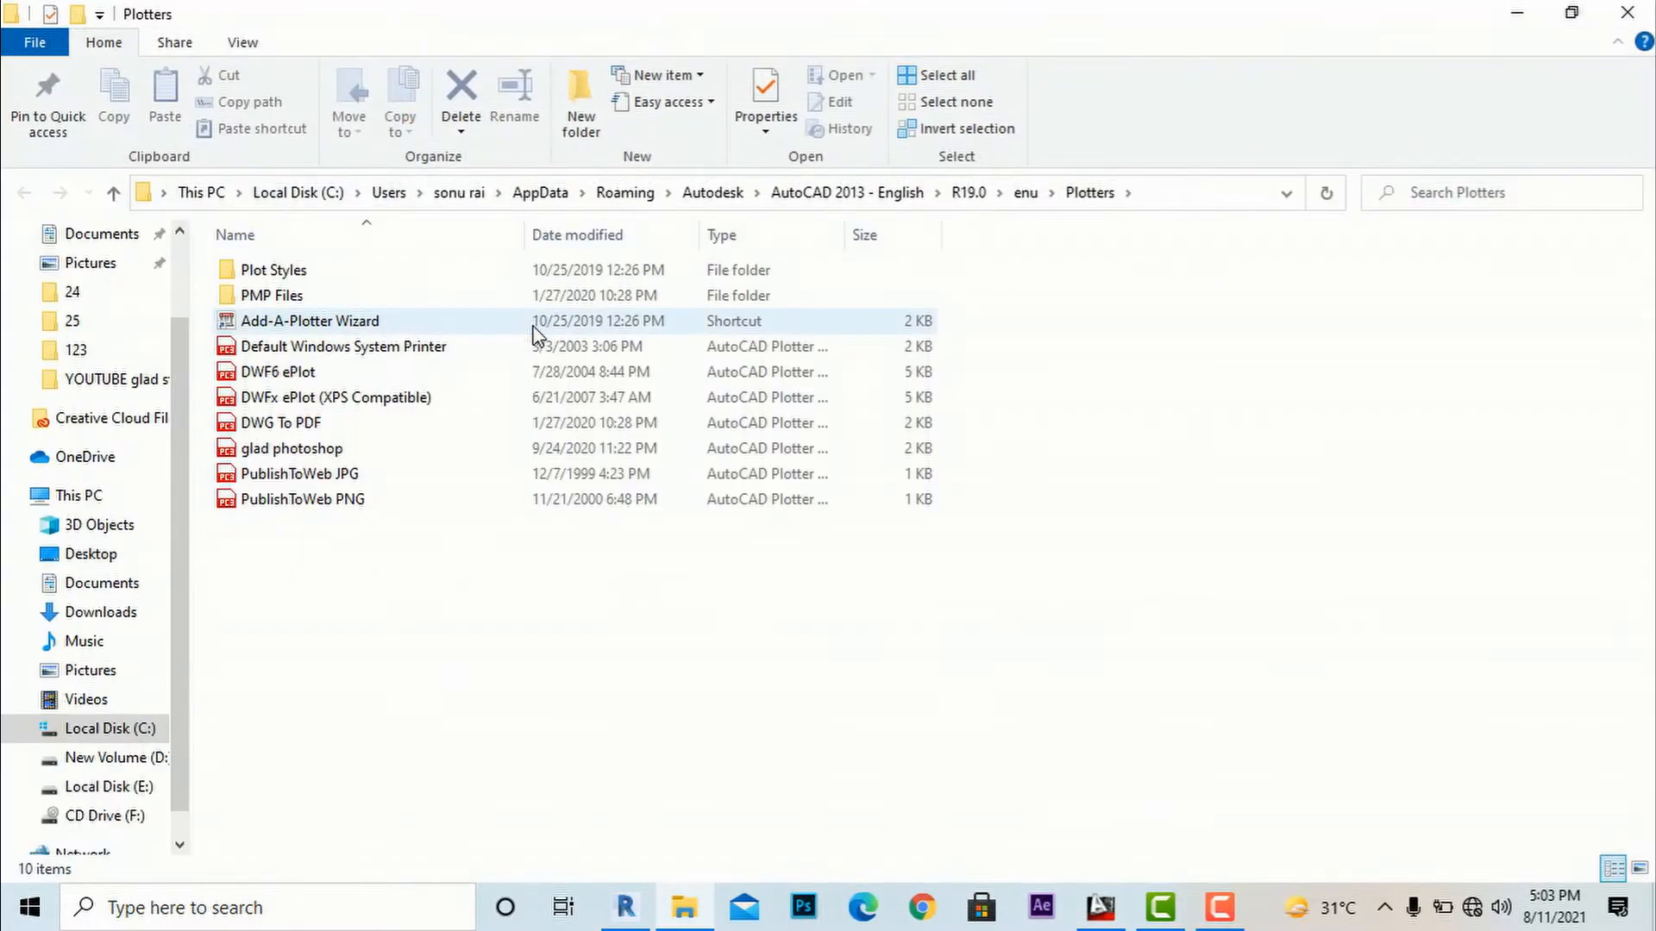
mouse_move(438, 335)
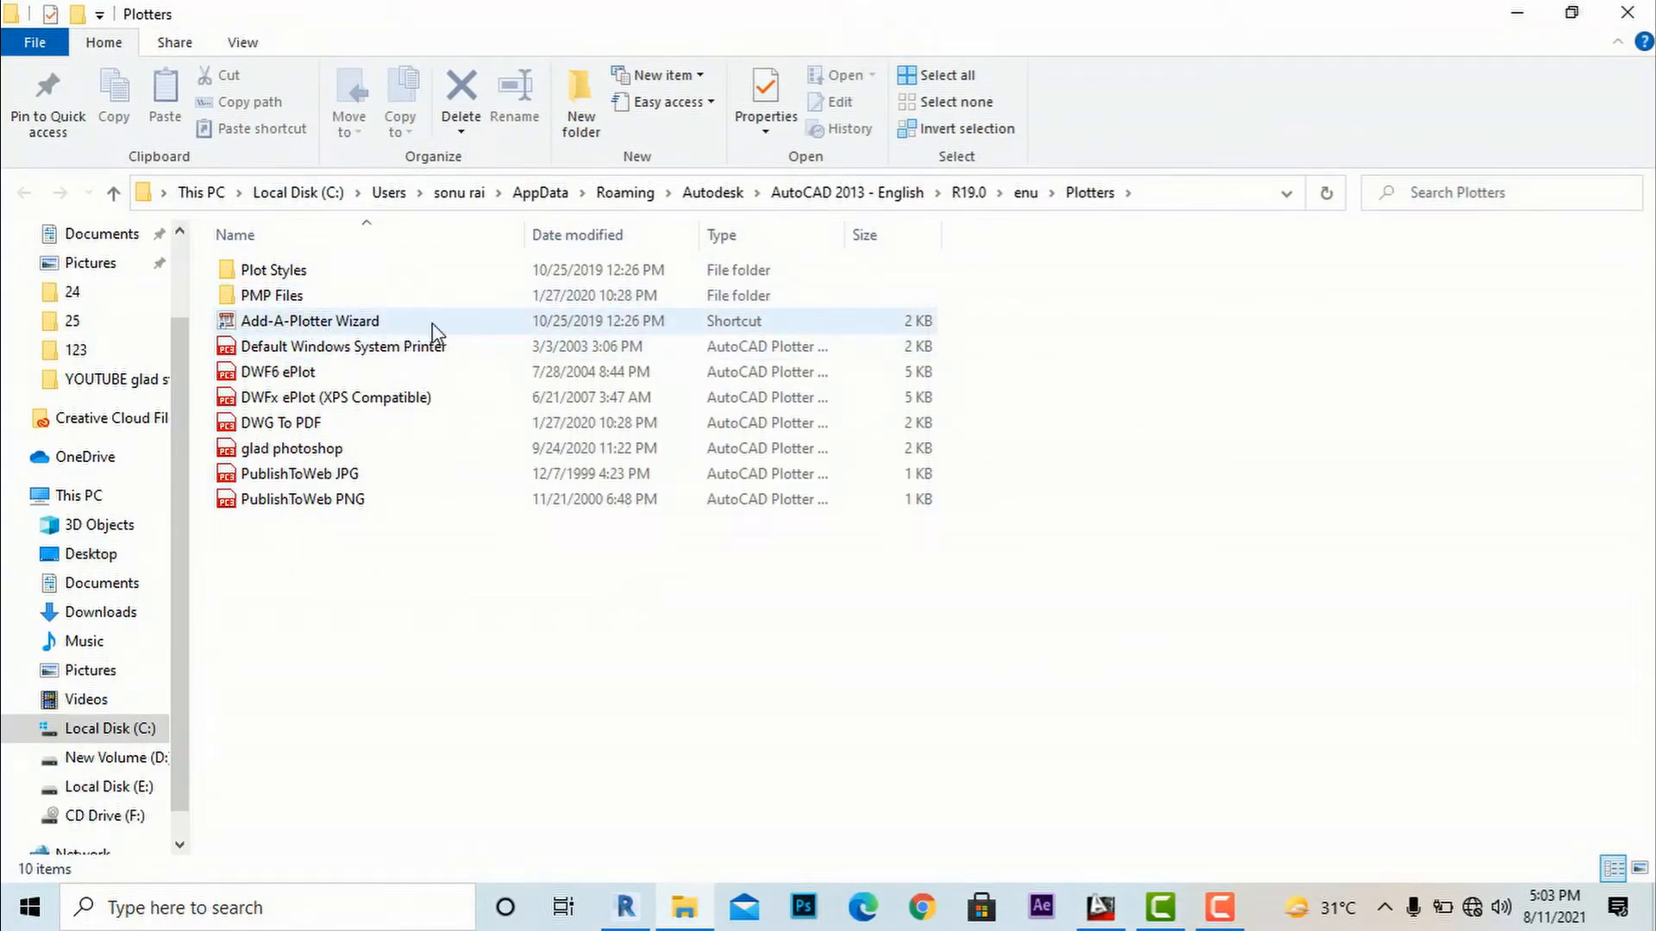
click(309, 321)
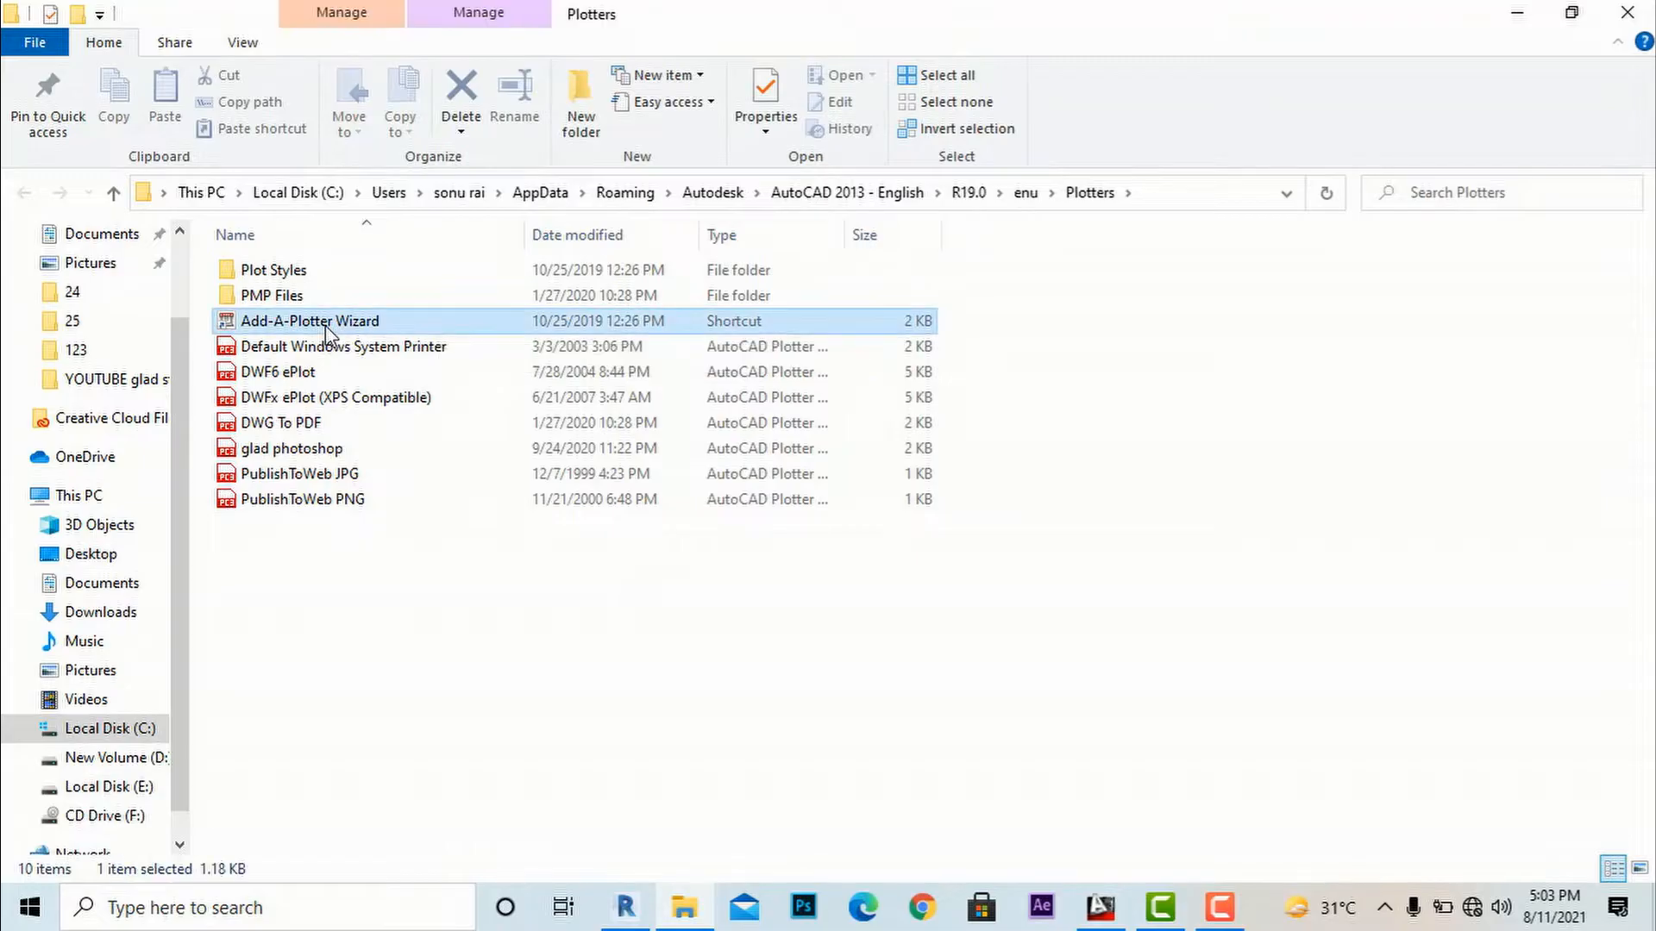
double_click(309, 321)
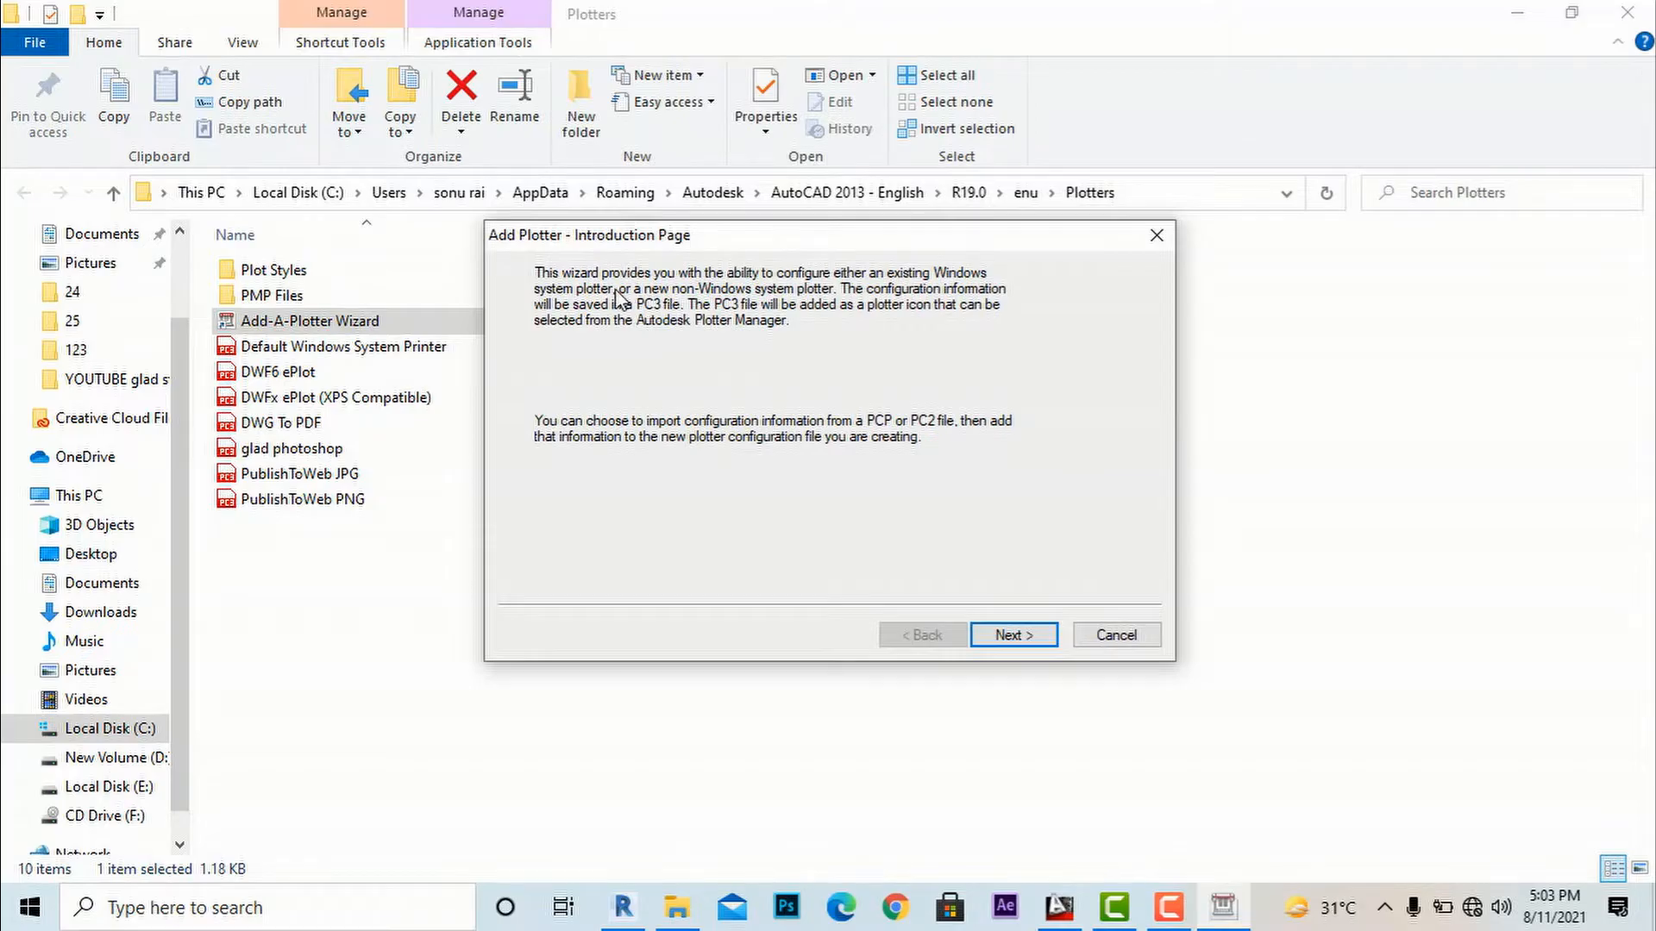
mouse_move(1020, 469)
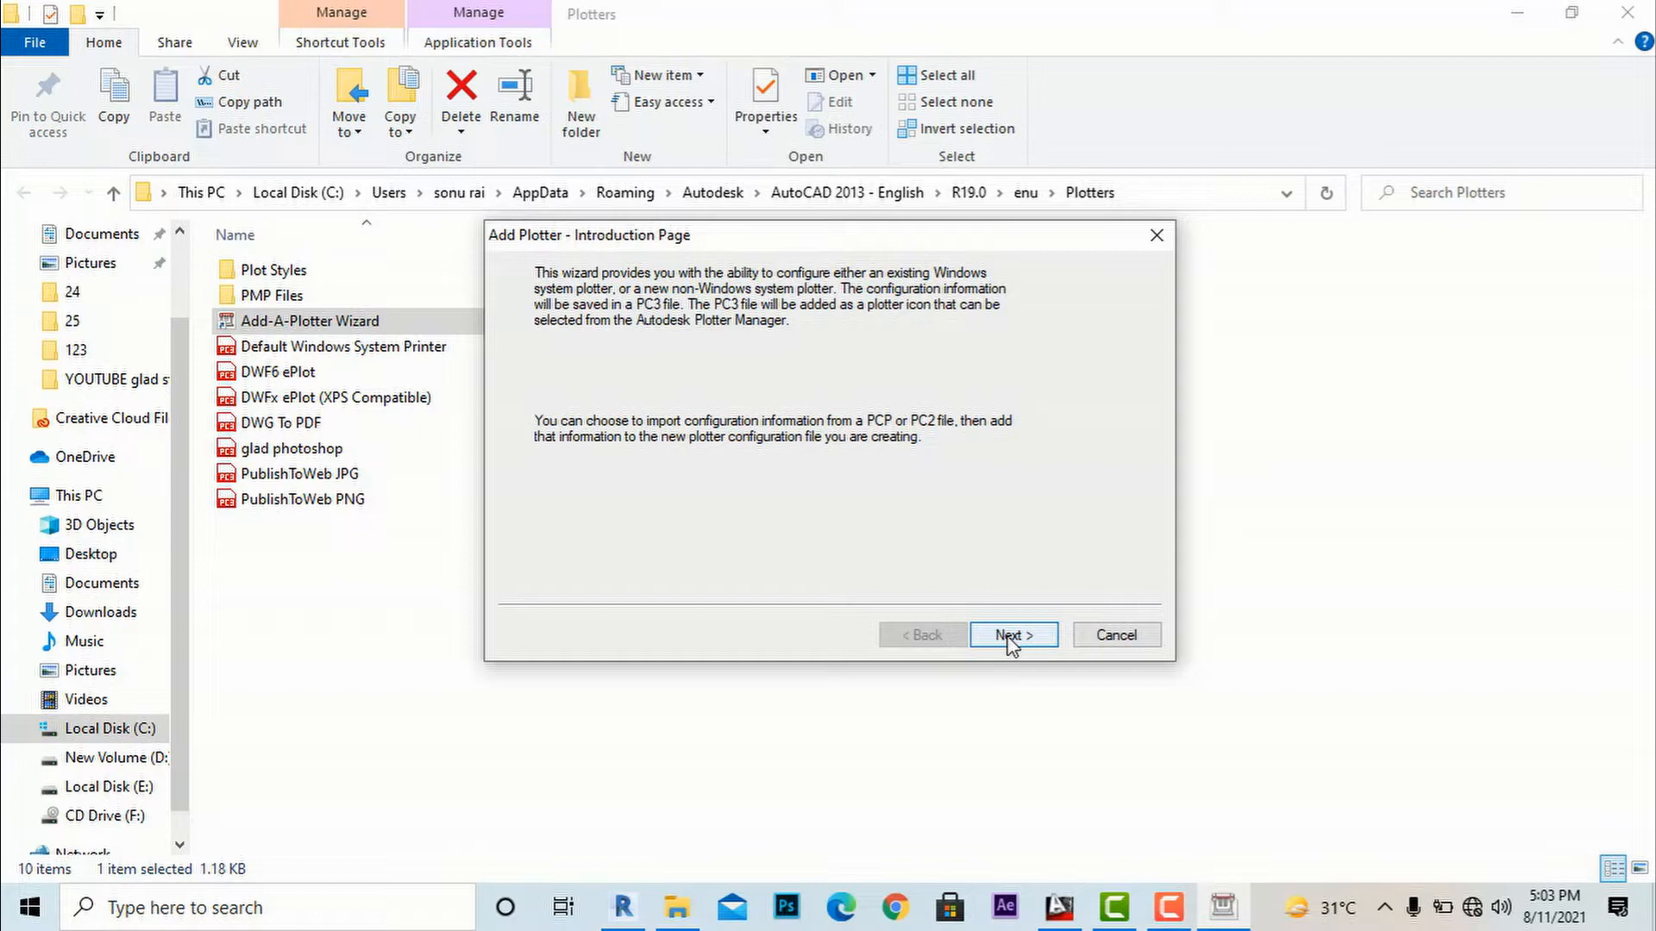
Start a My Computer plotter and choose the Adobe PostScript Level 1 Plus model
click(1013, 635)
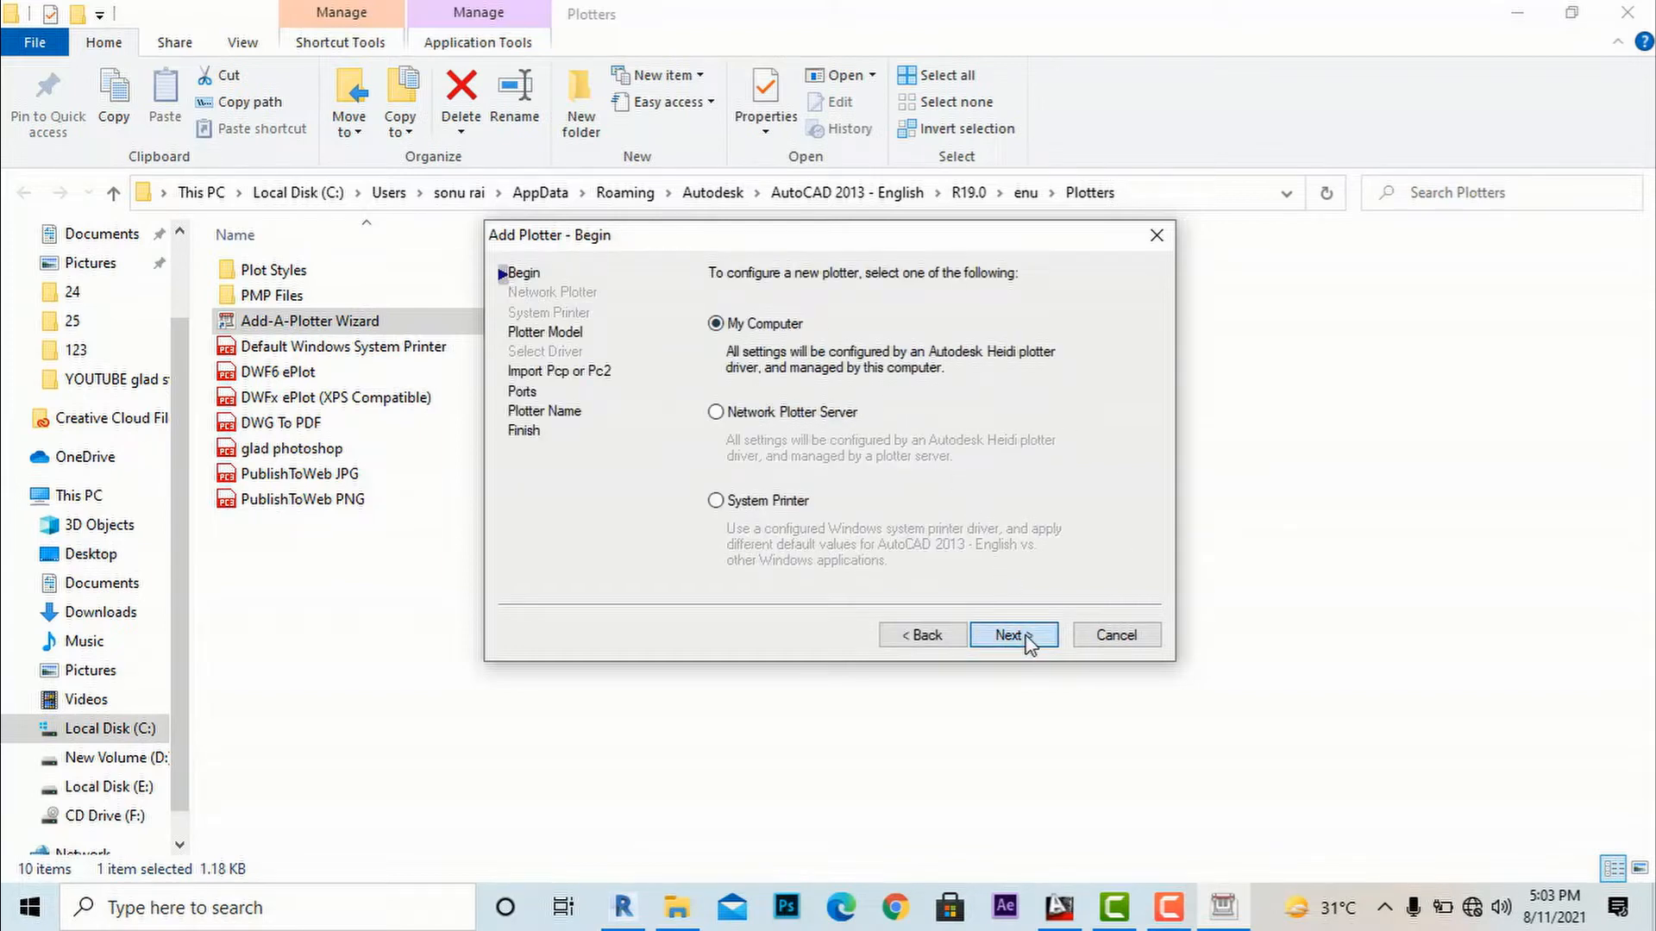
click(1011, 635)
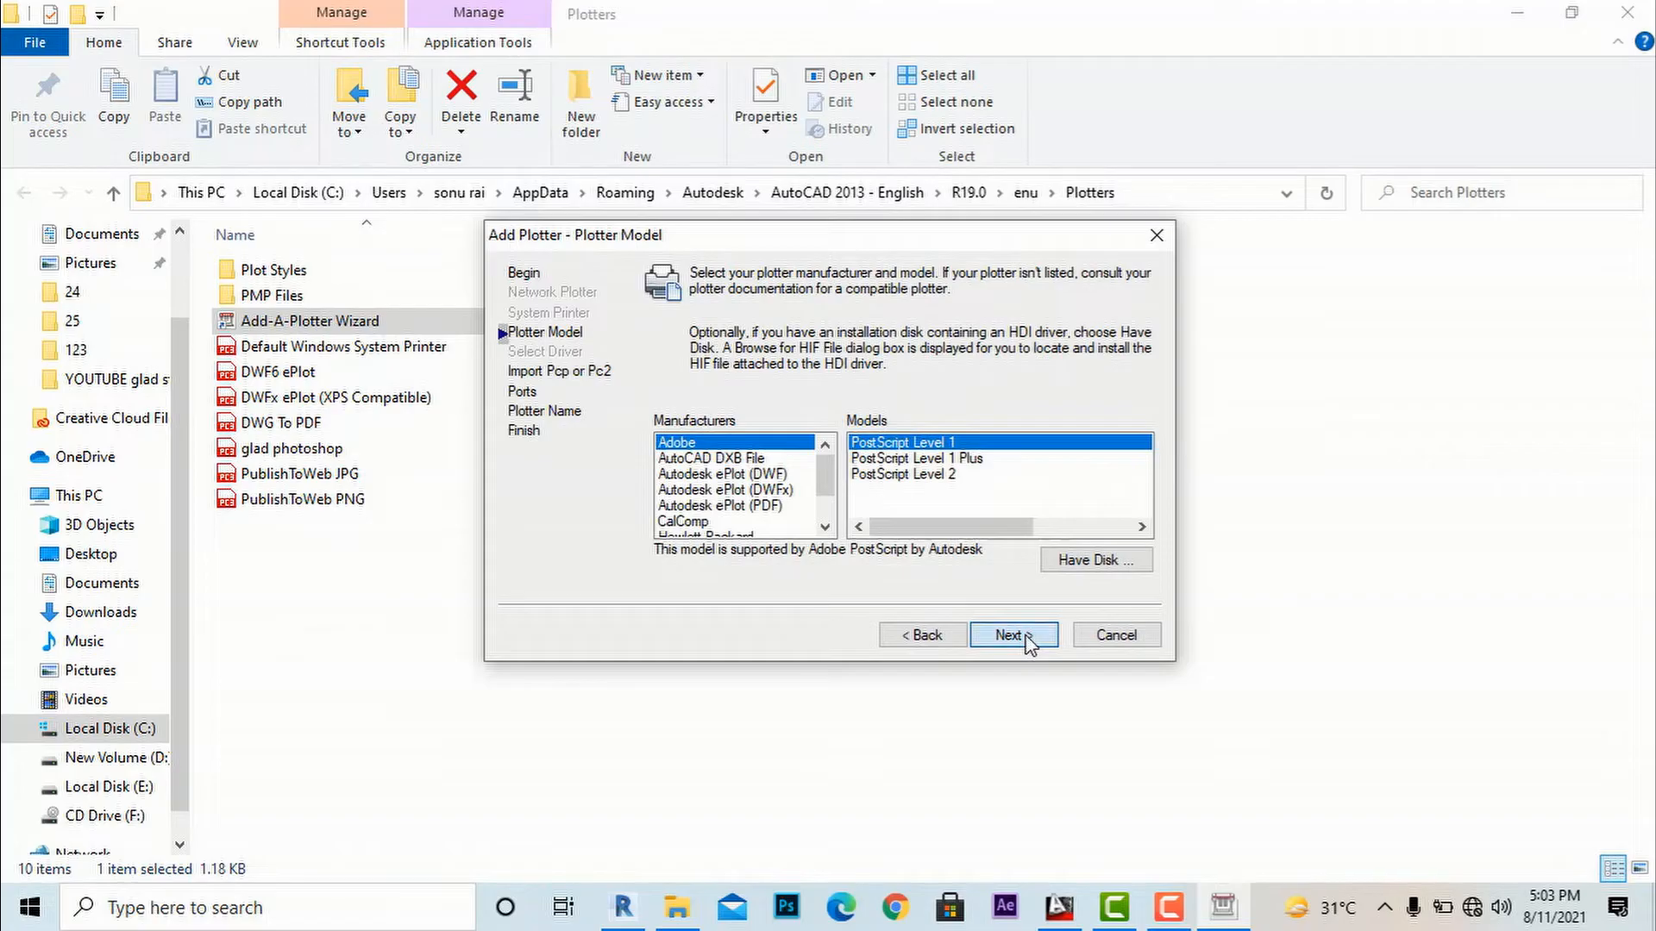
click(1012, 634)
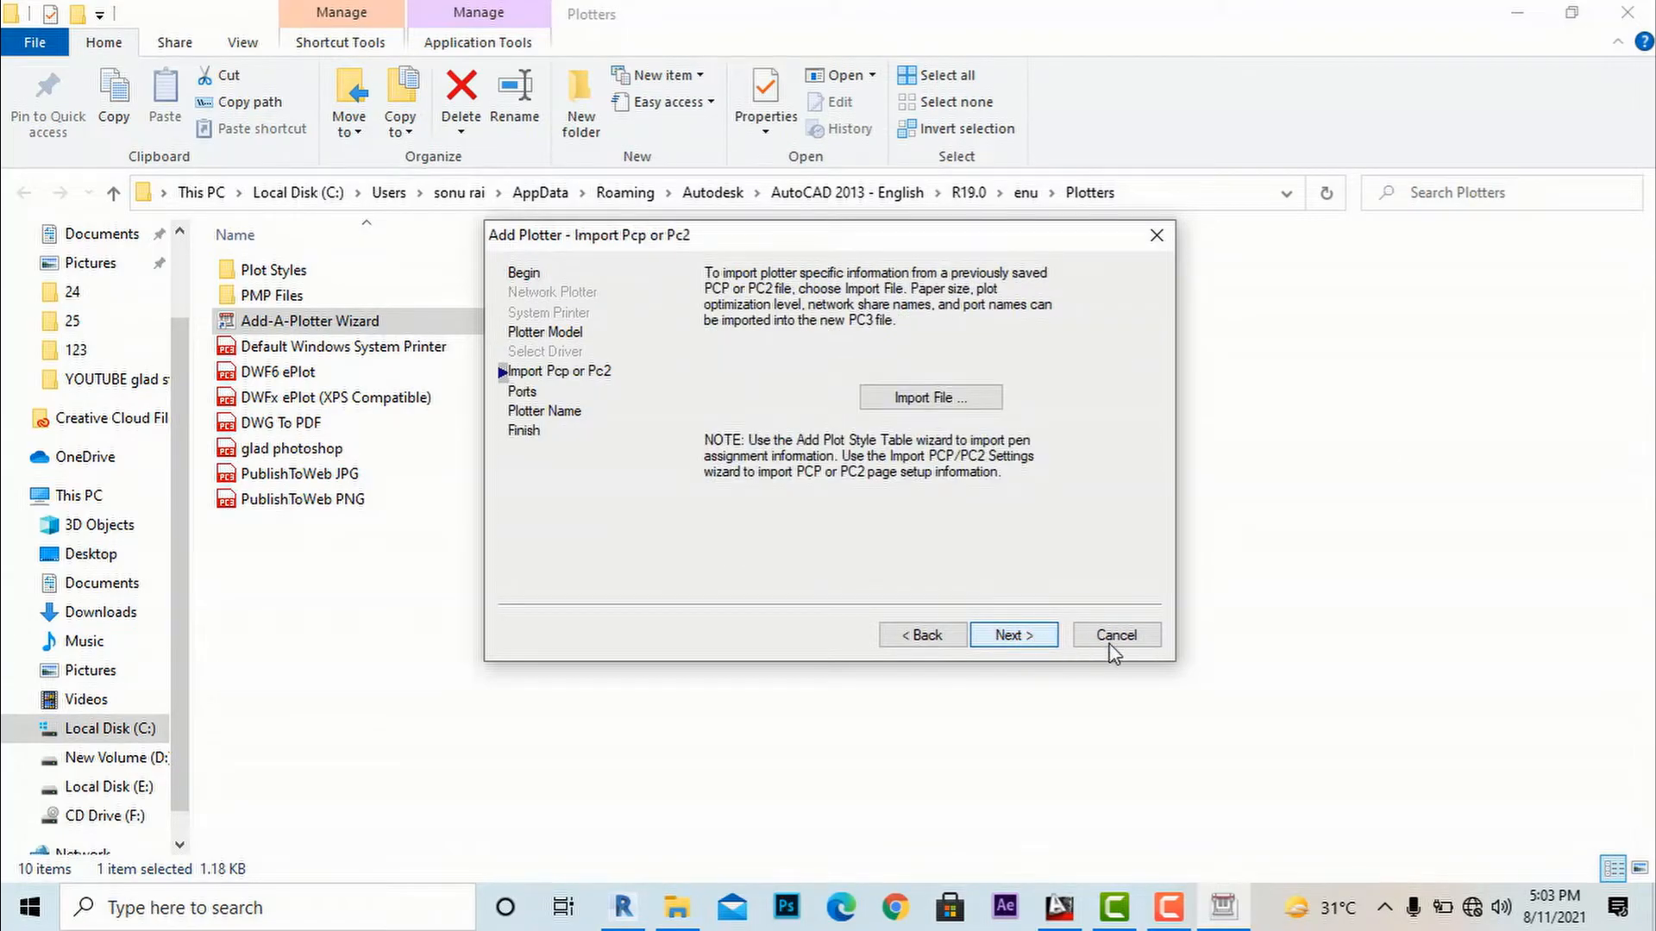
click(921, 635)
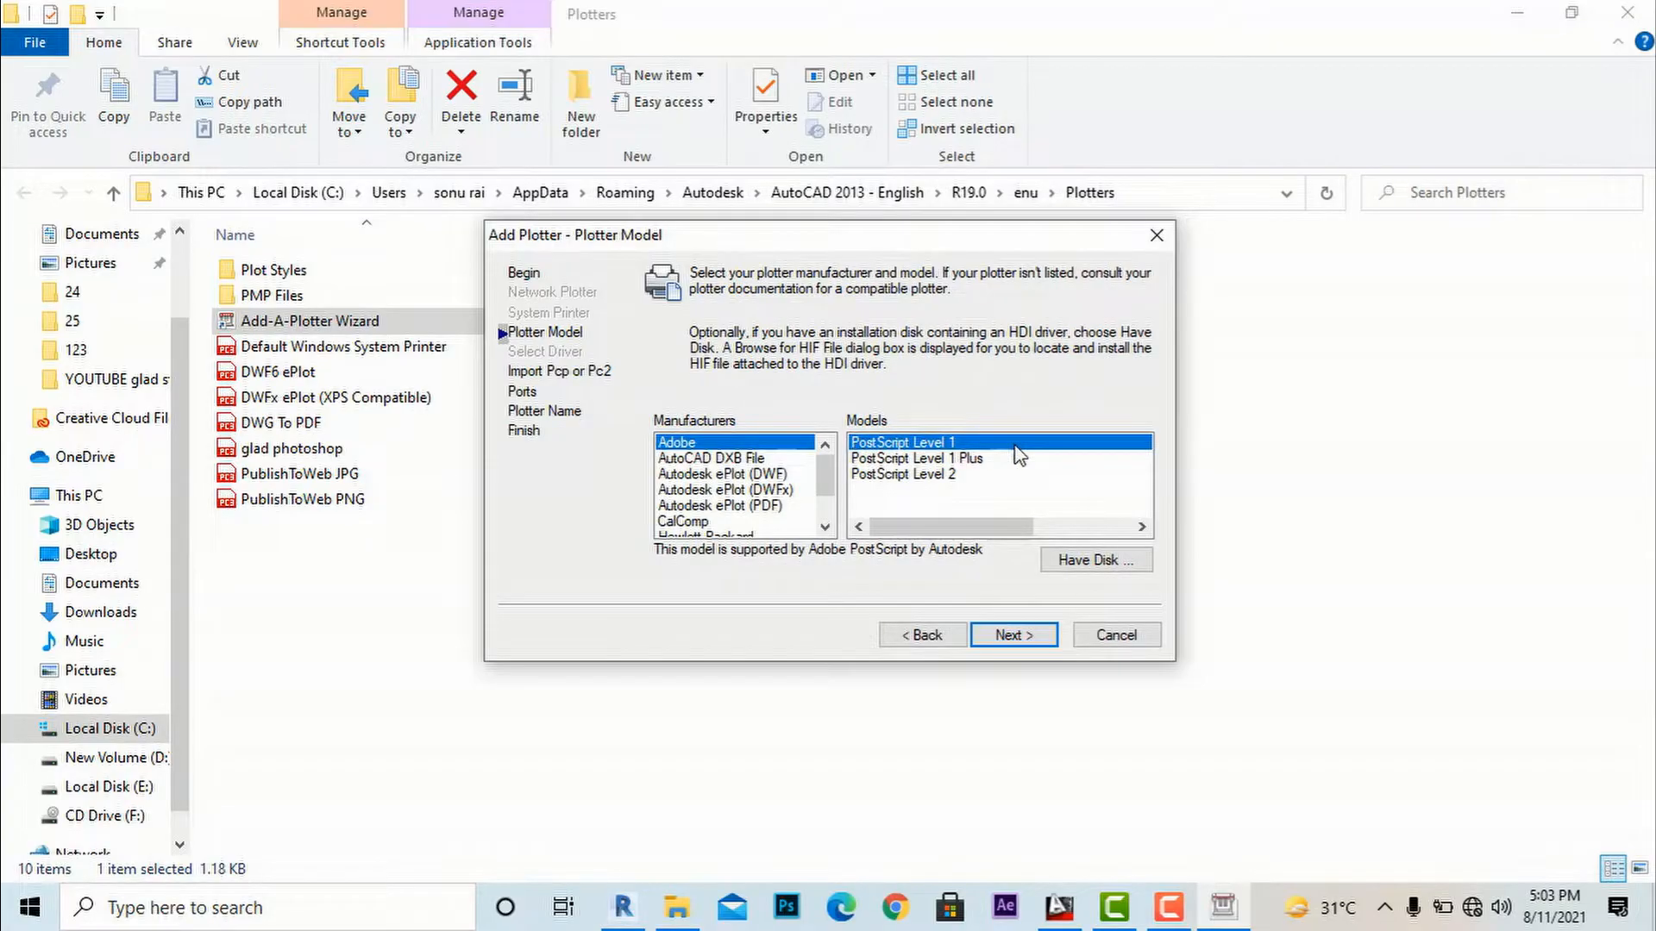
mouse_move(902, 476)
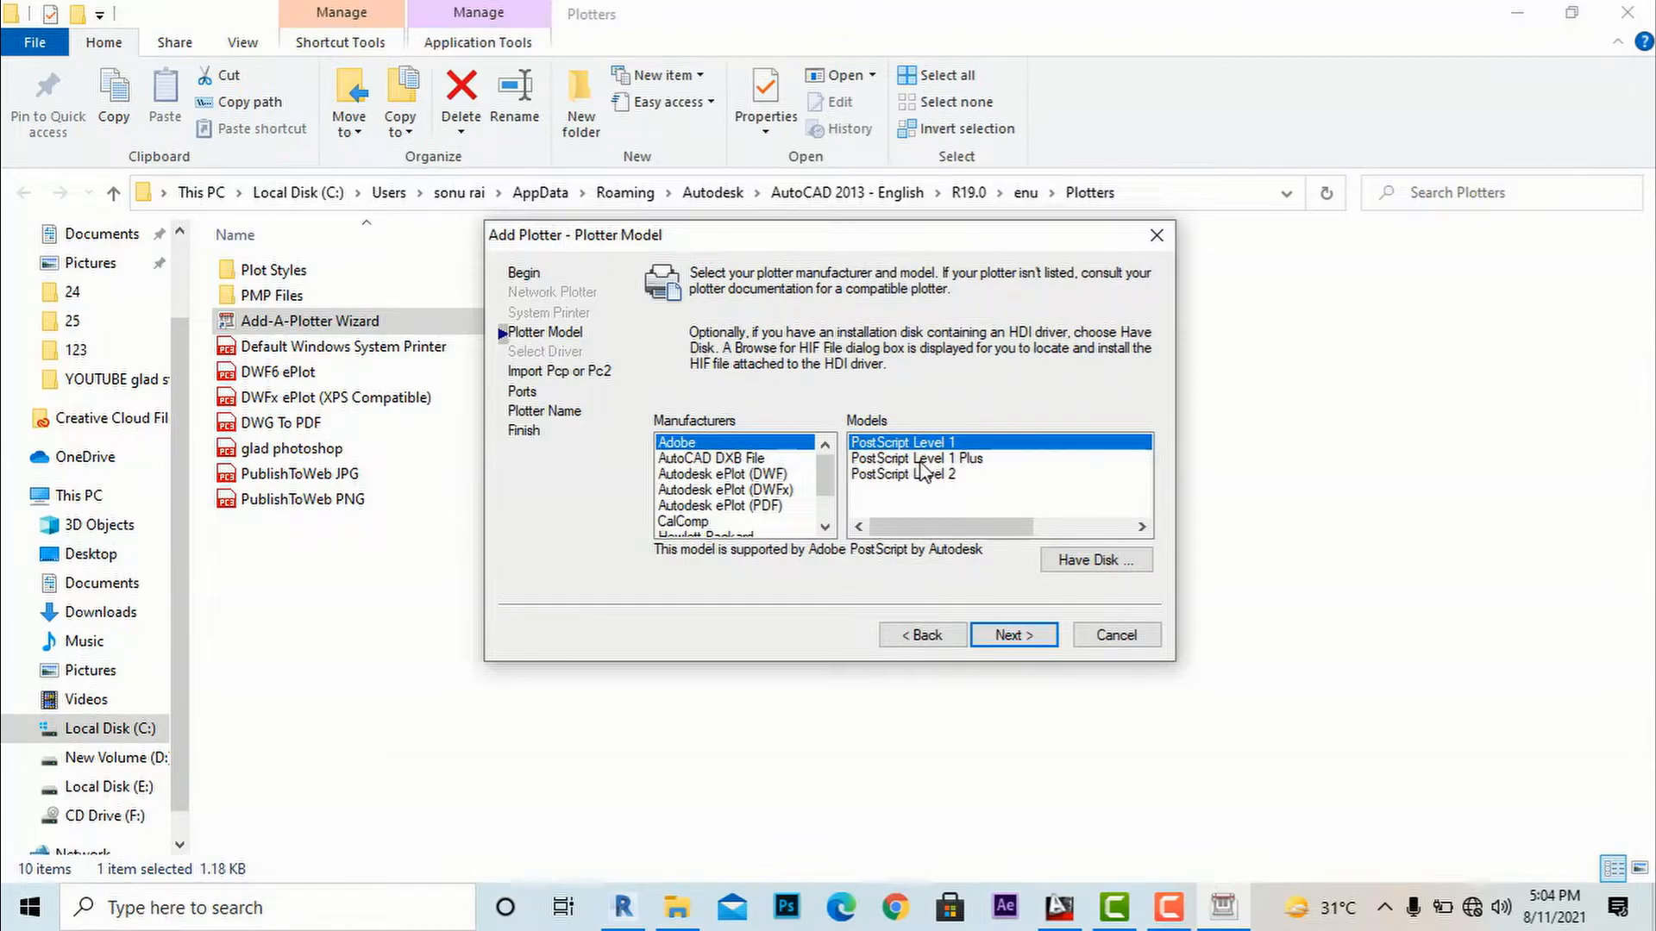
click(915, 459)
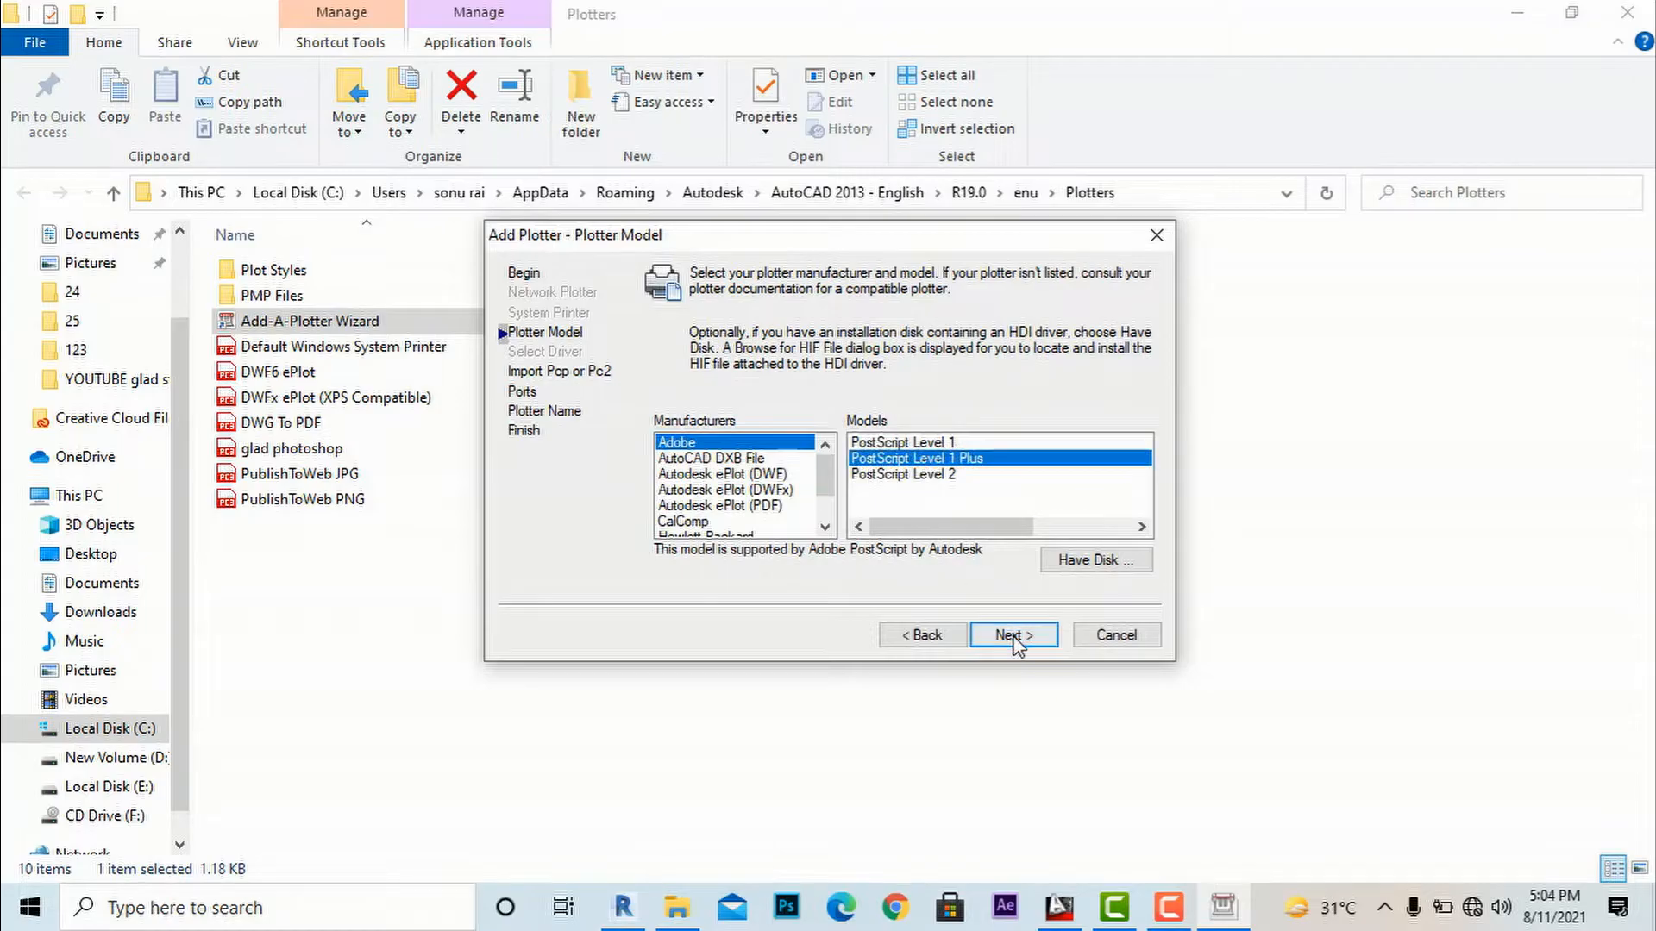
click(1012, 635)
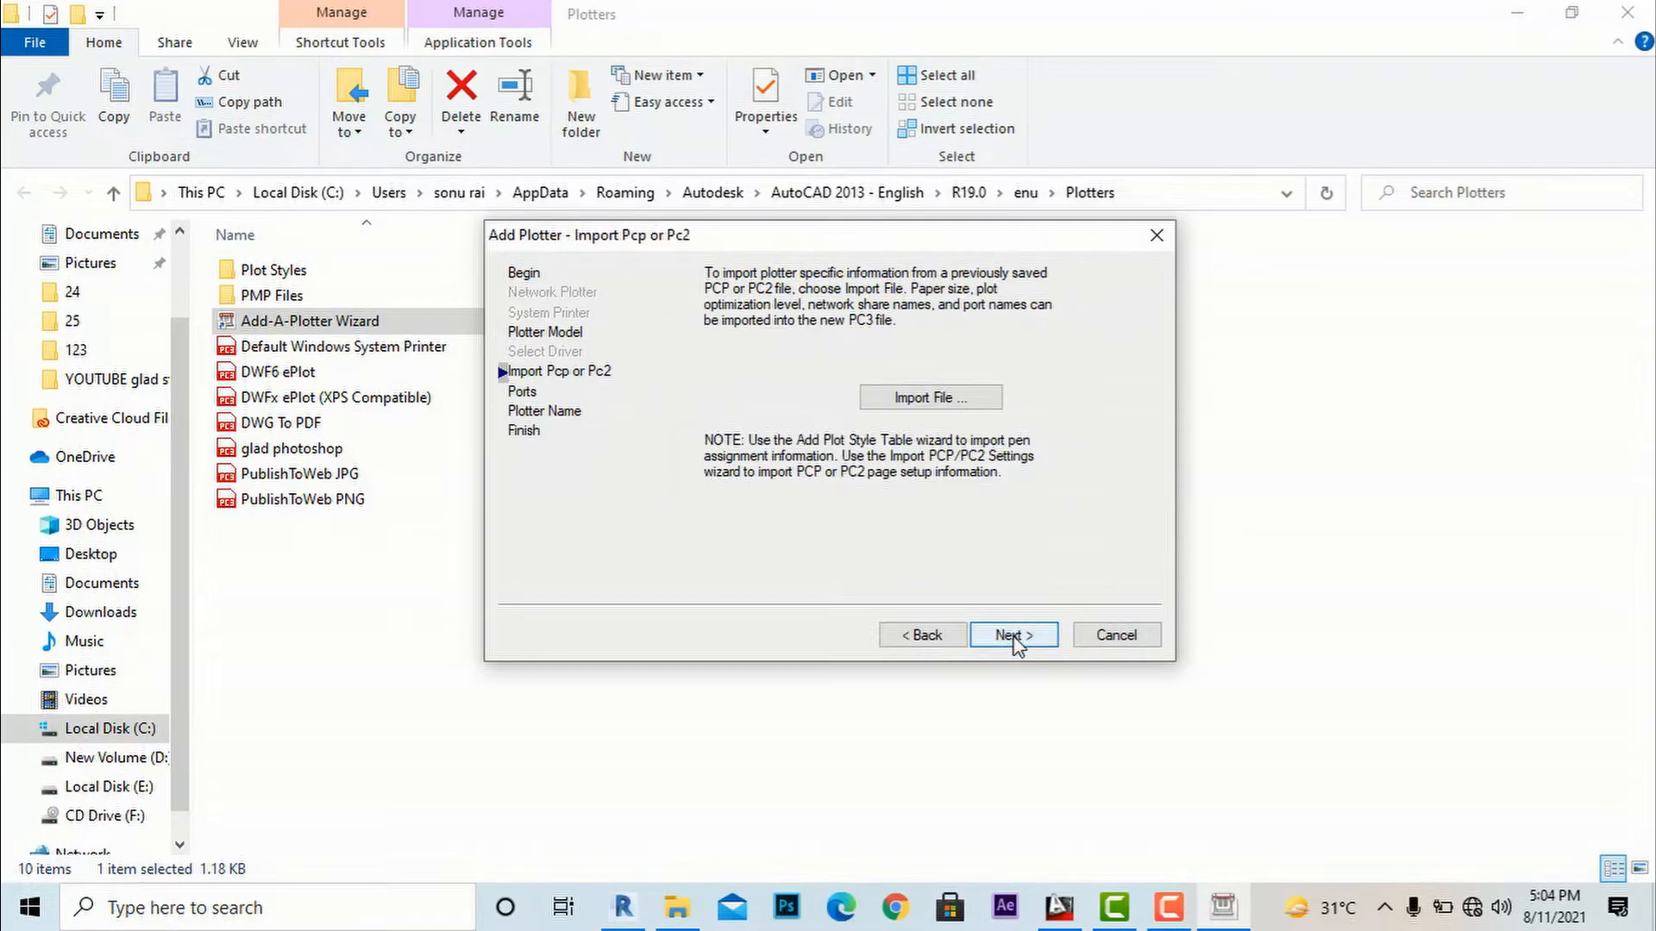
Skip import and port settings, name the plotter gladstudio and finish the wizard
click(1011, 634)
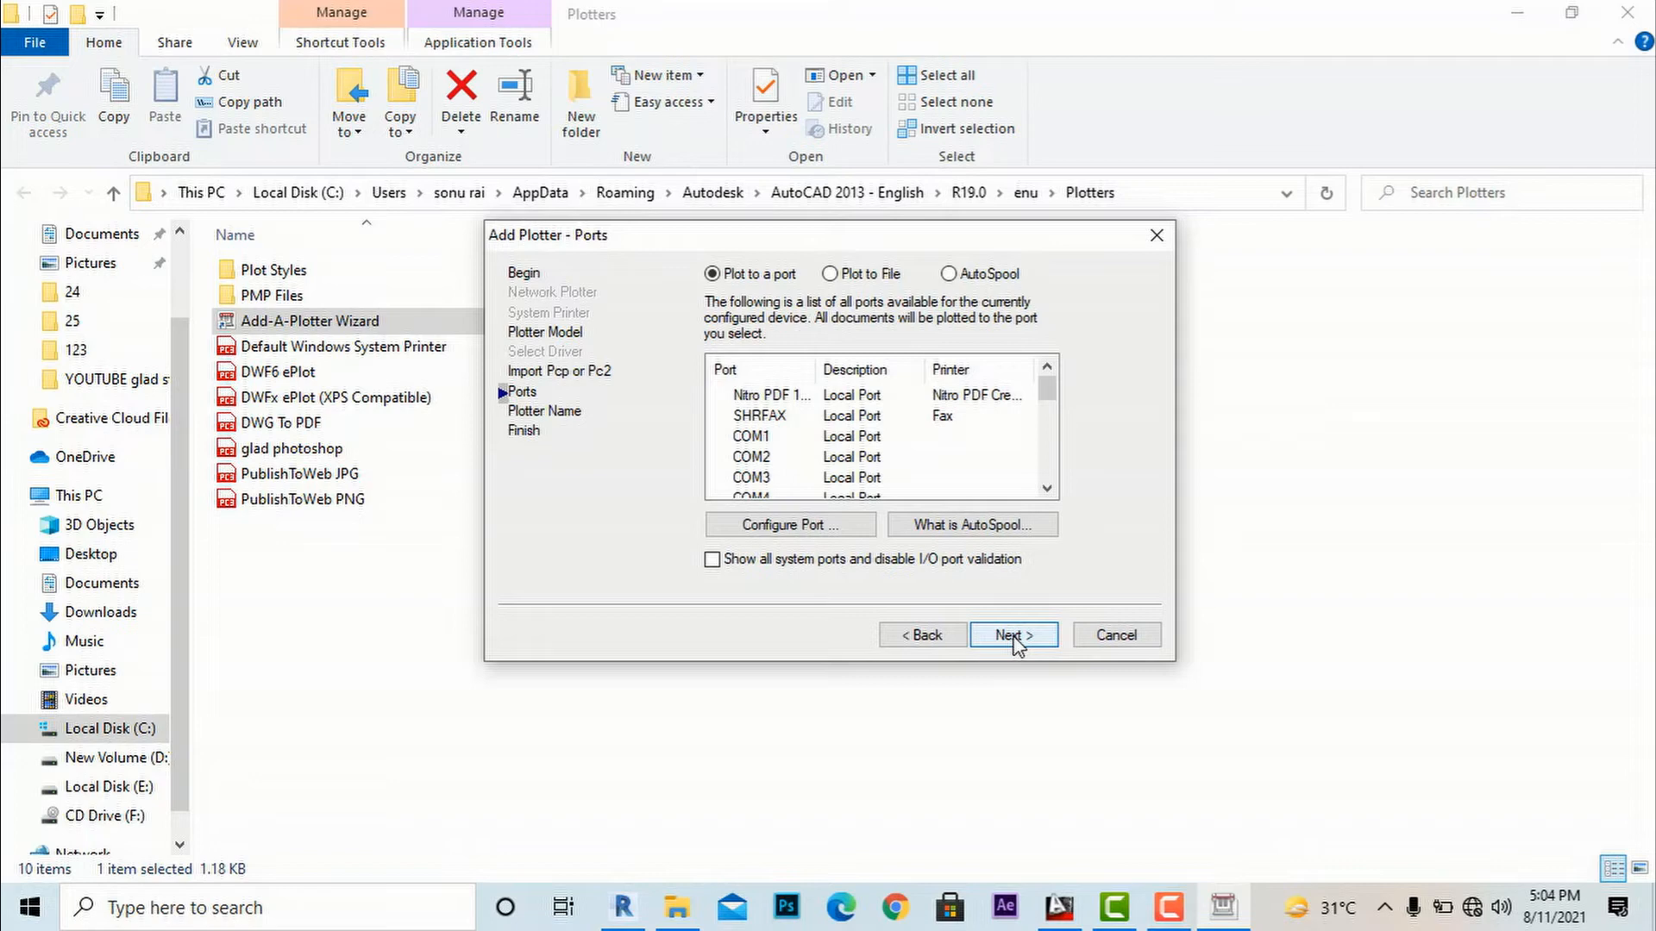
click(1011, 635)
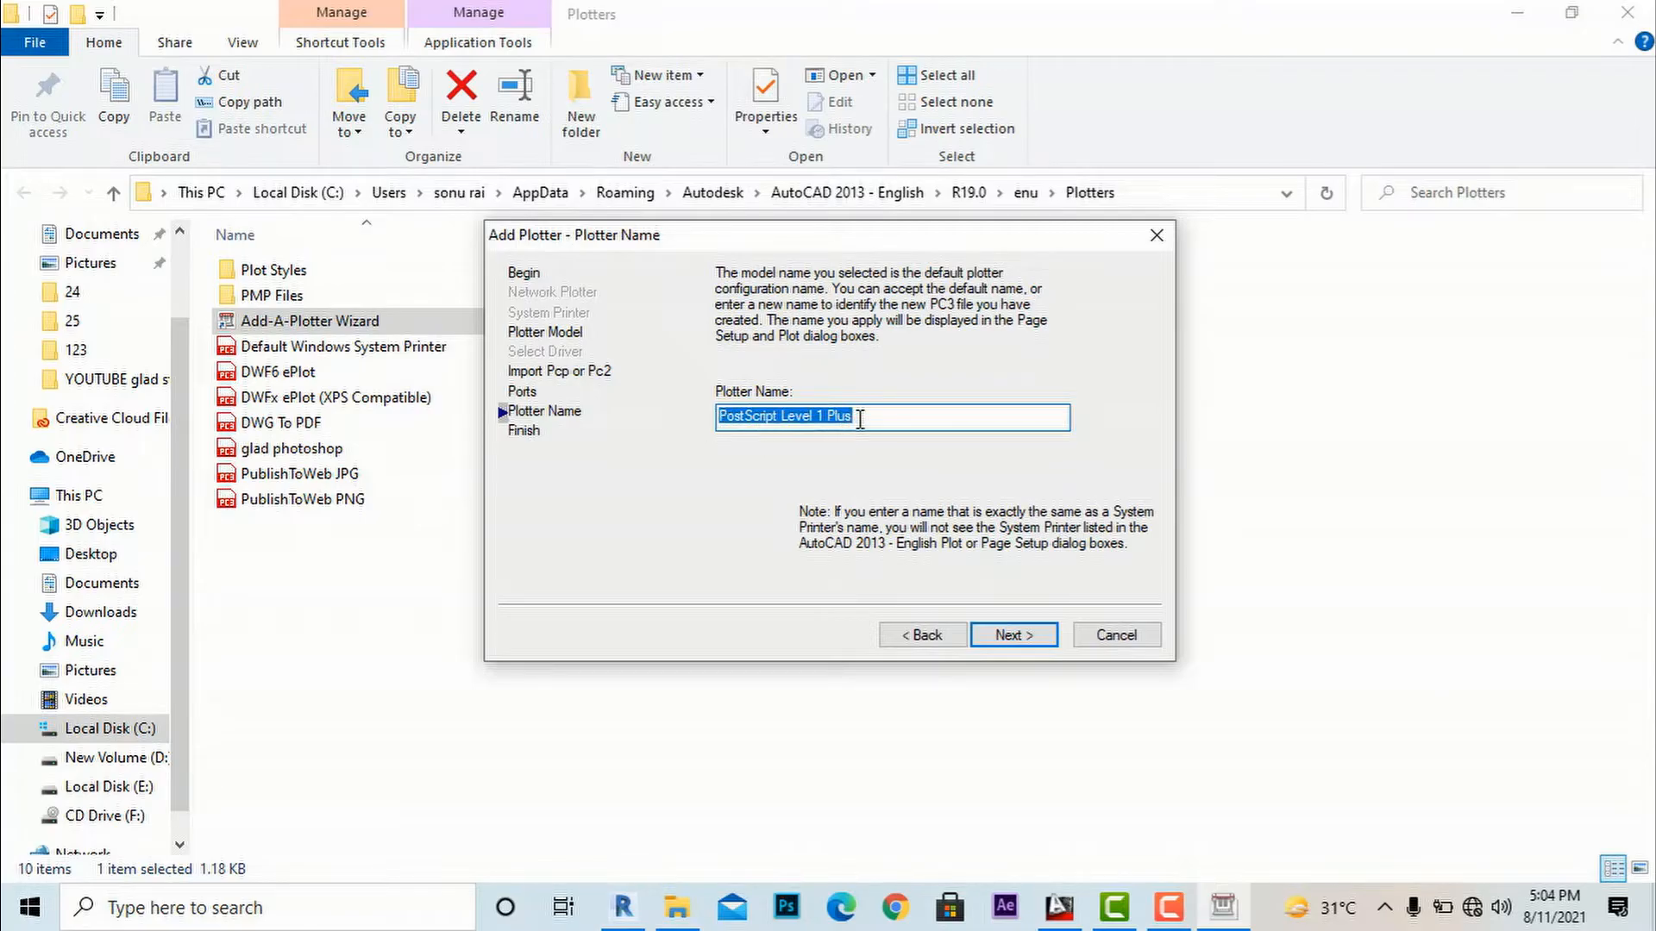
text(gladstudio)
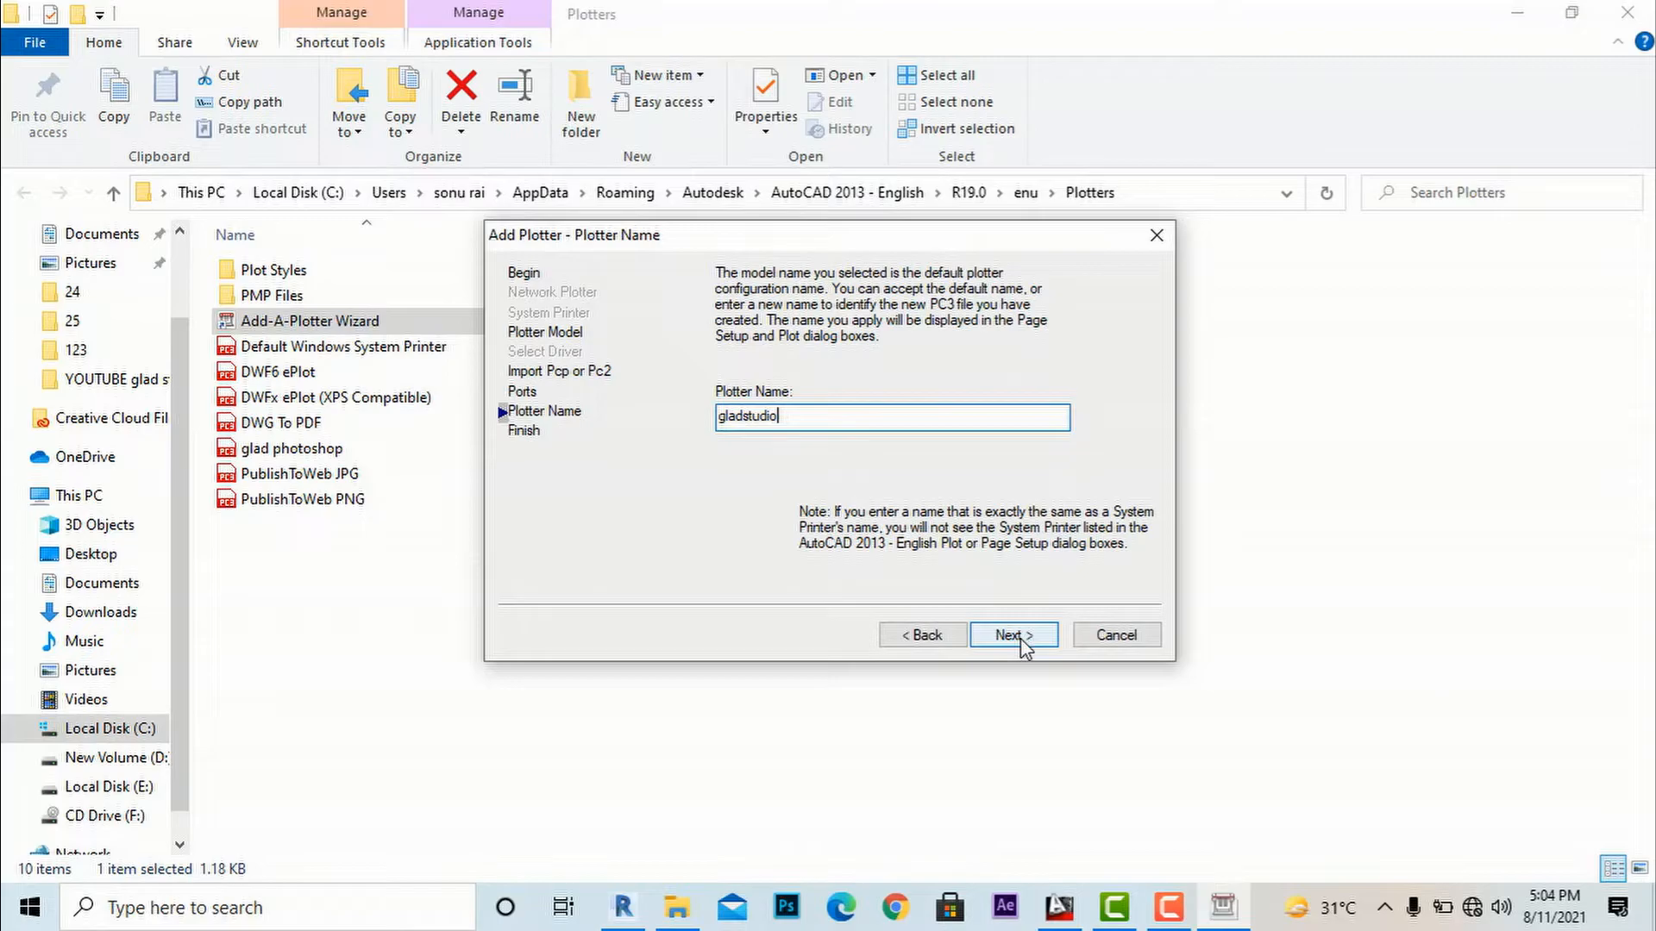
click(1011, 635)
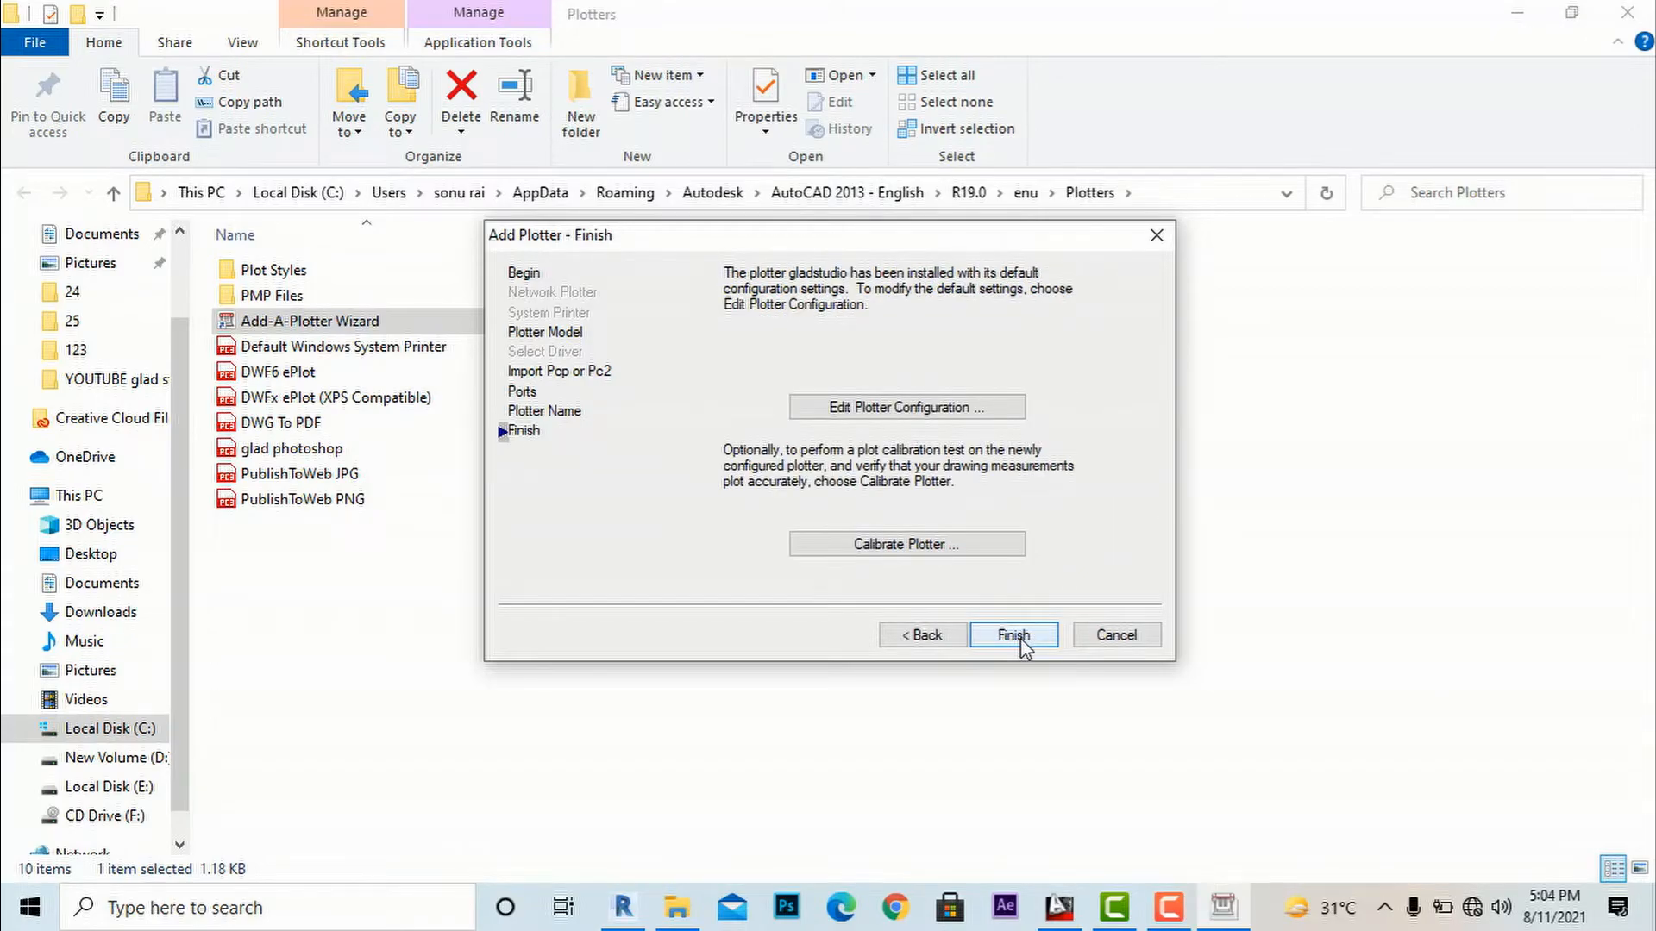
click(1013, 635)
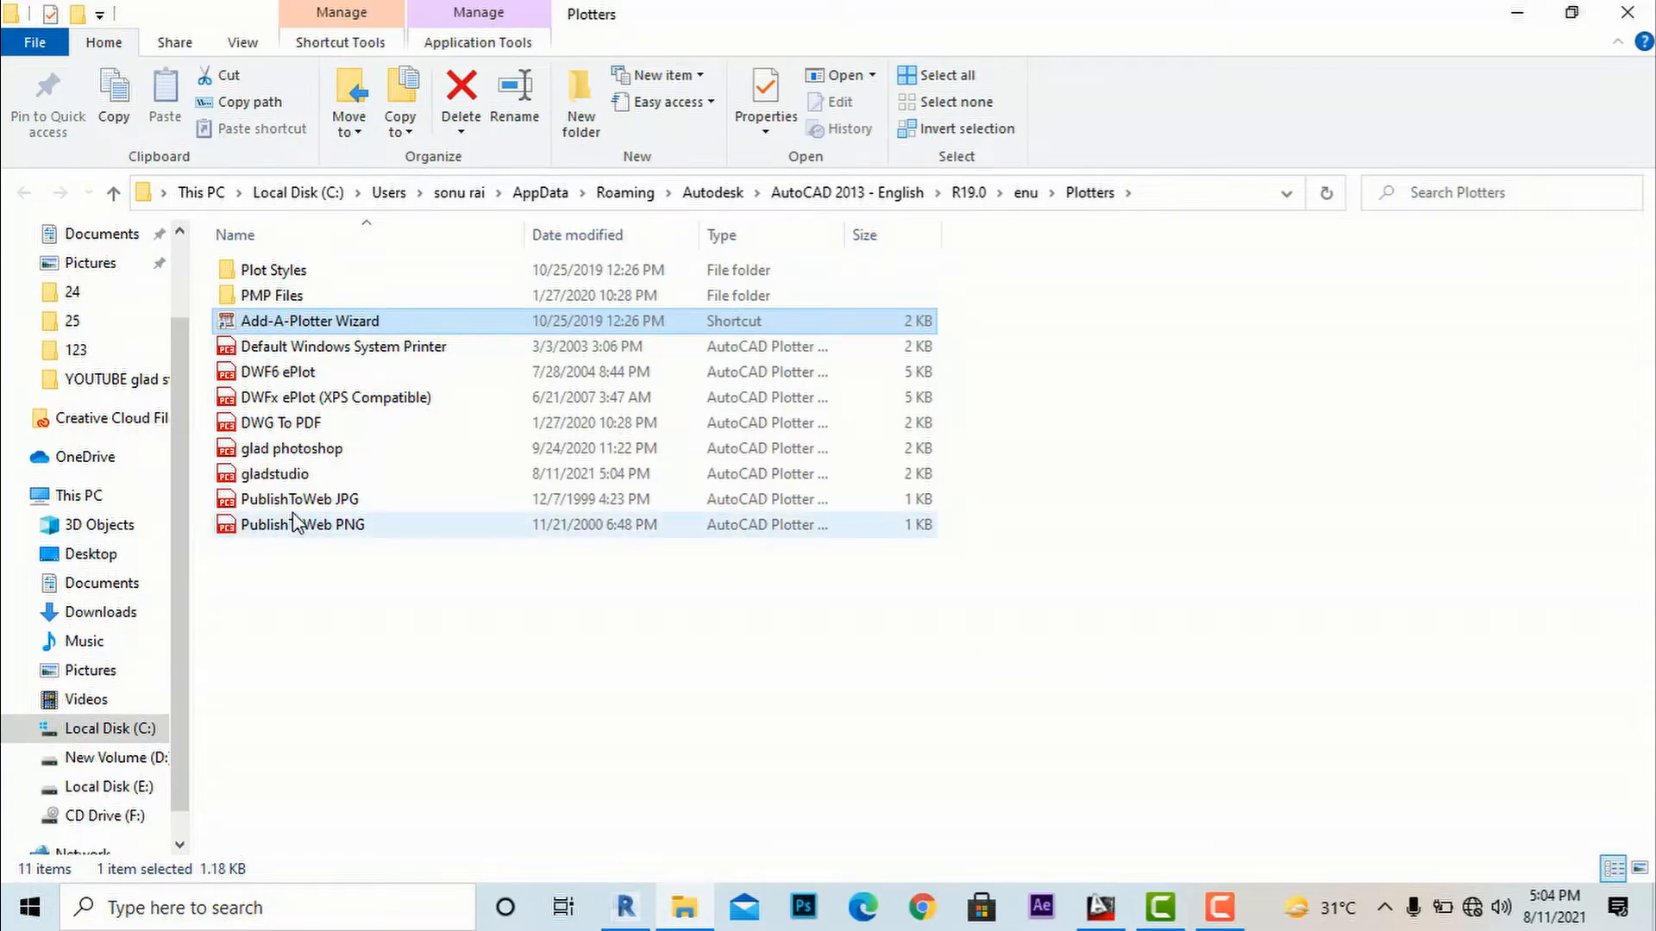
mouse_move(293, 448)
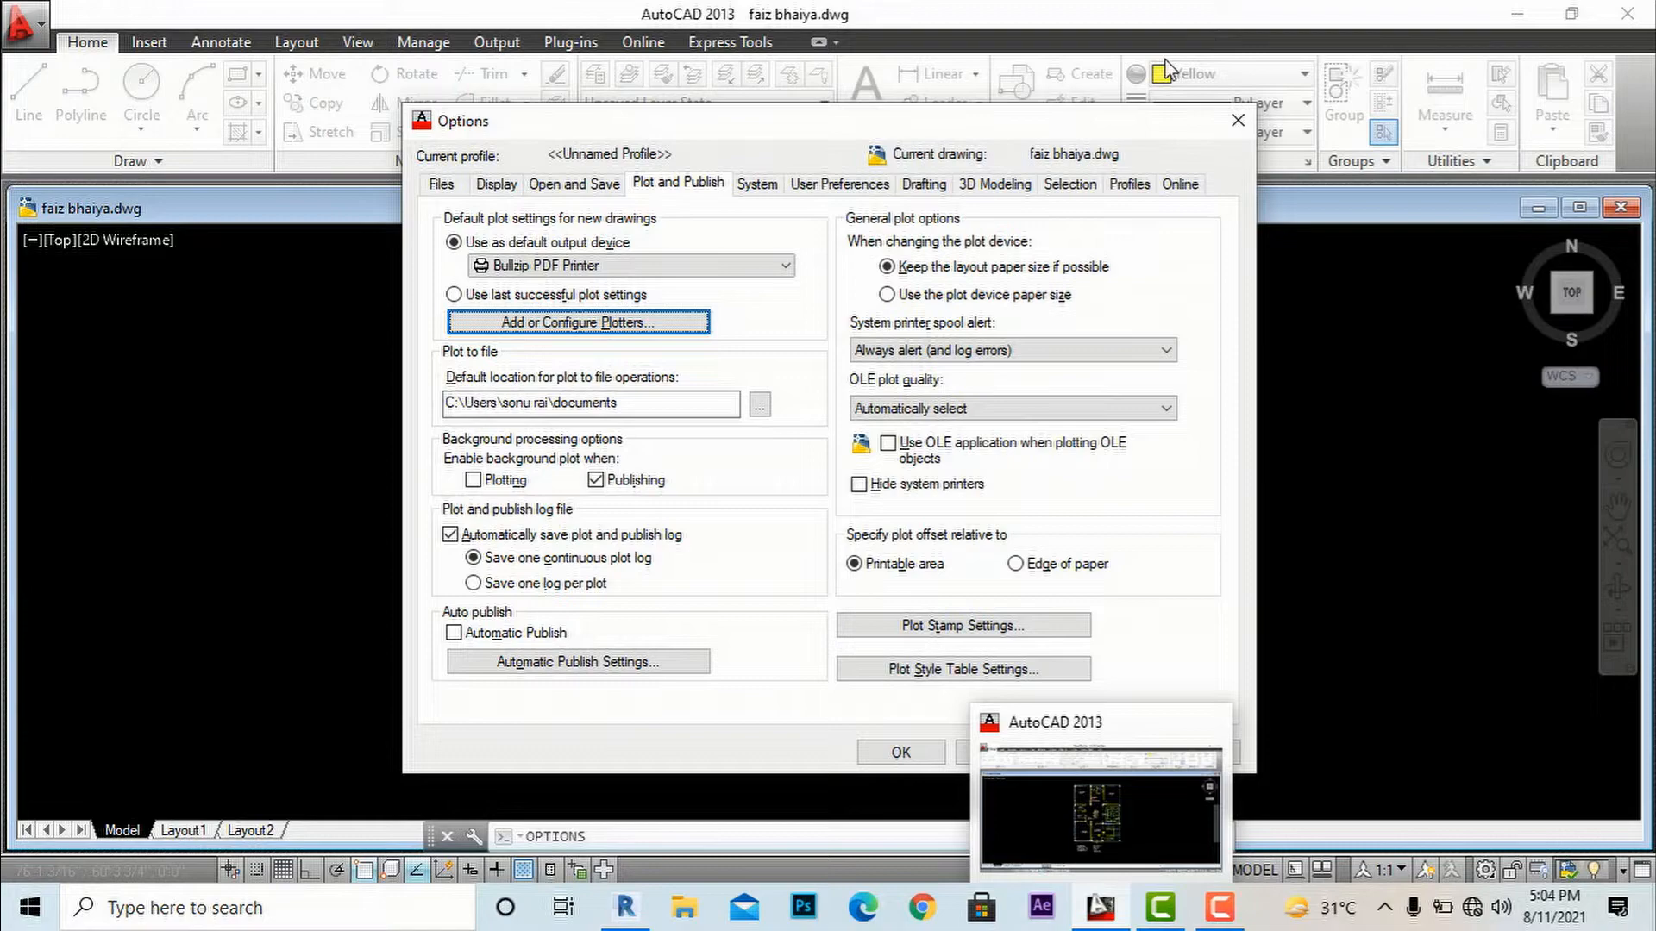
Close the Options window to return to the faiz bhaiya floor plan
click(899, 752)
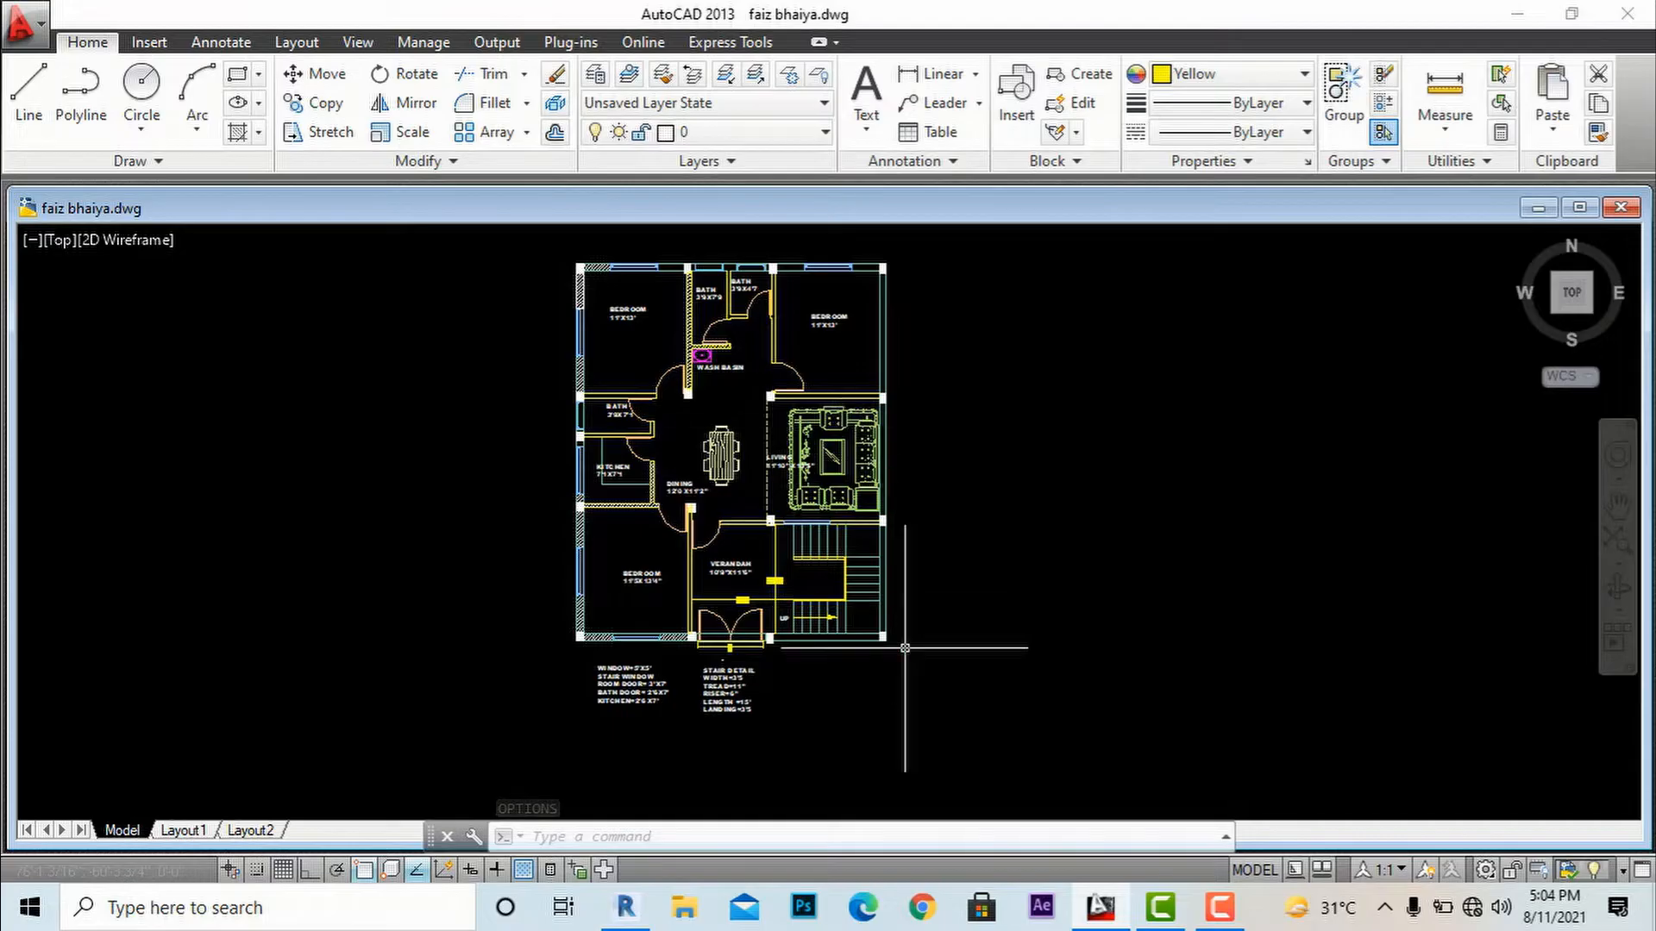
Plot with glad photoshop.pc3 to file on ISO A4, windowing the floor plan area
scroll(down, 3)
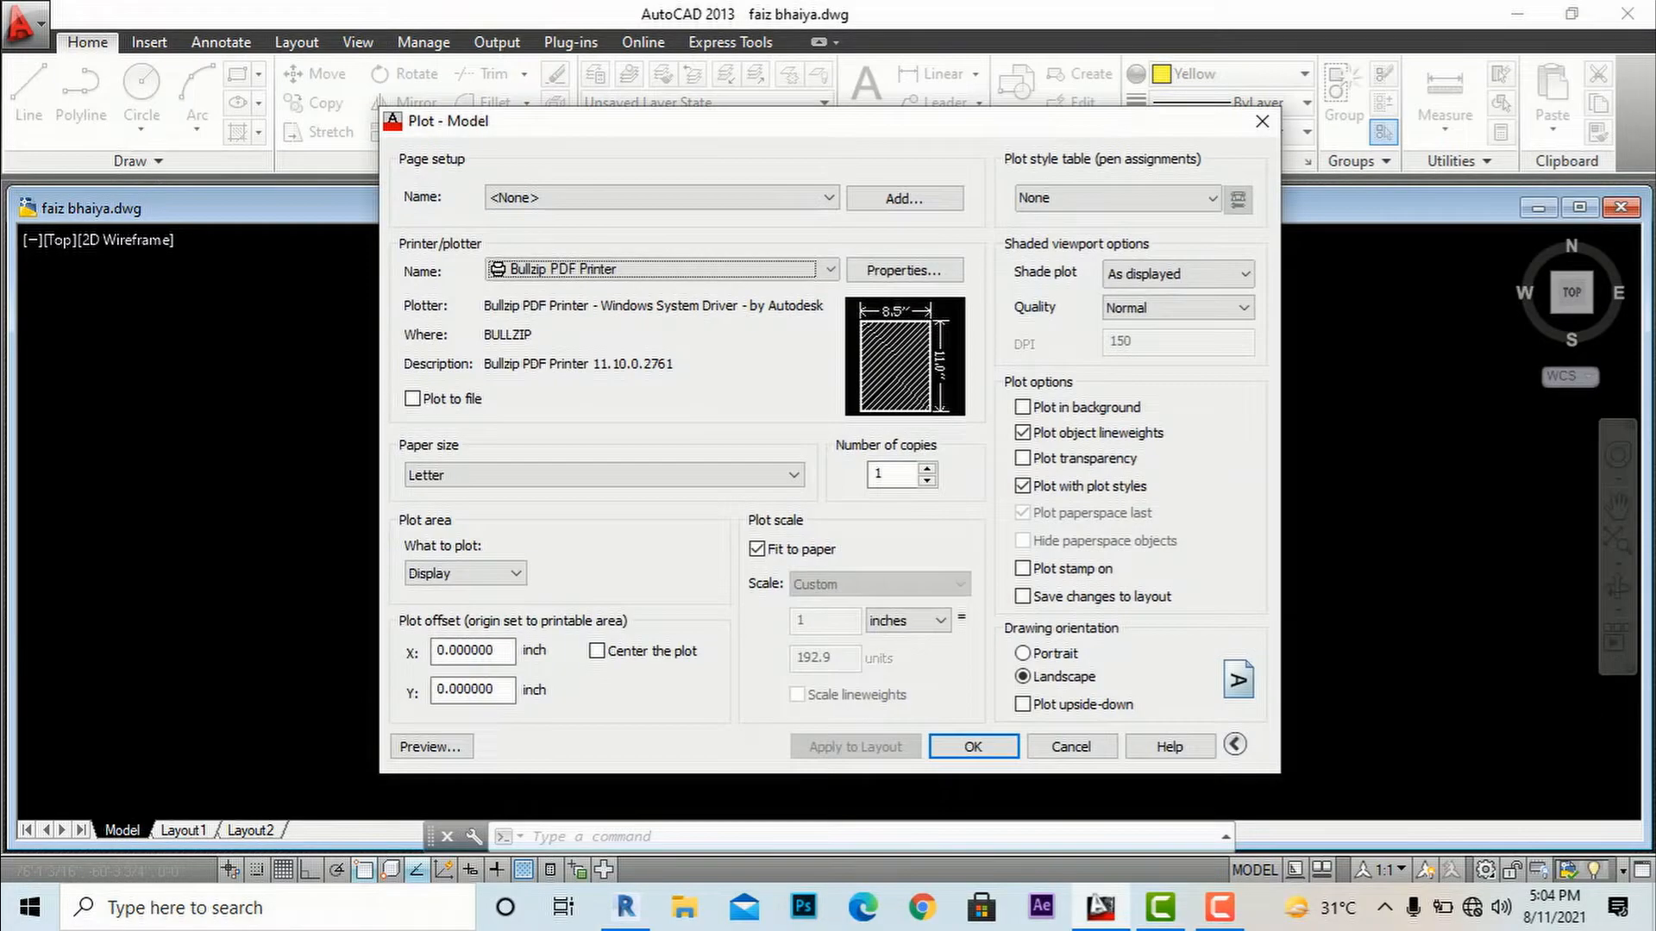
mouse_move(737, 203)
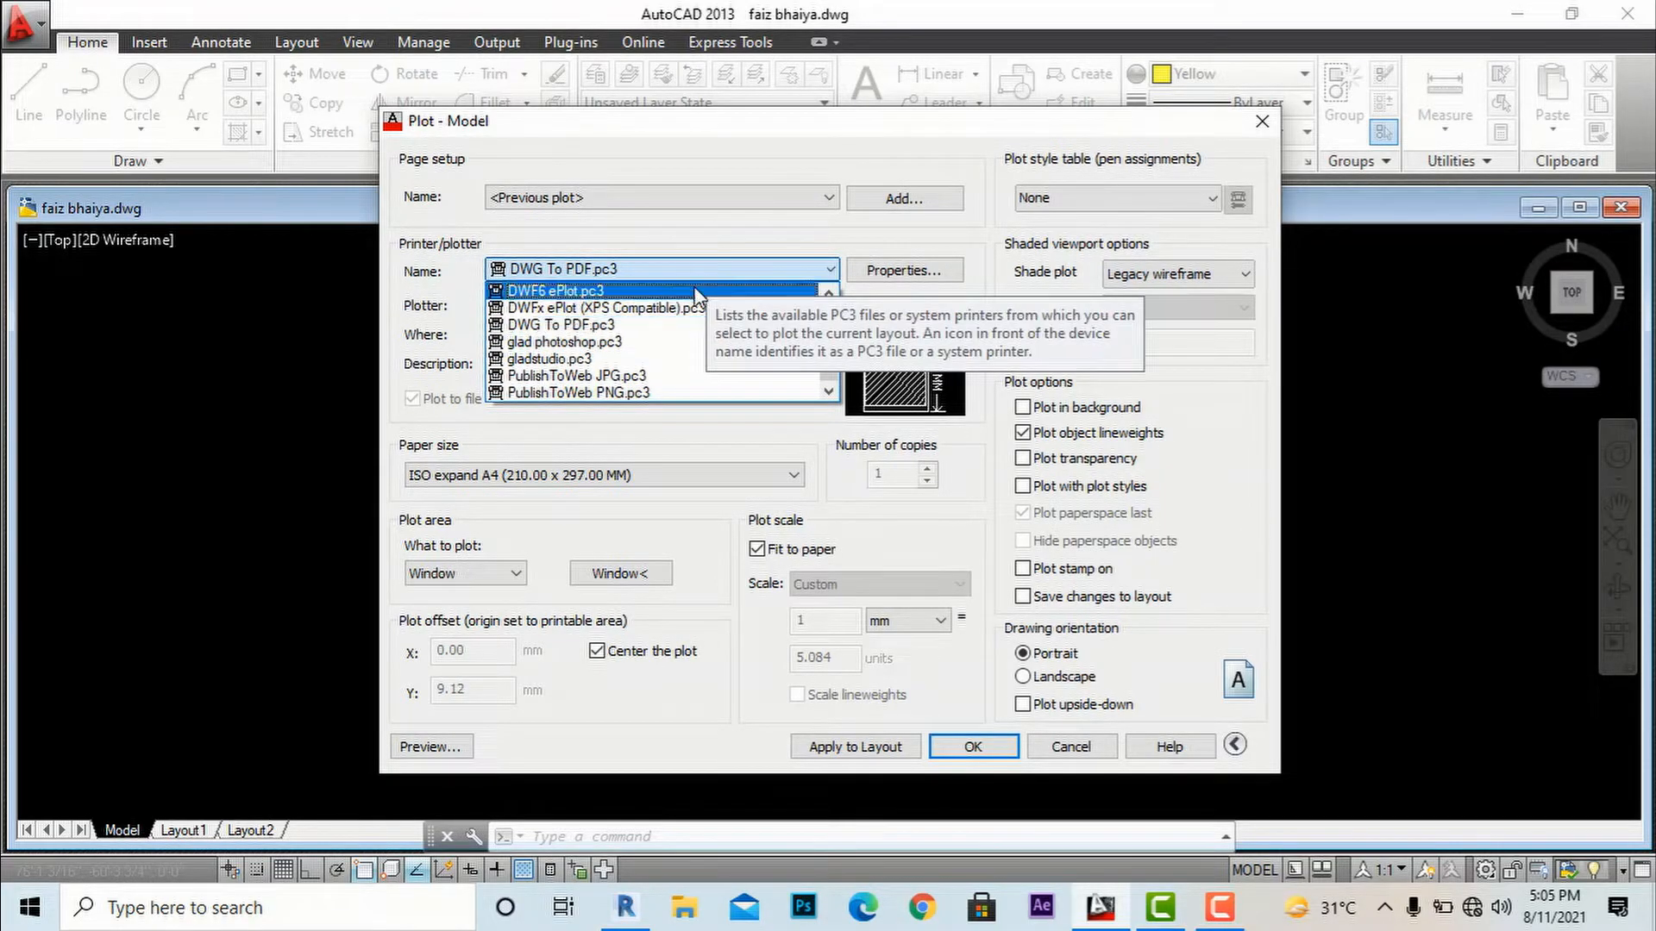
mouse_move(565, 342)
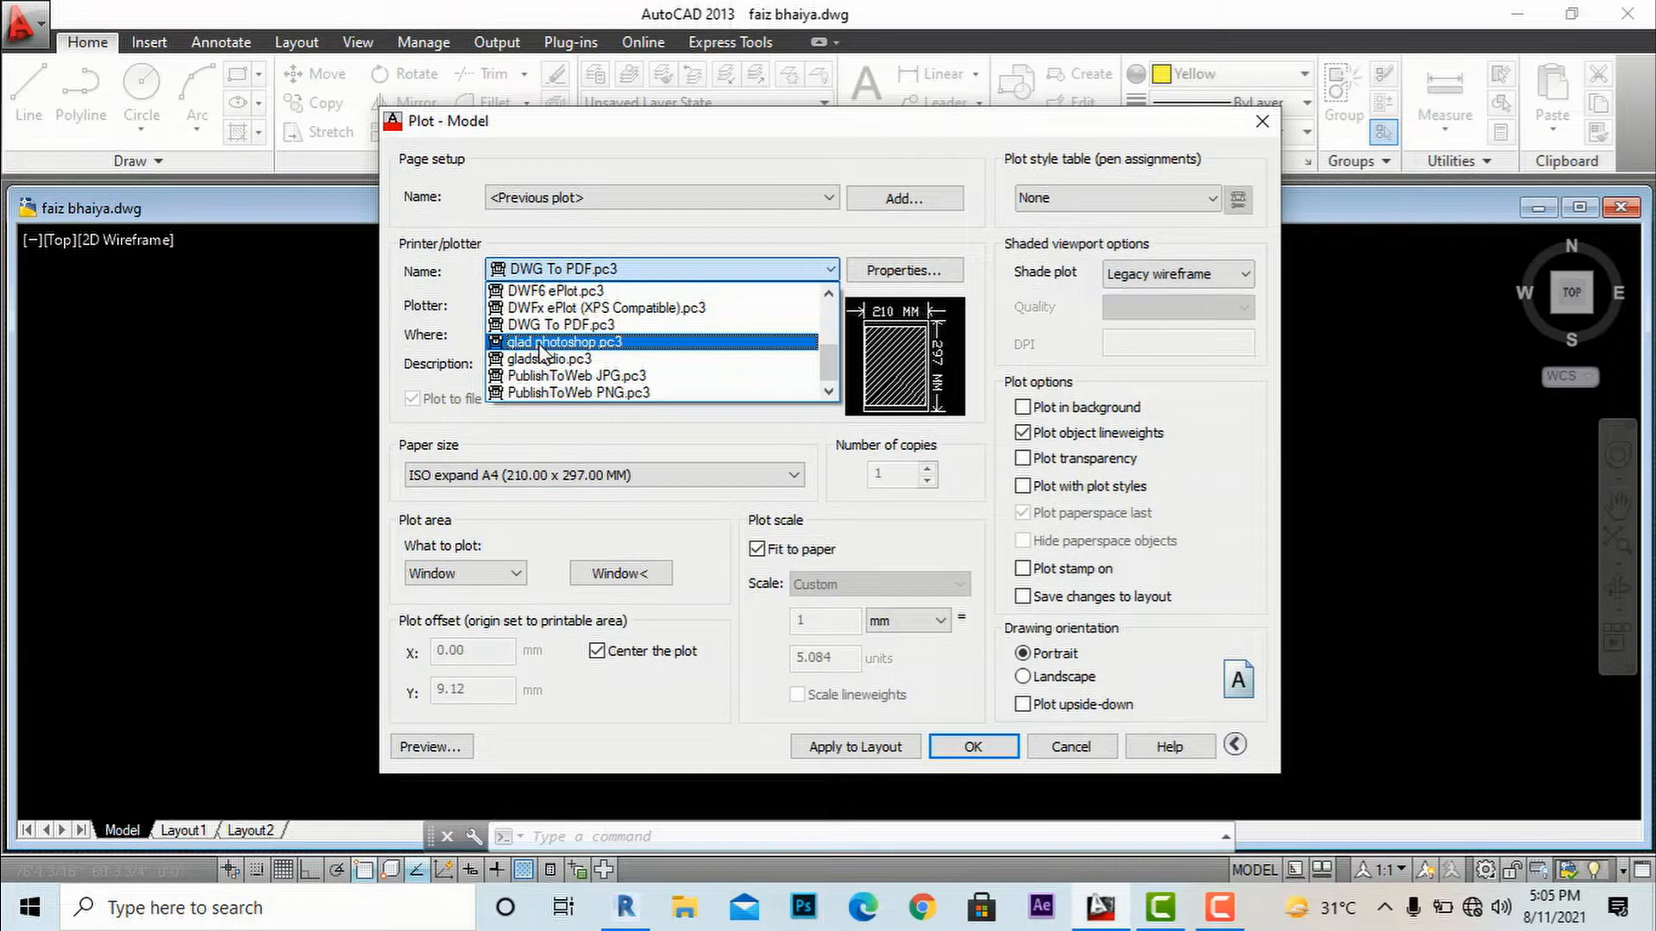
click(564, 341)
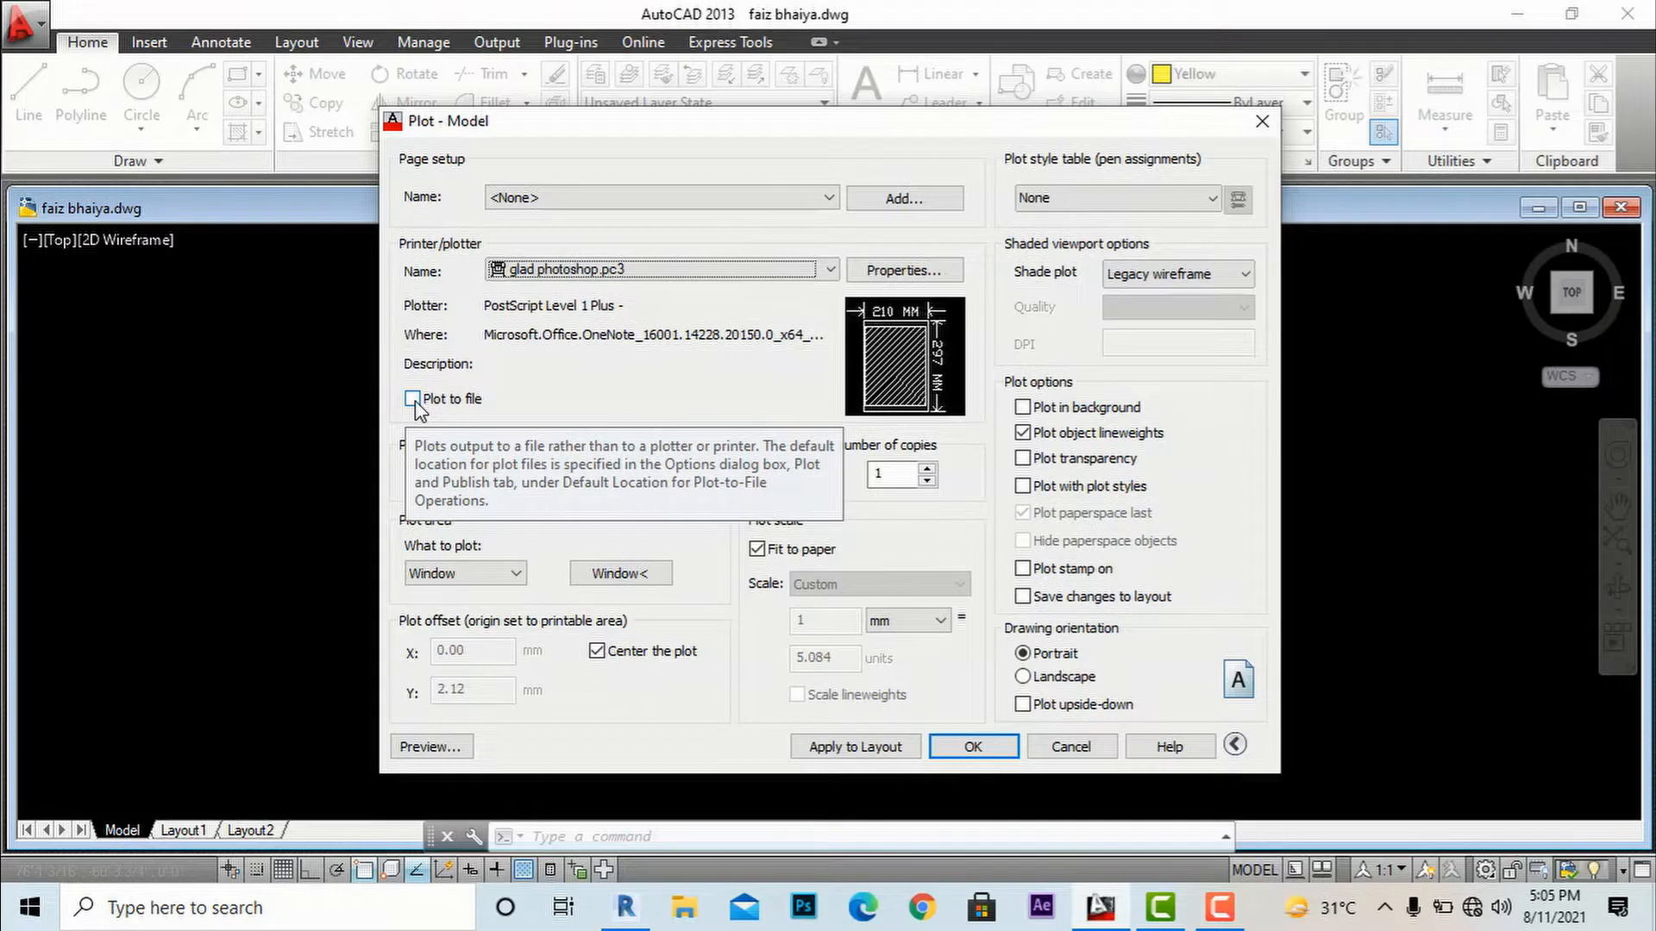
click(412, 398)
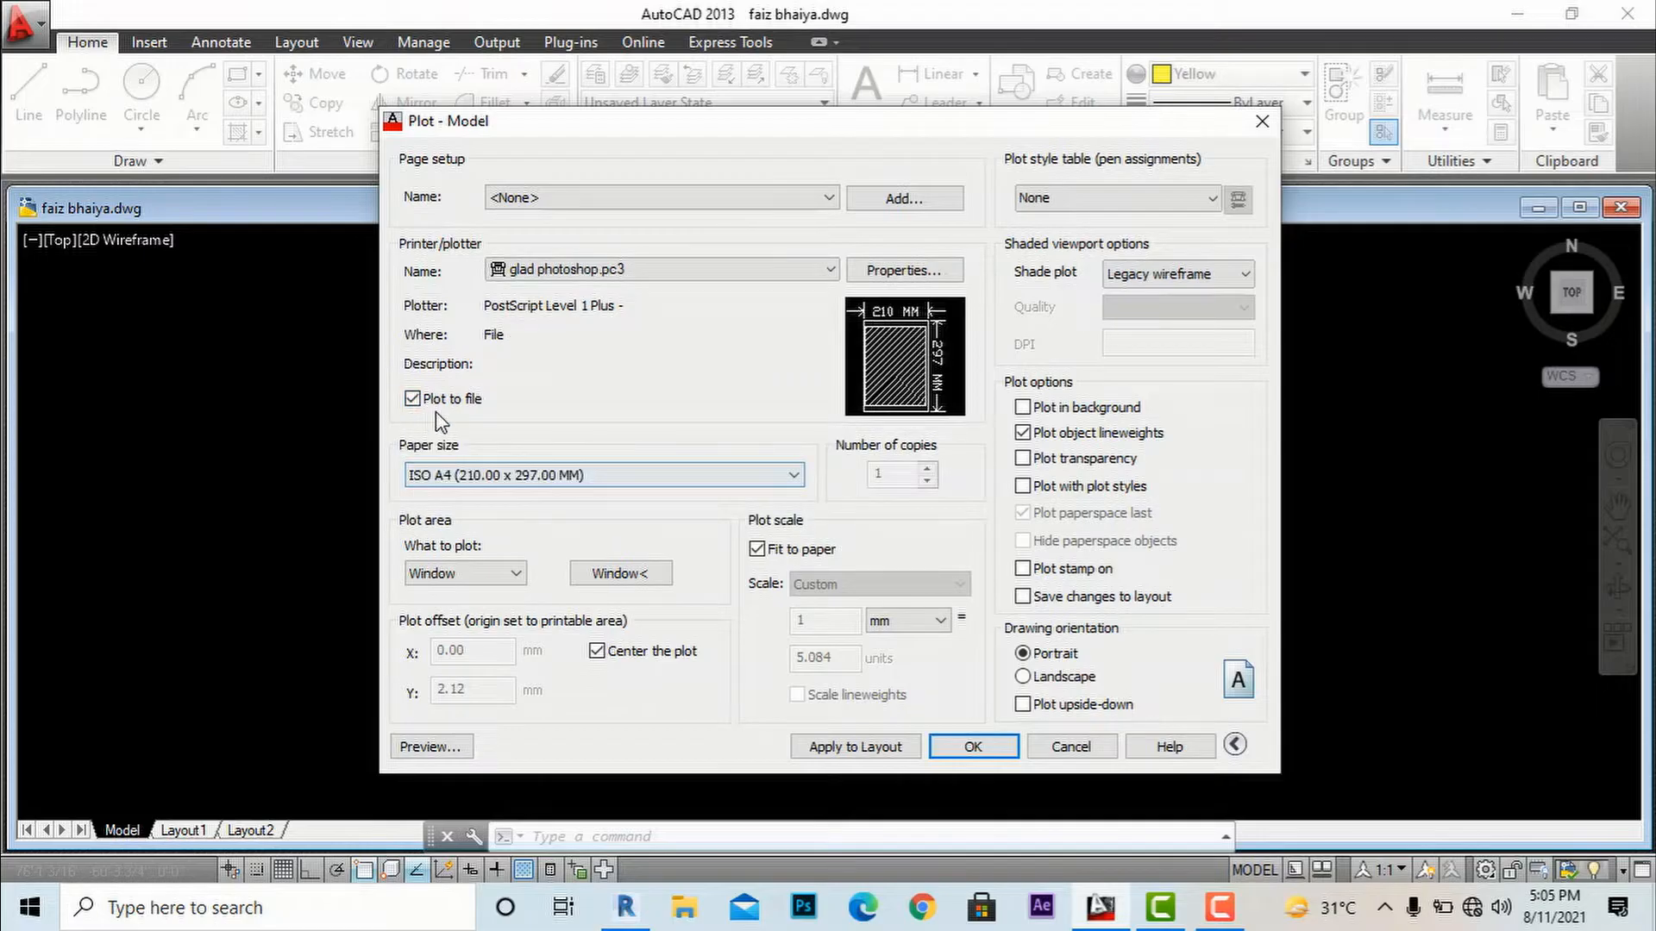
mouse_move(434, 405)
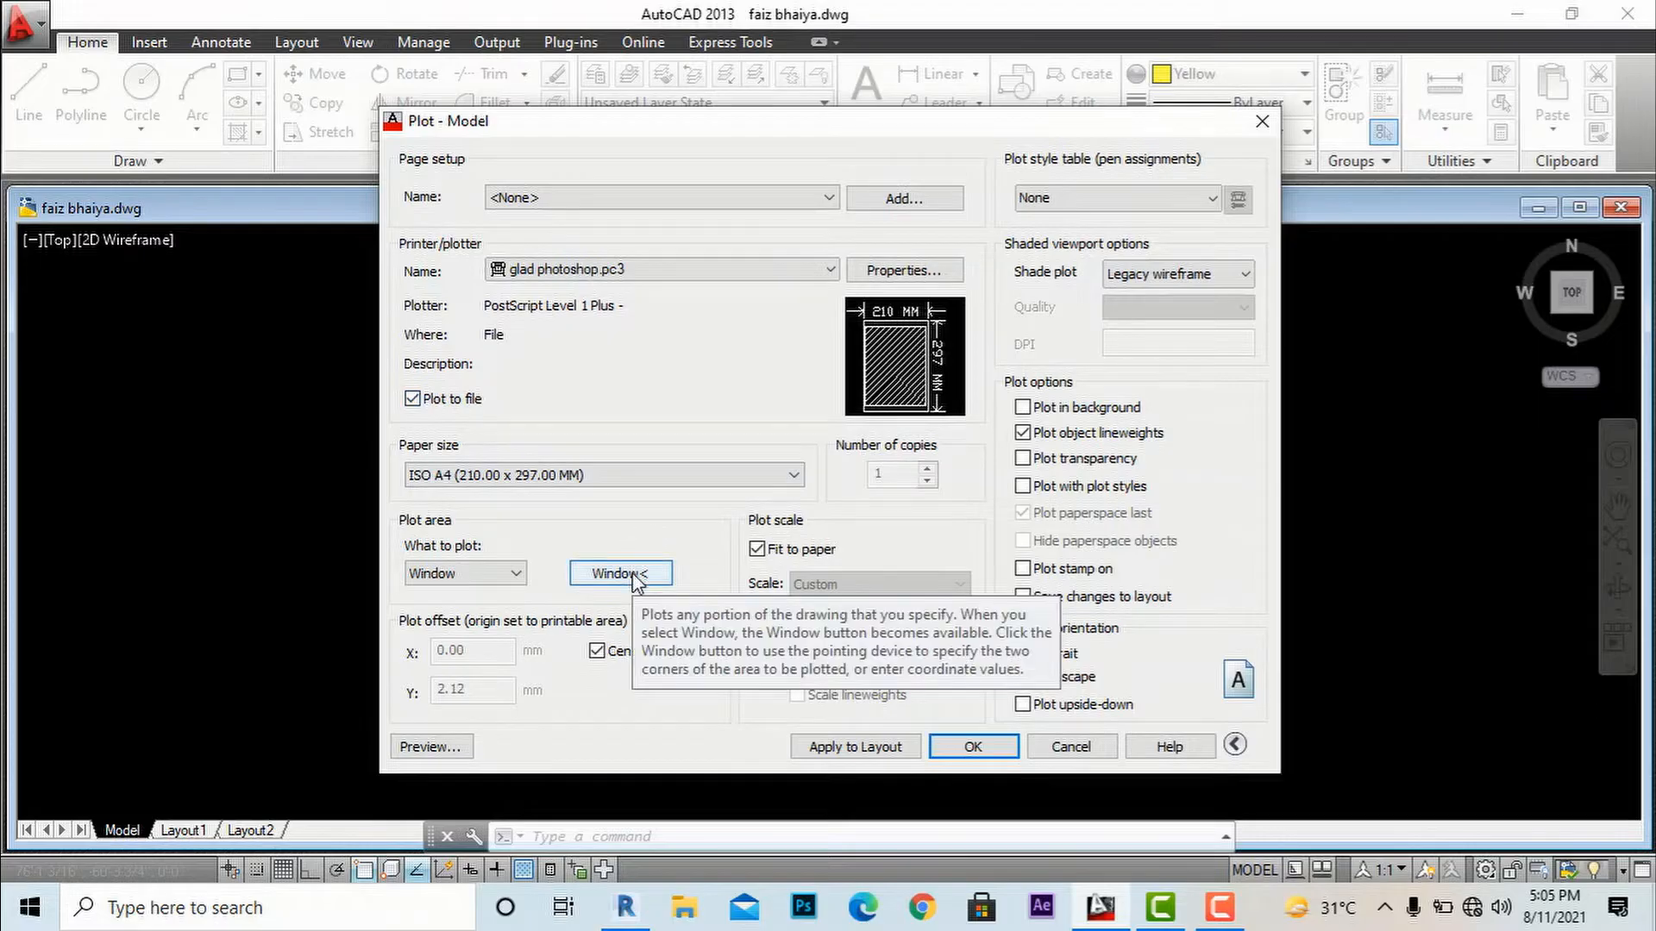
click(619, 572)
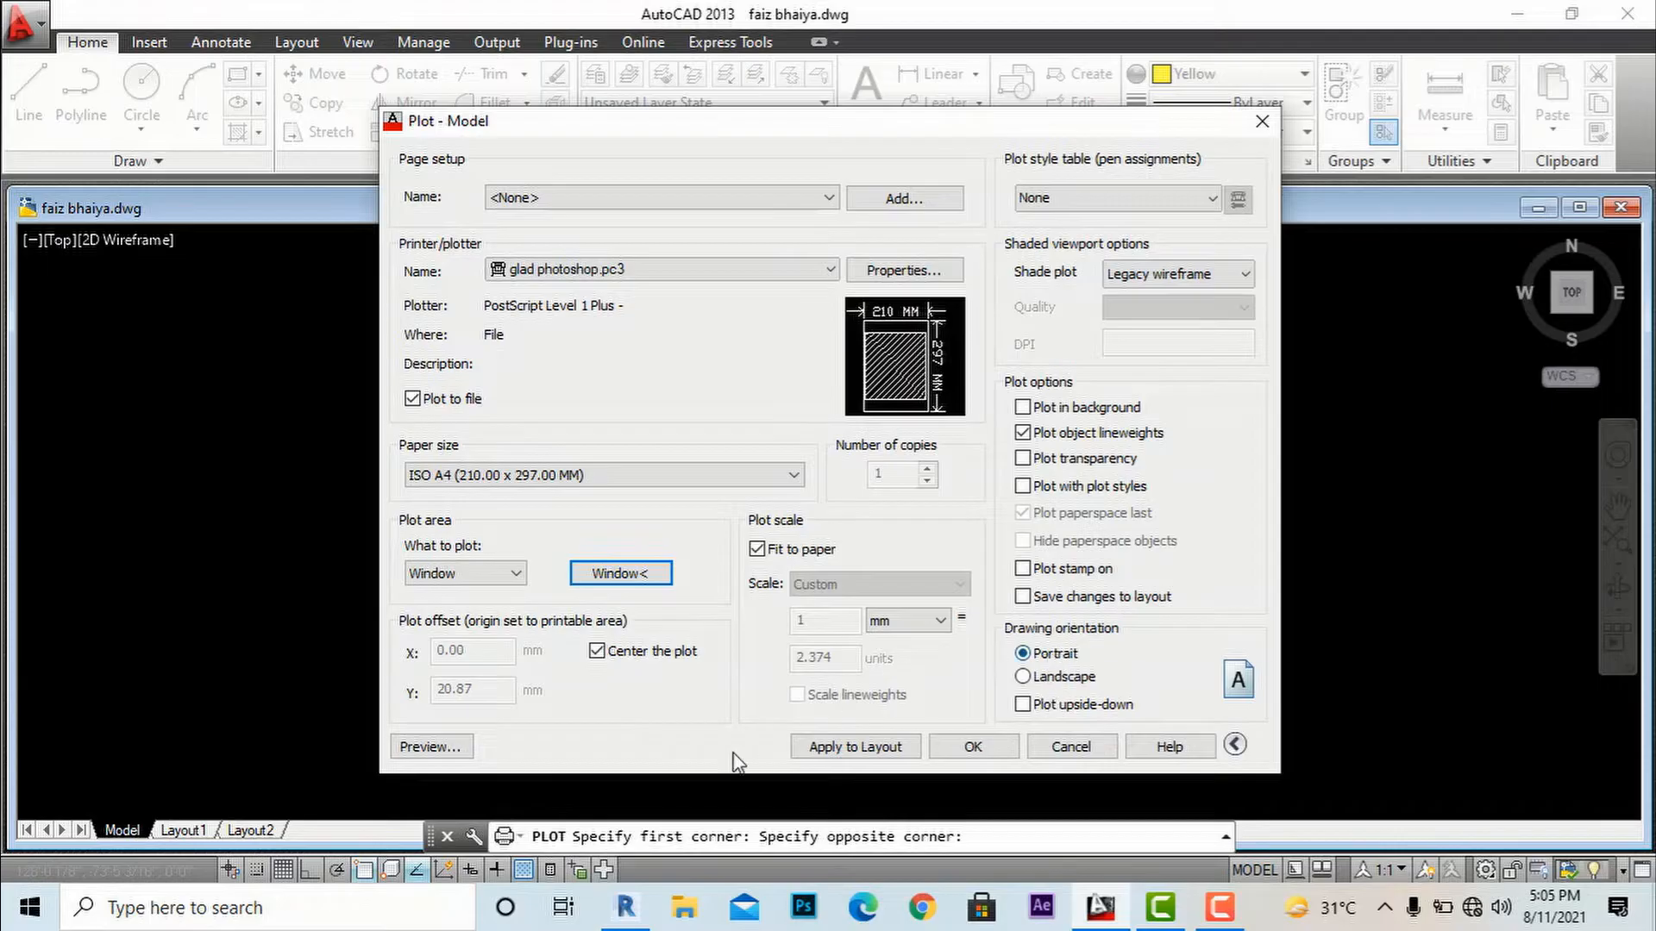
mouse_move(431, 747)
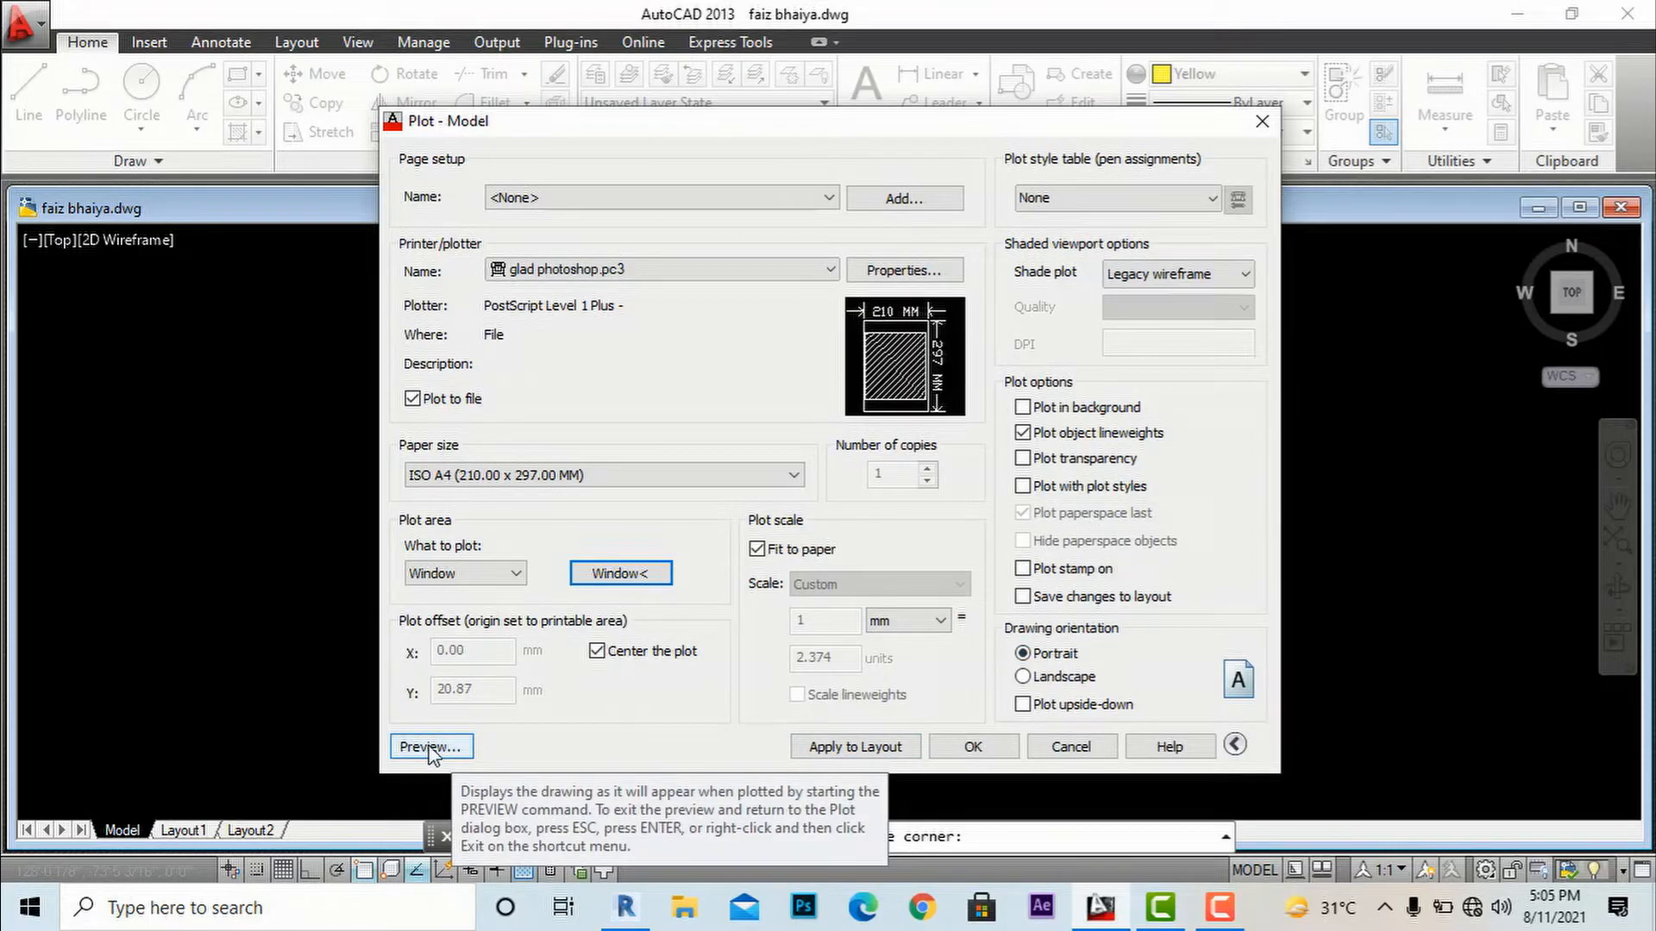
Apply the monochrome.ctb plot style to all layouts and preview the plot
click(430, 747)
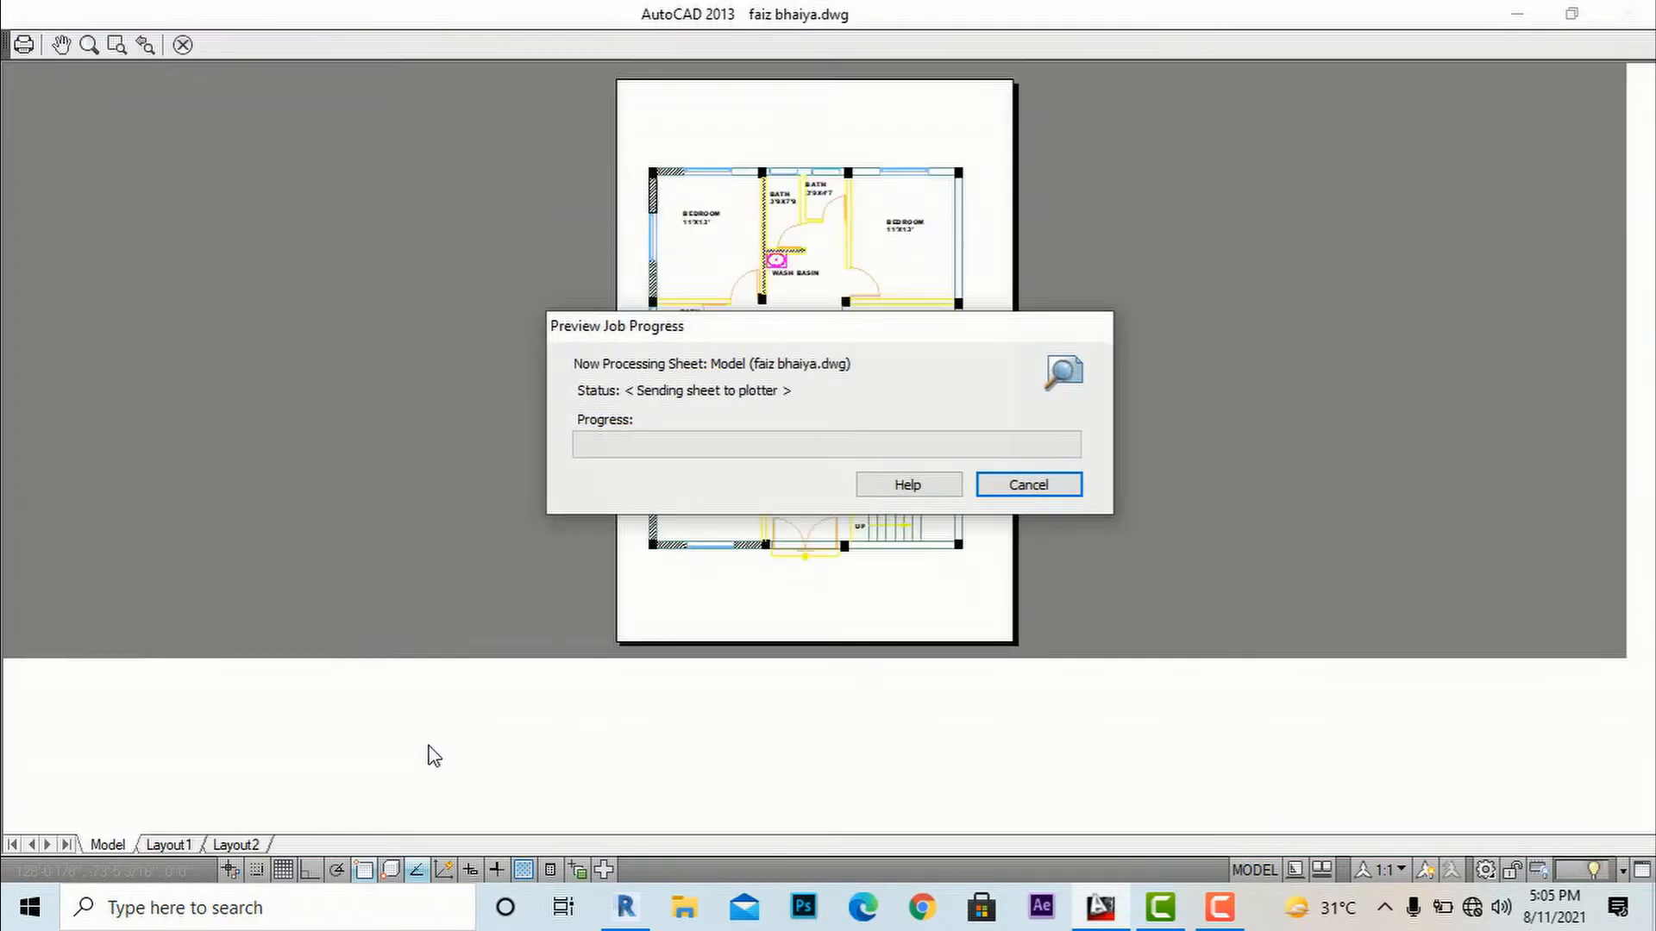
click(1027, 485)
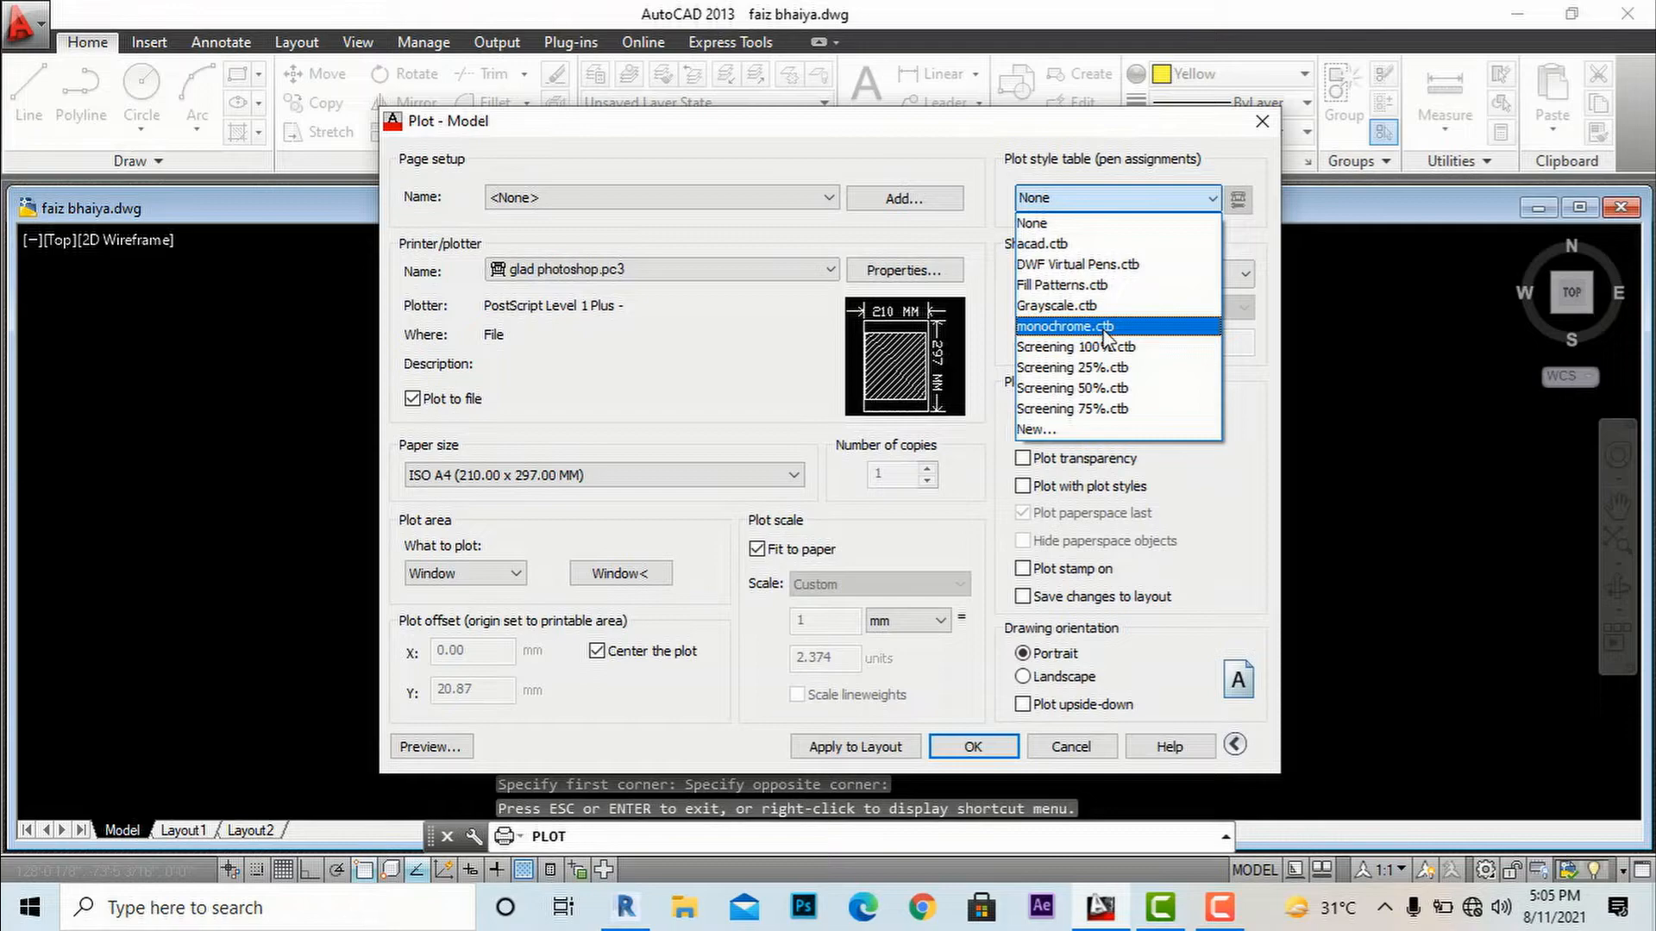
click(1066, 326)
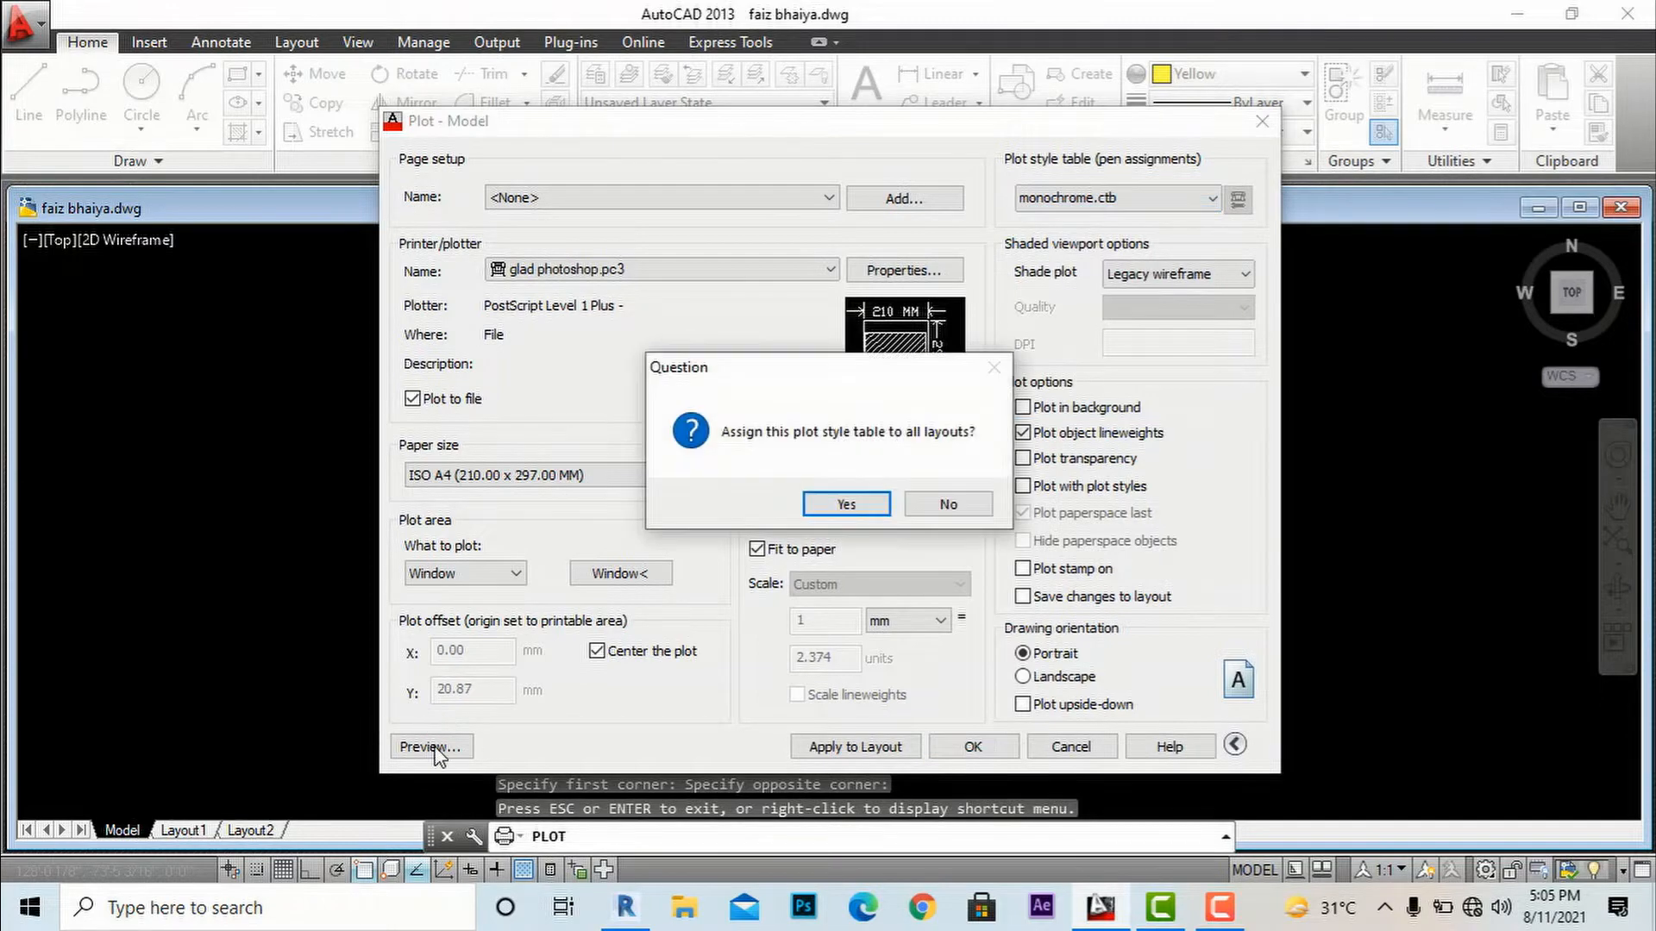
click(843, 504)
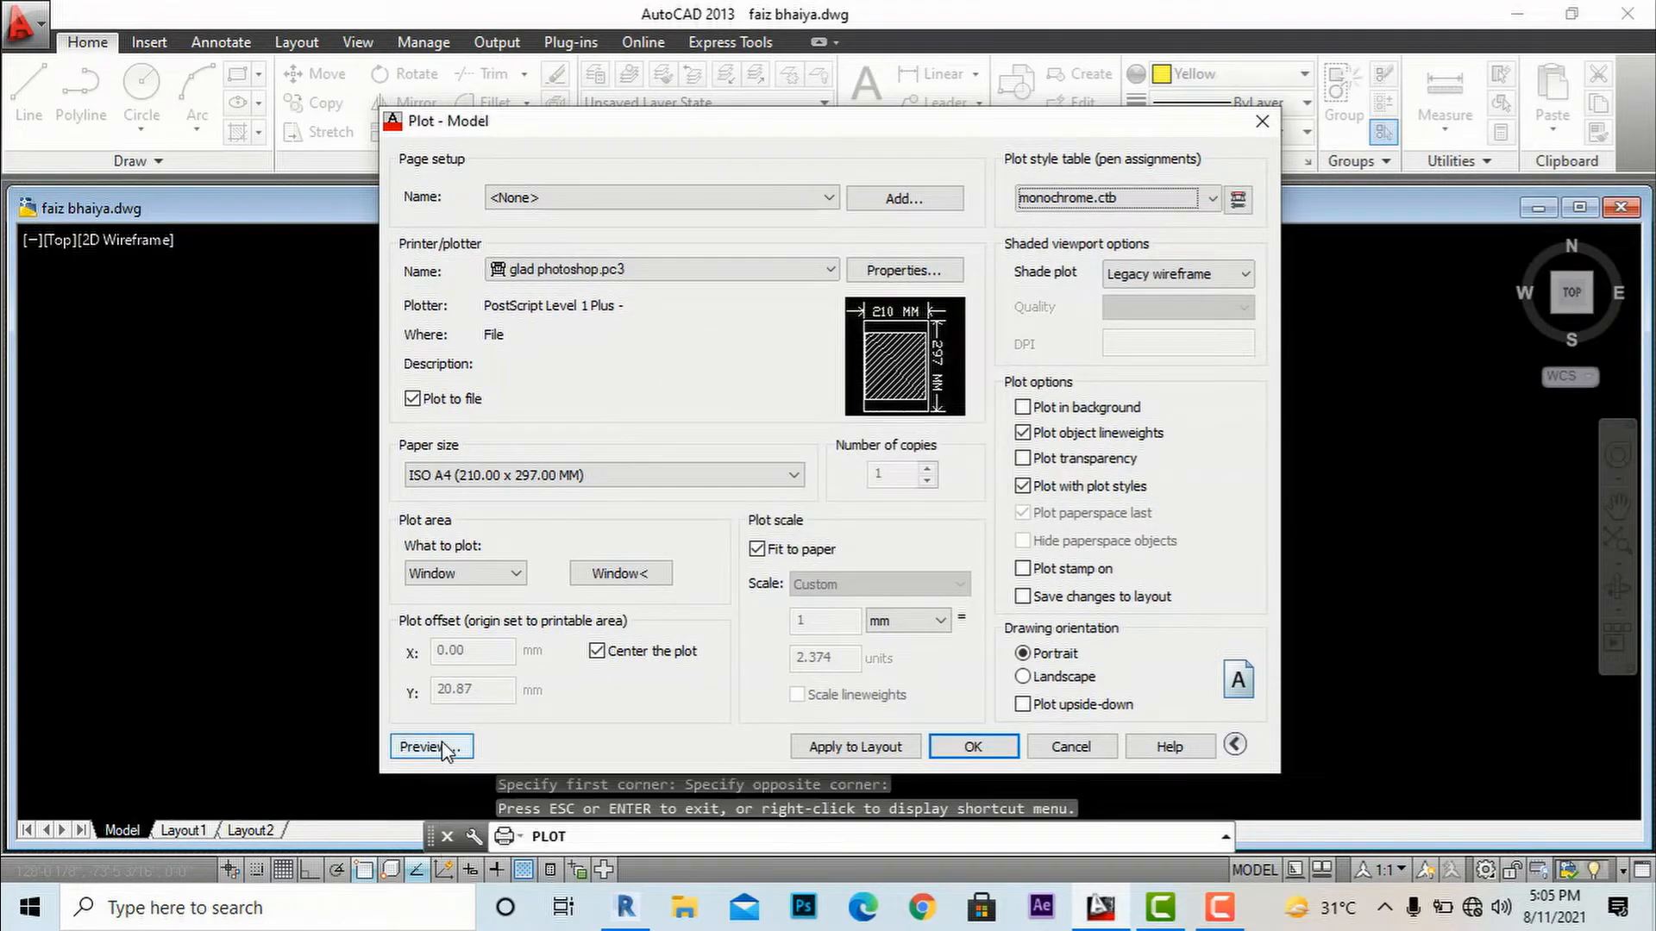
click(424, 747)
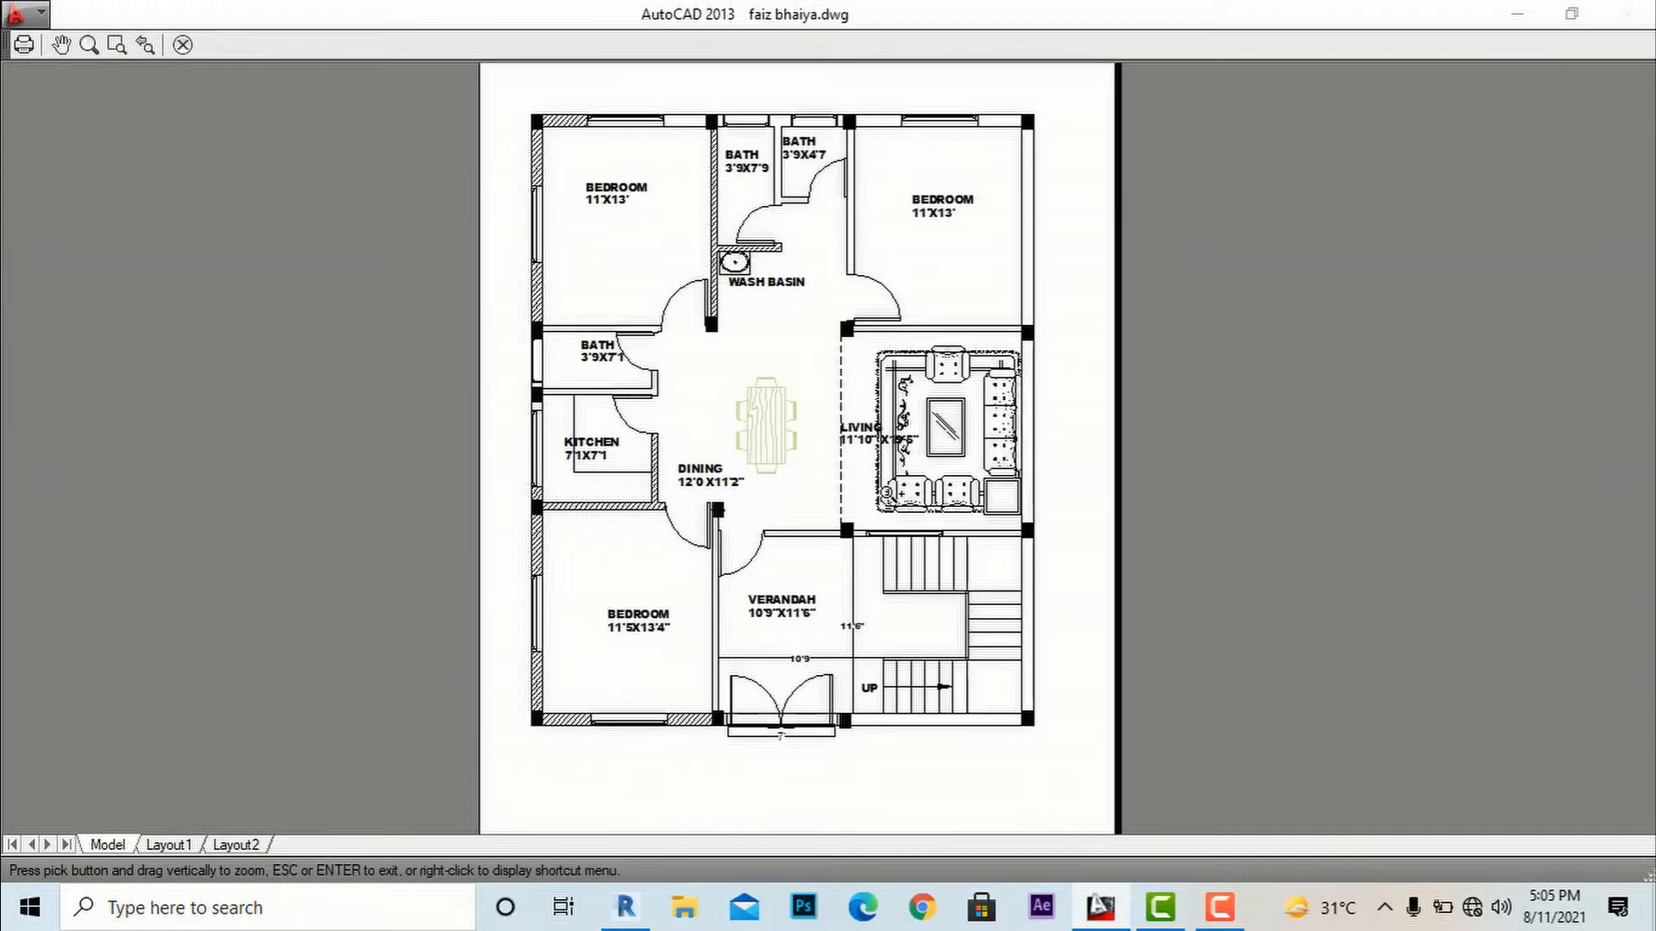
Send the previewed floor plan to plot from the preview's shortcut menu
right_click(807, 428)
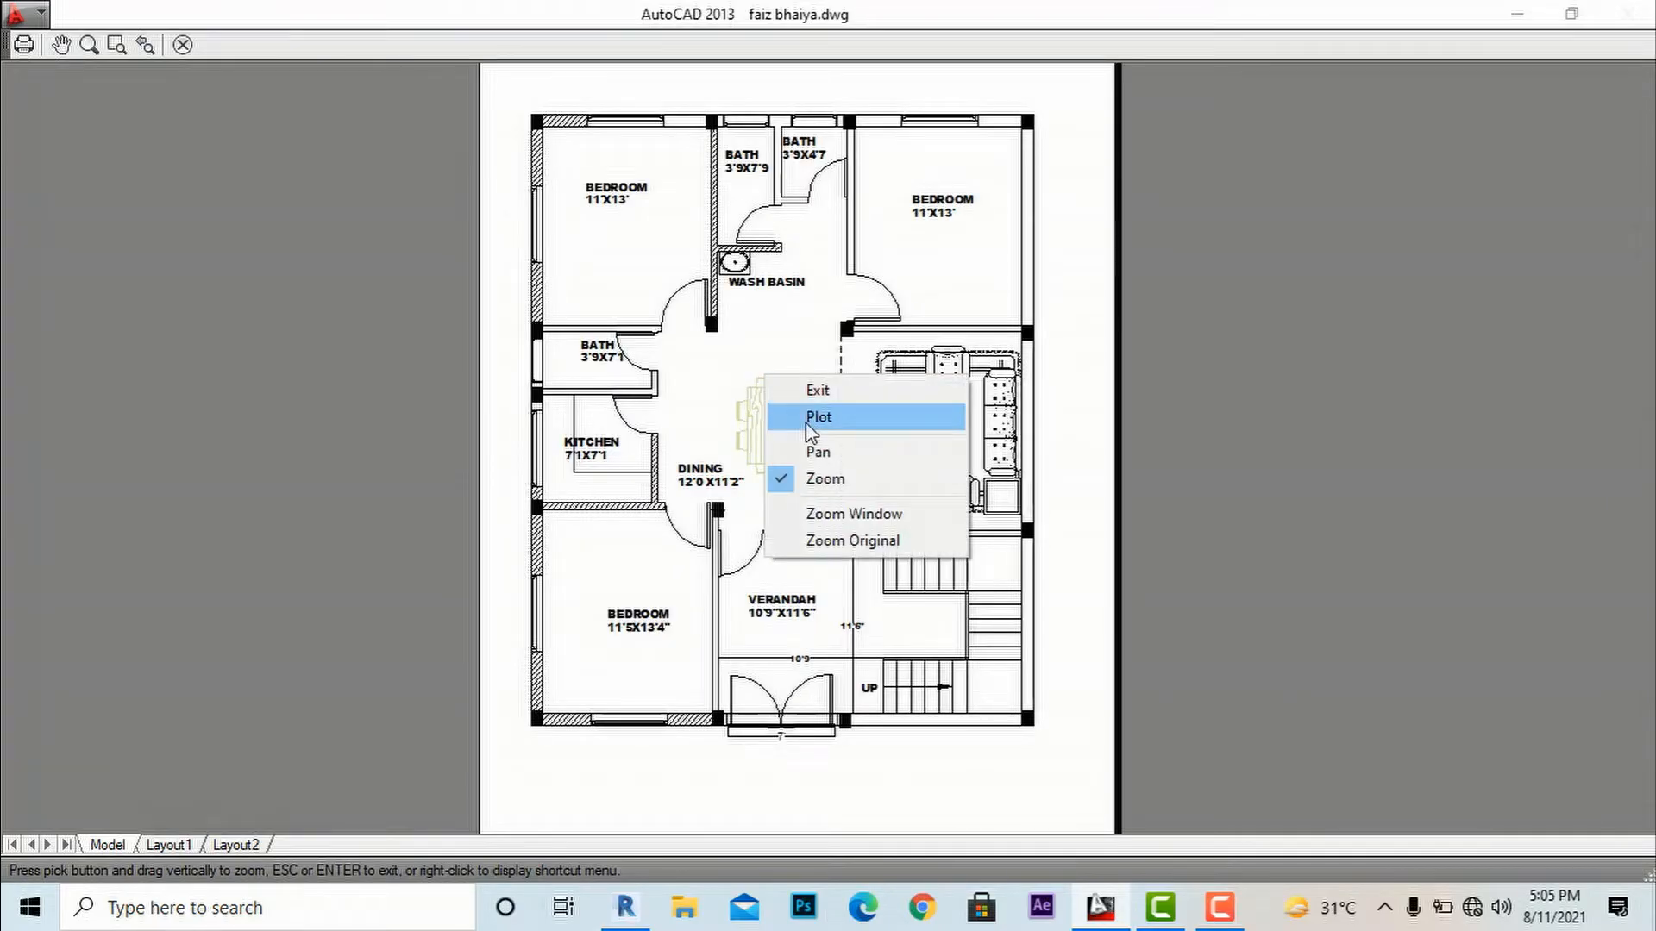
click(817, 415)
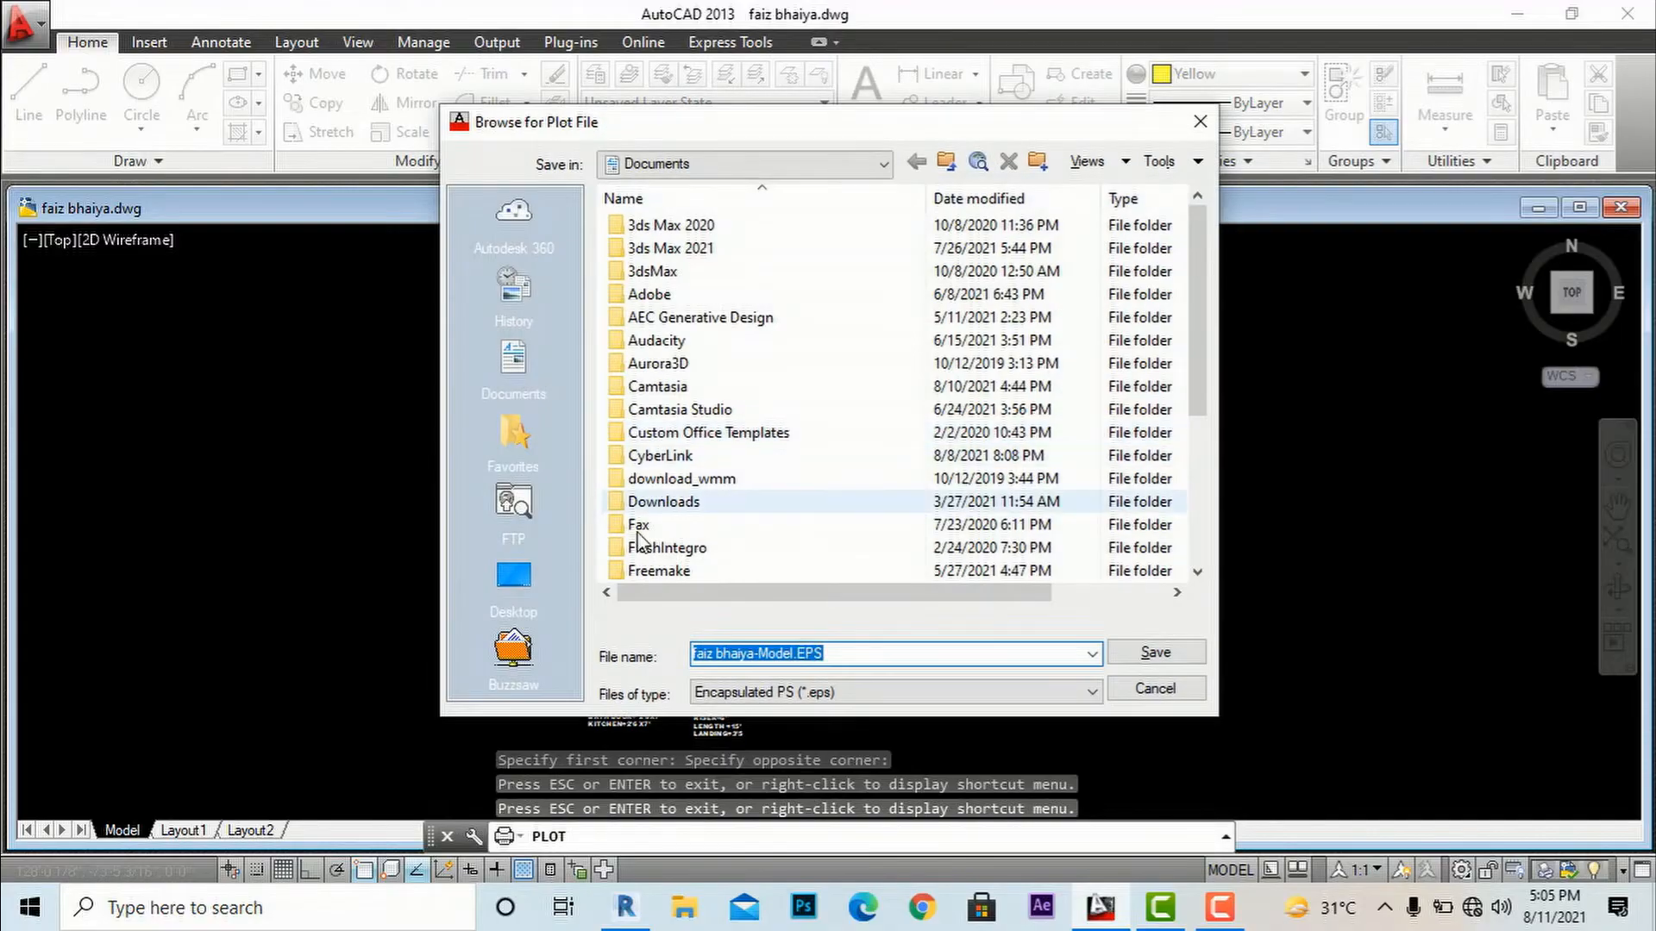
Save the plot as an EPS file named 12345 on the Desktop
click(512, 576)
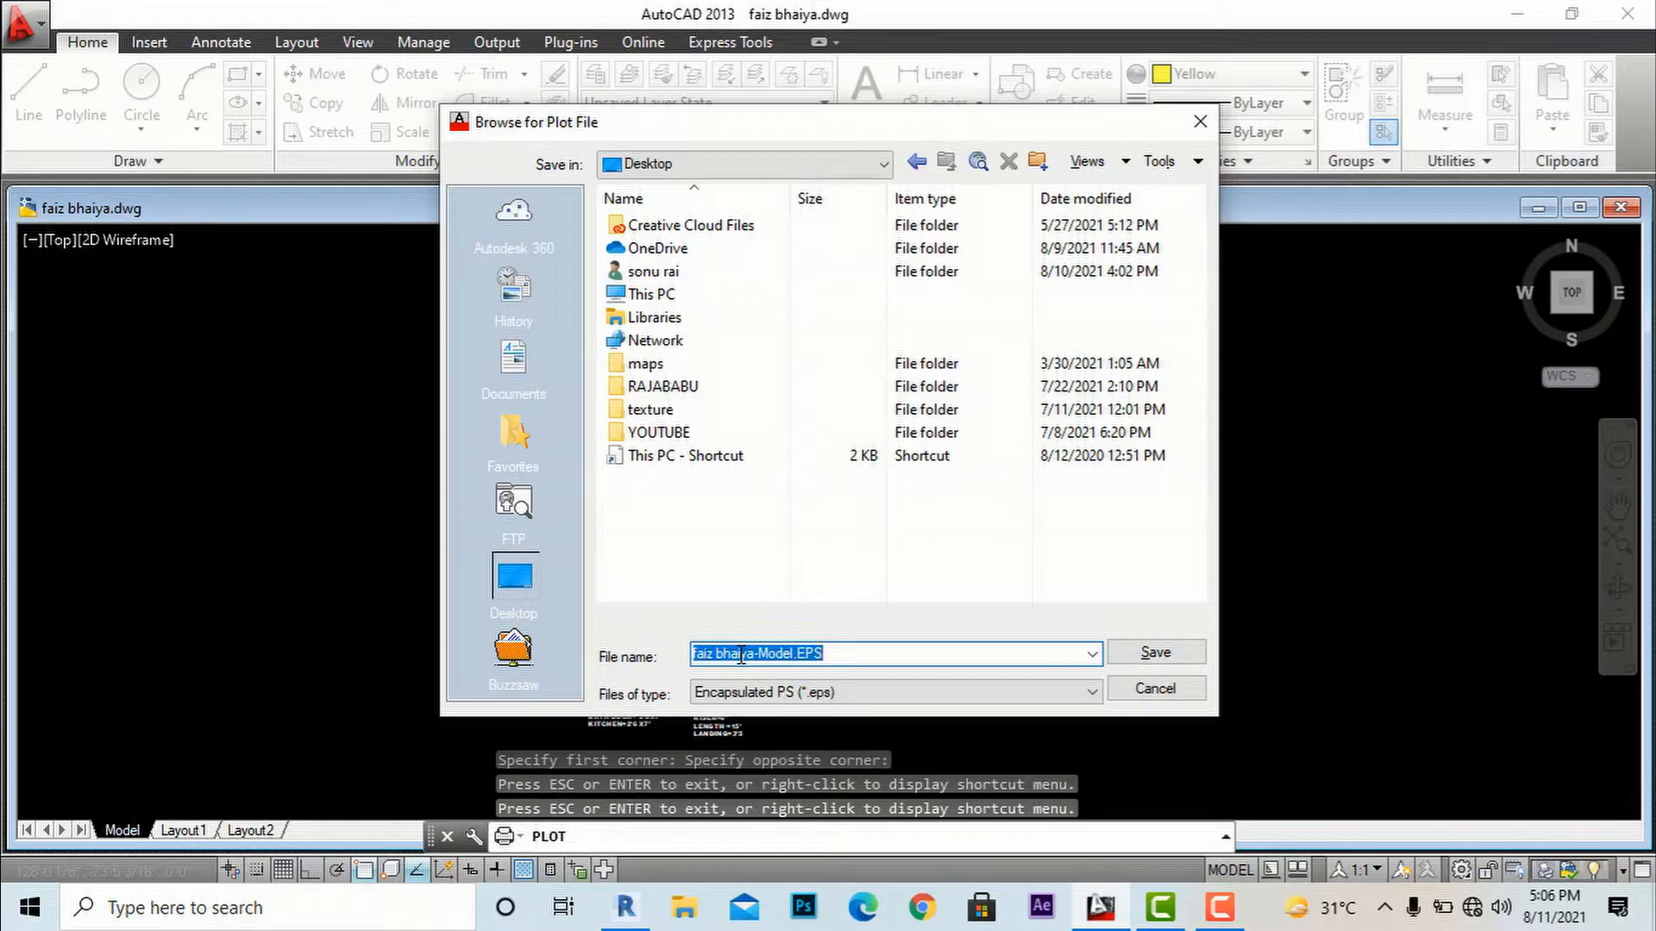
text(12345)
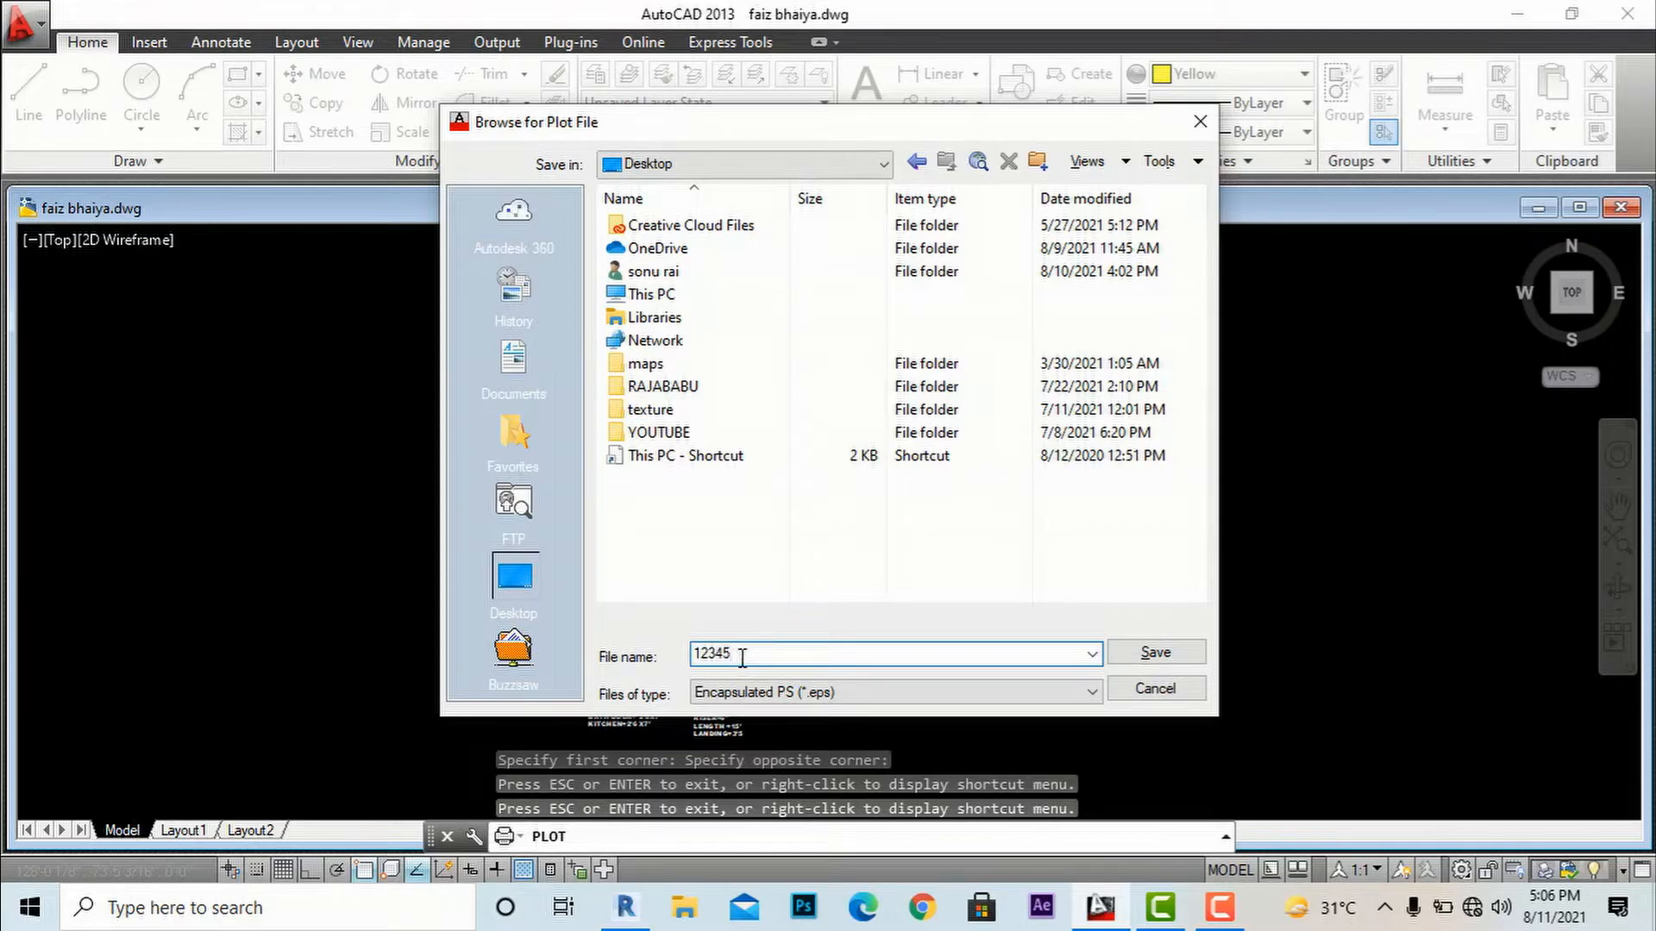
click(892, 691)
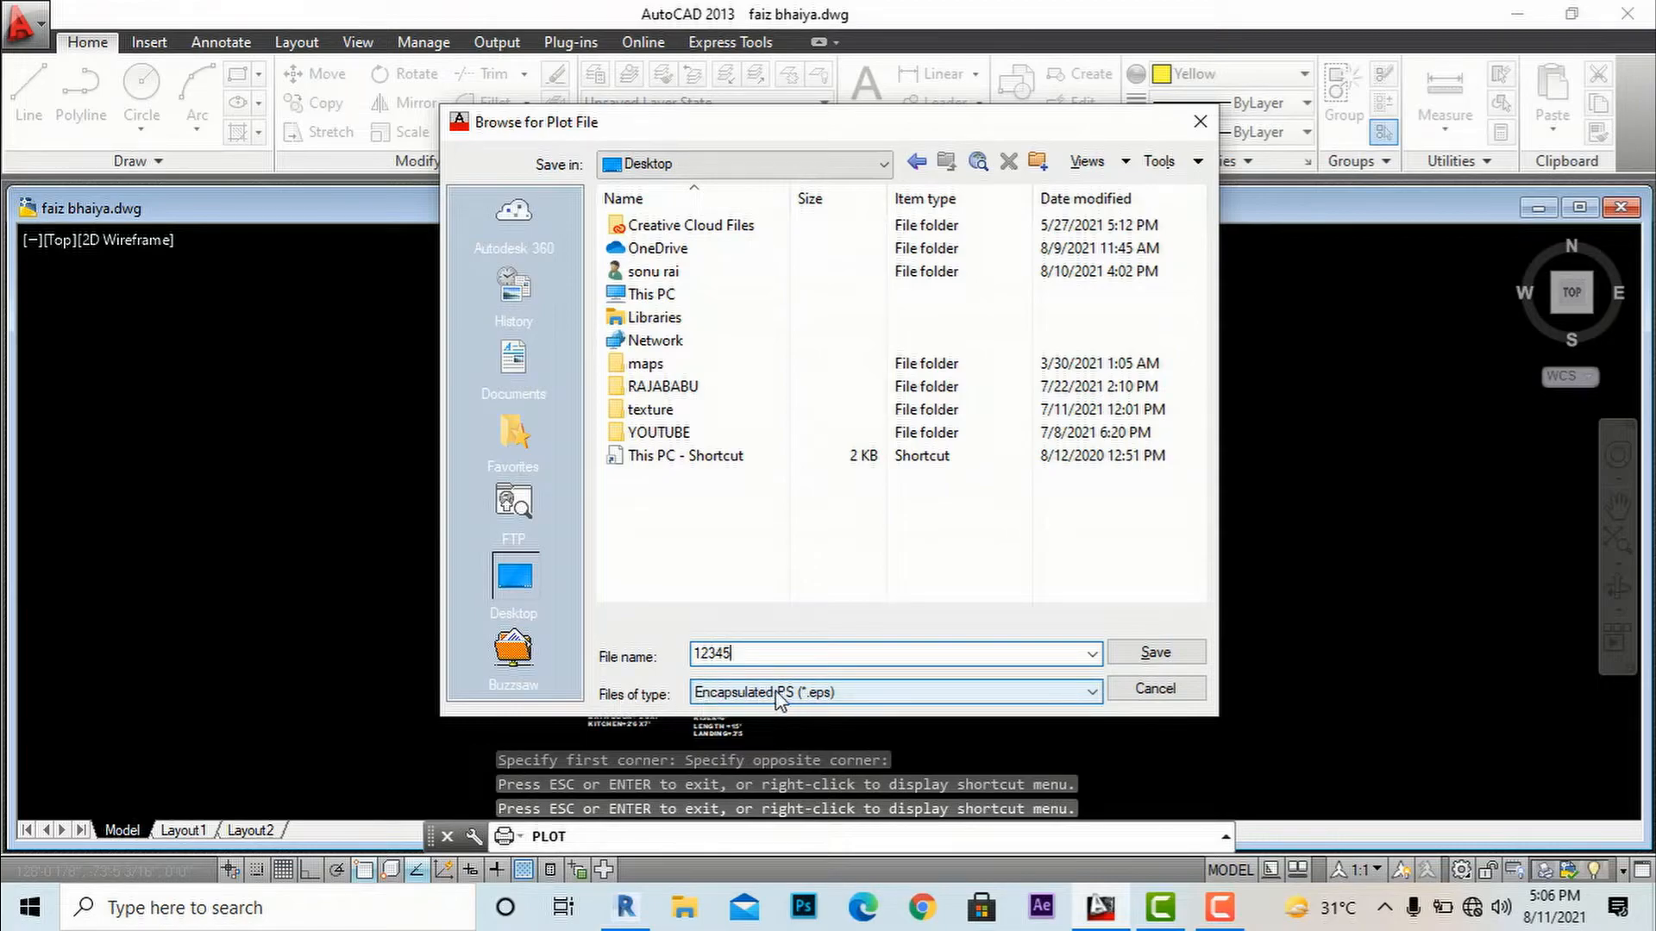
click(1154, 652)
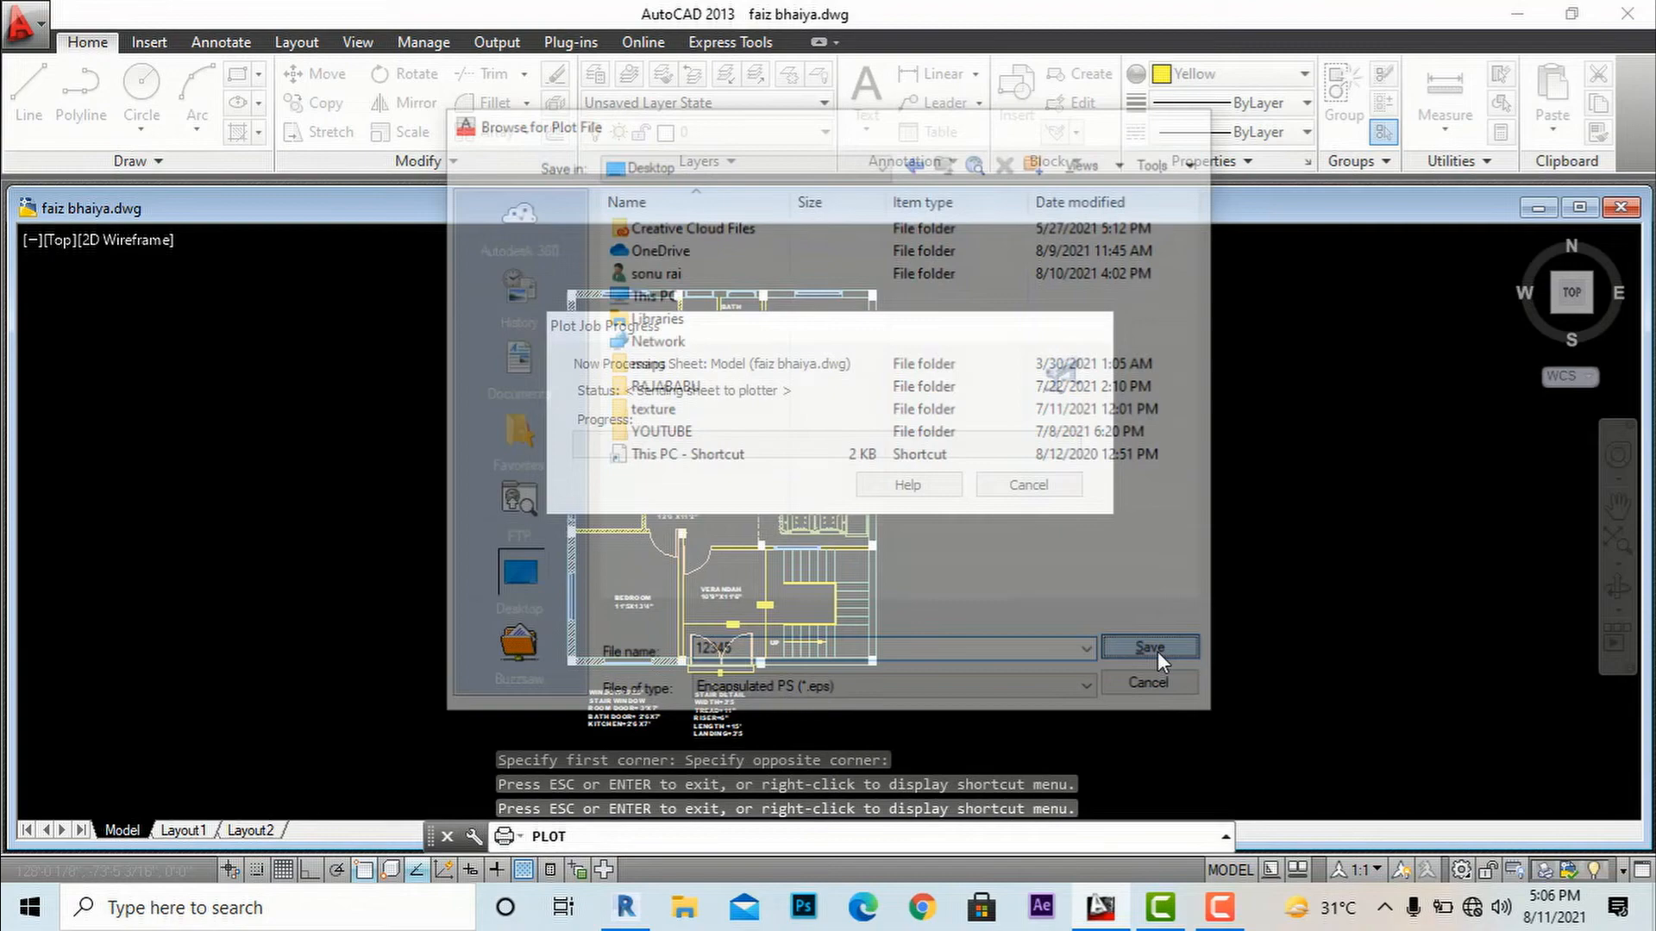
click(1148, 647)
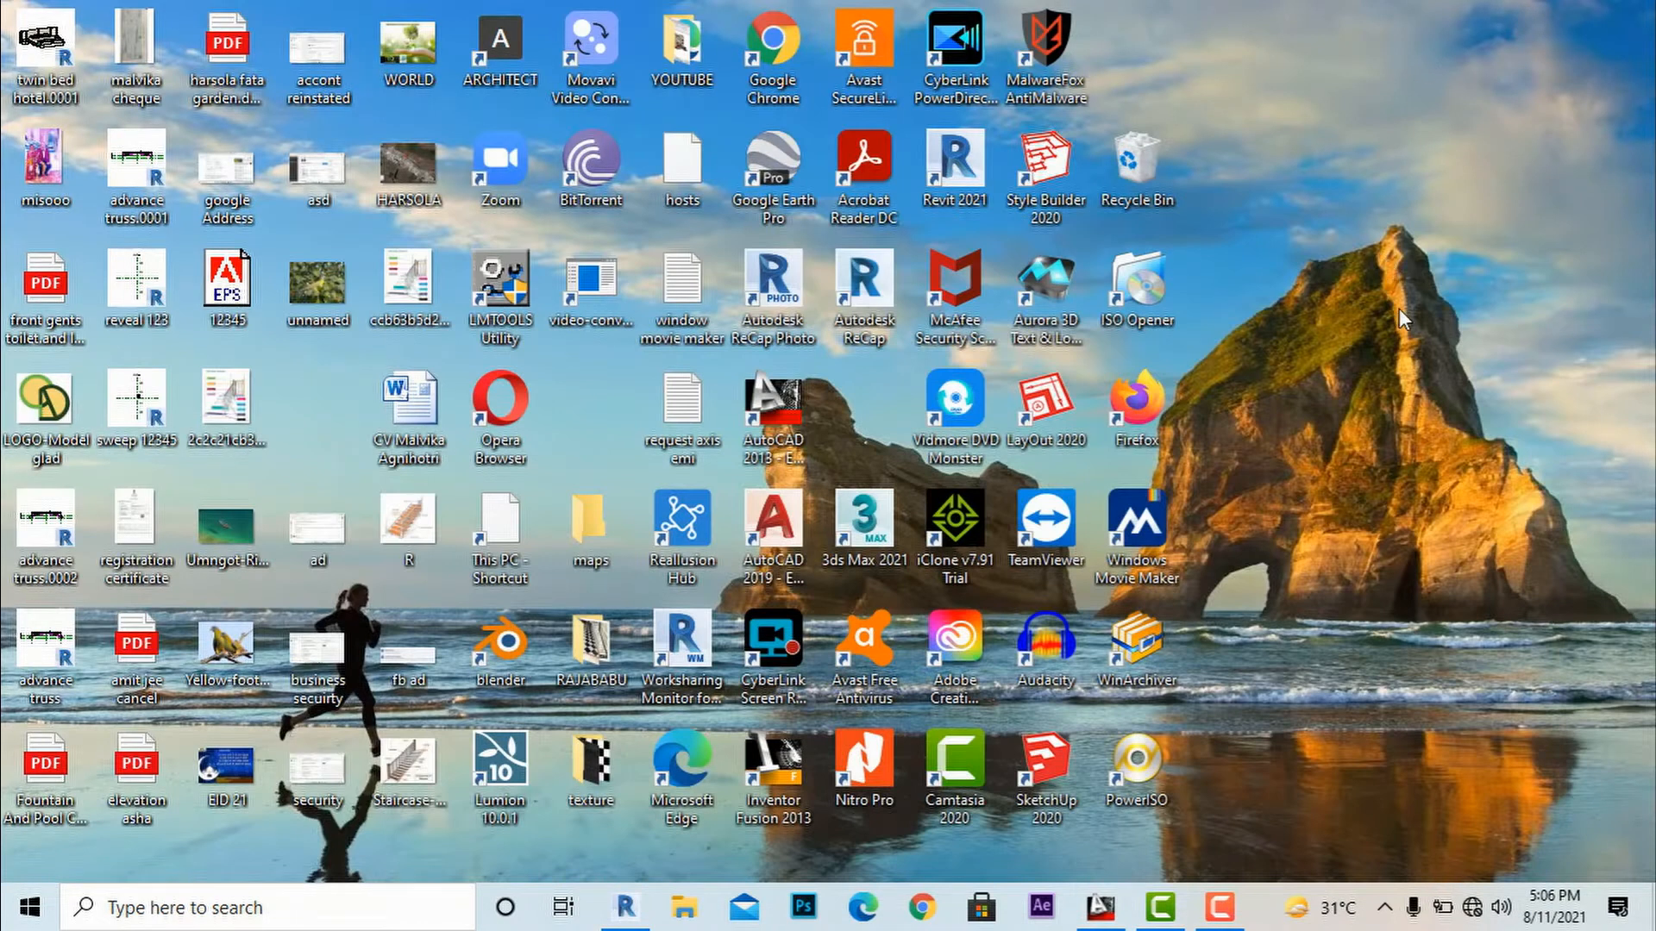
mouse_move(1285, 553)
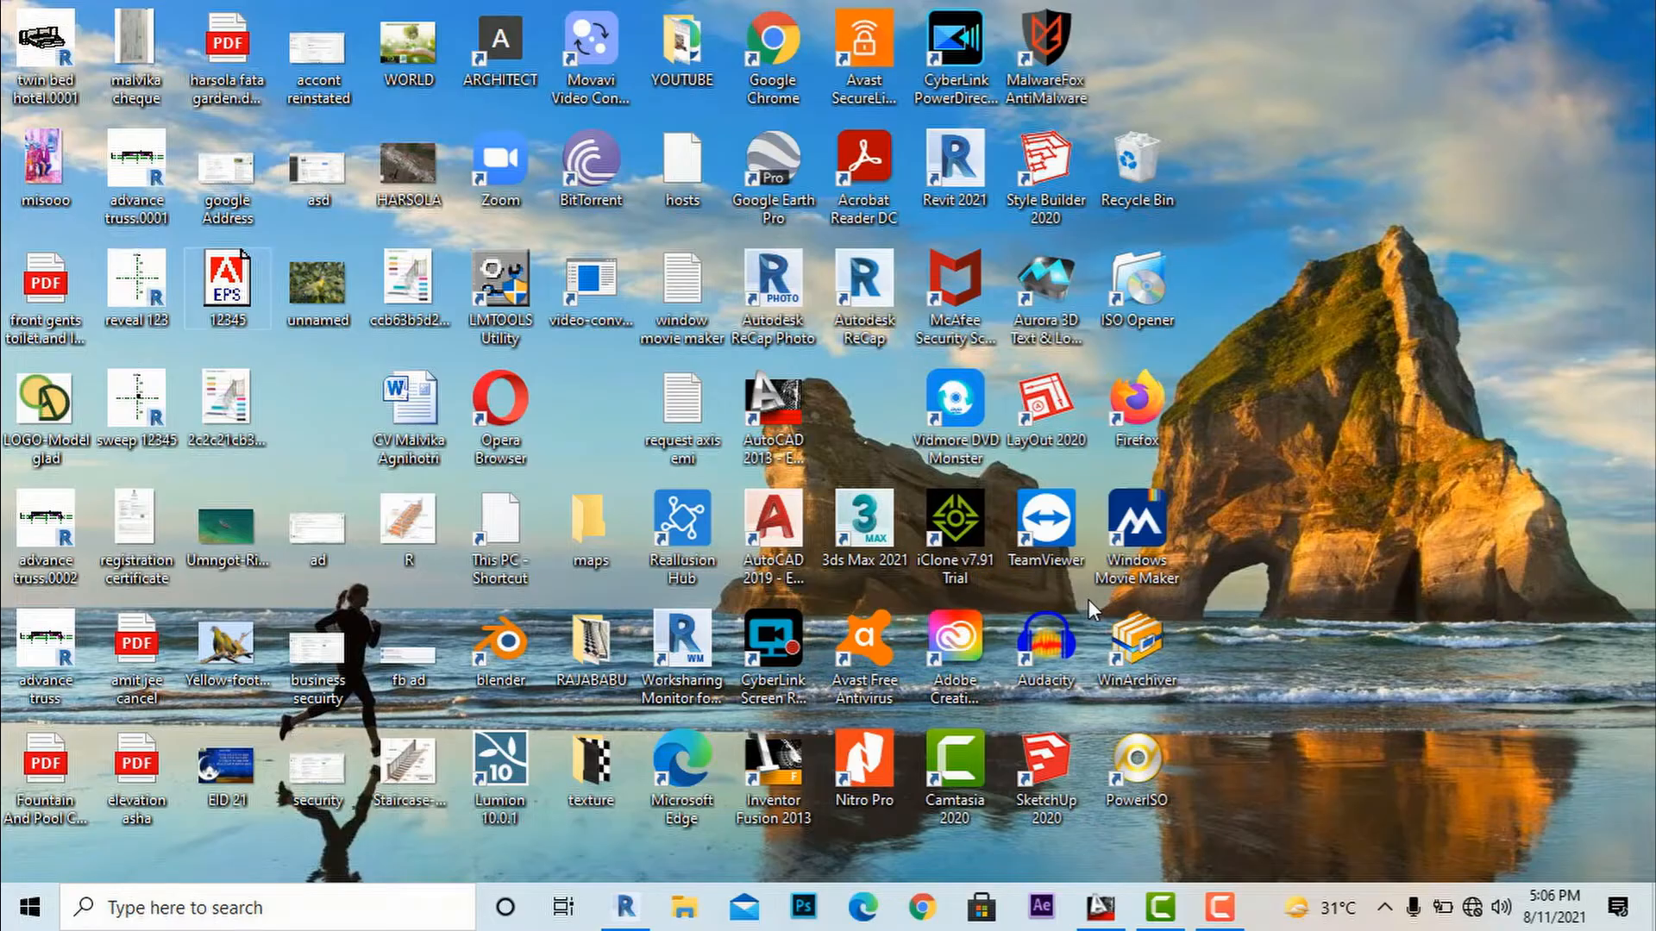
mouse_move(272, 414)
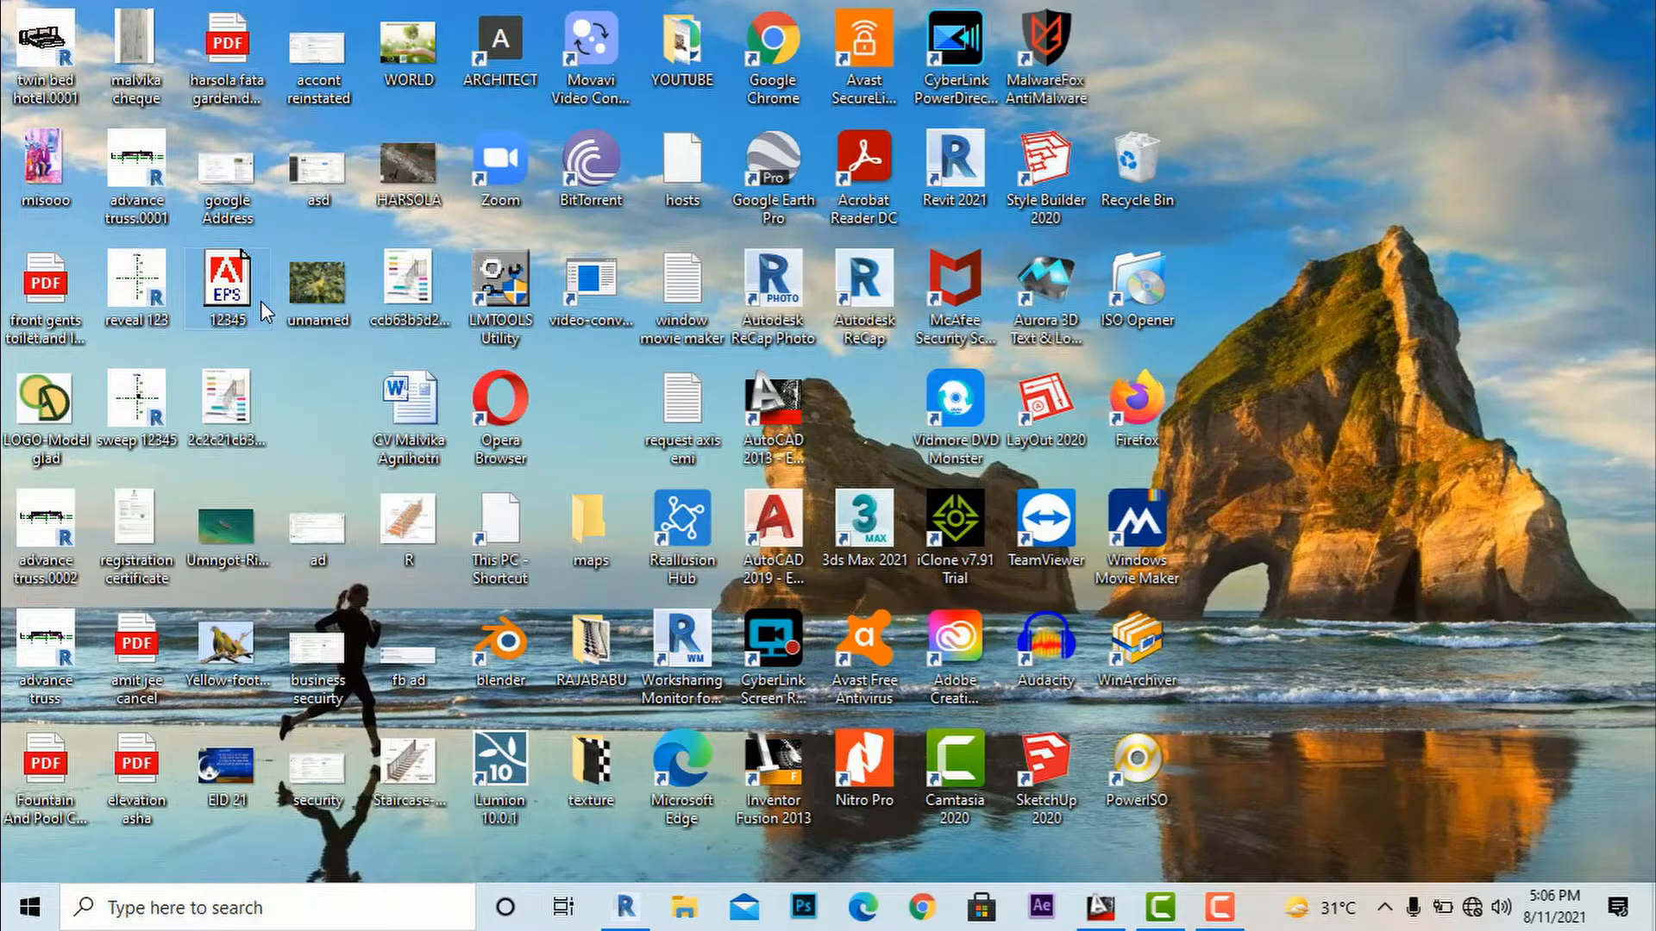
mouse_move(226, 284)
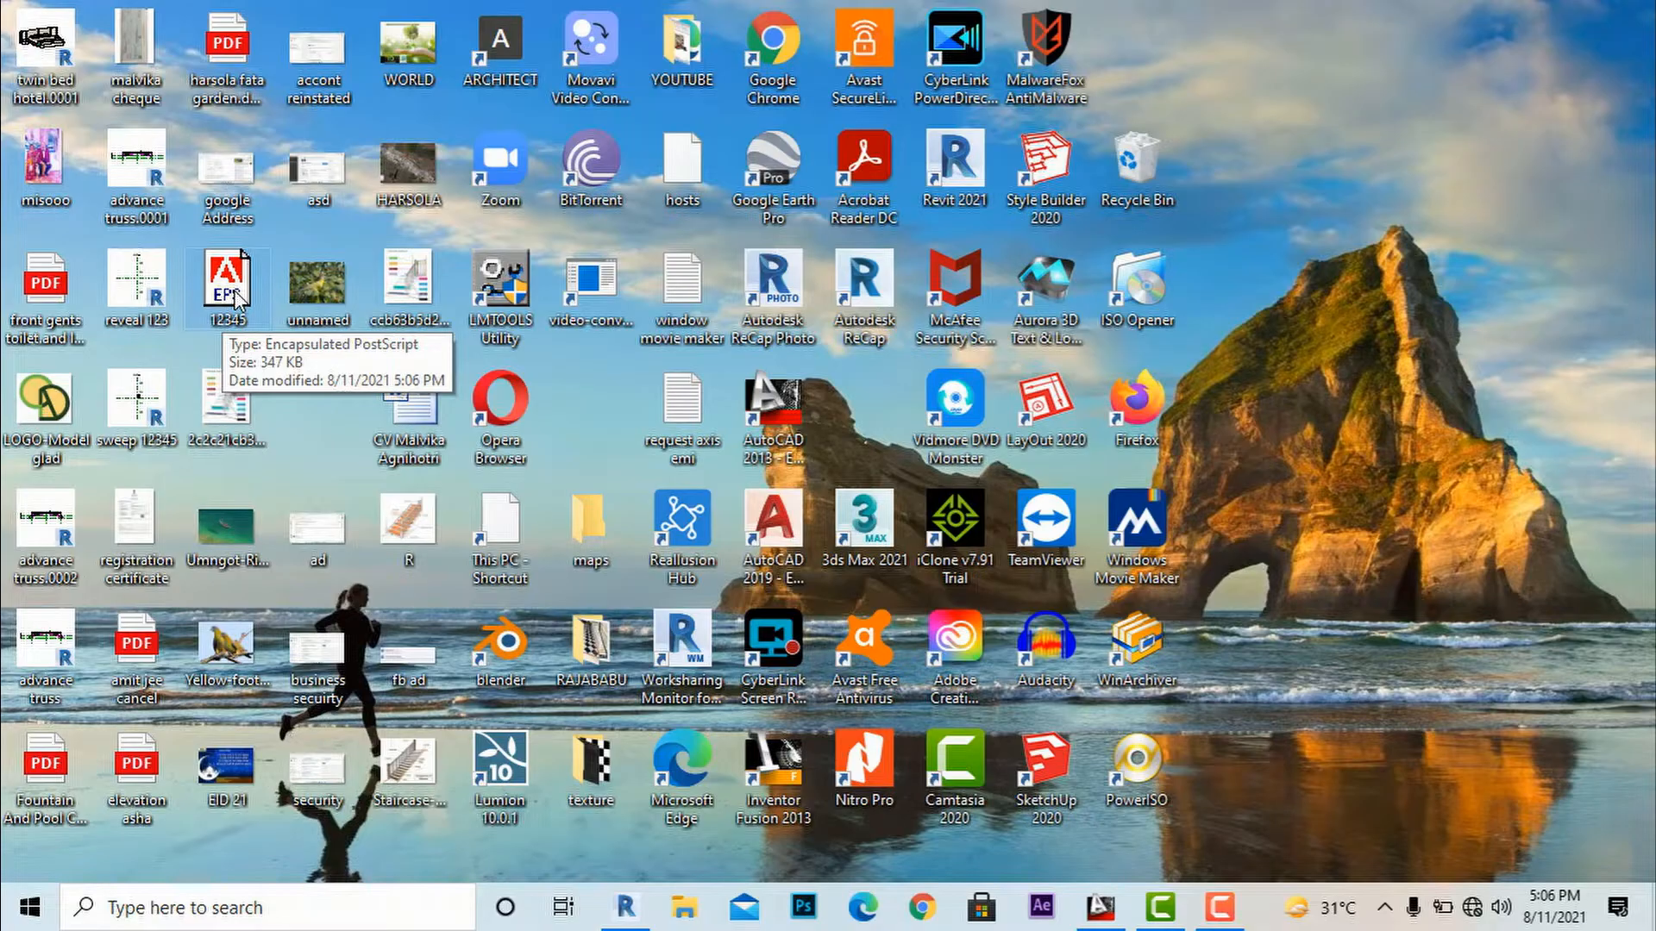
Open 12345.eps with Adobe Photoshop CC 2019, always using it for EPS files
right_click(226, 284)
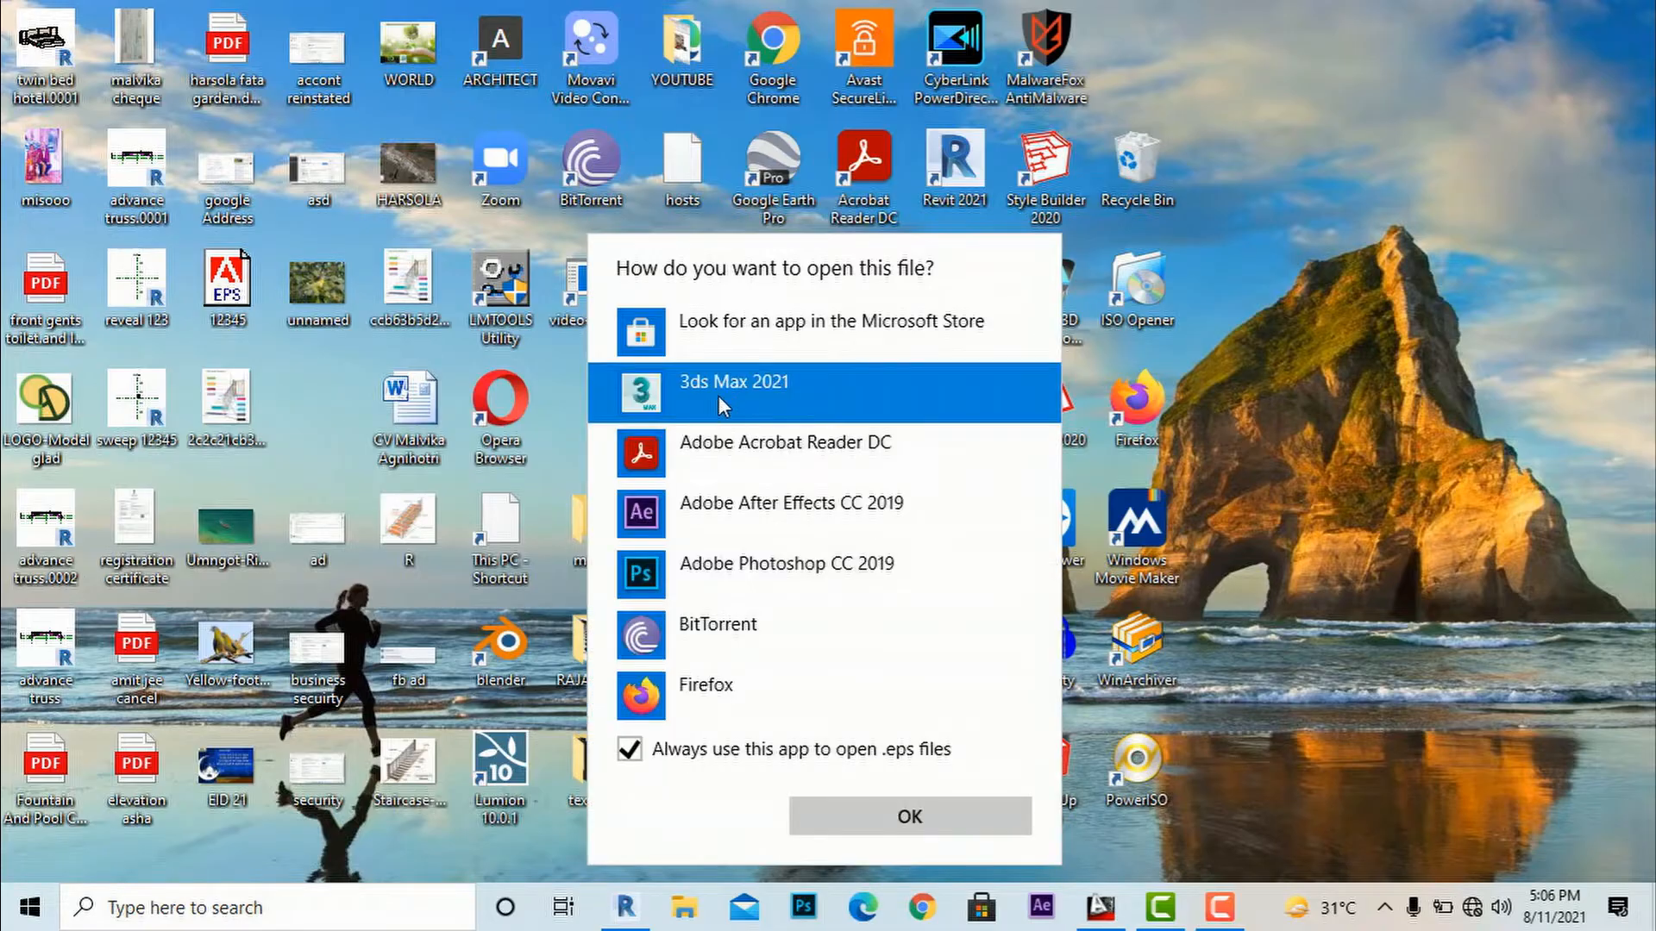
click(786, 564)
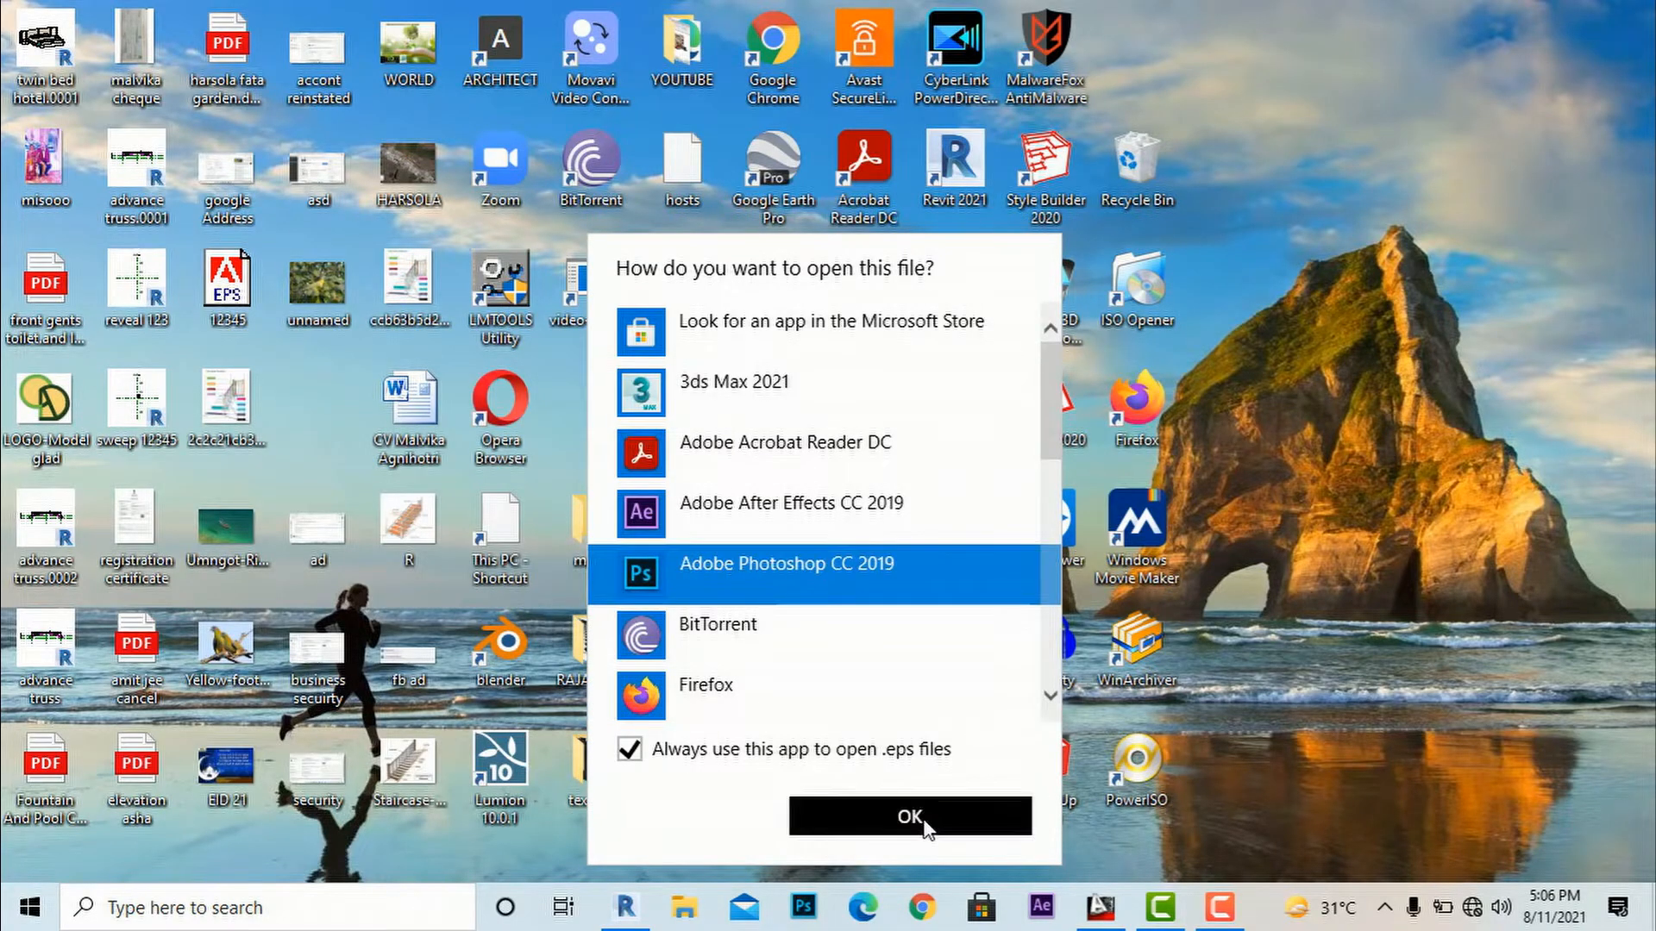
click(909, 816)
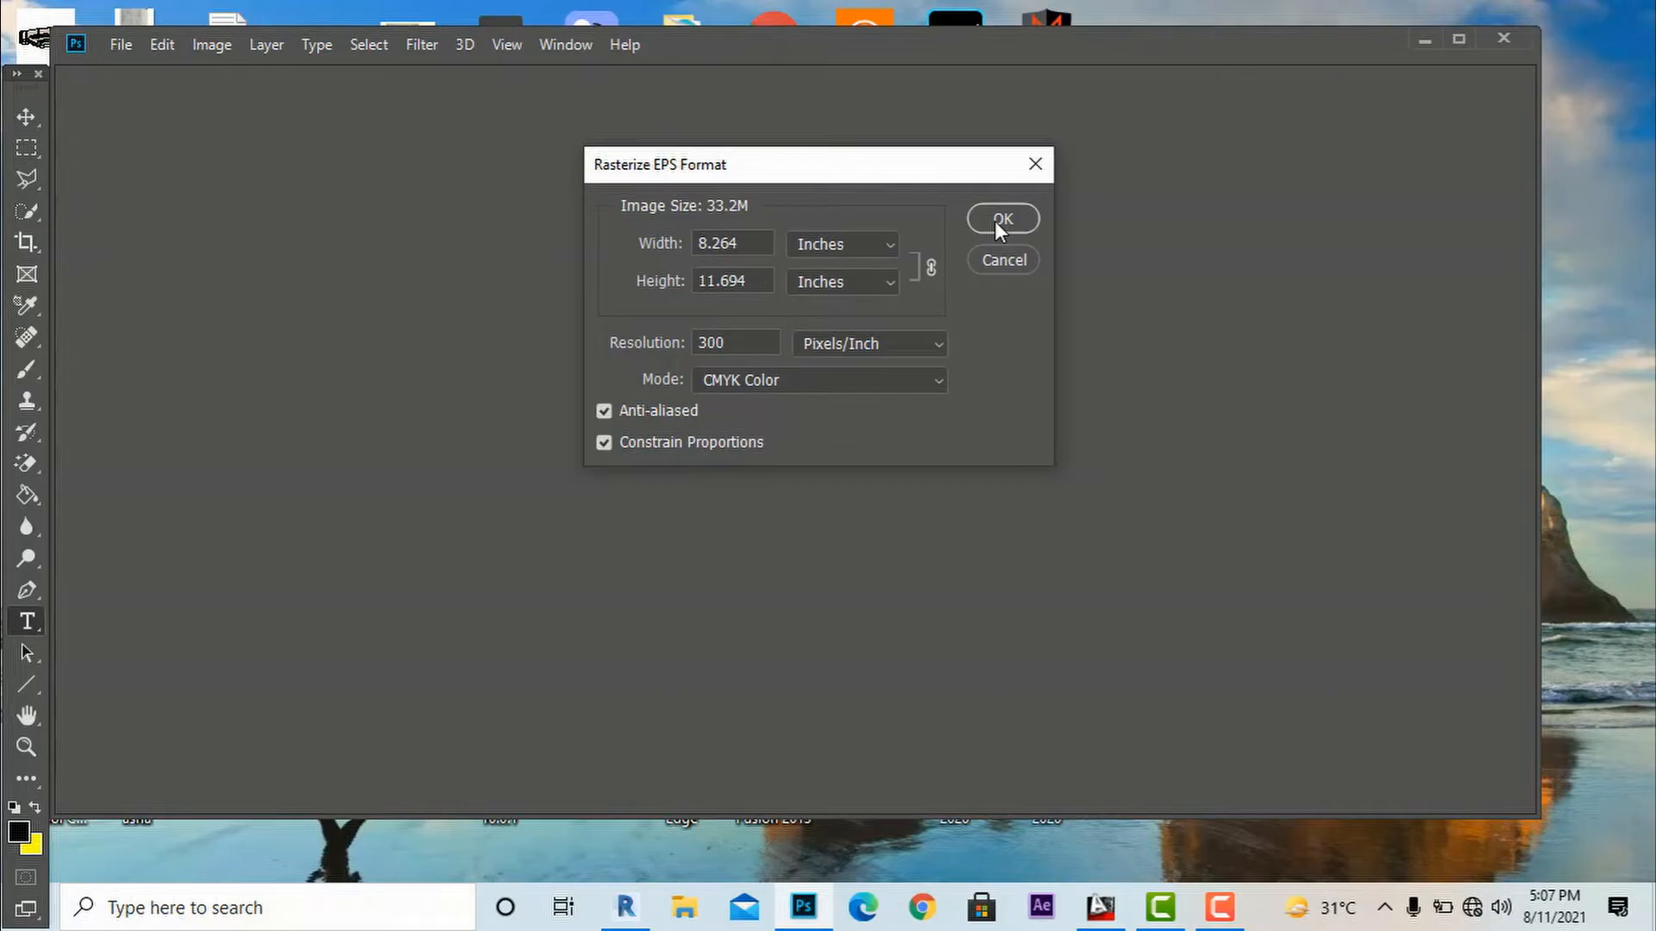
Rasterize the EPS at 300 pixels/inch onto a transparent layer and zoom into the plan
click(1000, 219)
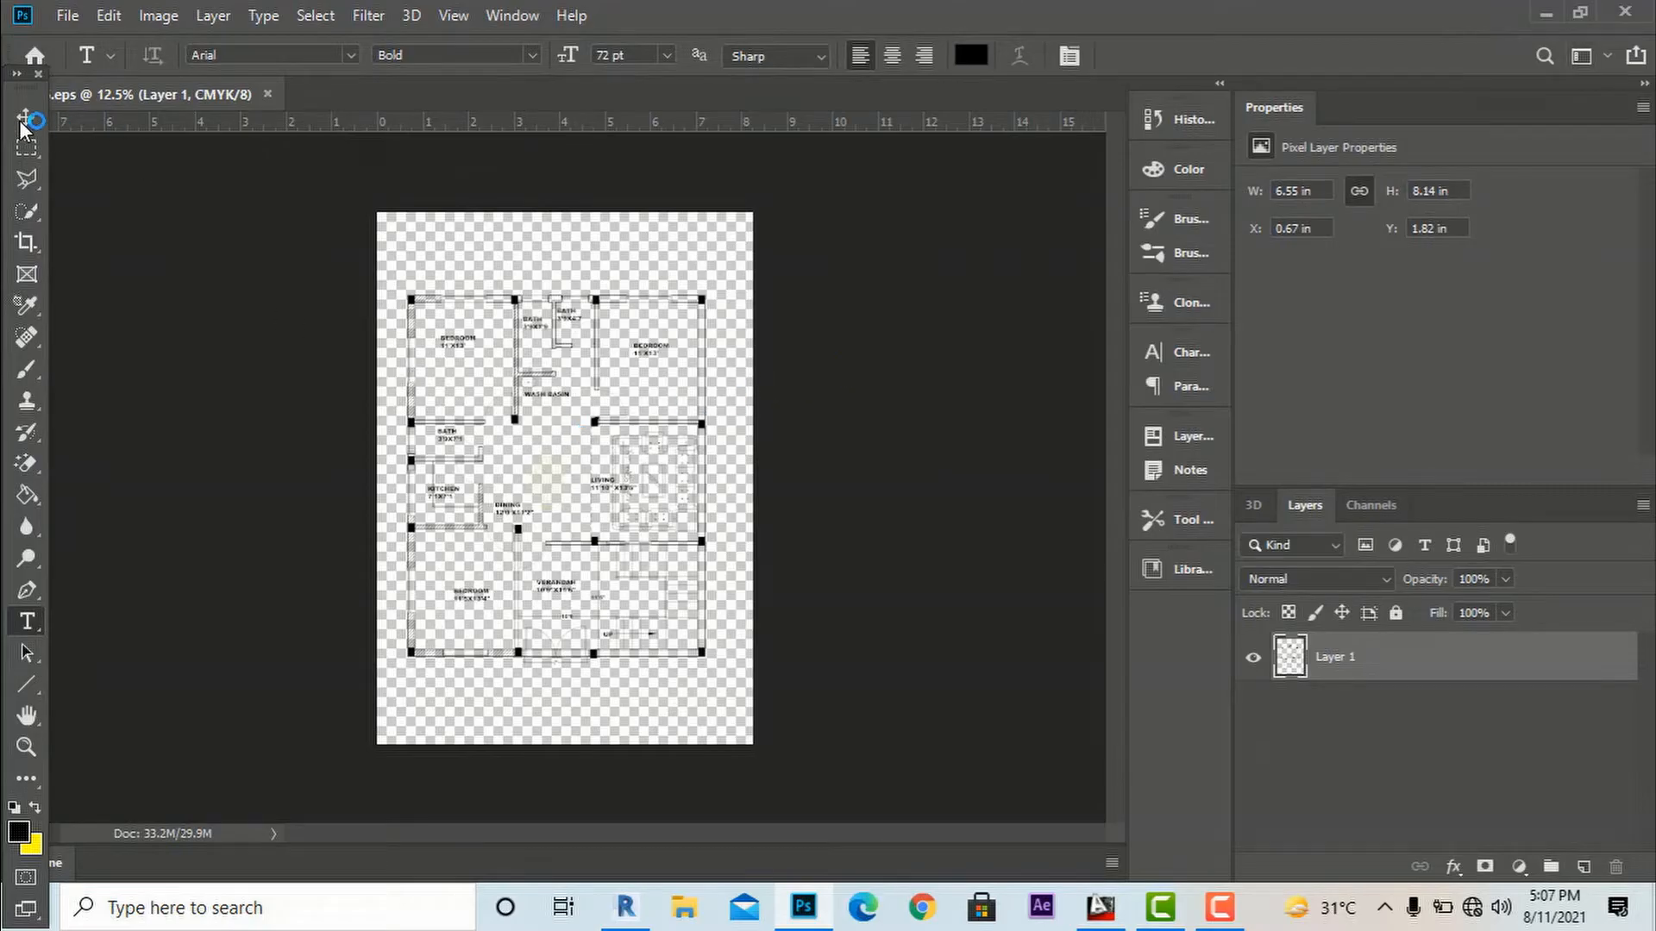
click(25, 116)
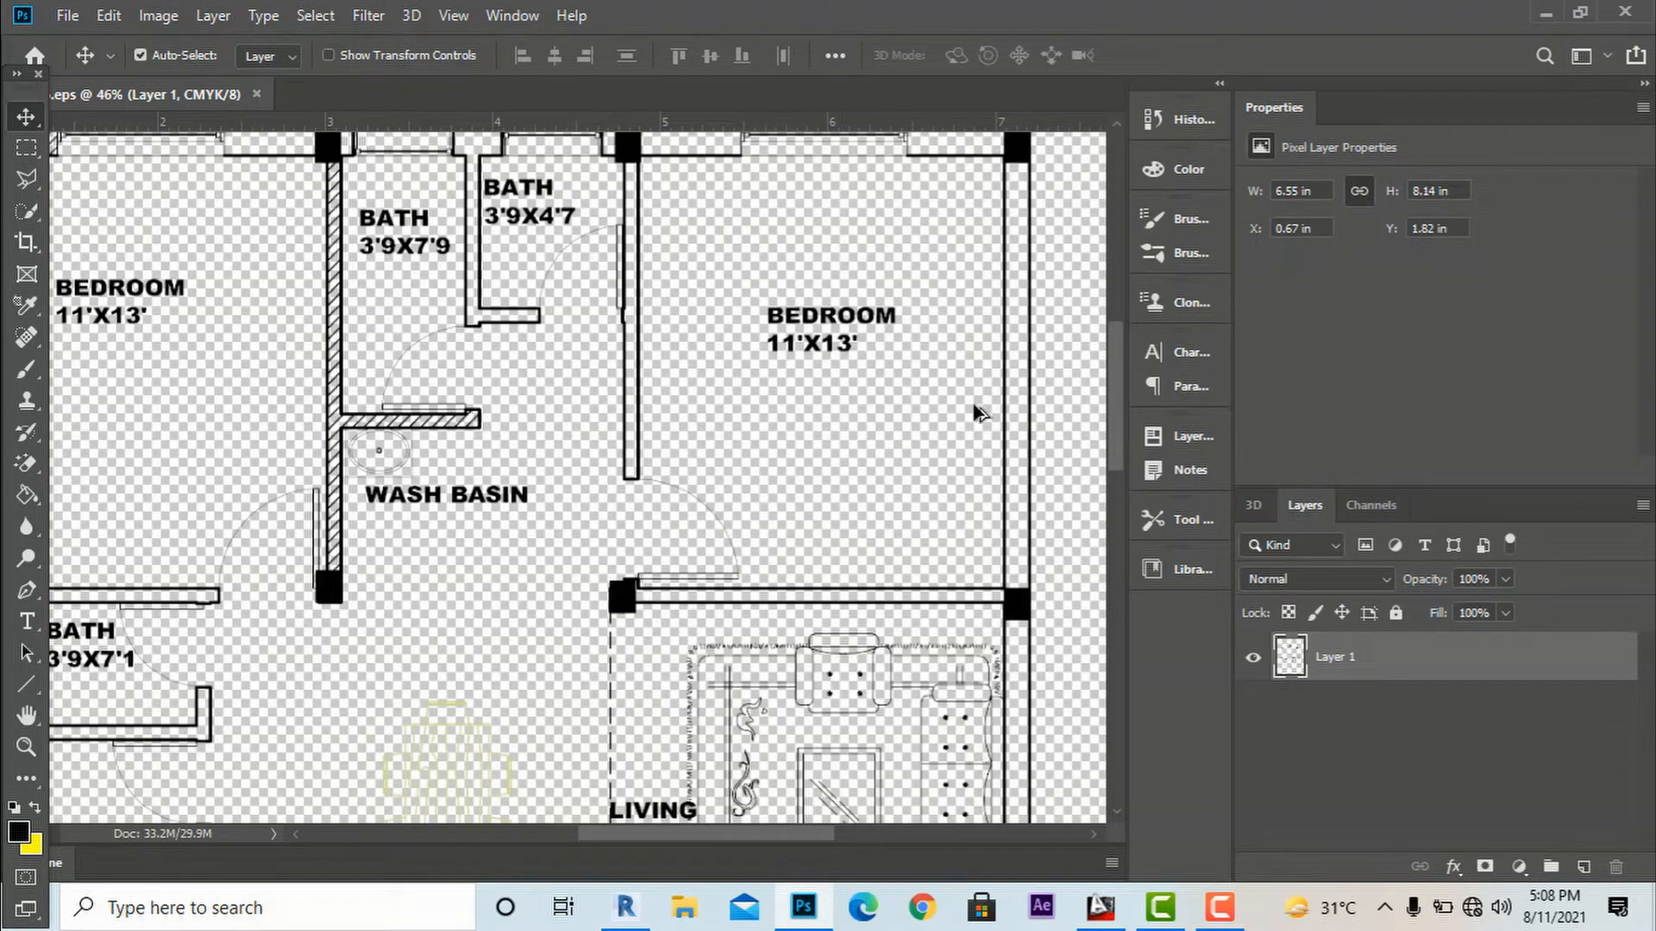
scroll(down, 3)
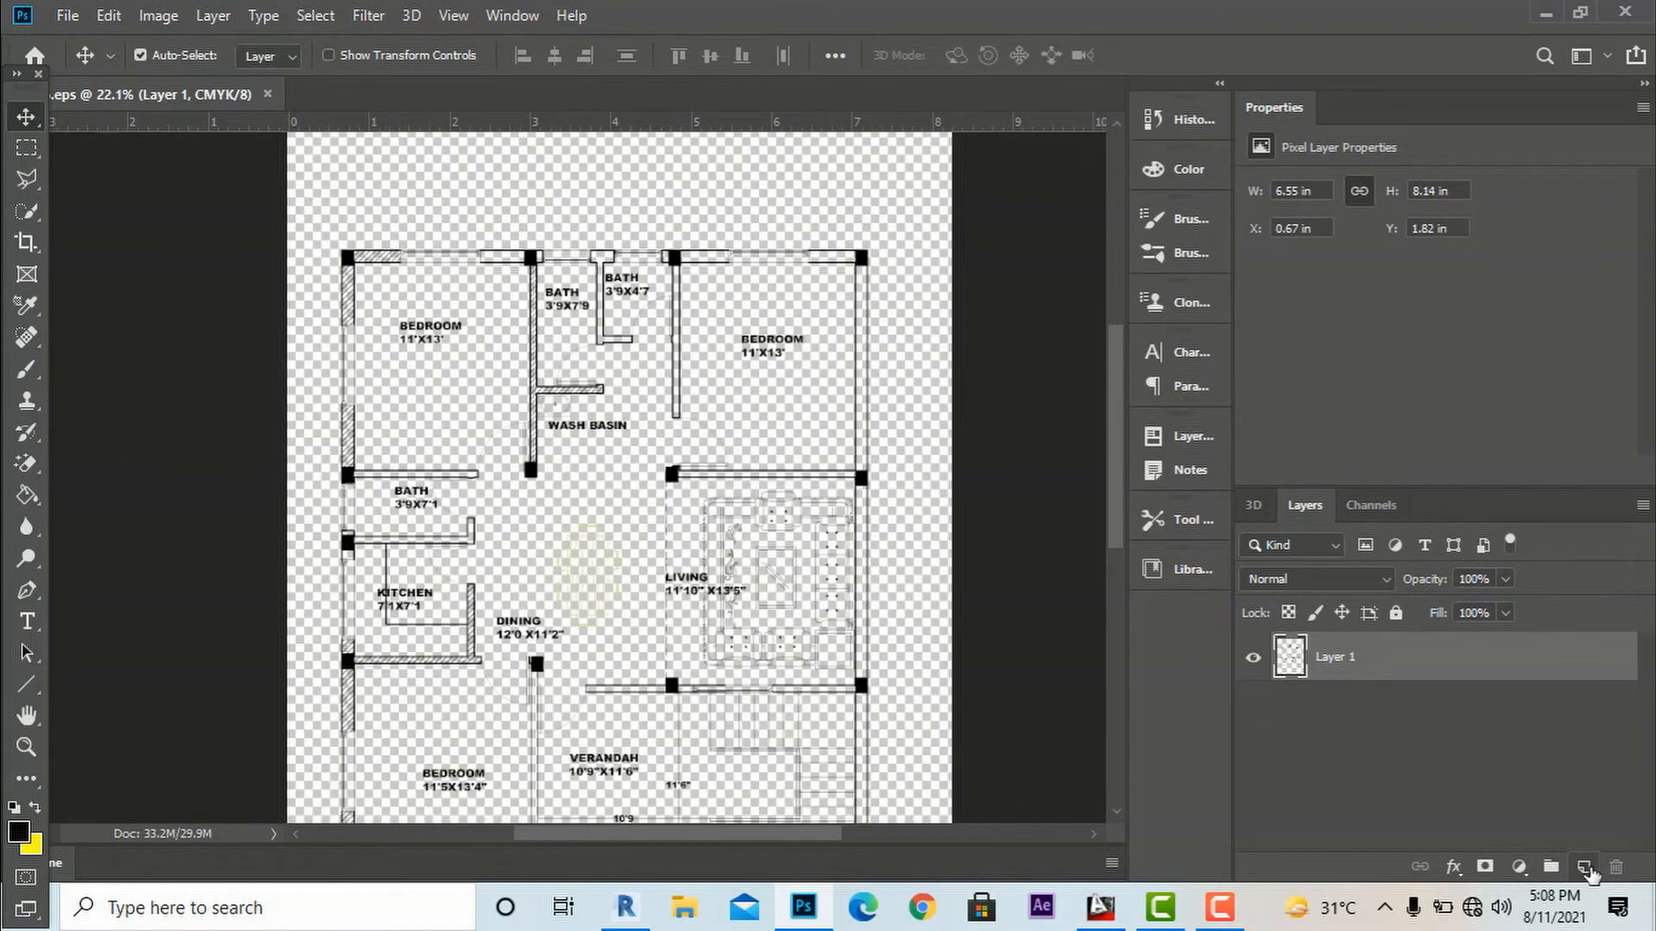
Add a new layer named background and set the foreground colour to white for filling it
click(1584, 866)
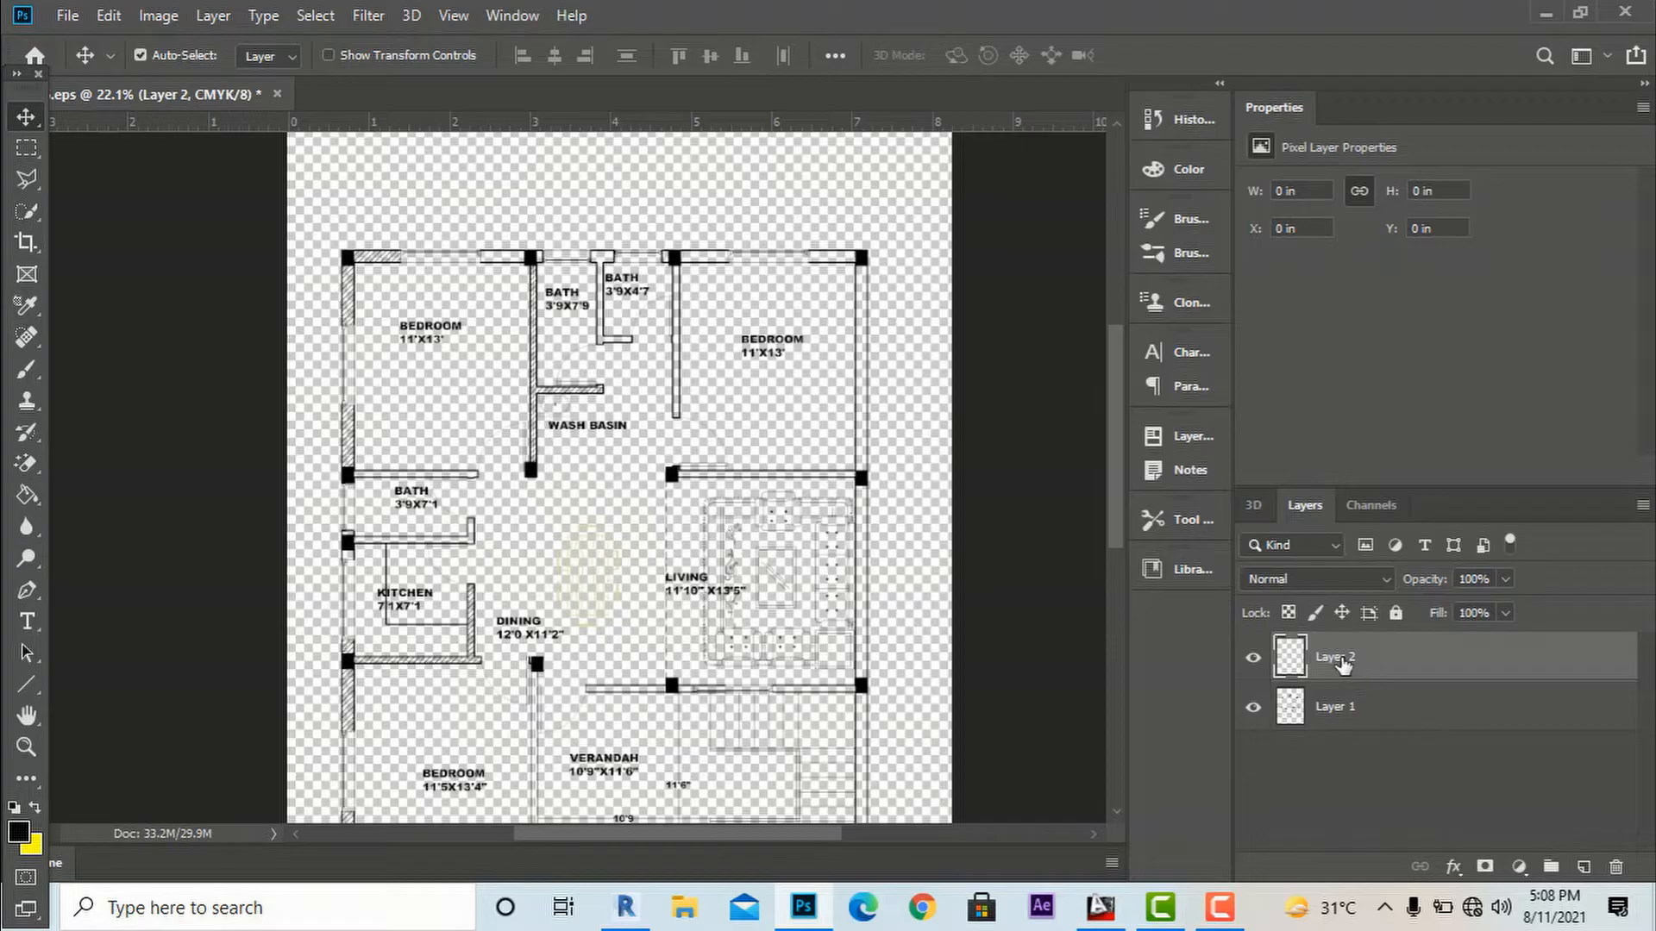
double_click(1335, 657)
text(background)
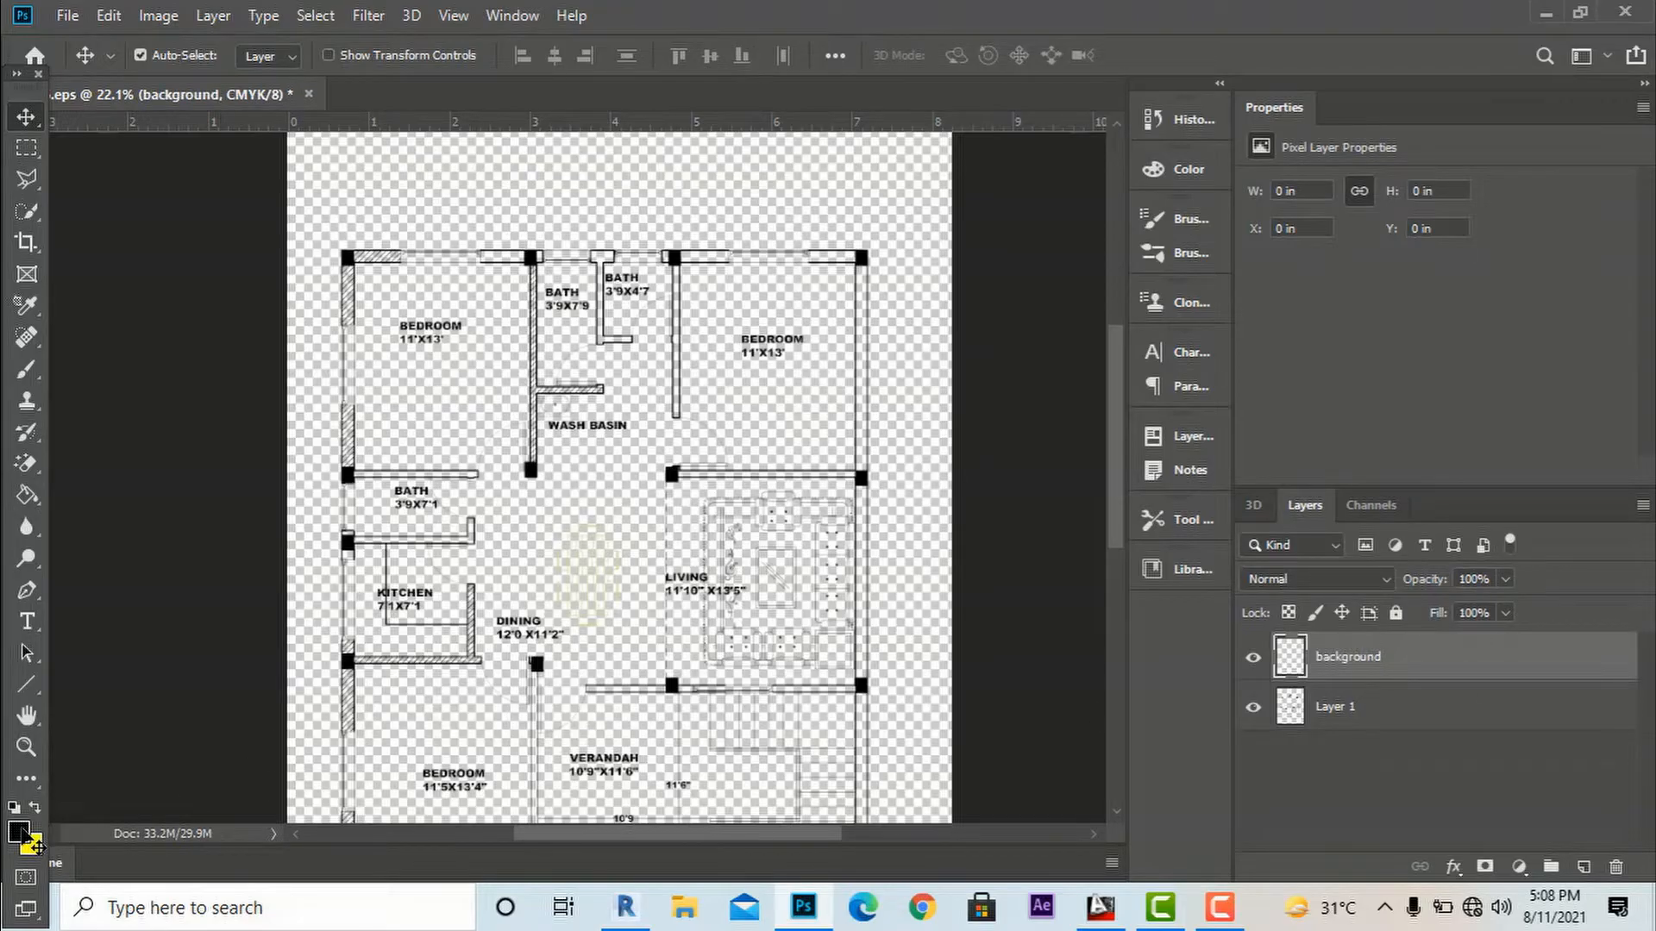
click(17, 831)
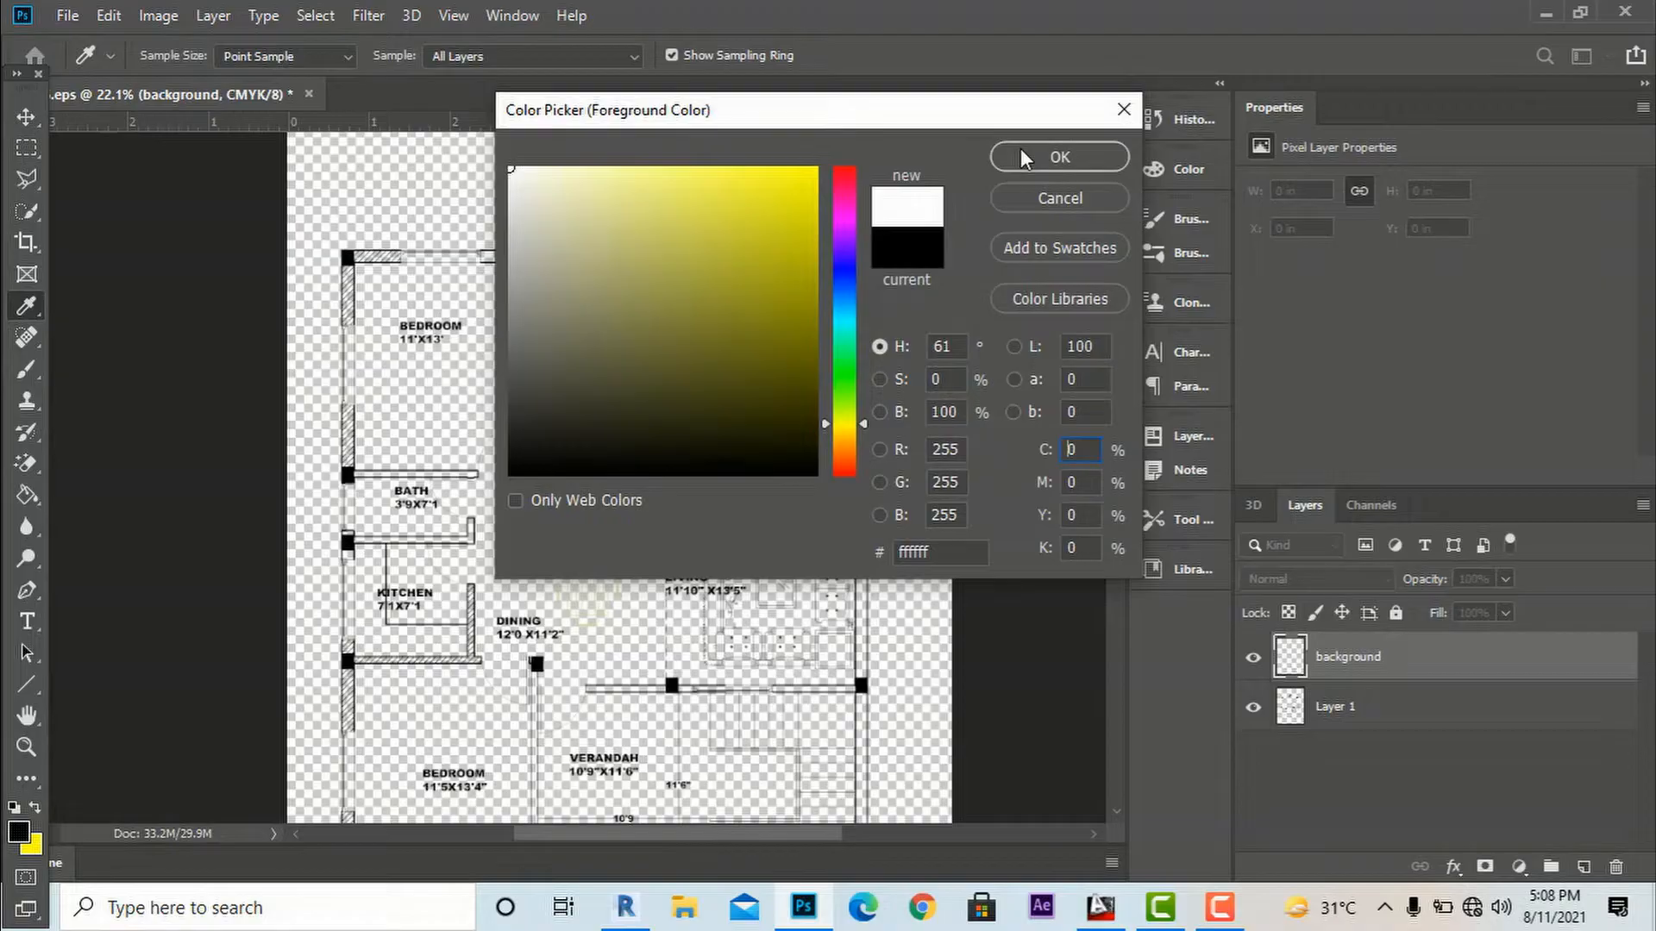
click(1057, 157)
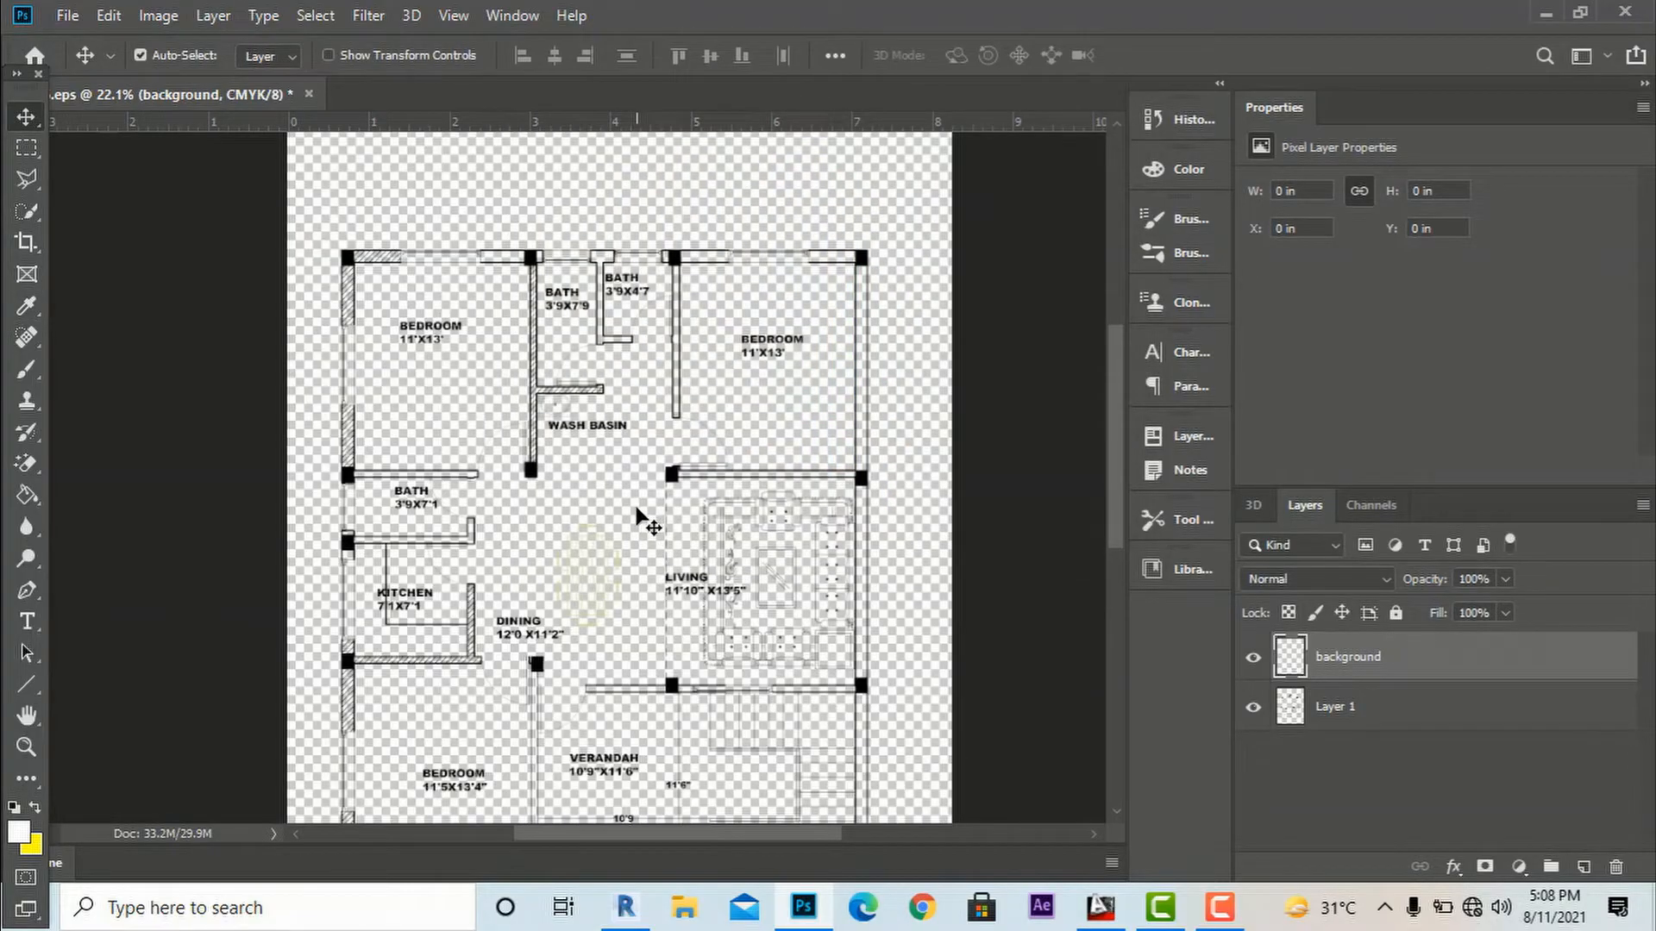
mouse_move(618, 526)
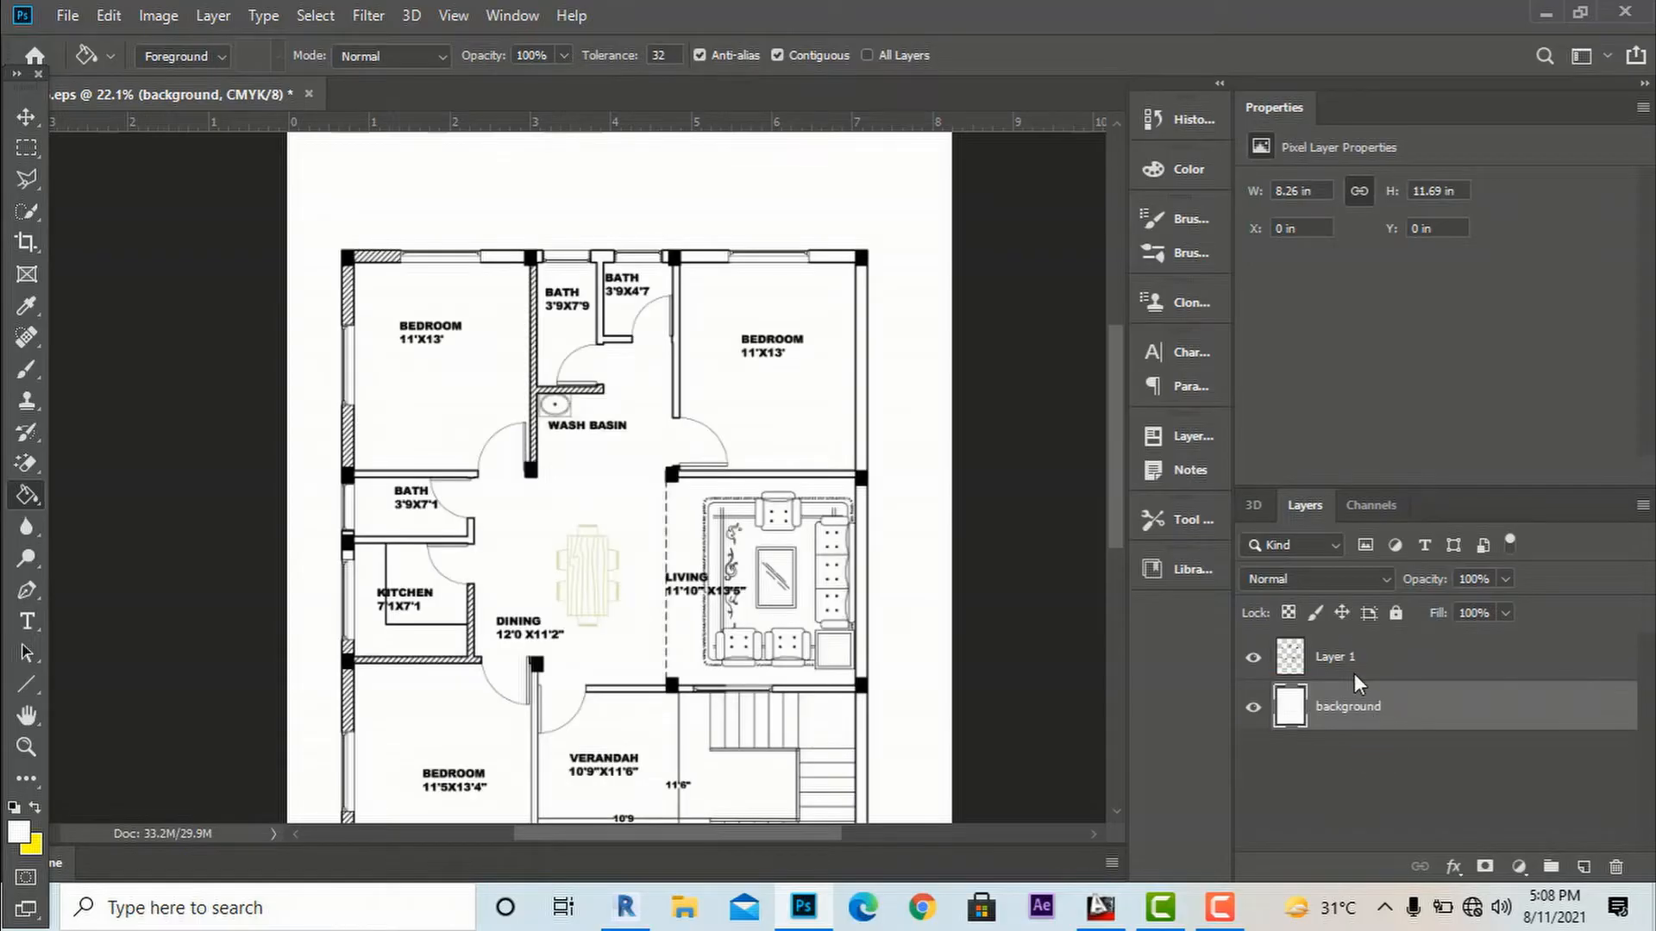
Rename the plan's Layer 1 to 'floor plan'
double_click(1335, 657)
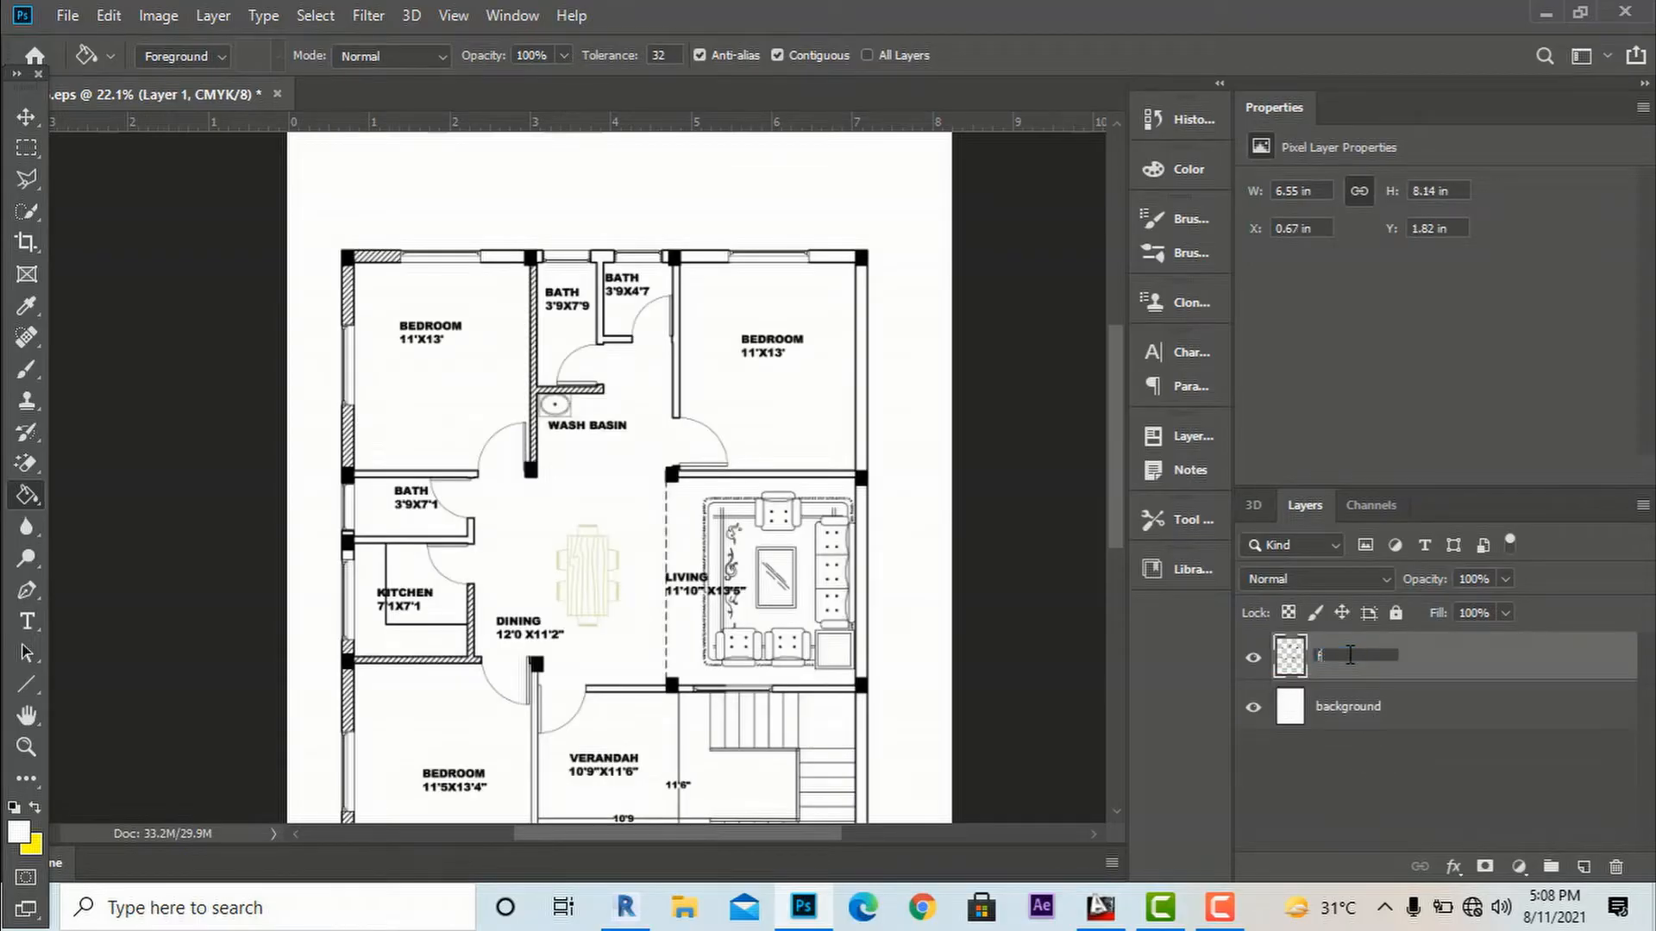
text(floor plan)
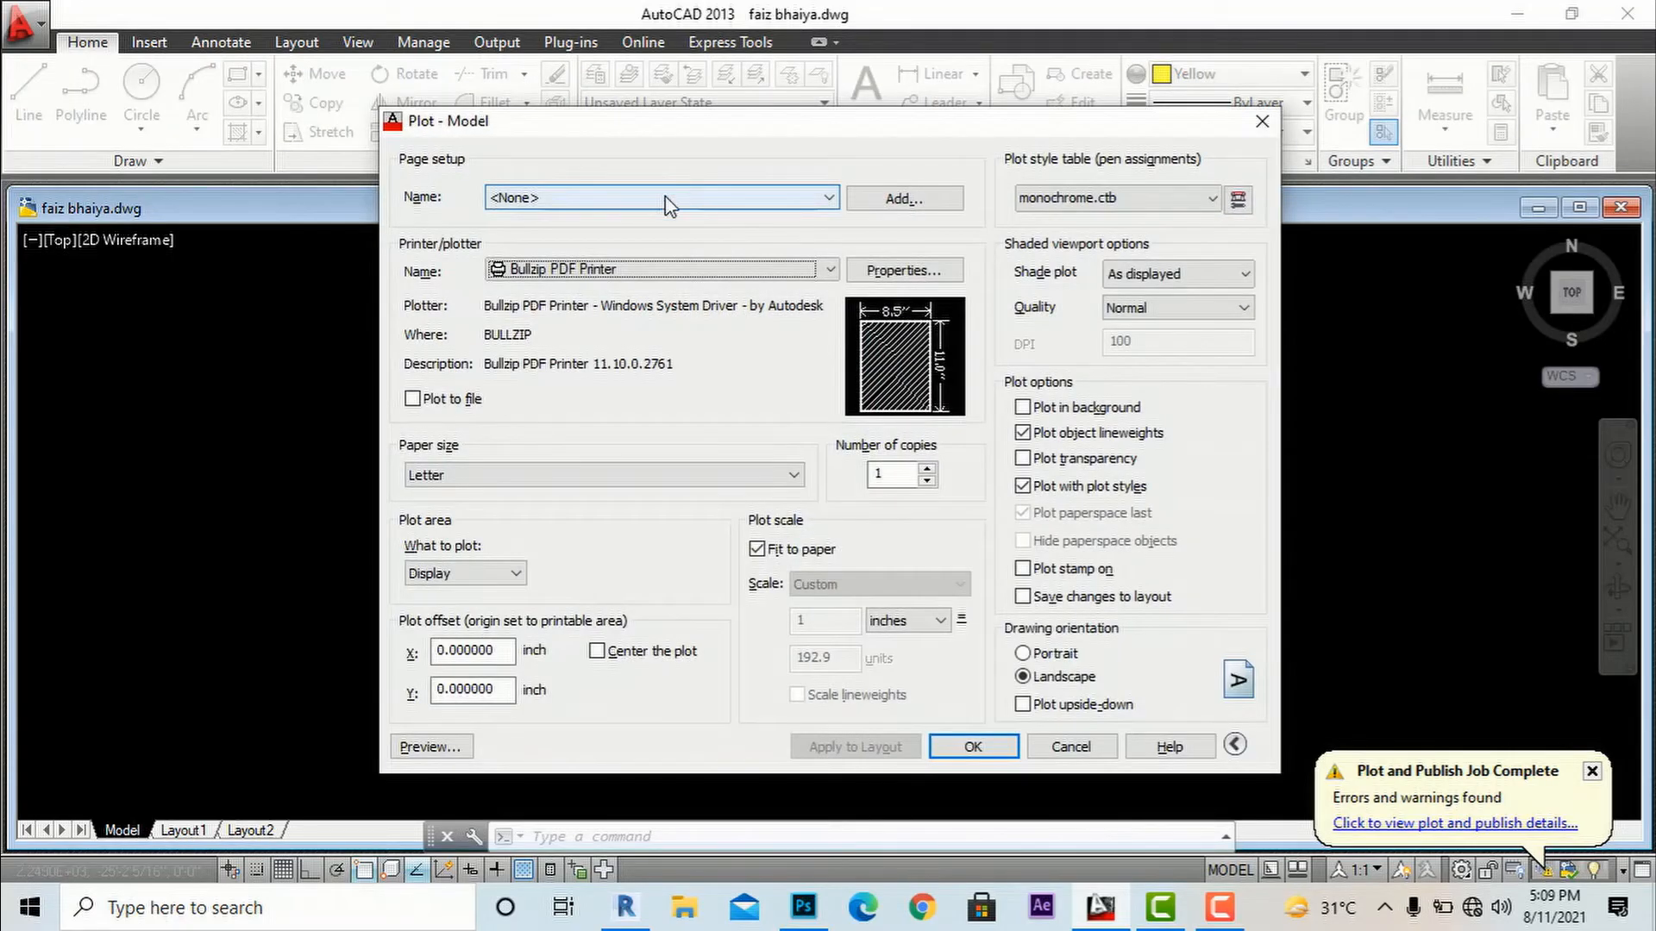
Reuse the previous page setup with DWG To PDF as printer, preview, and plot the floor plan
click(660, 269)
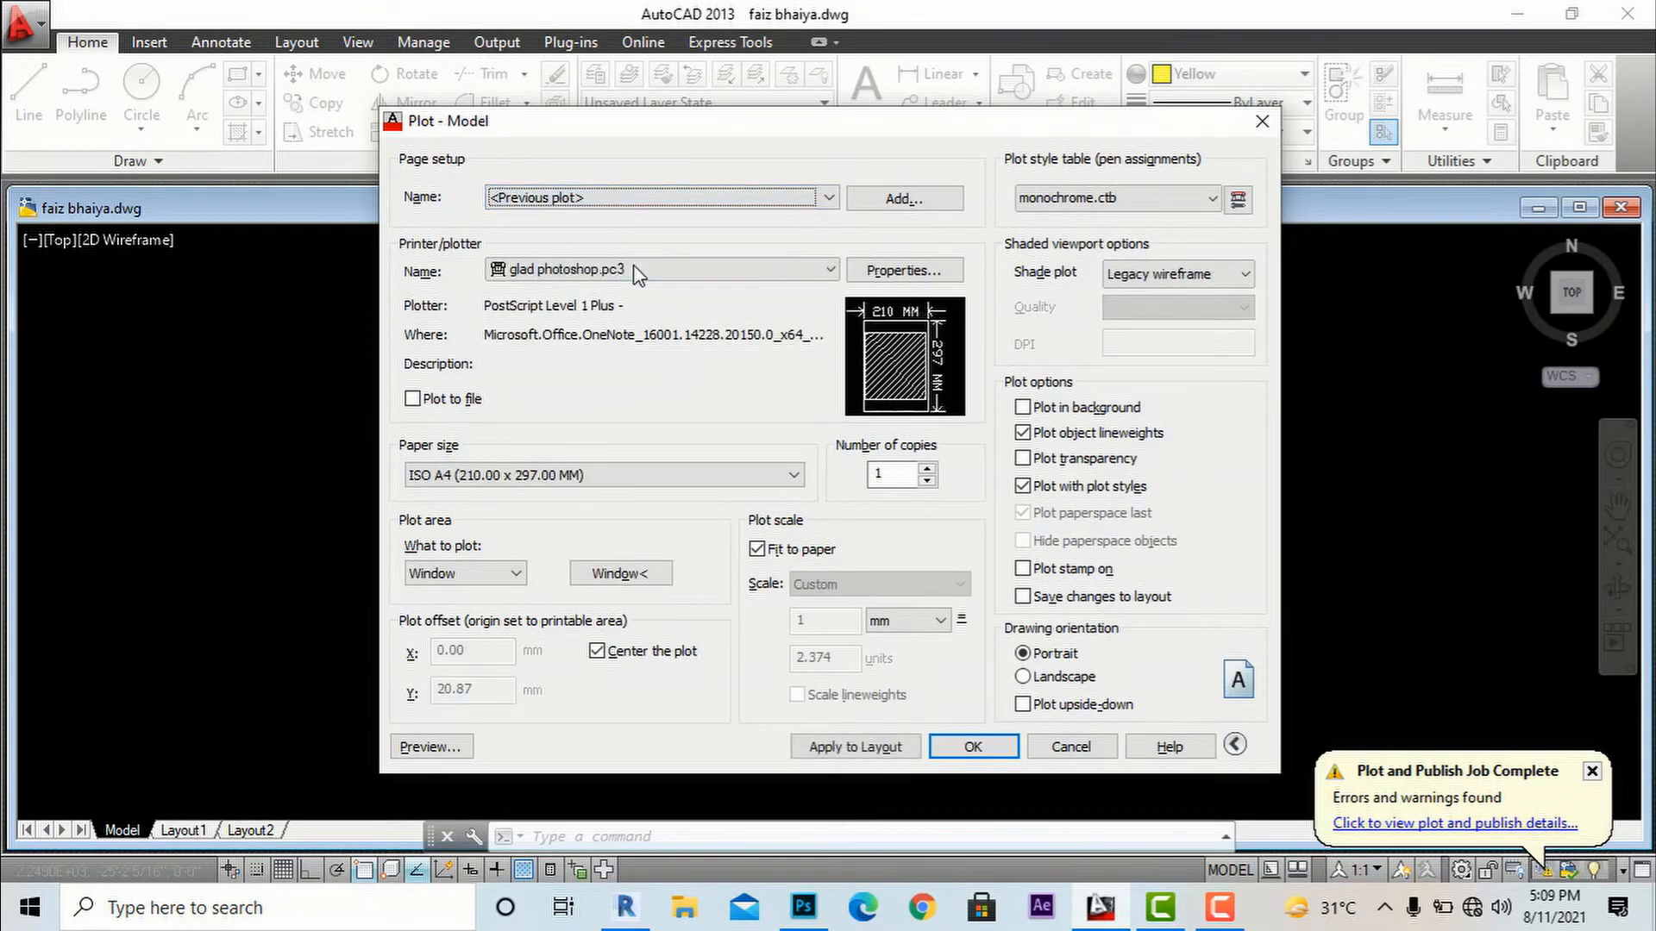
click(661, 269)
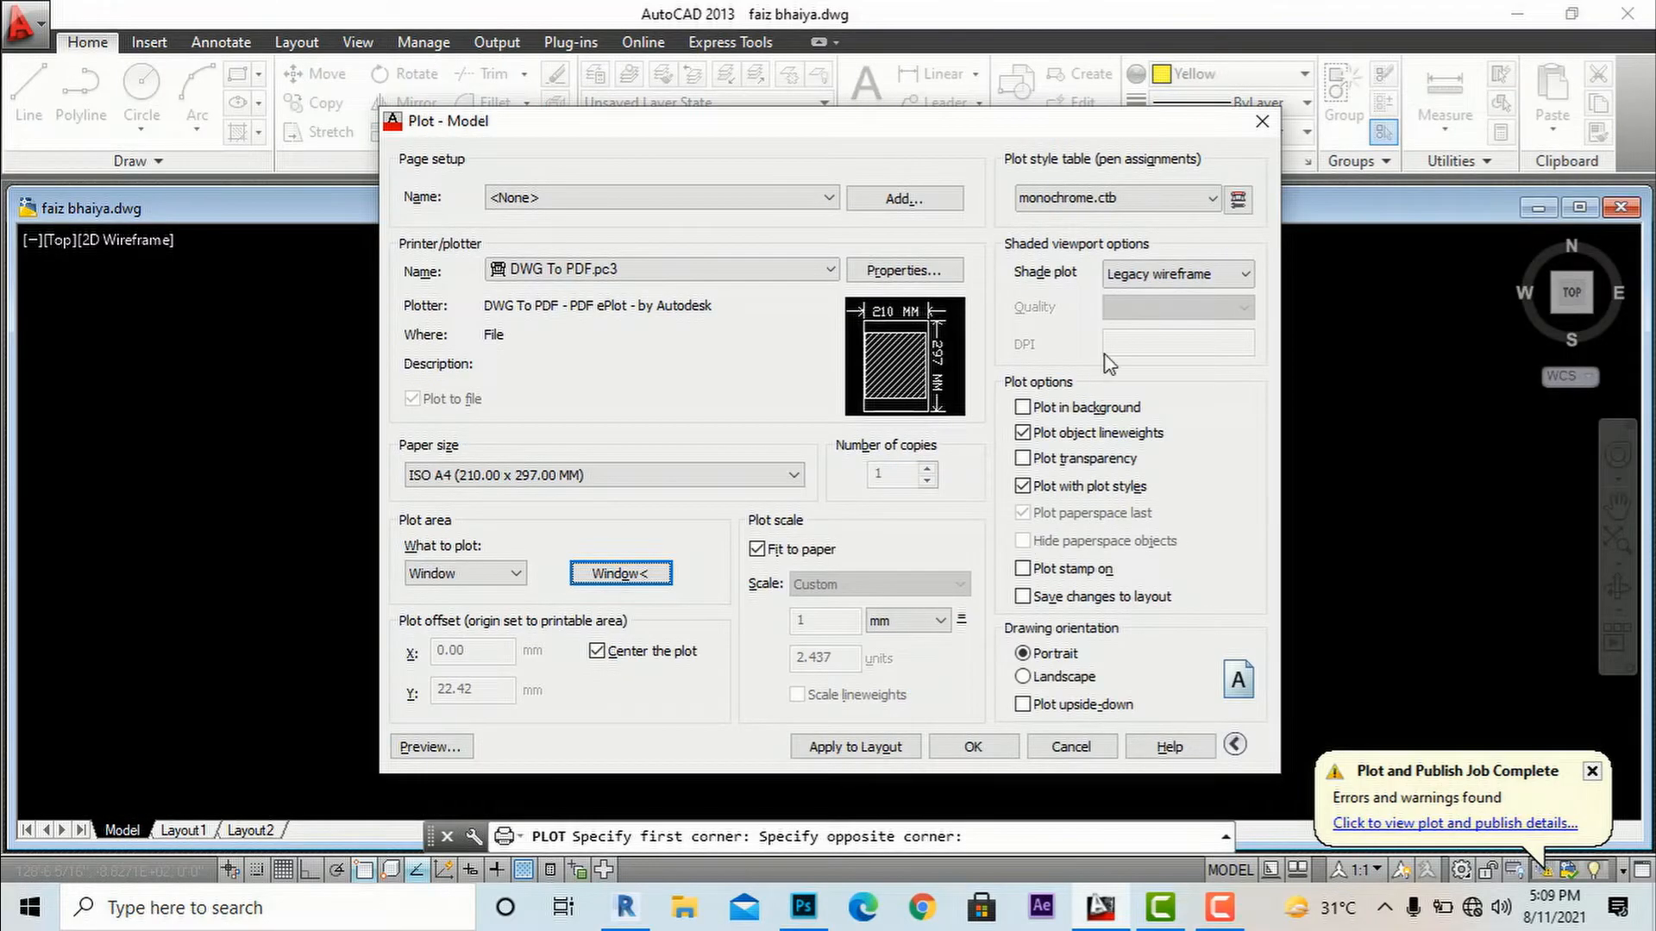
click(971, 747)
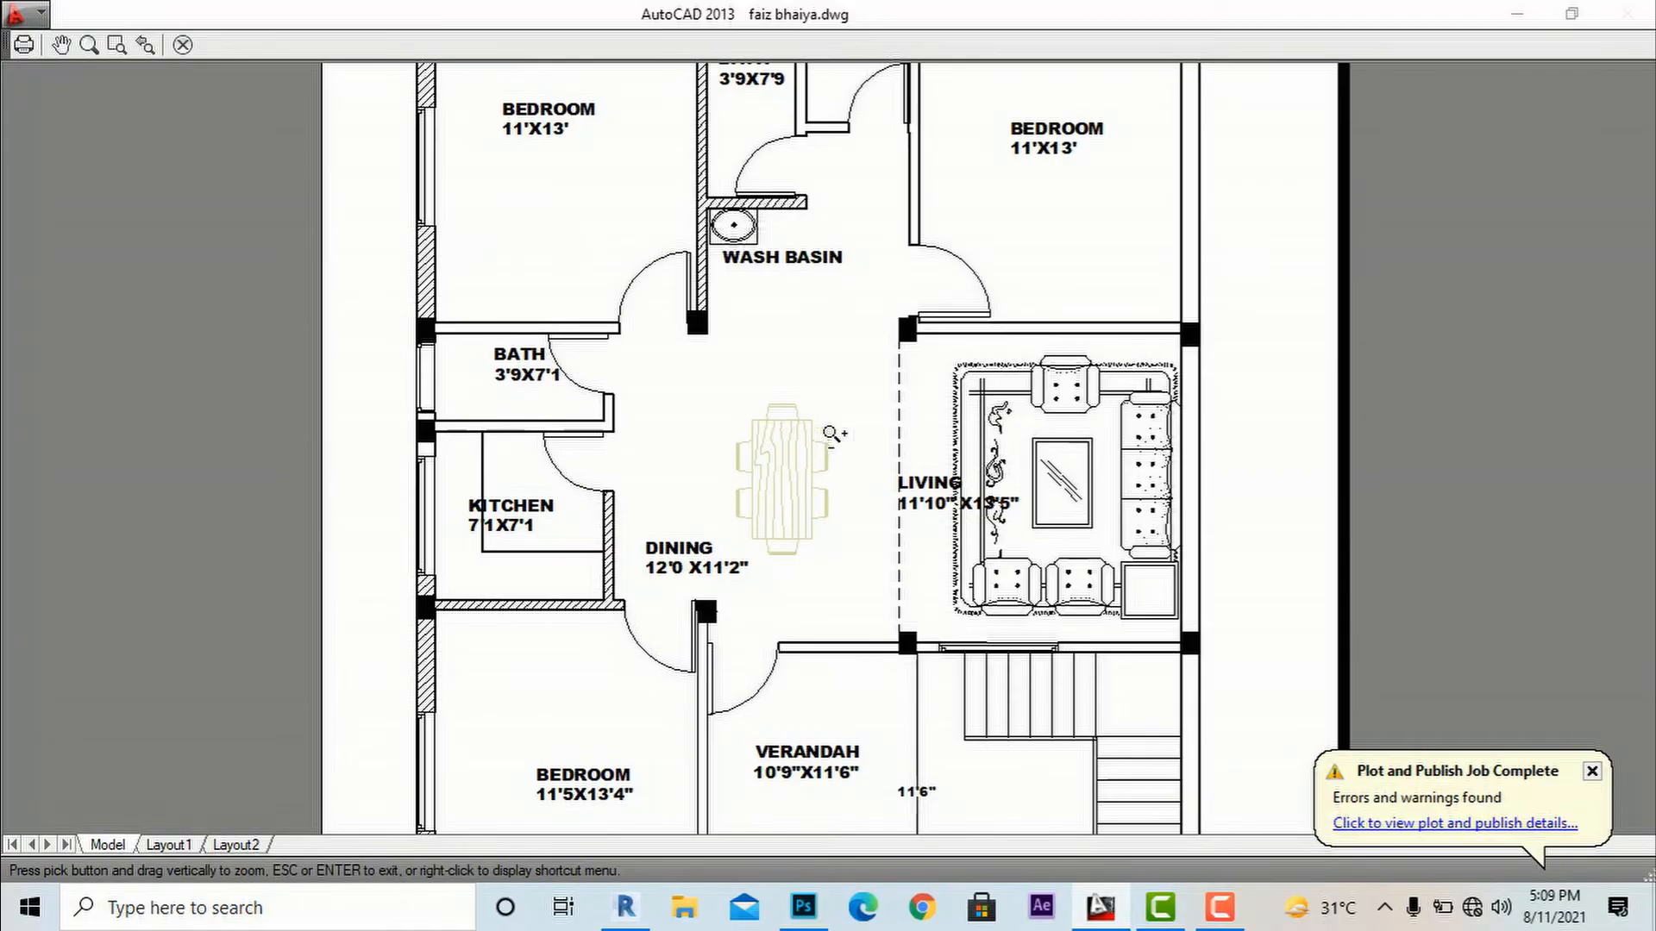
right_click(786, 433)
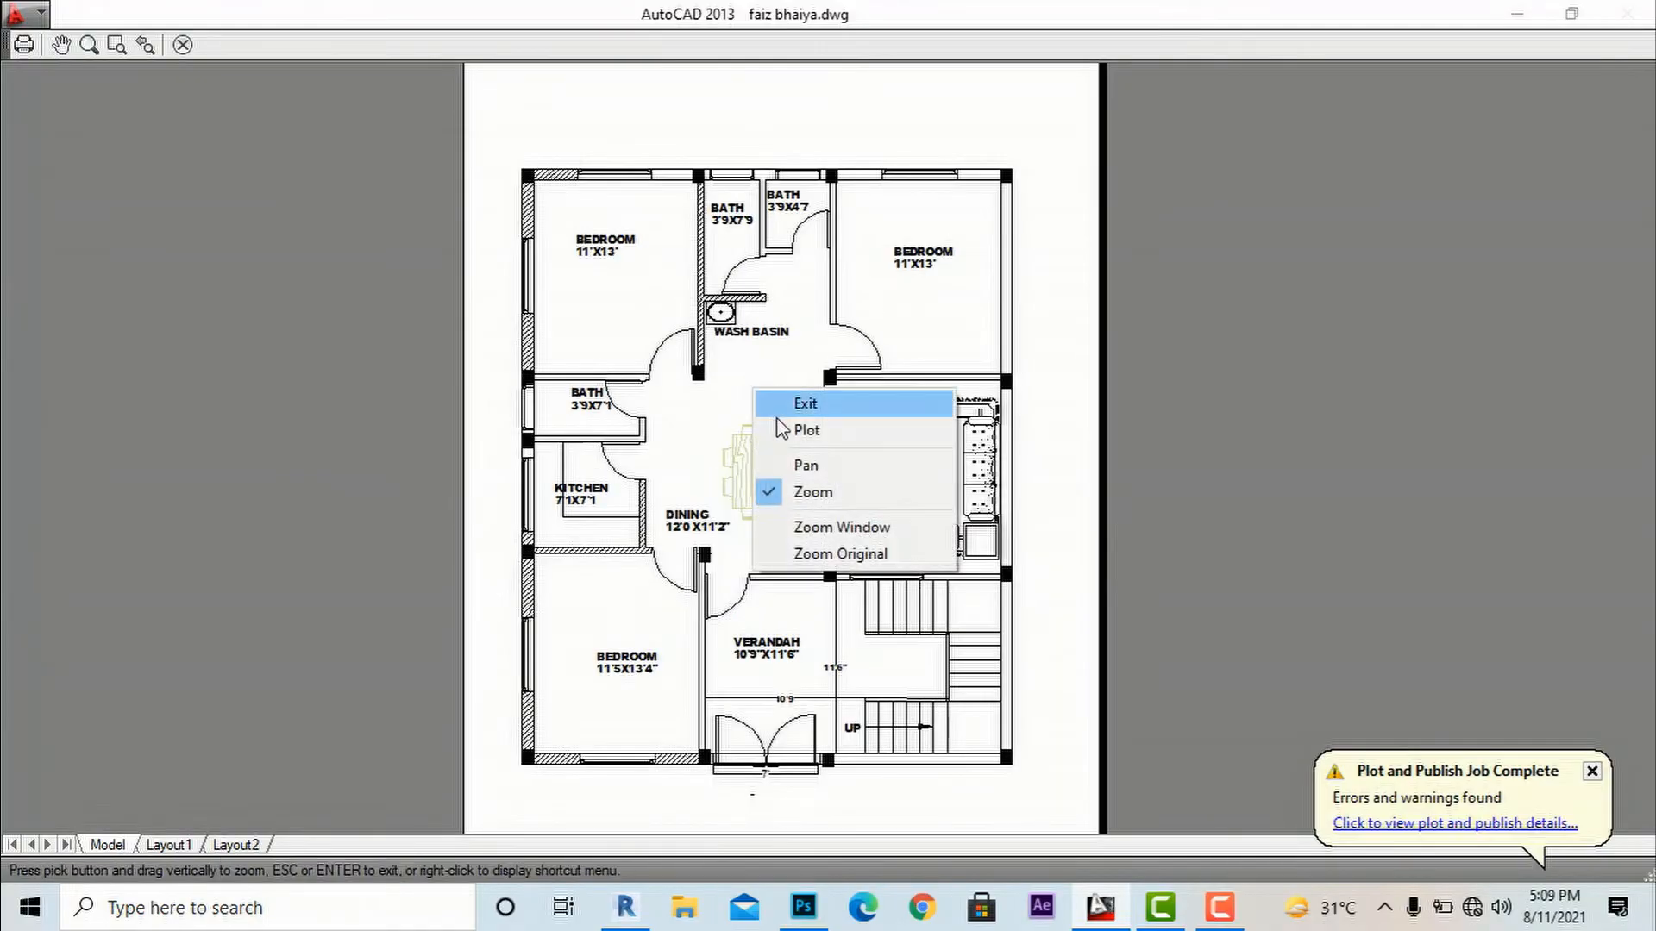
click(805, 430)
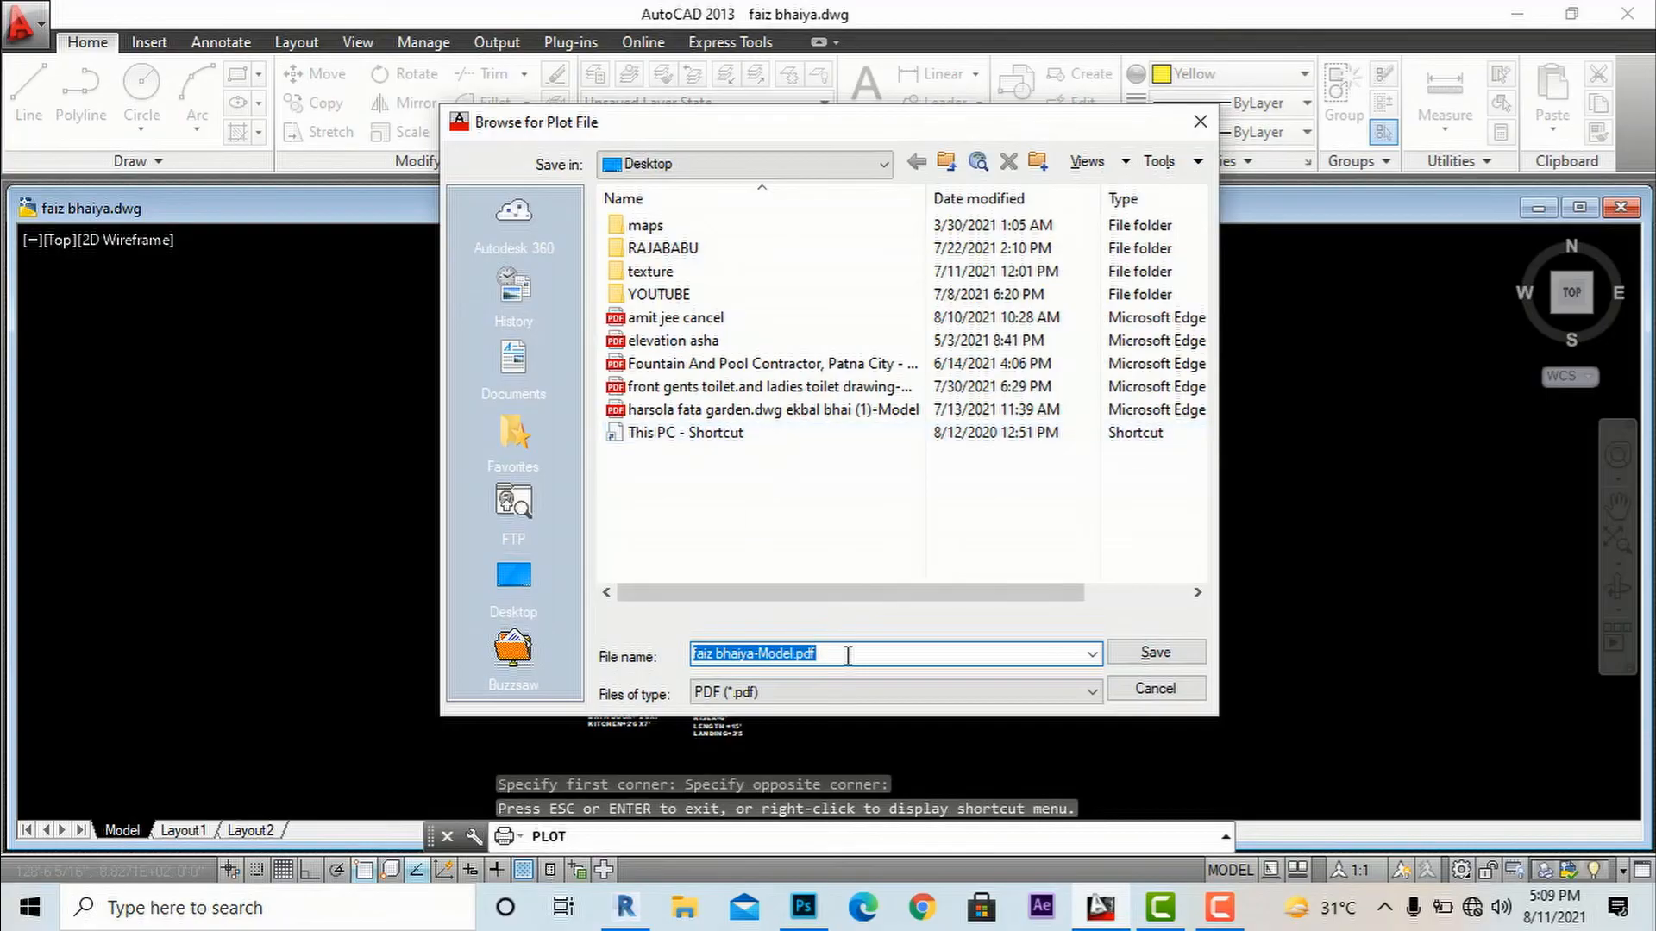
Save the plotted PDF to the Desktop as 'xyz'
text(x)
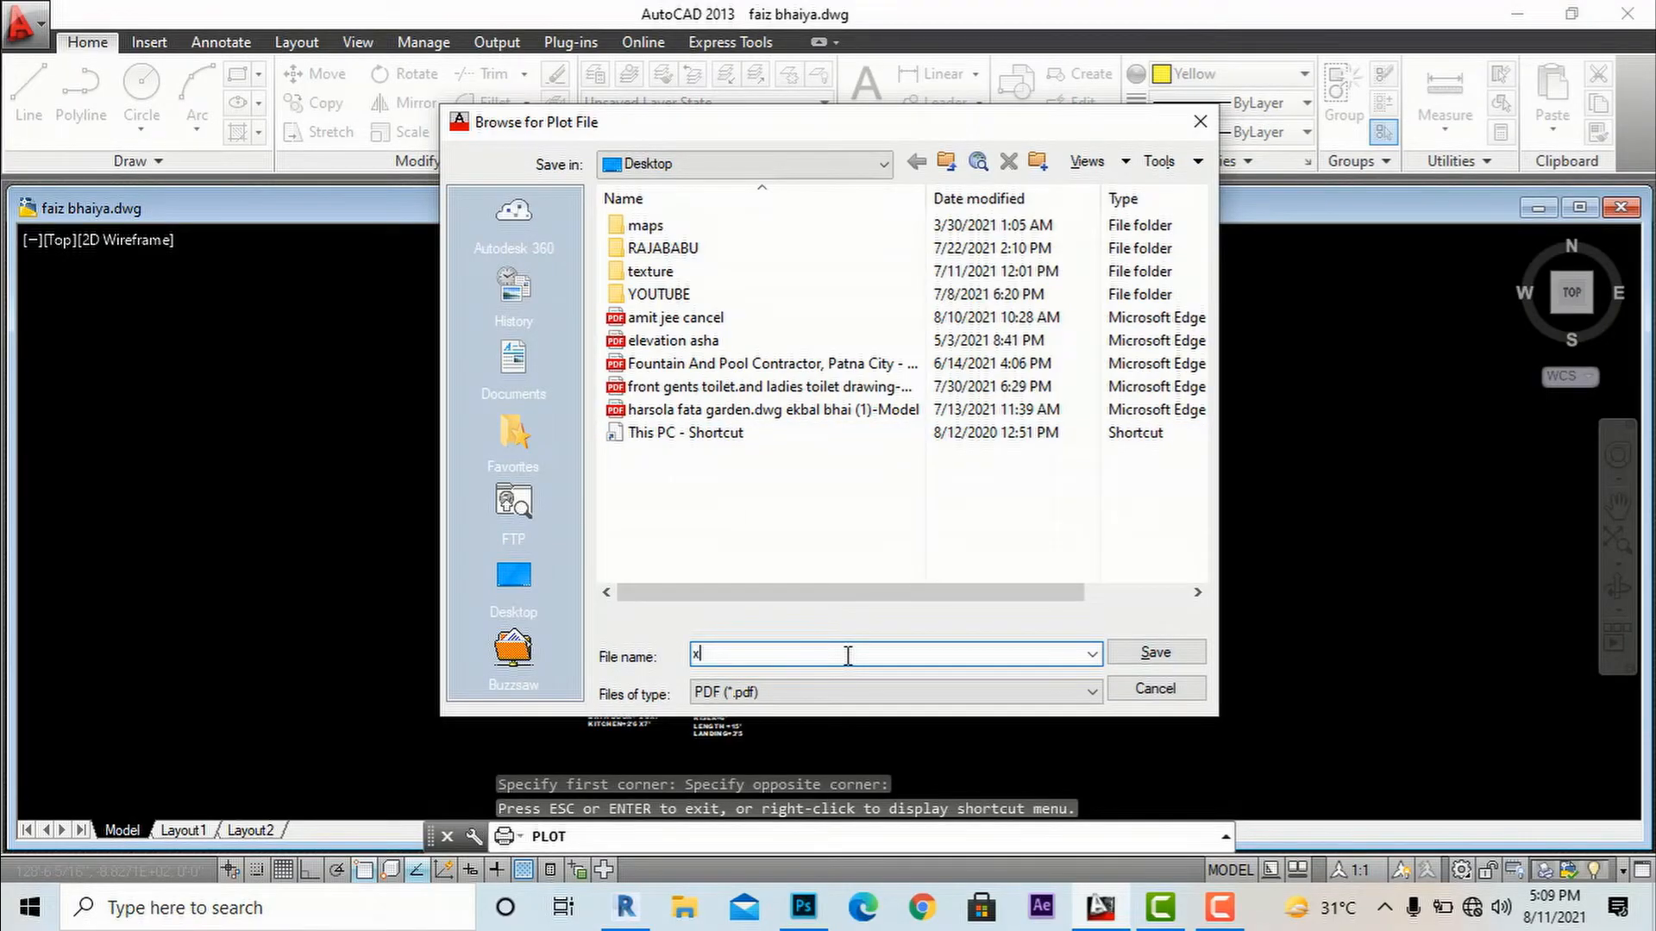
text(yz)
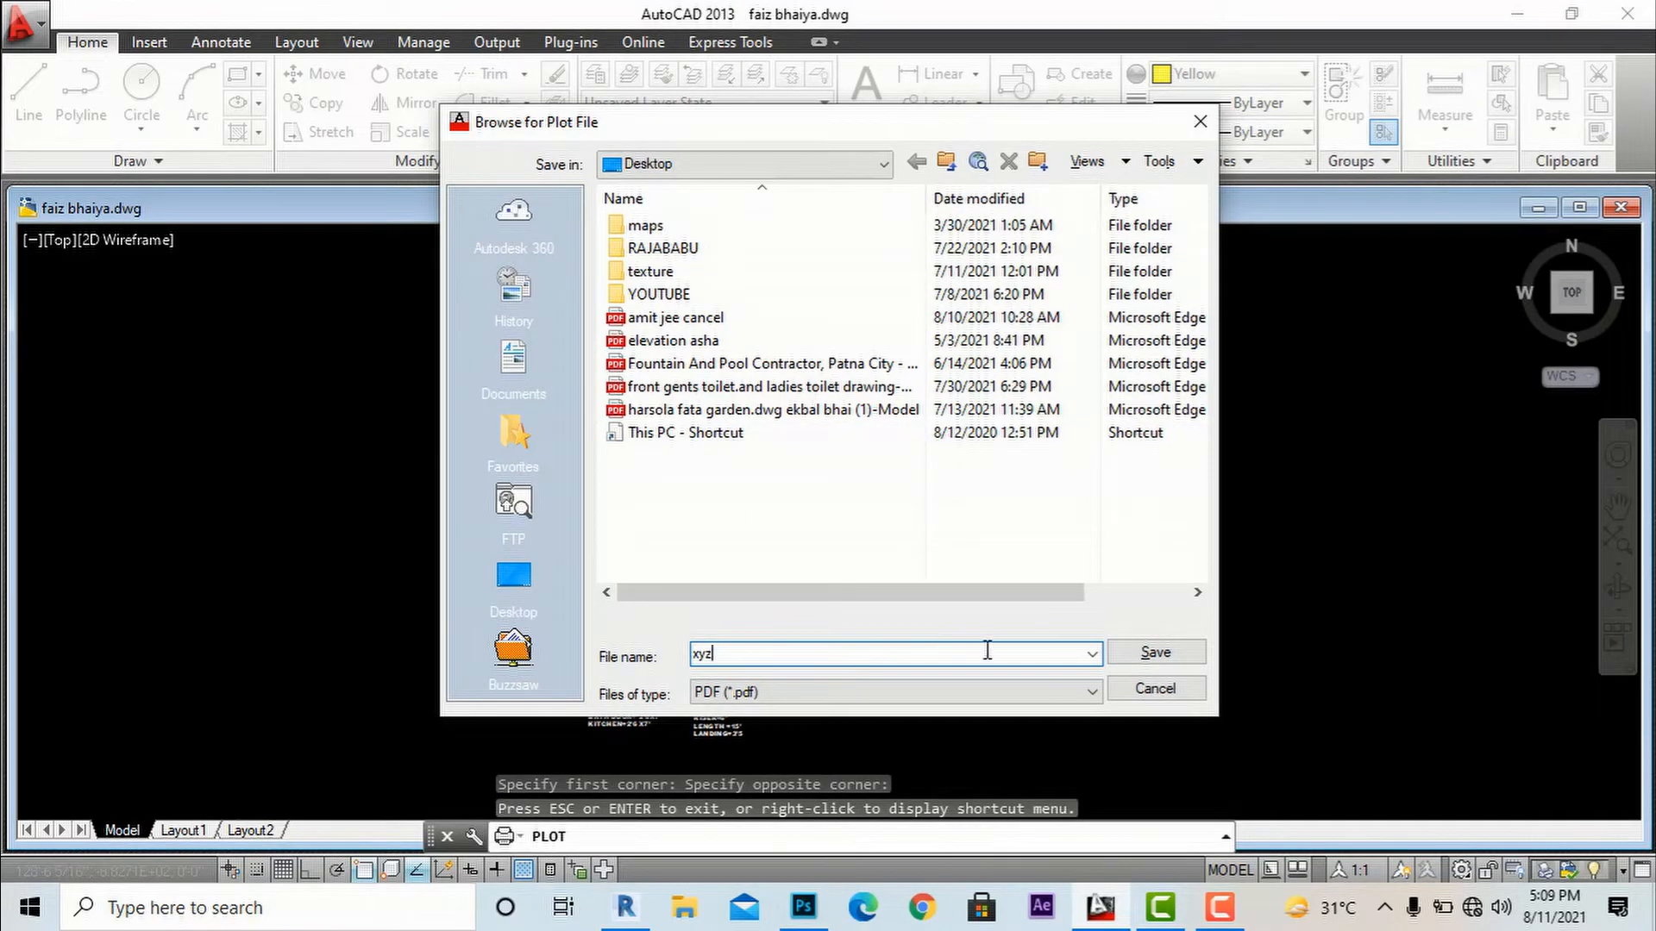
click(1154, 652)
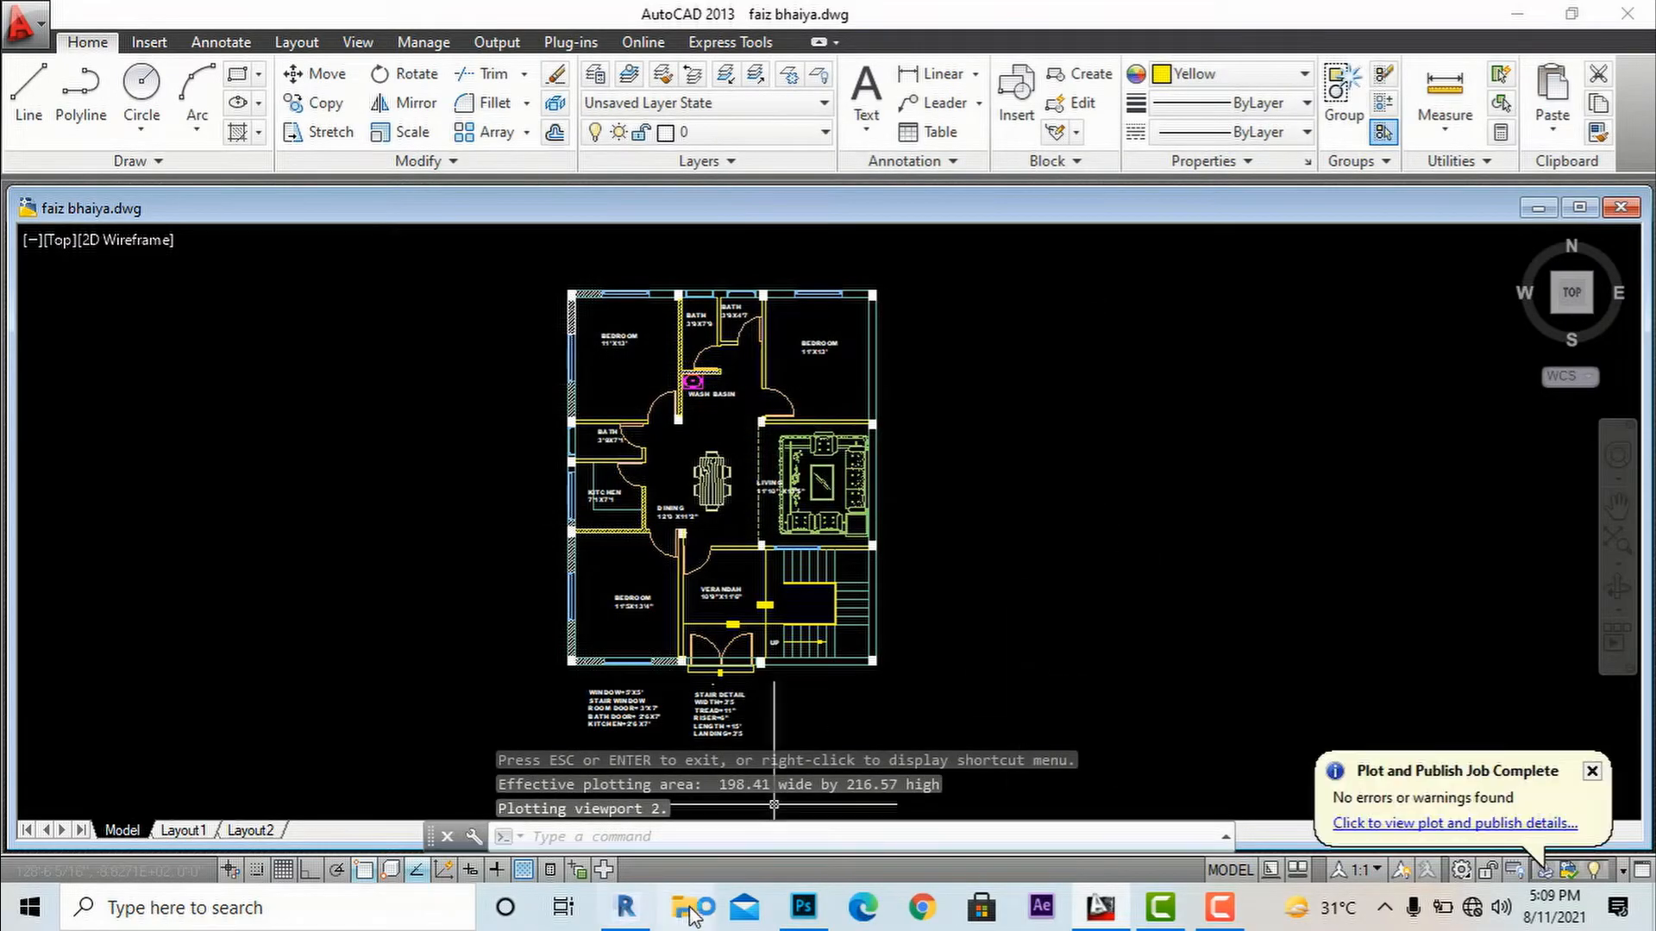
mouse_move(1518, 13)
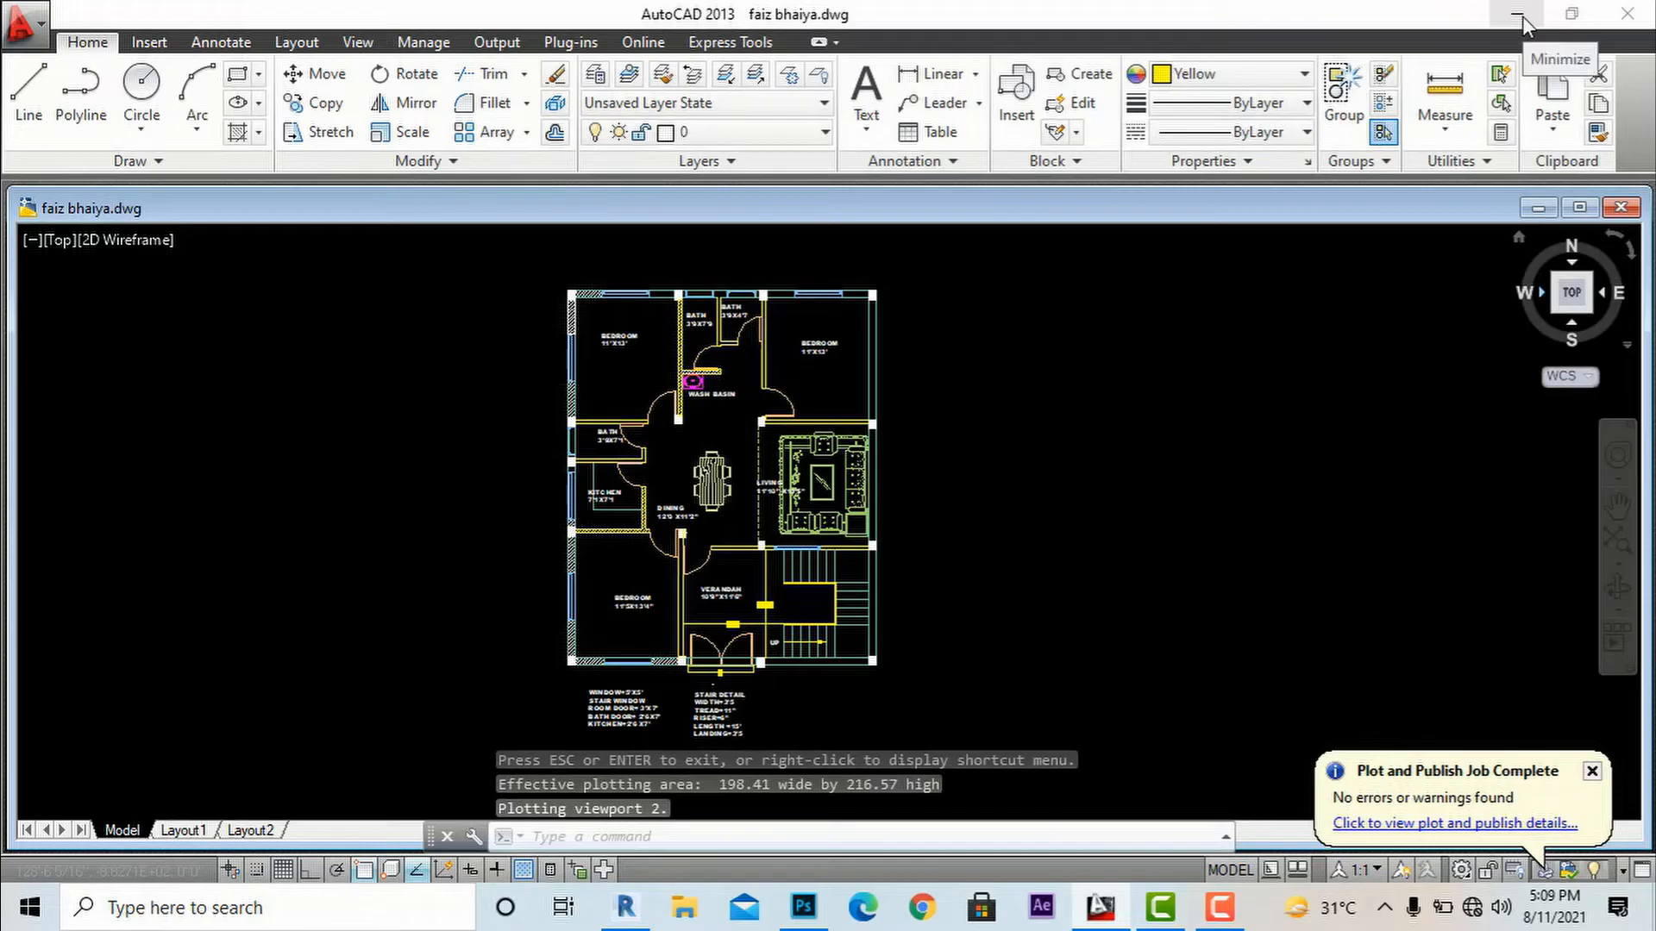
Minimize AutoCAD and open the xyz PDF on the desktop with Photoshop CC 2019
click(1521, 13)
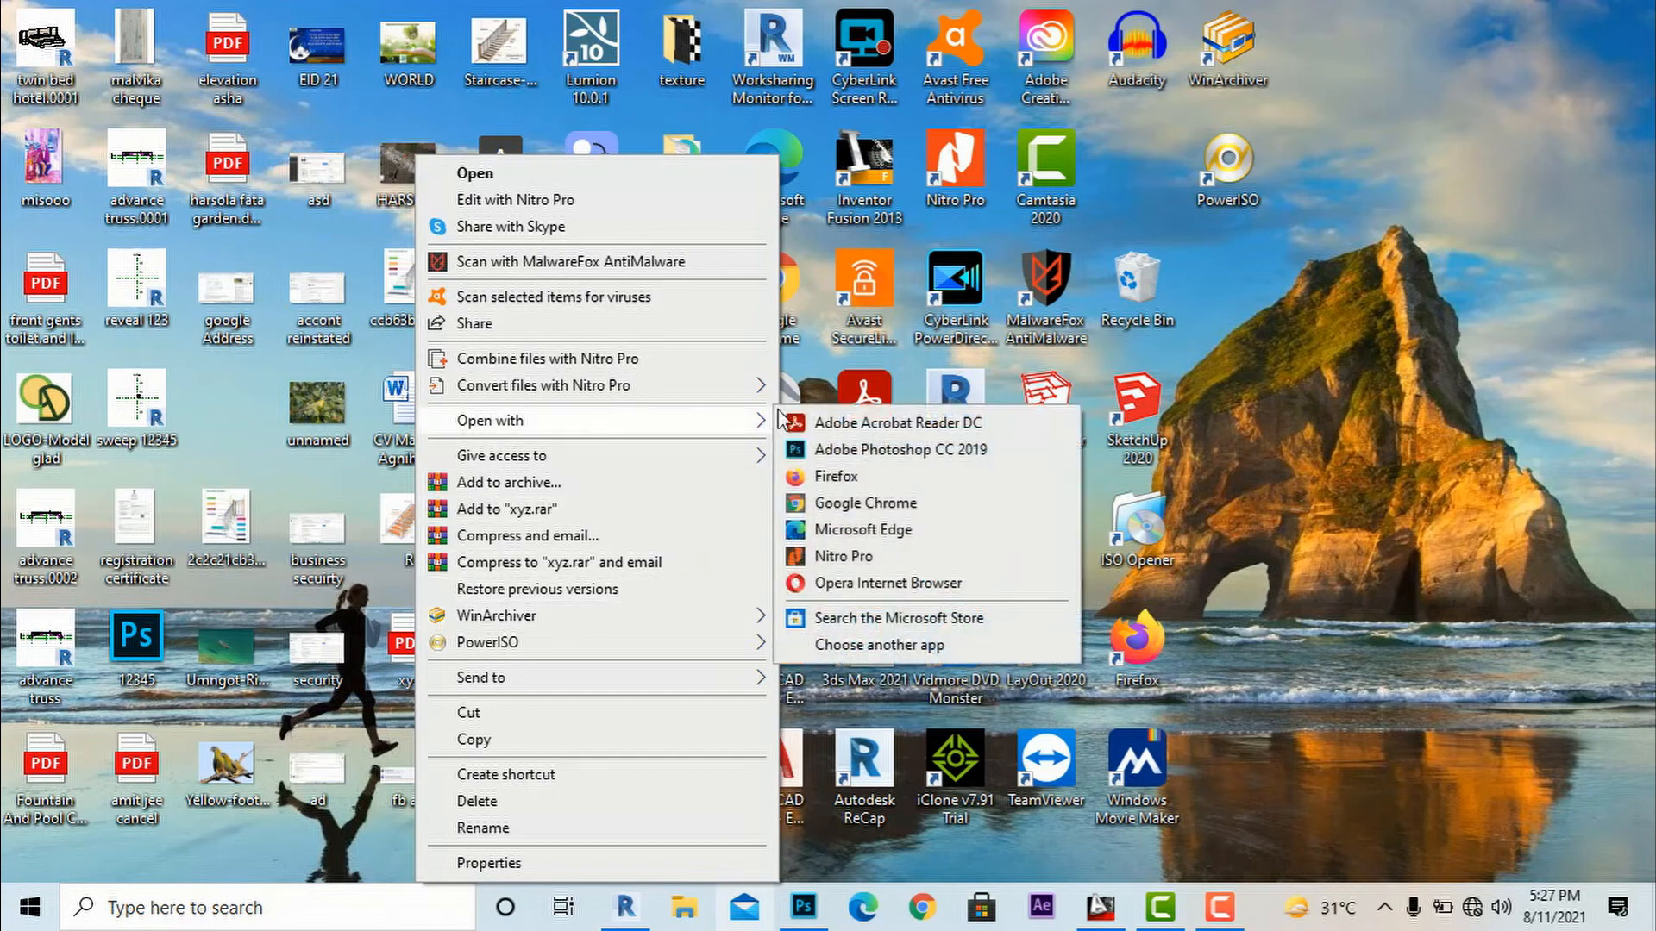
click(900, 448)
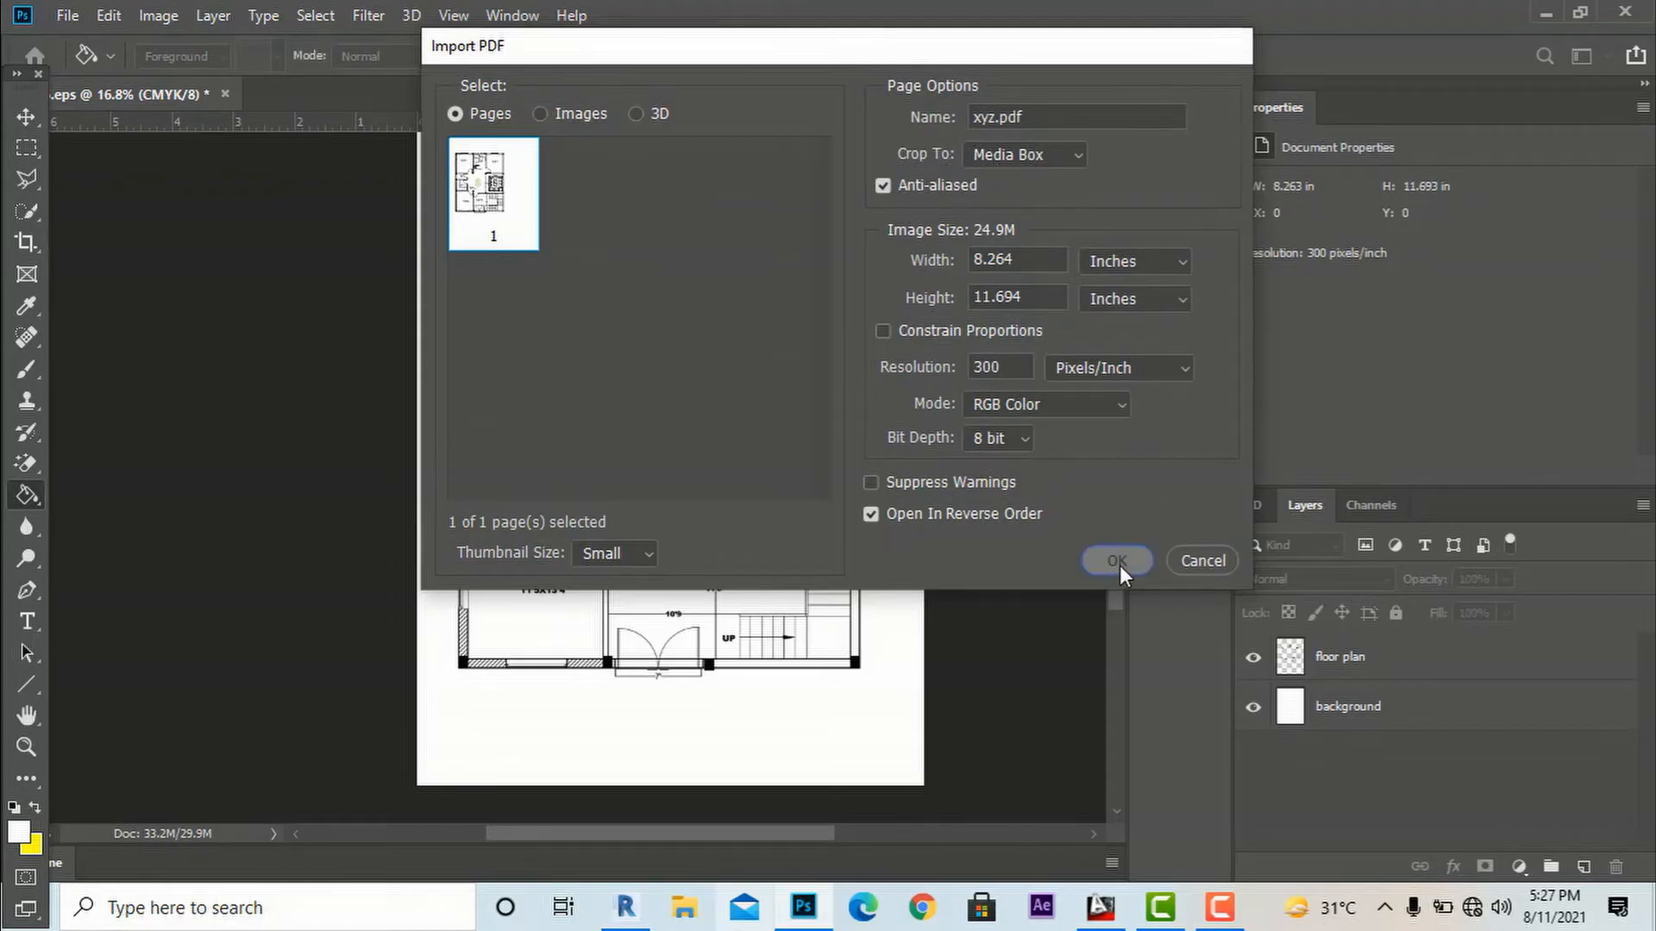
Accept the PDF import at page 1, 300 pixels per inch, RGB colour
click(1116, 561)
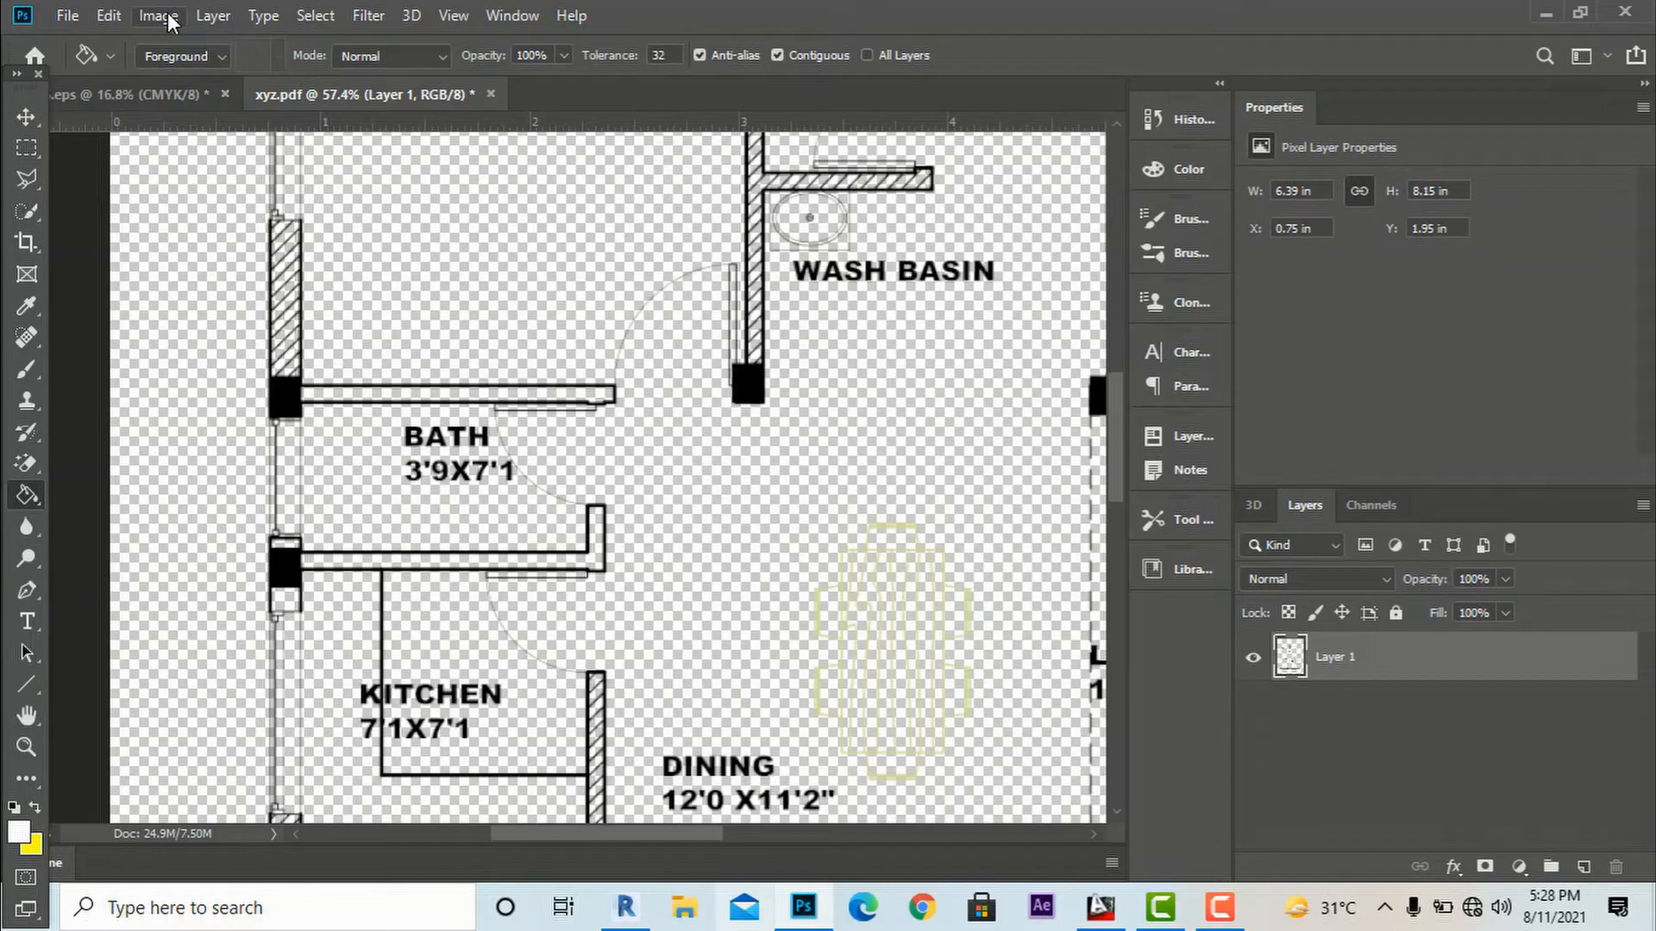
click(157, 16)
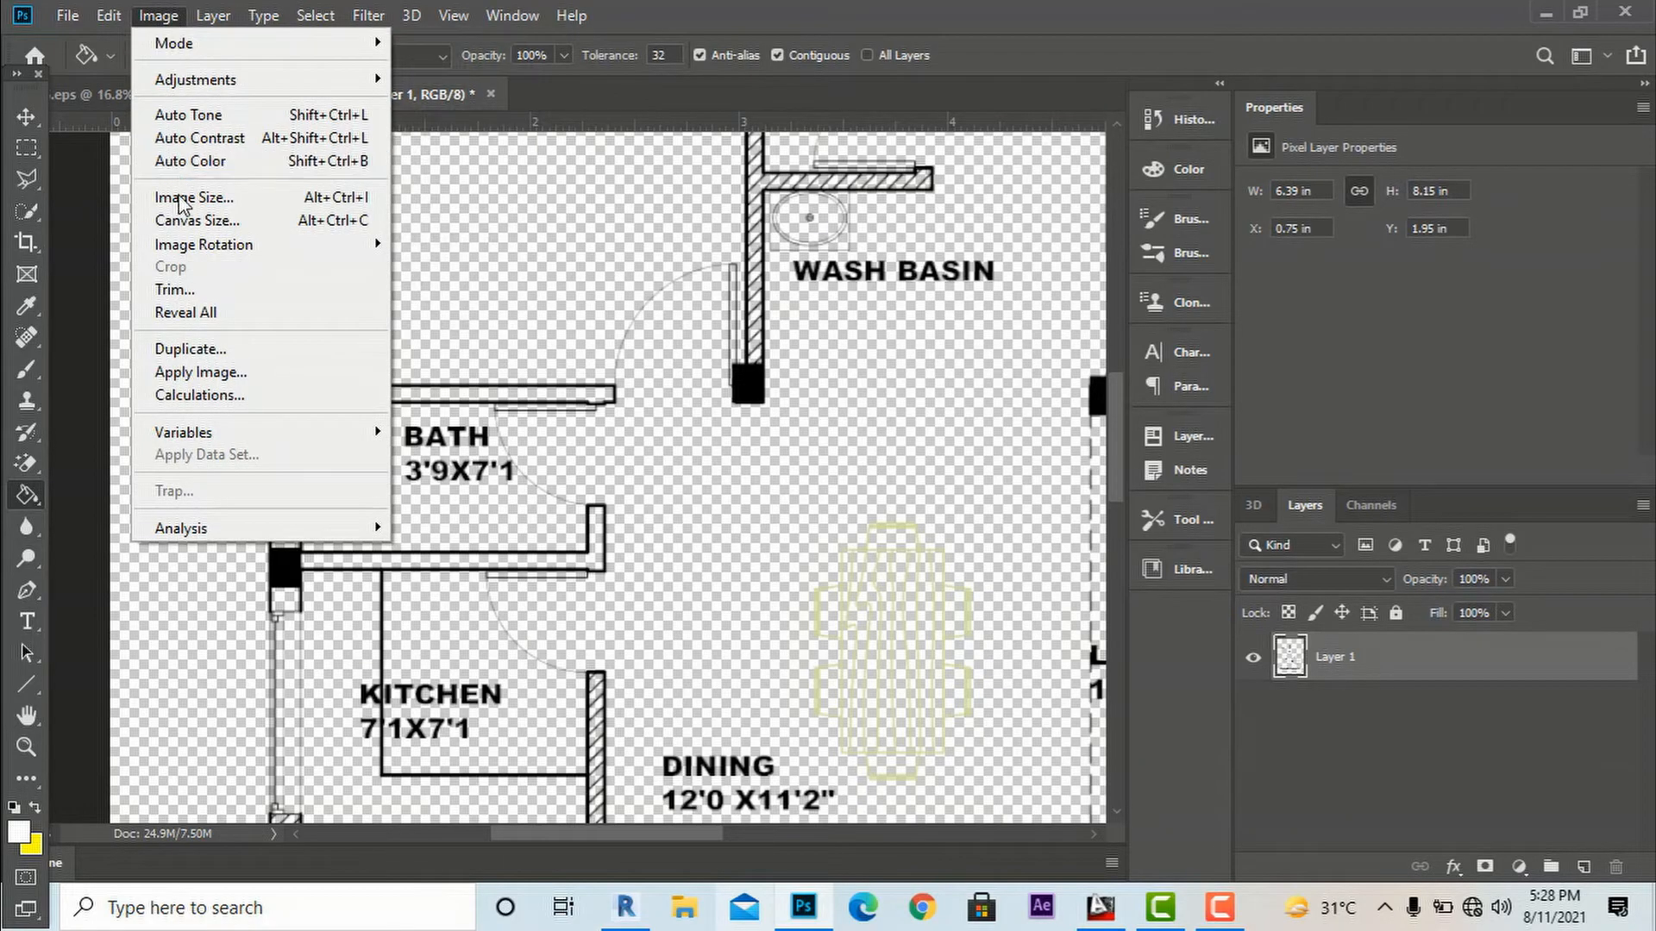
click(195, 197)
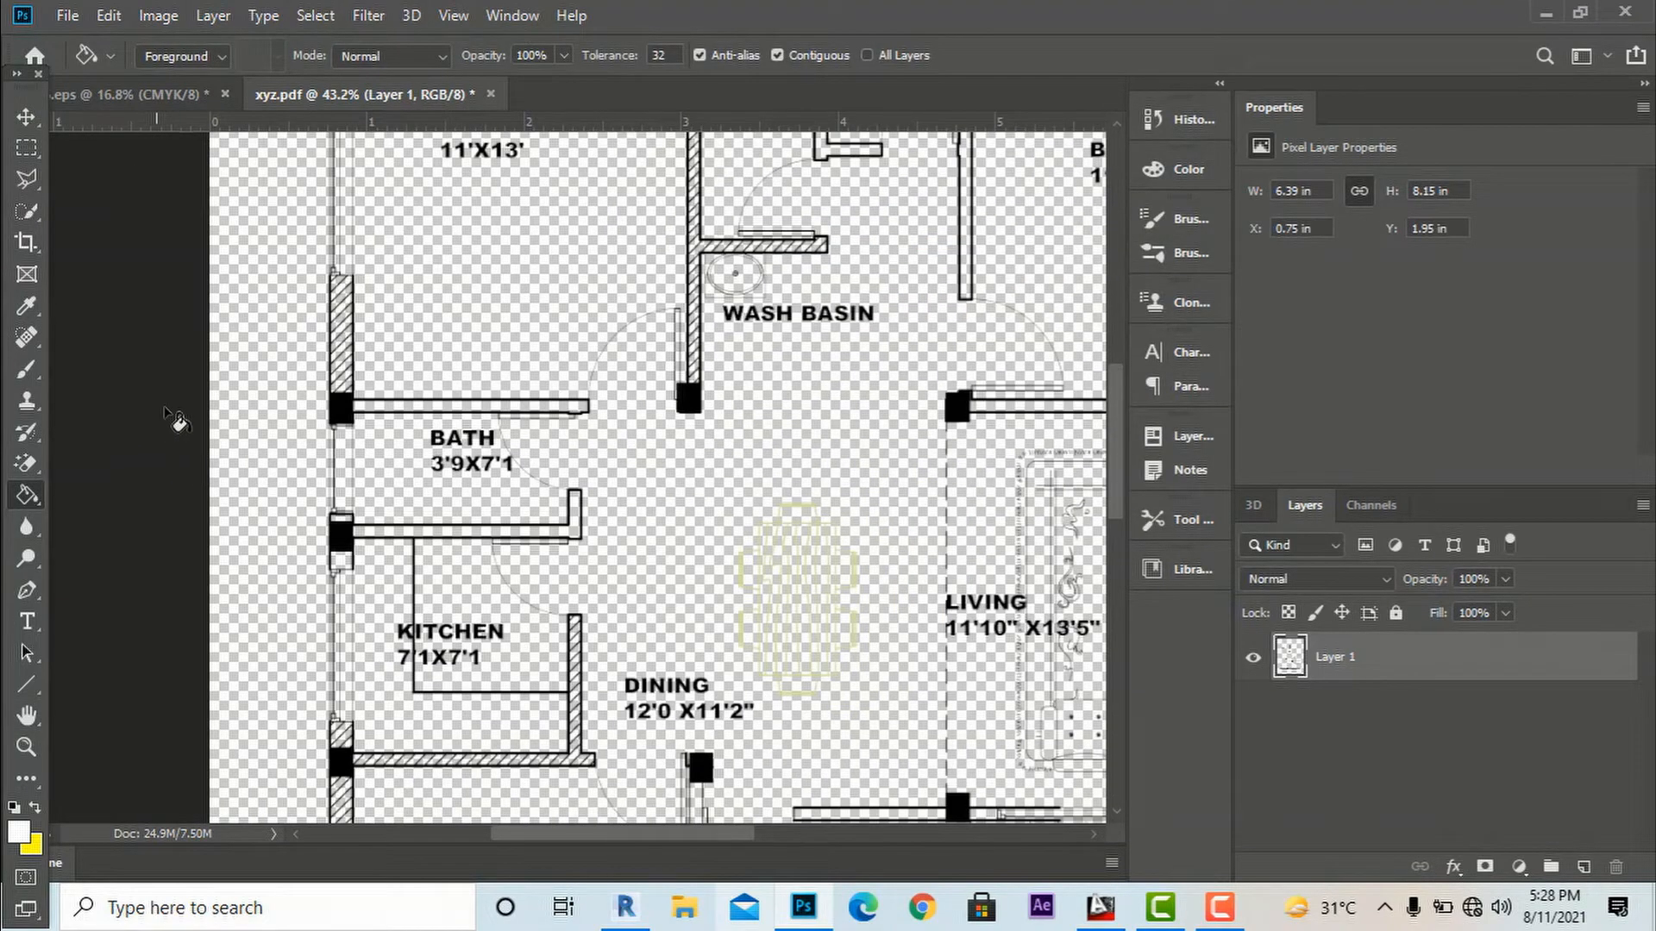
click(106, 15)
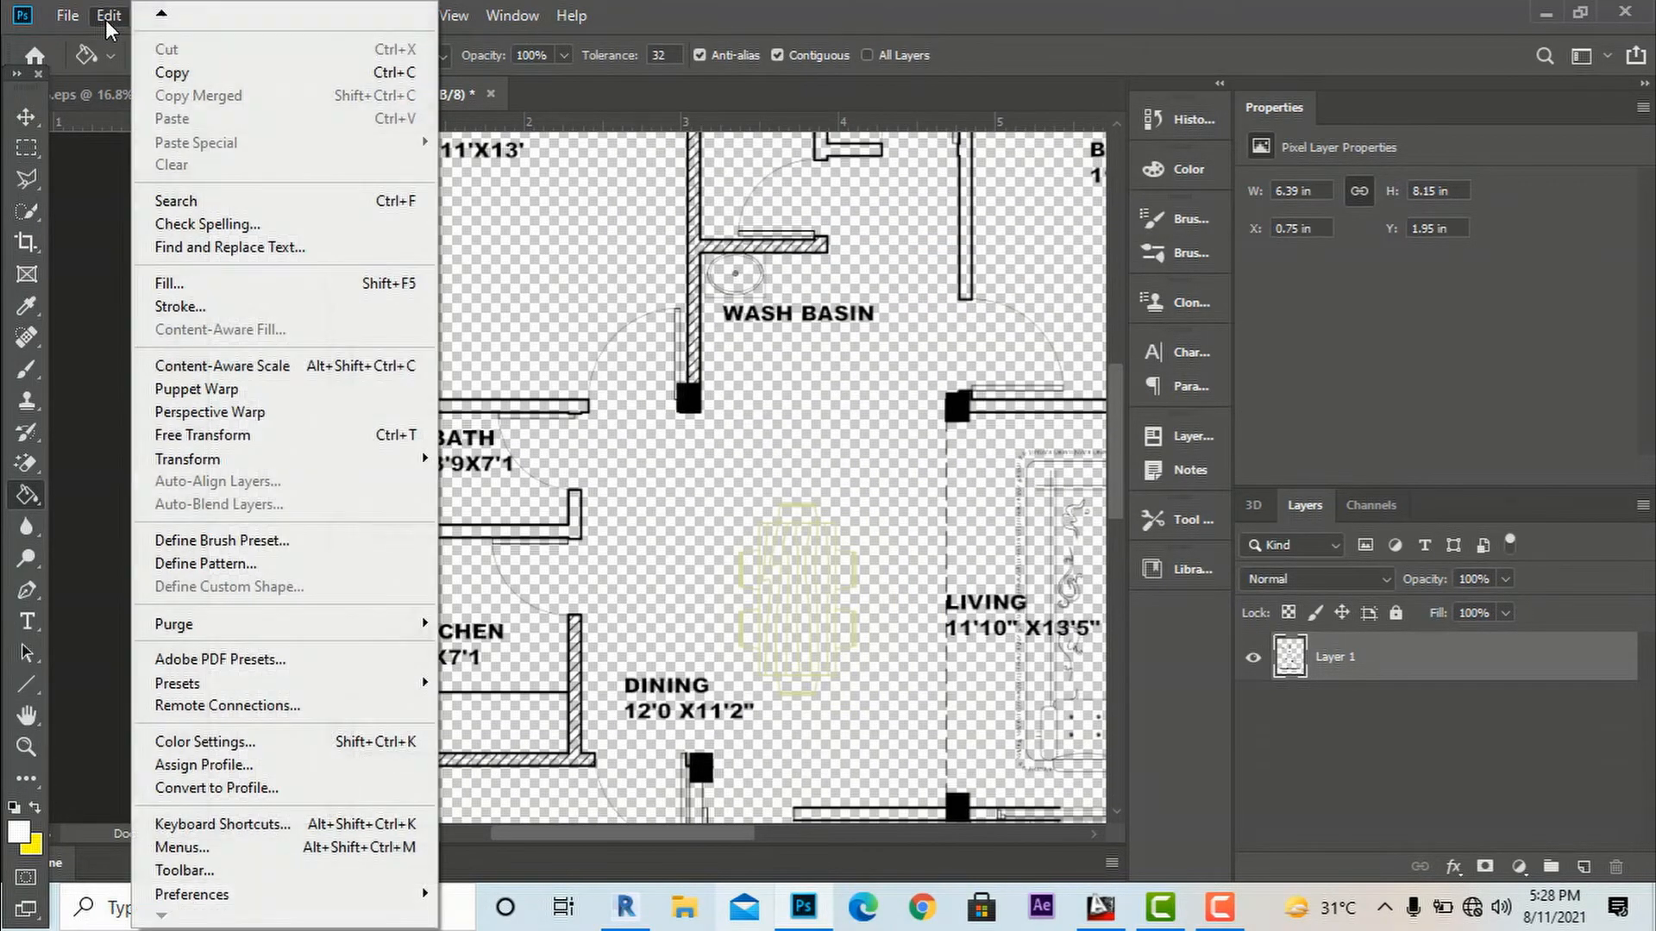
mouse_move(219, 659)
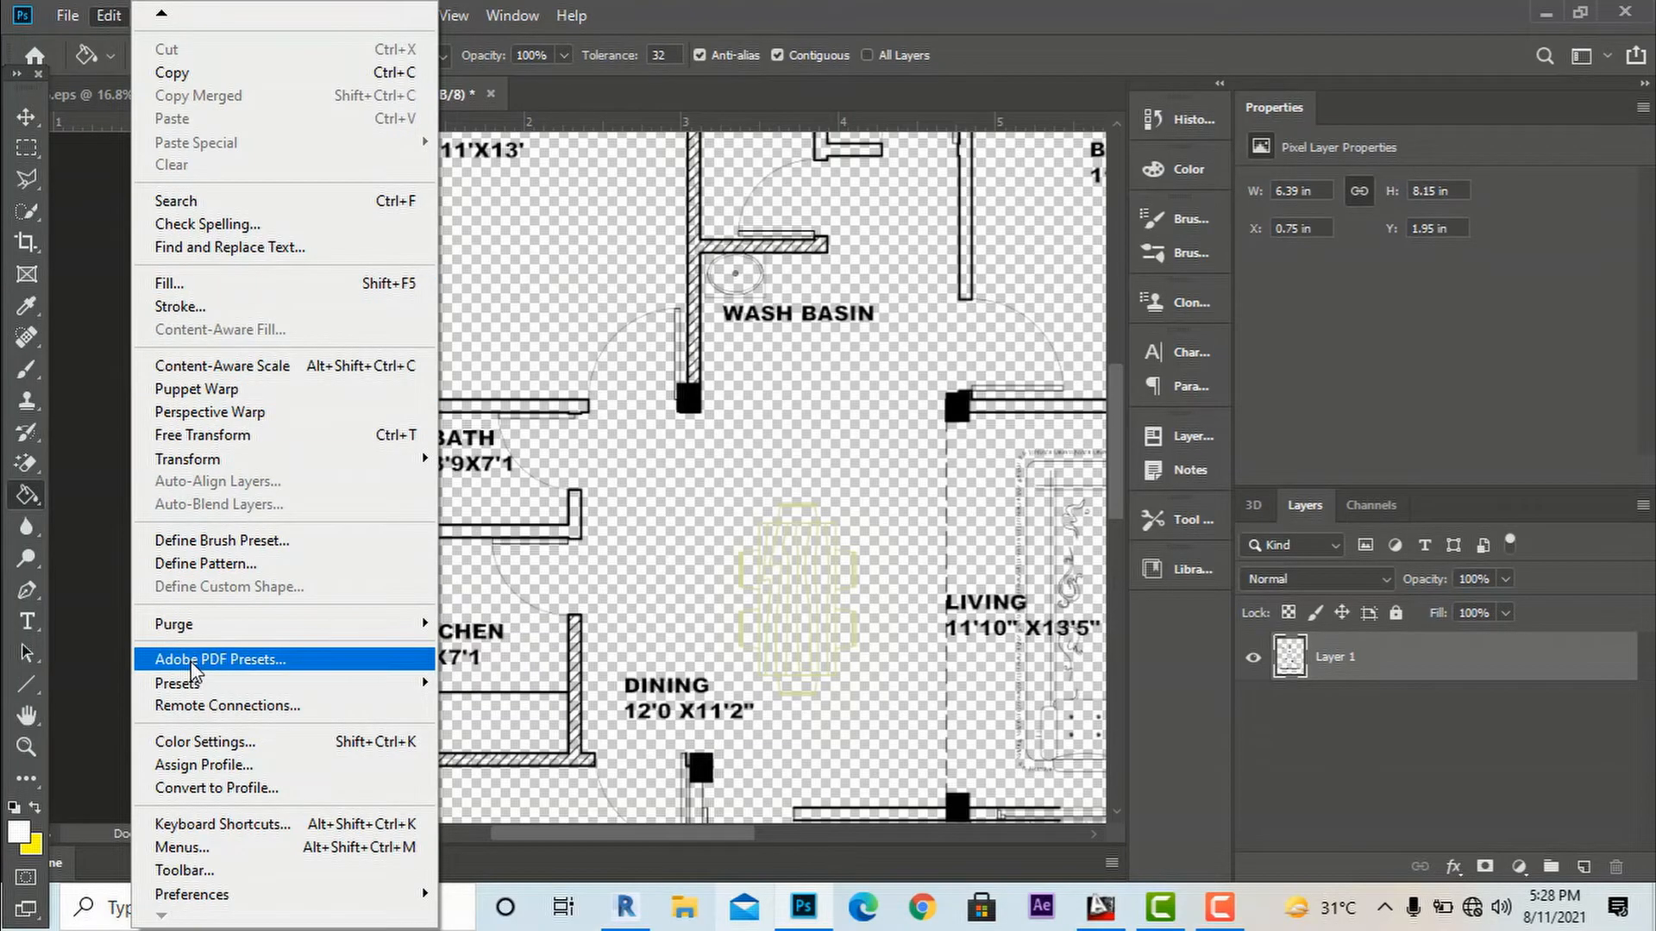
mouse_move(223, 669)
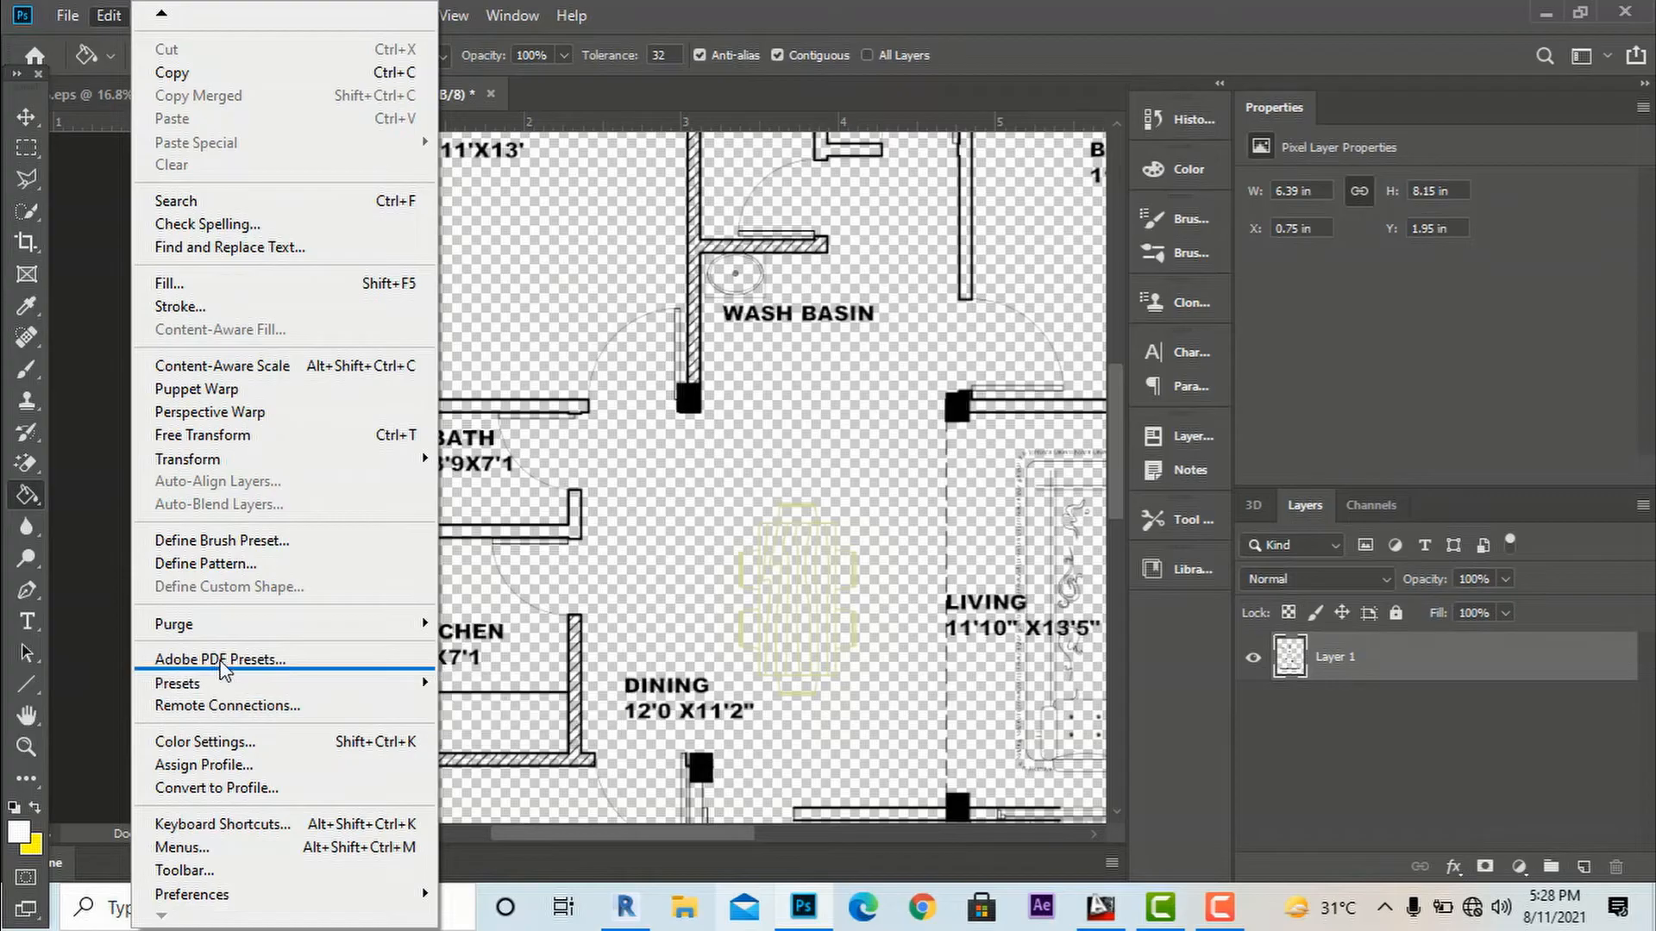
click(219, 659)
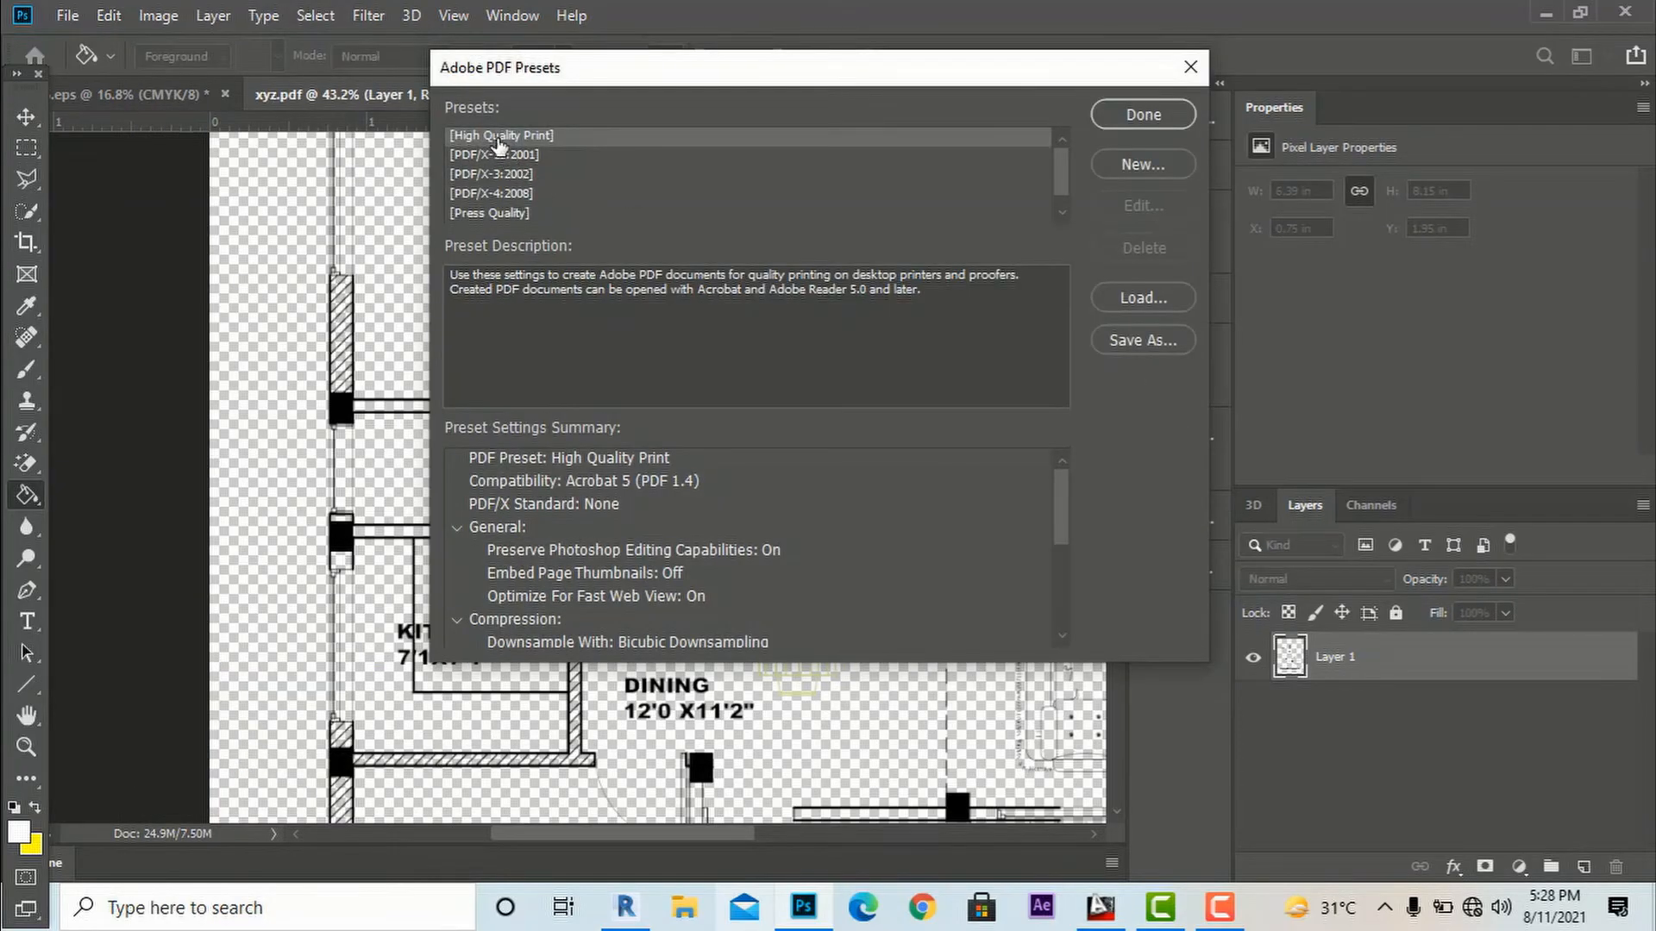
mouse_move(1155, 116)
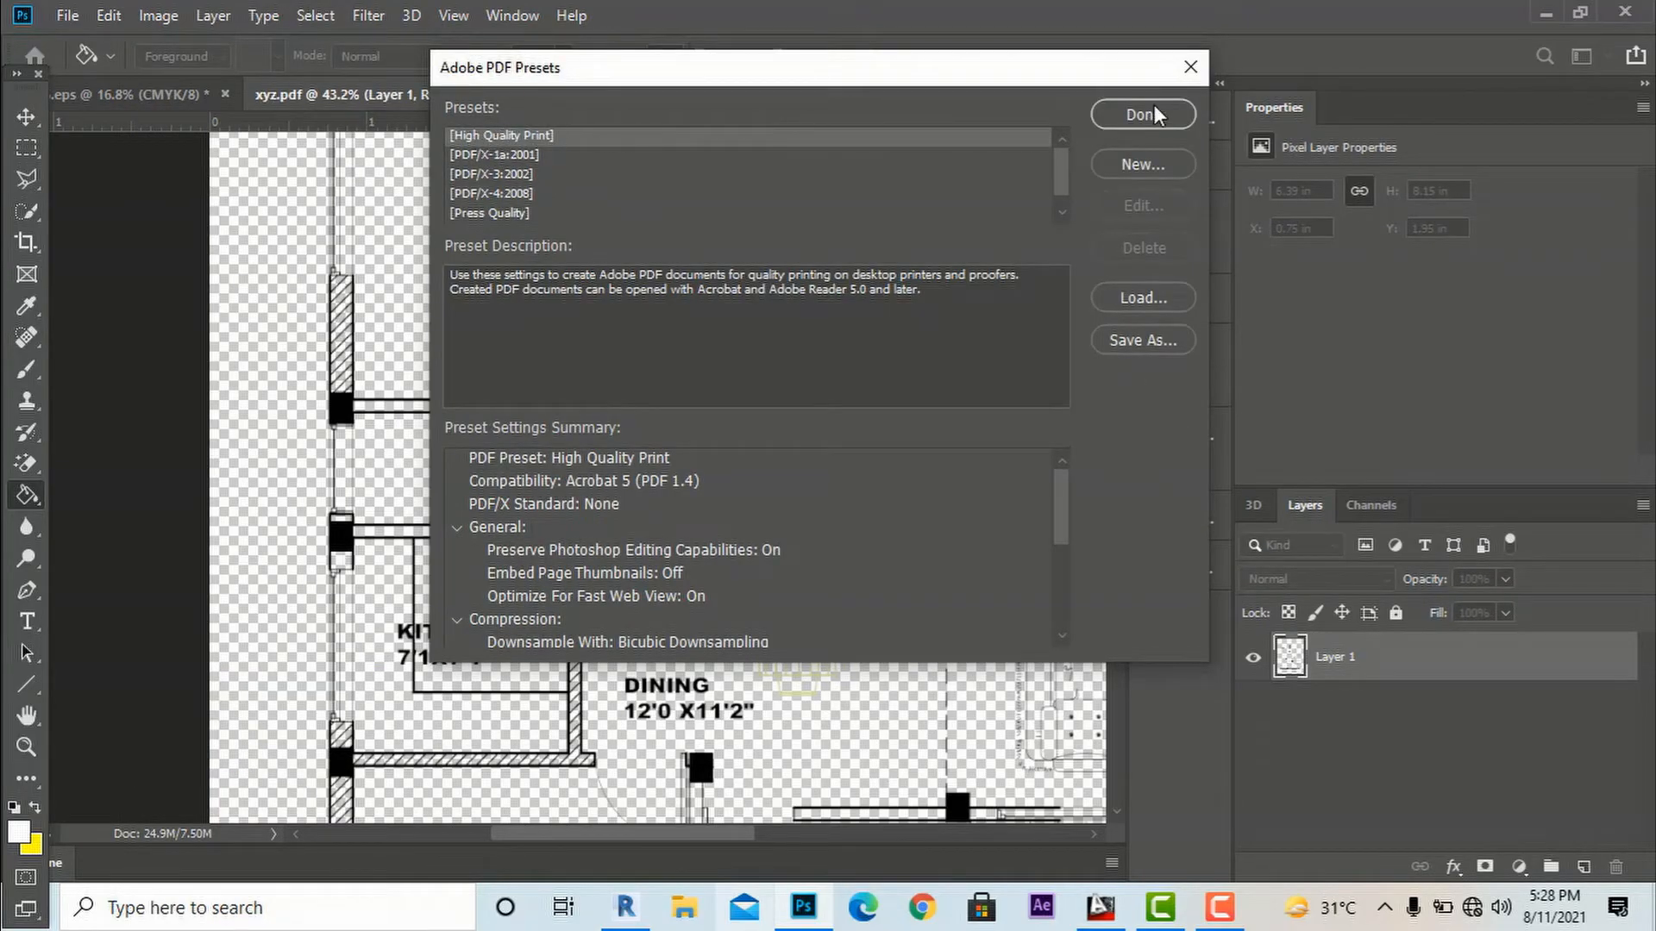
click(1142, 114)
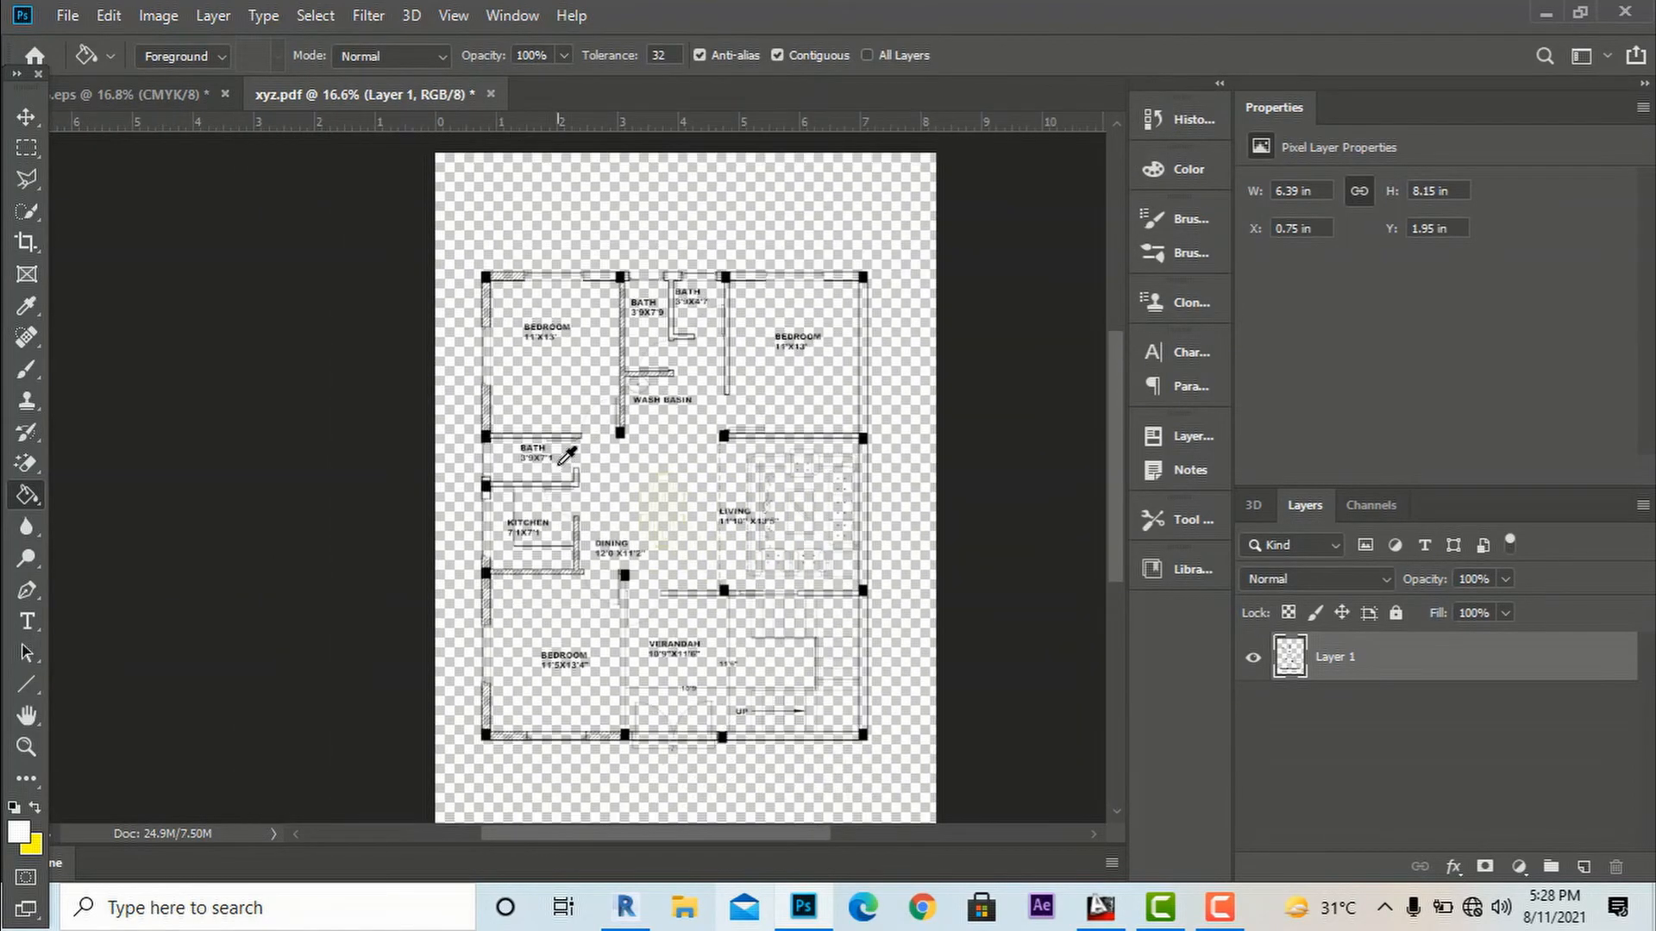
mouse_move(1287, 721)
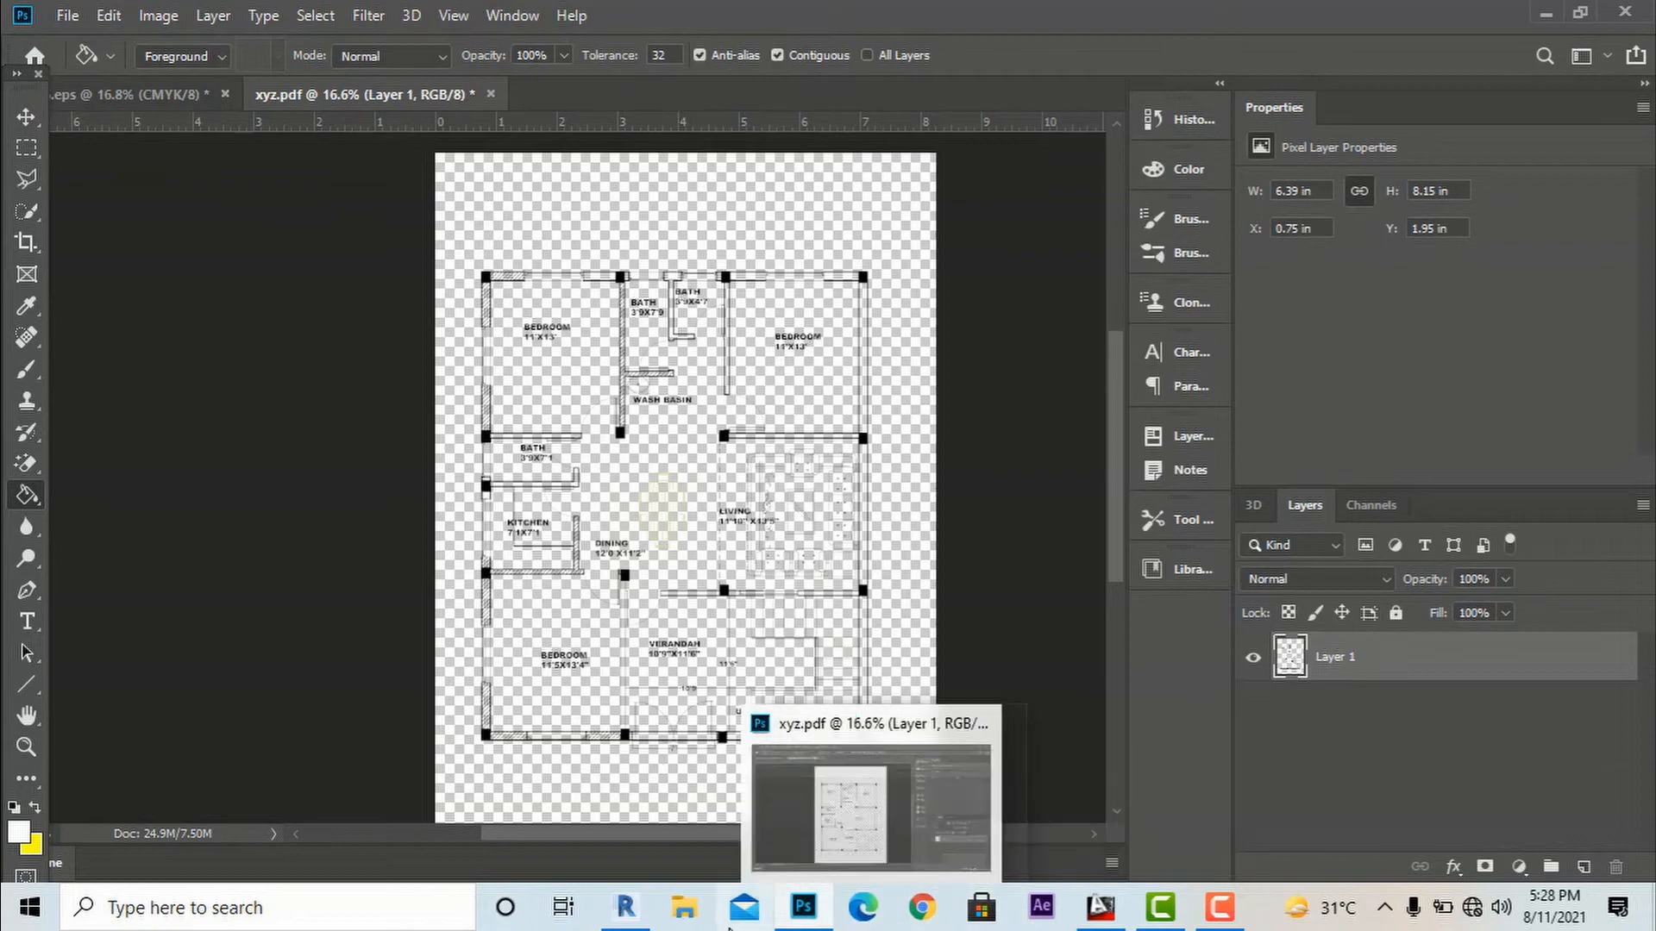
Switch to Revit and set sheet A102 to print through the Bullzip PDF Printer
click(624, 907)
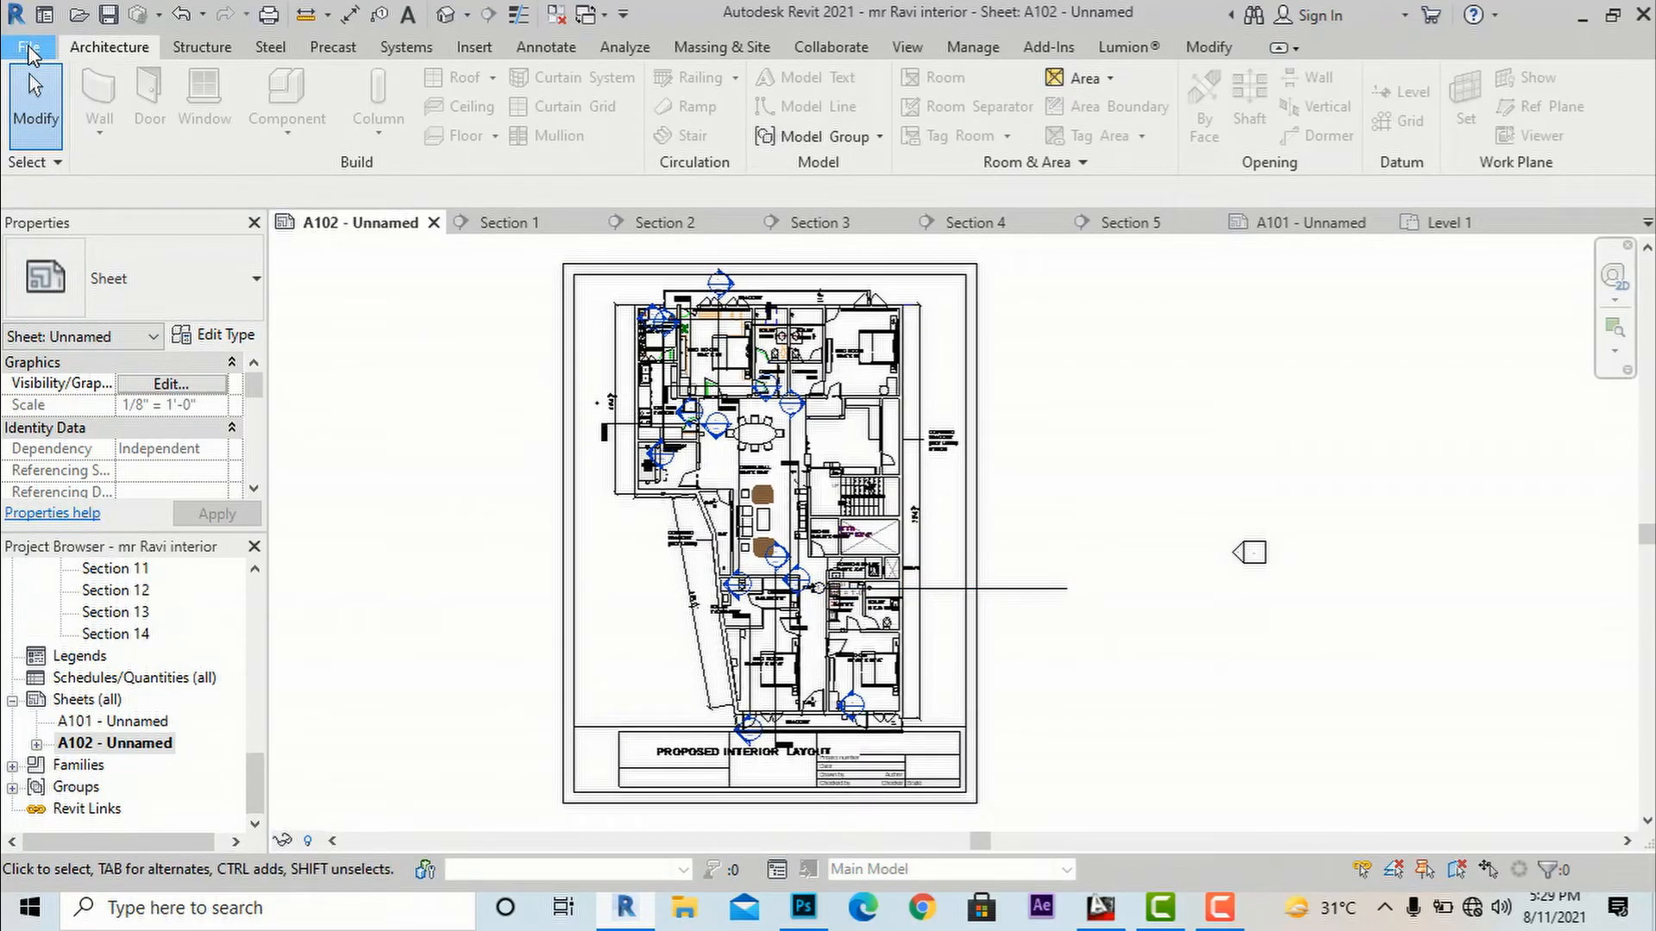
click(27, 46)
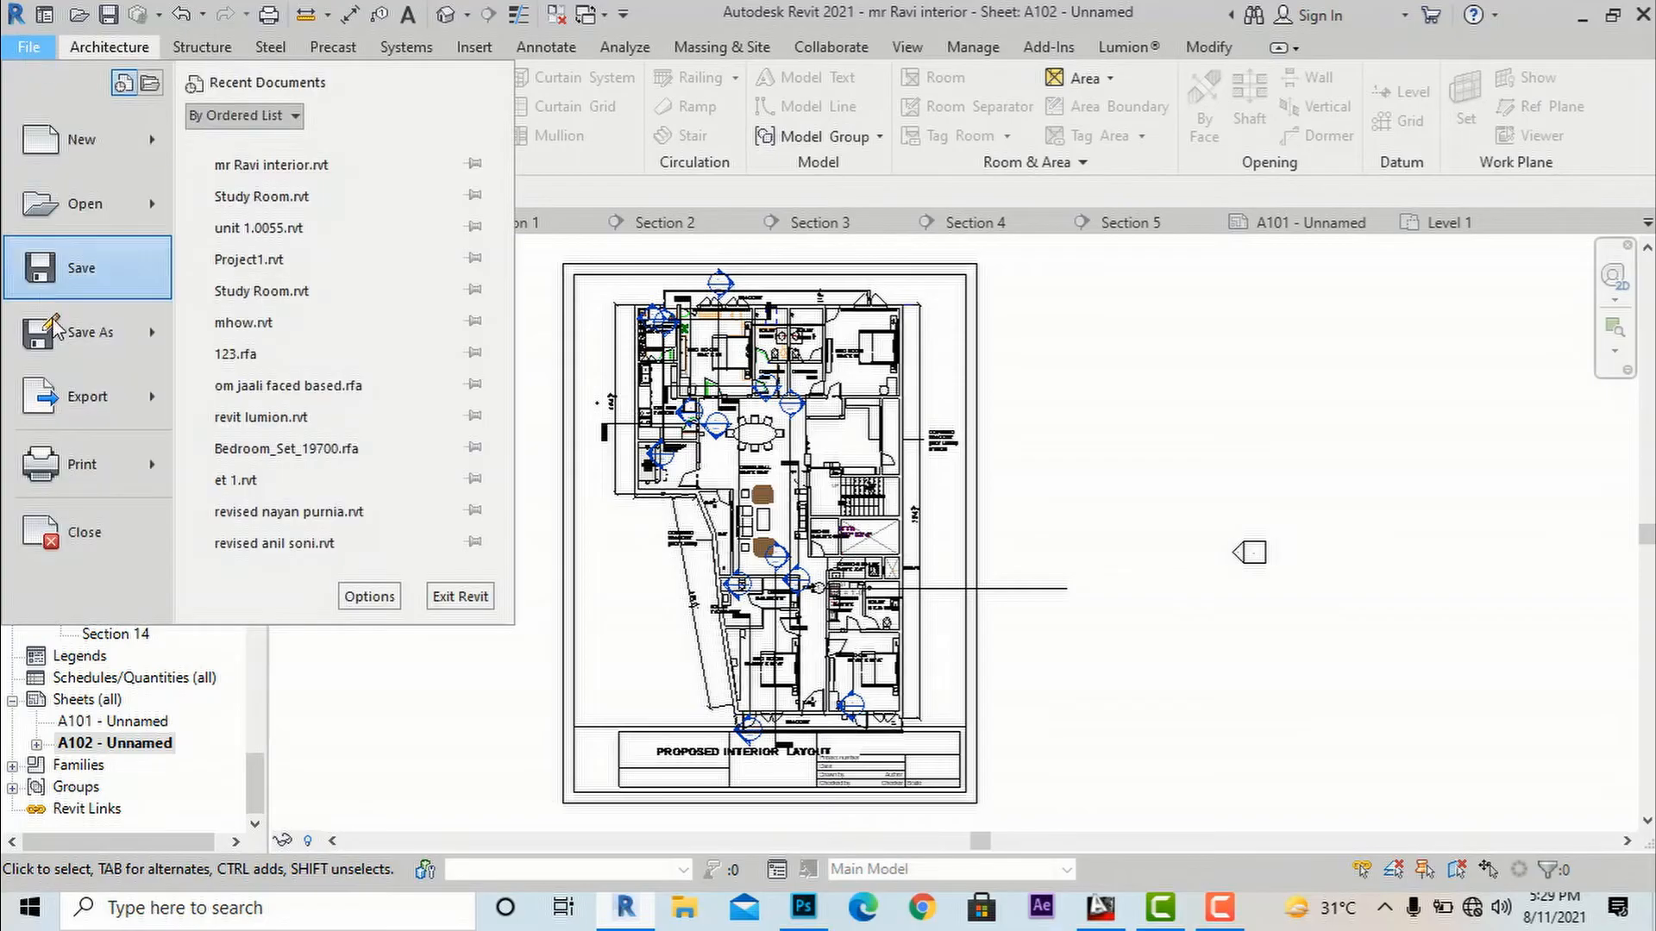
click(81, 464)
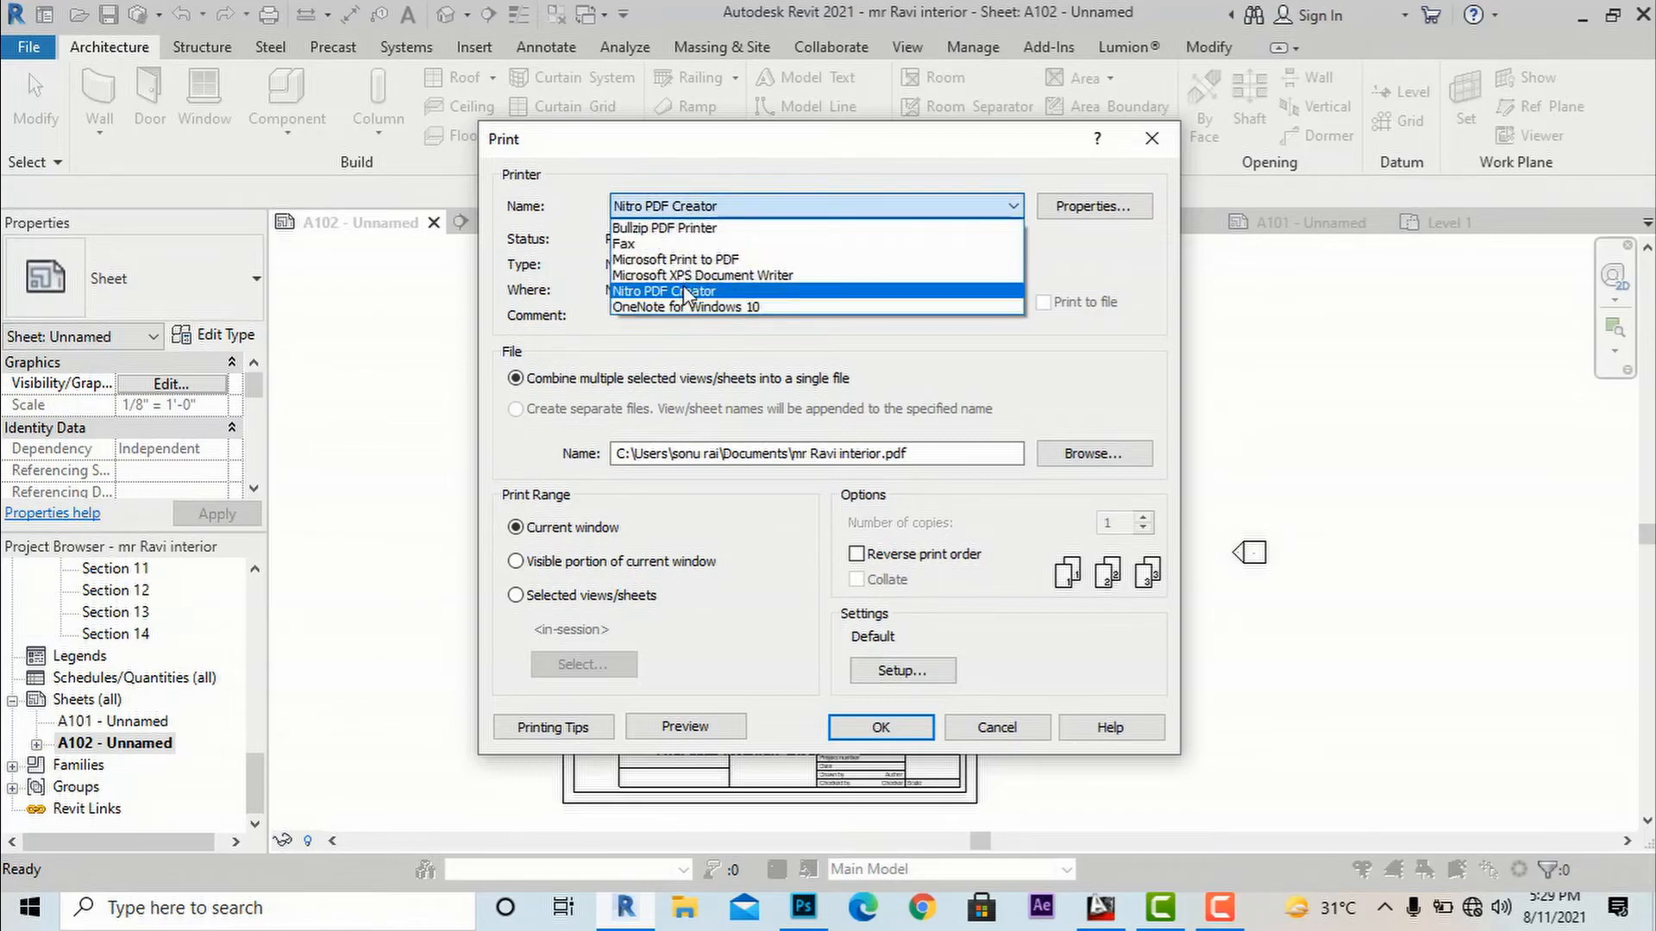
mouse_move(676, 259)
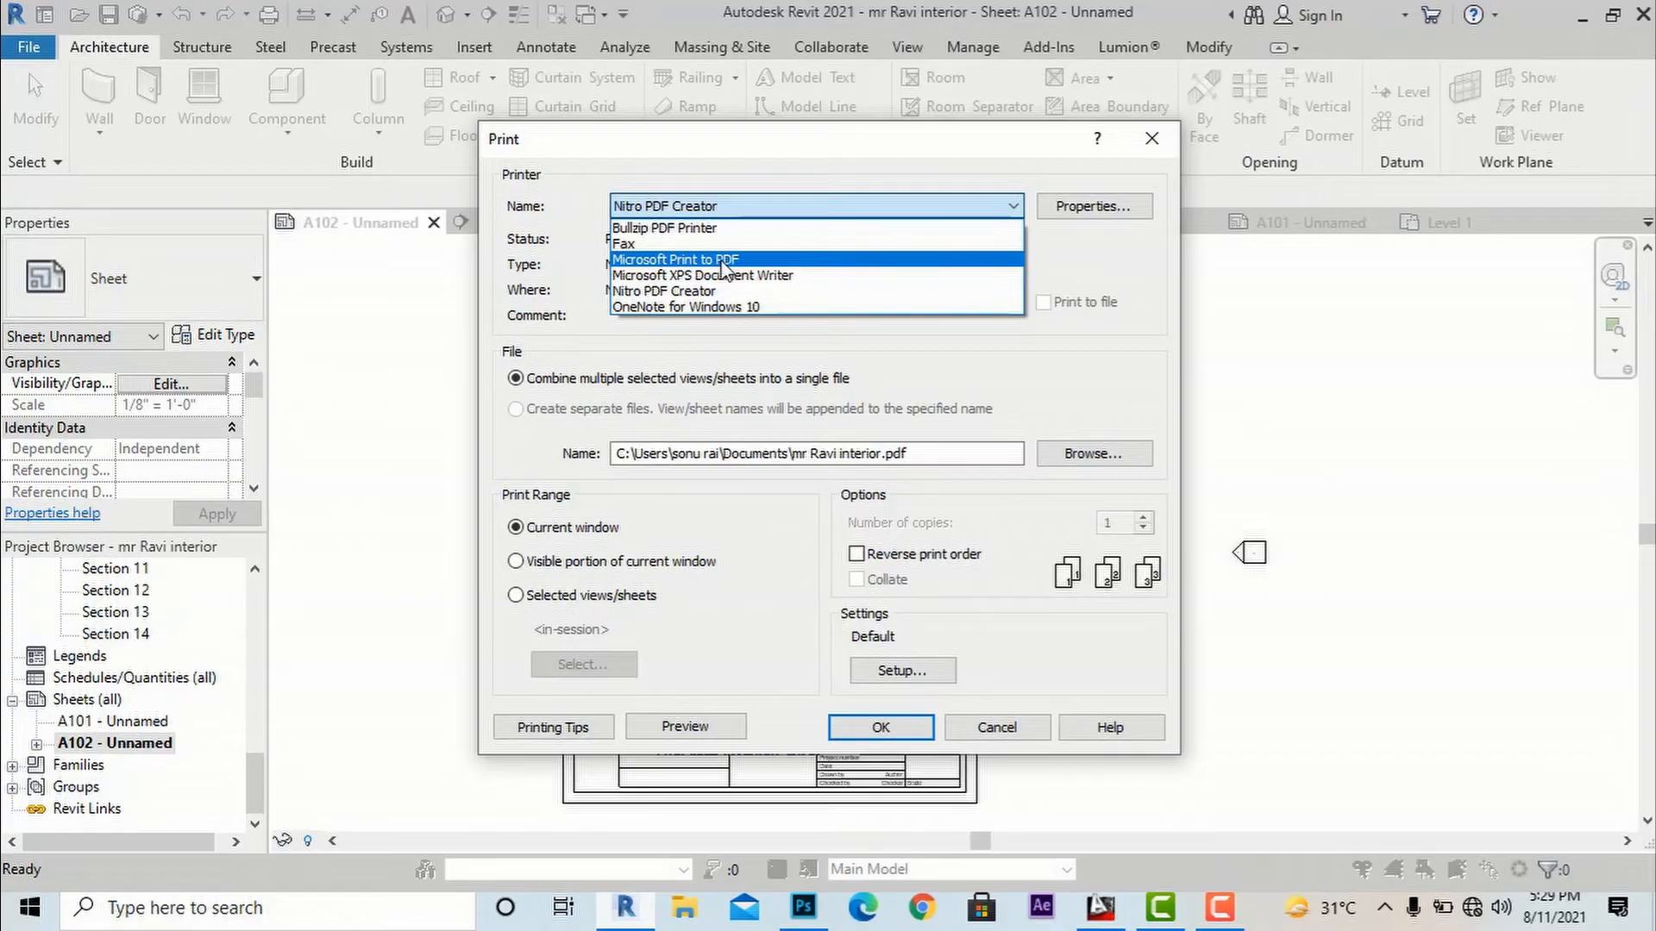
mouse_move(664, 228)
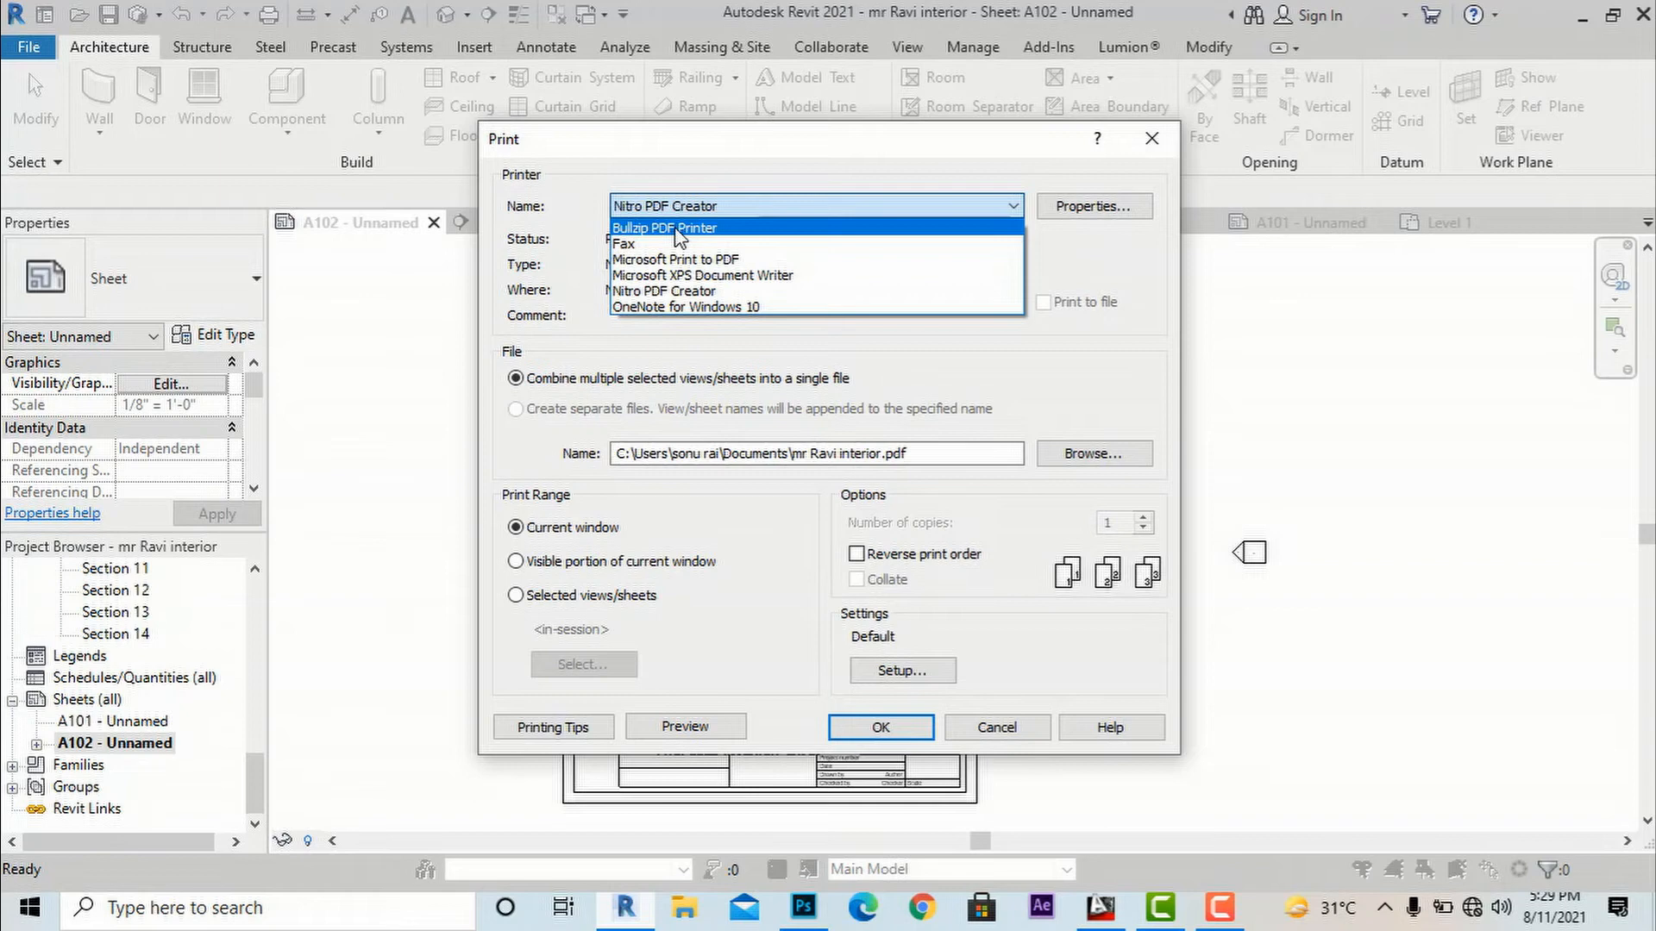
mouse_move(705, 234)
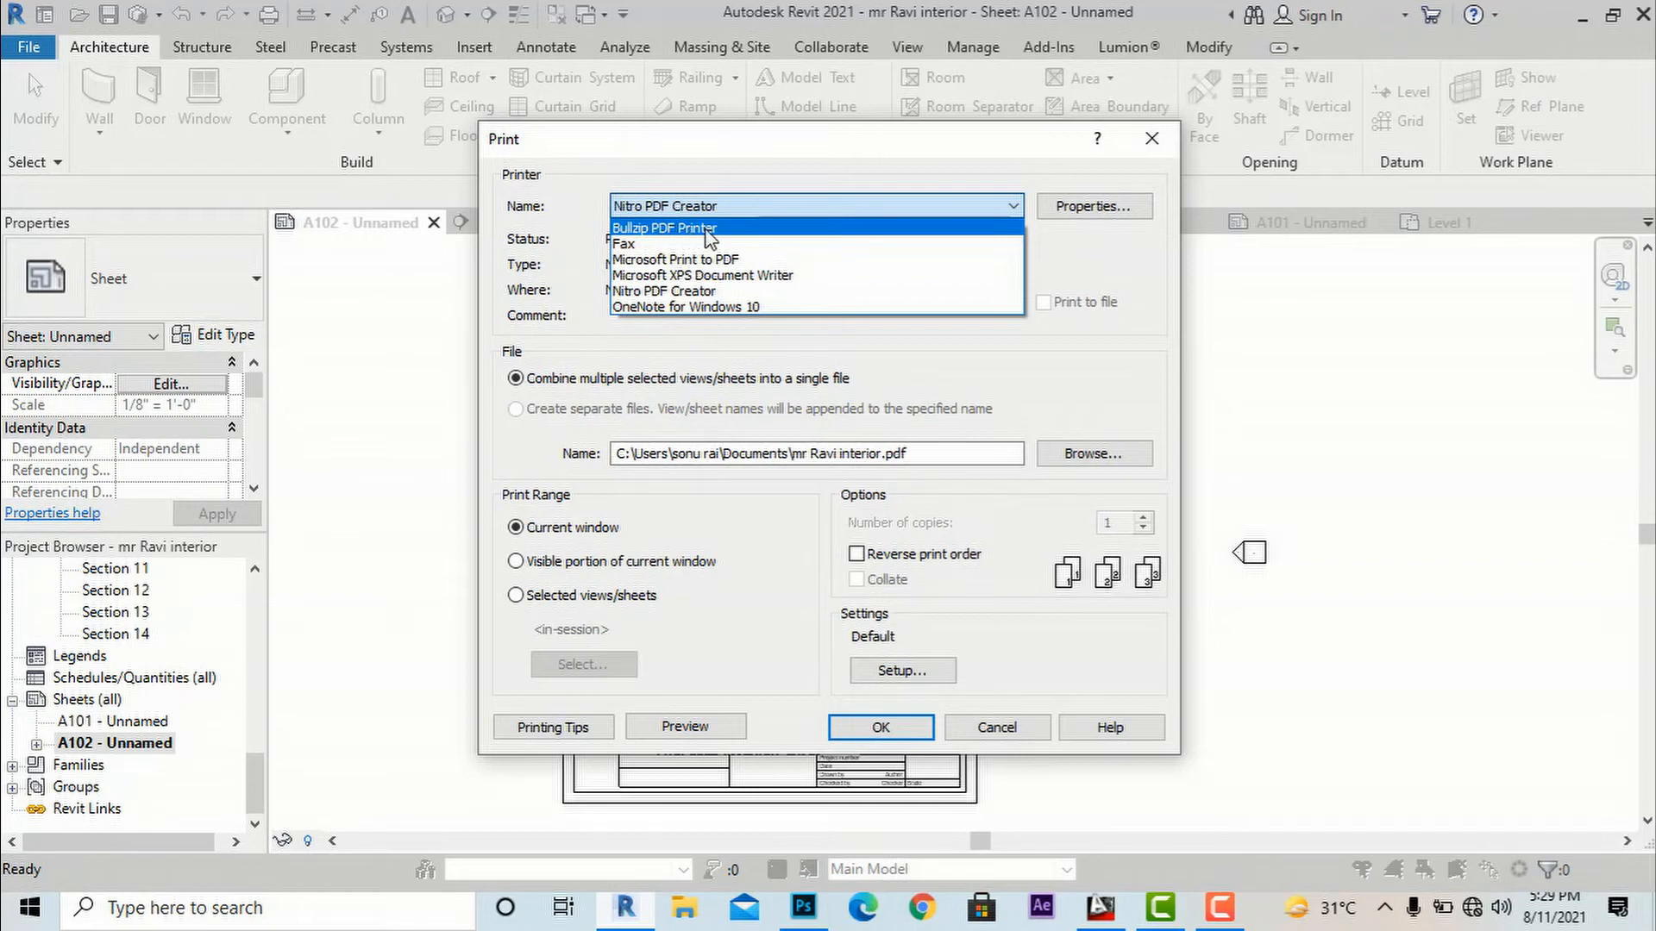
mouse_move(655, 241)
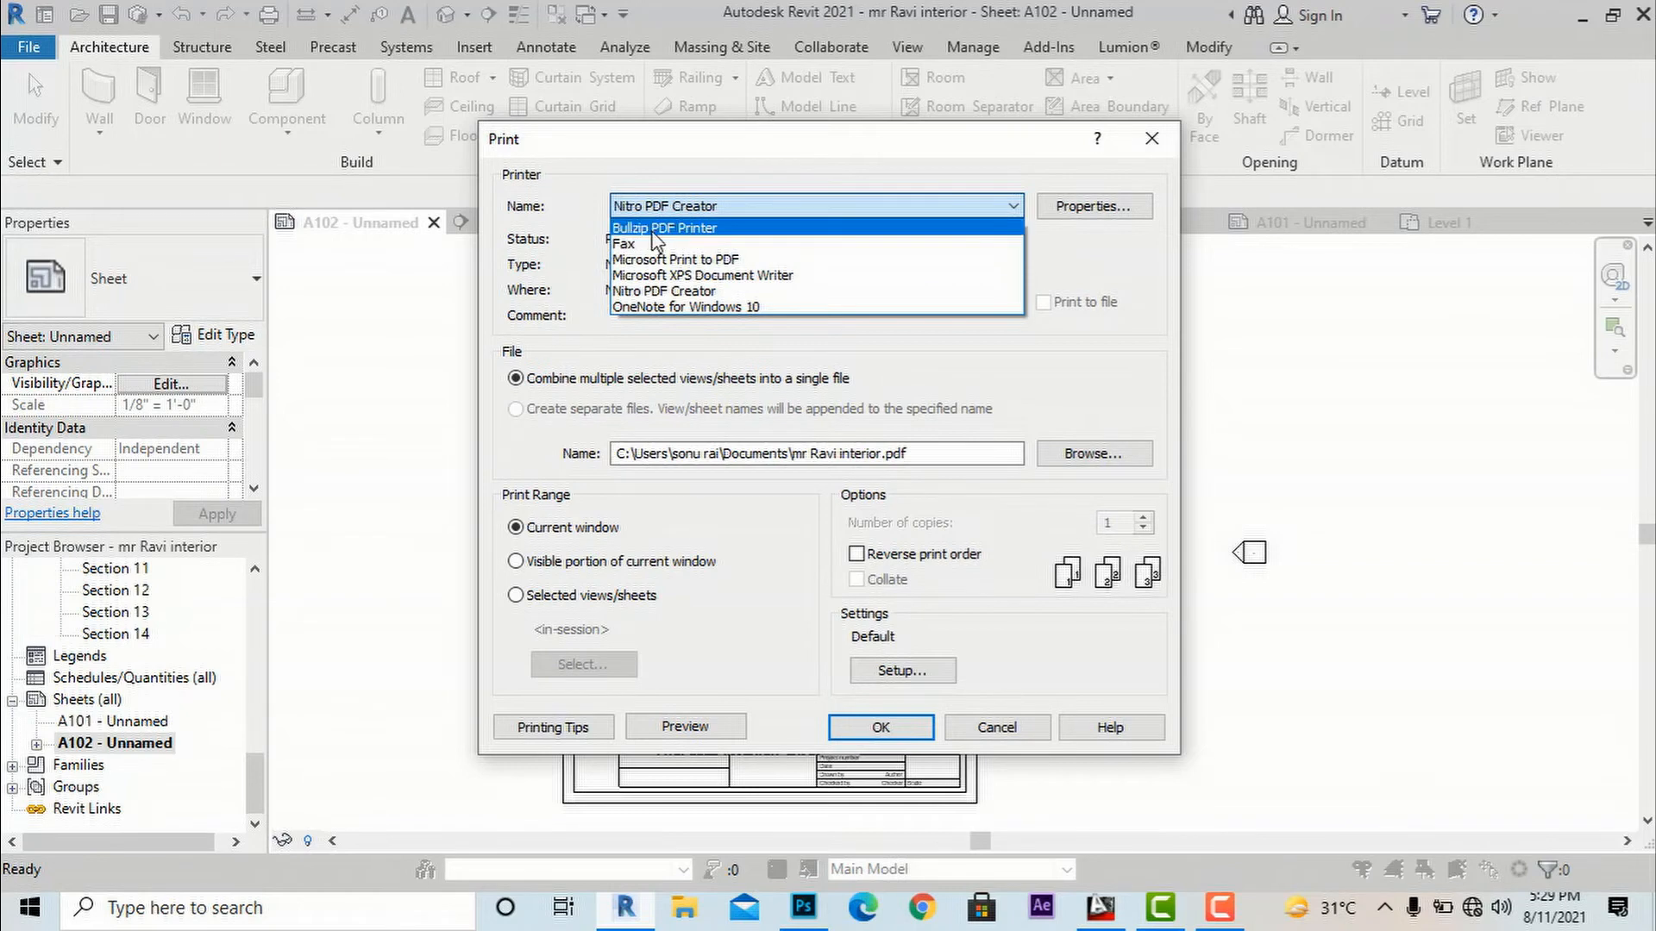
click(662, 227)
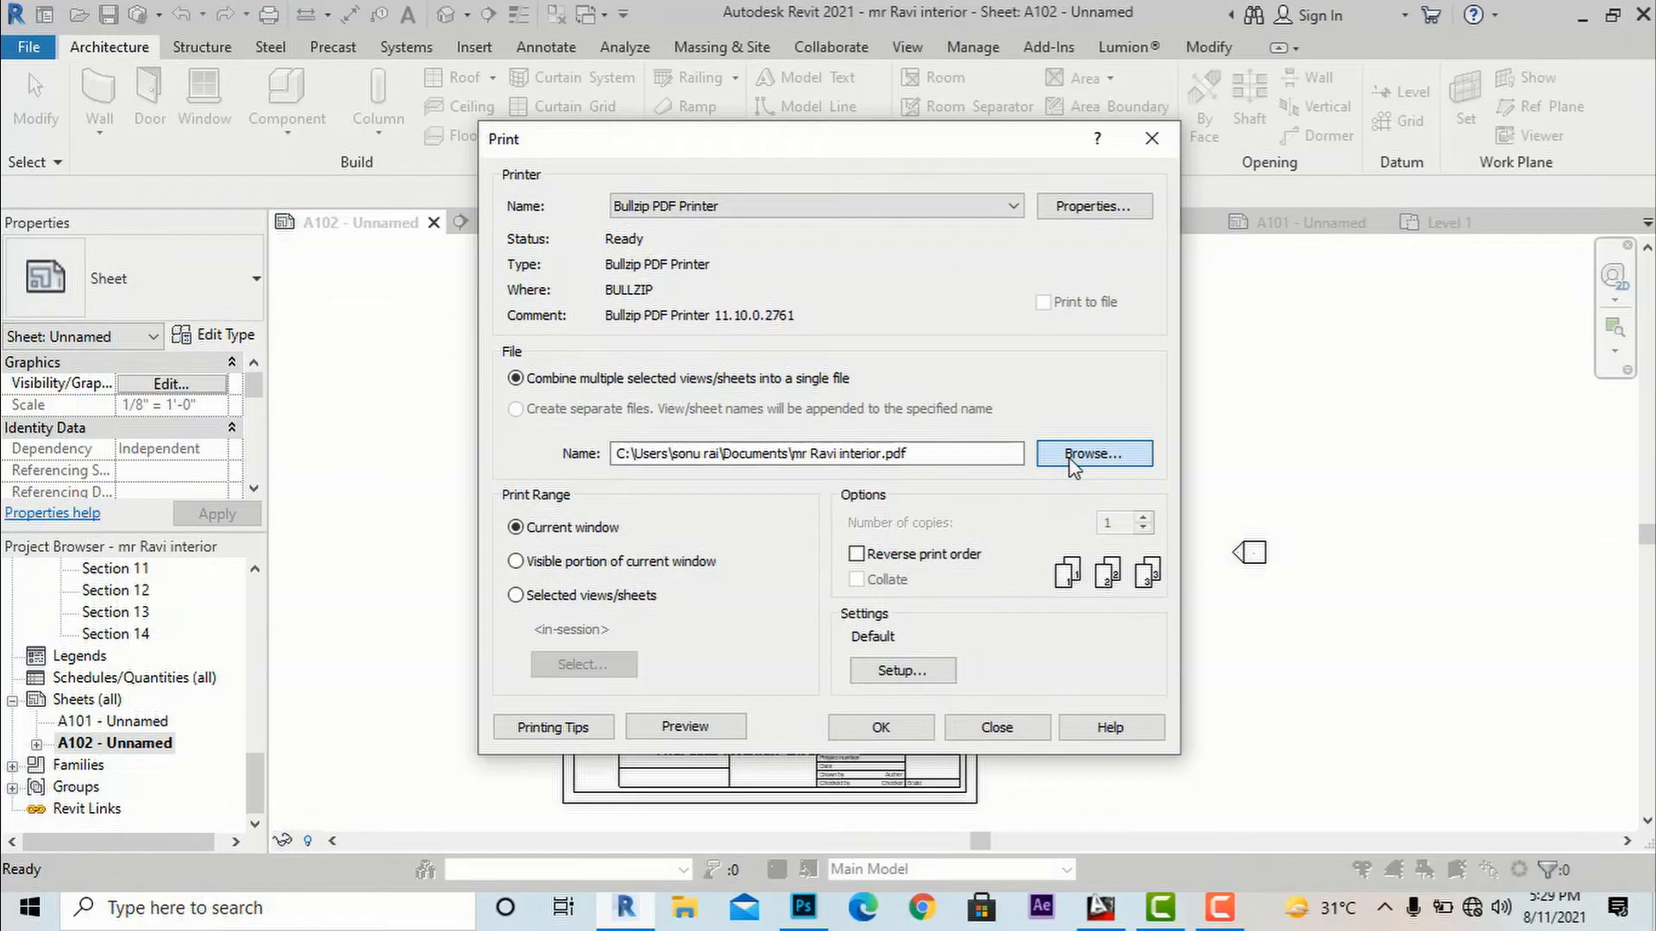
Name the output PDF 'revit to photoshop' on the Desktop and confirm it
click(1094, 453)
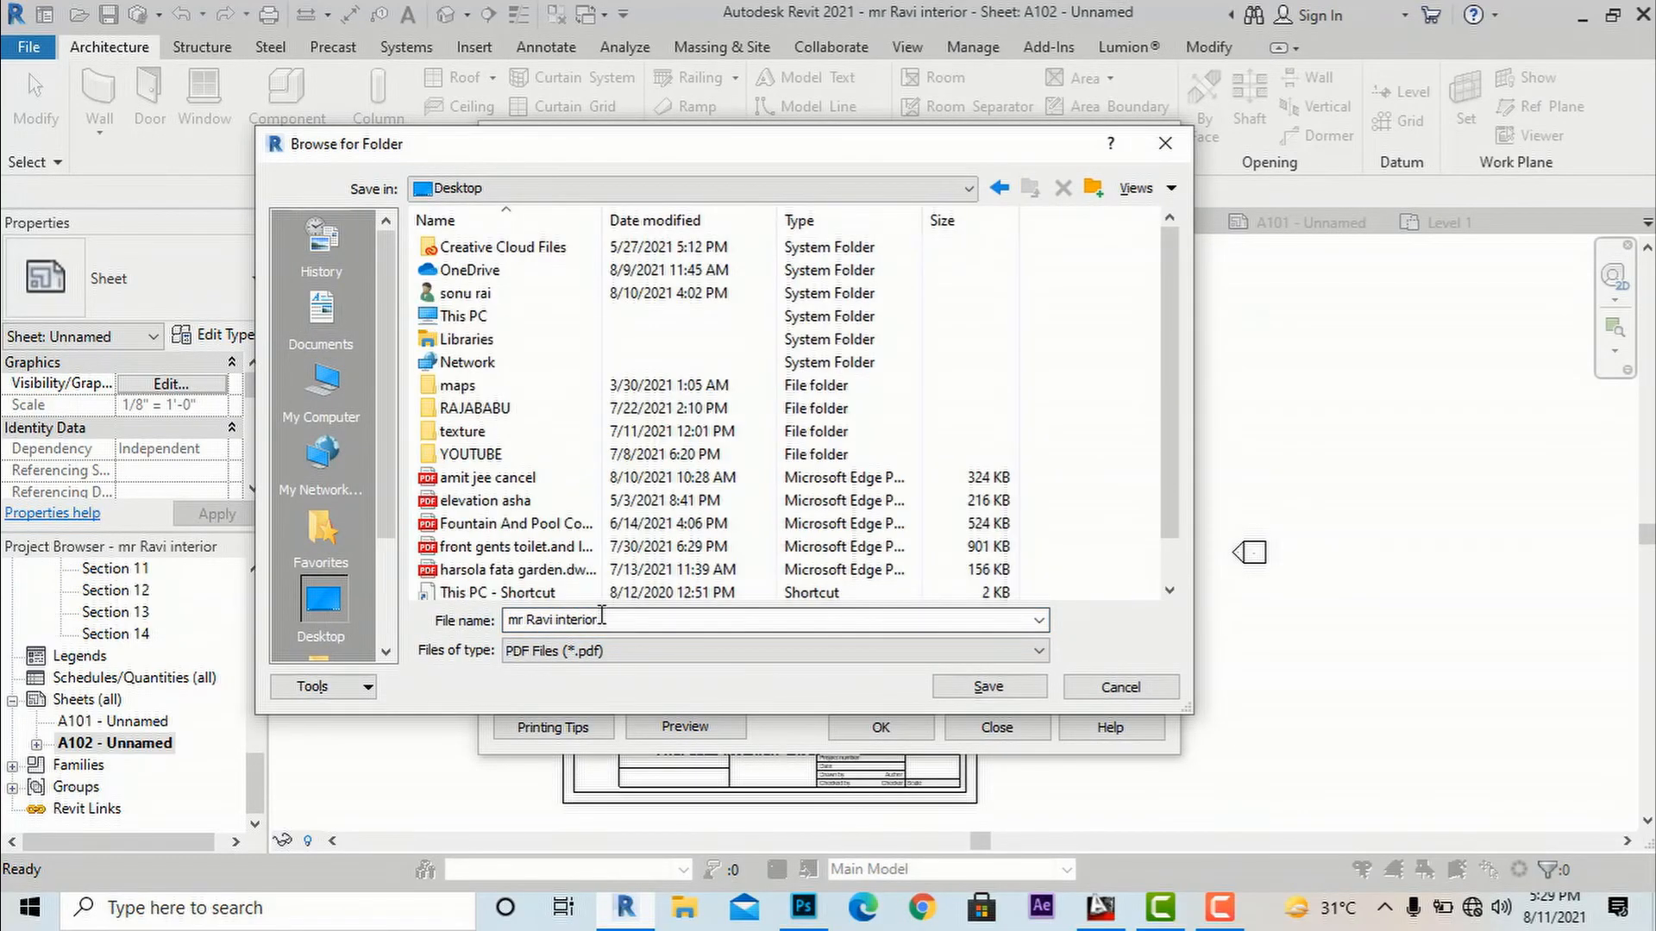
triple_click(553, 621)
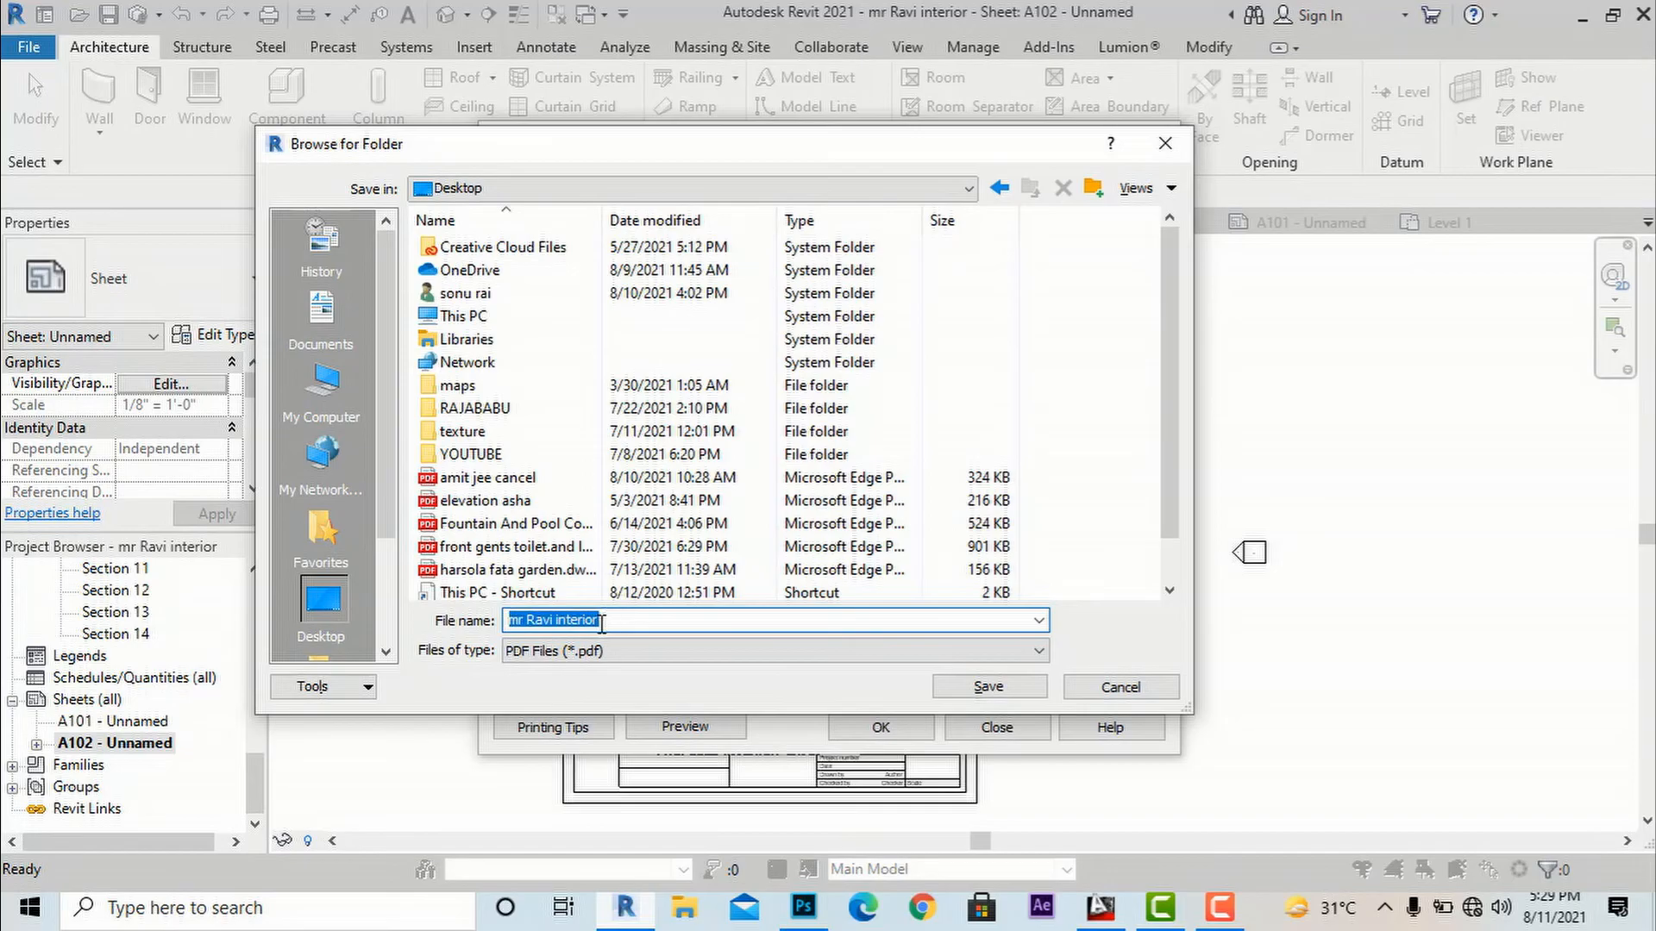
text(realtime Landscaping Architect 2018)
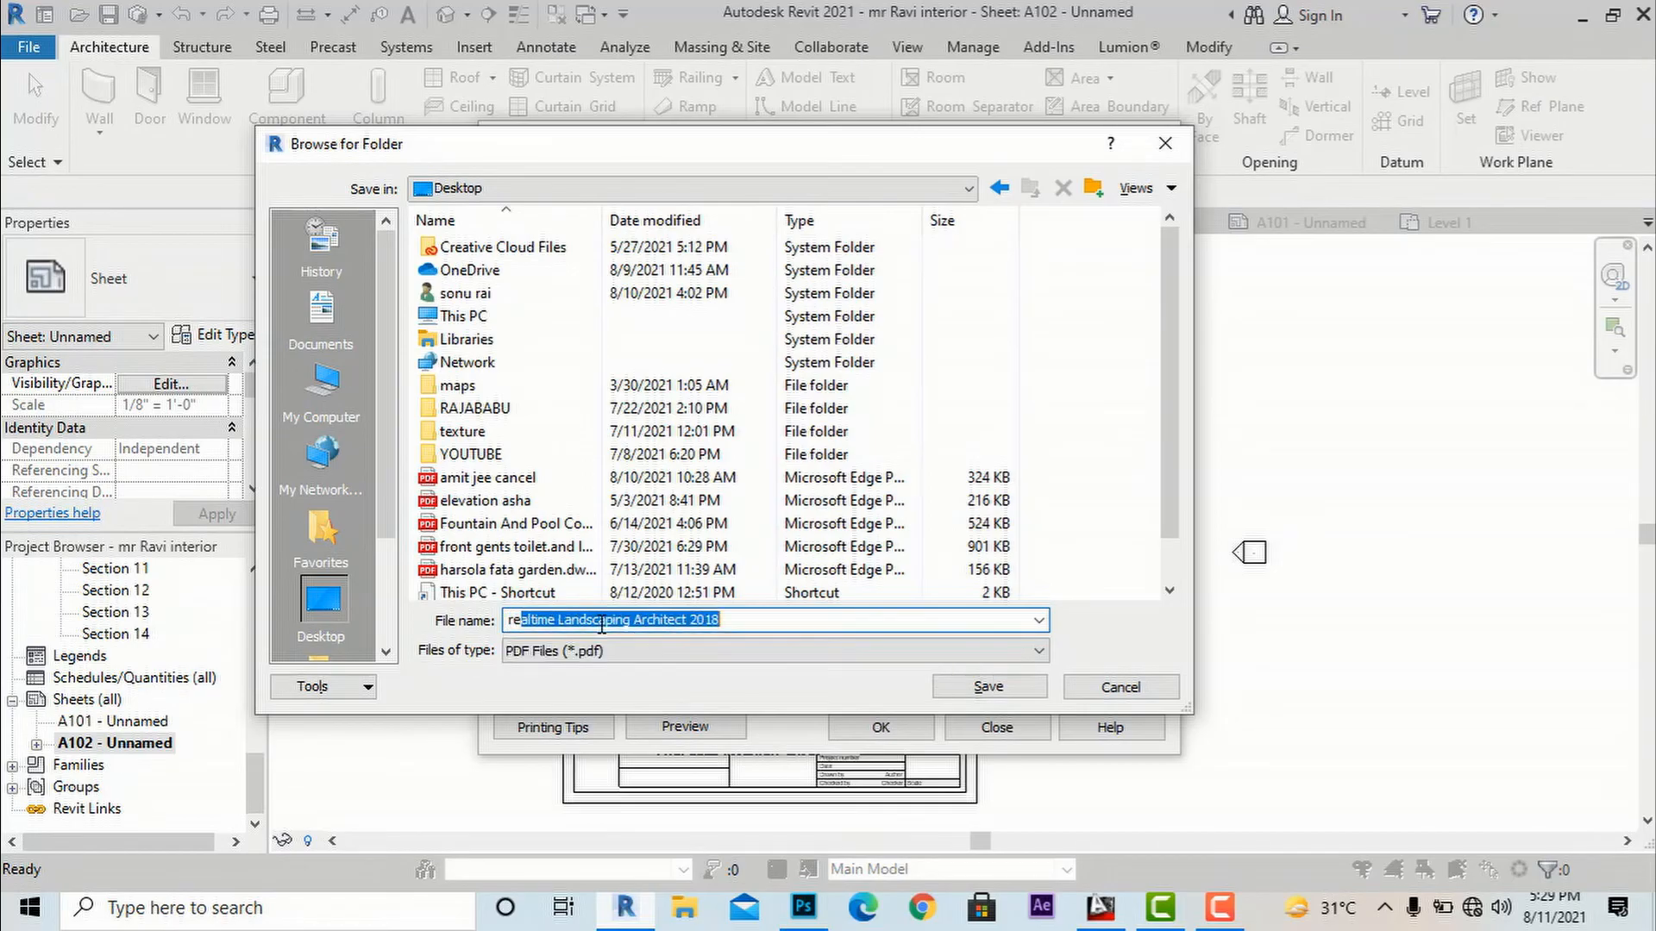
text(revit to photo)
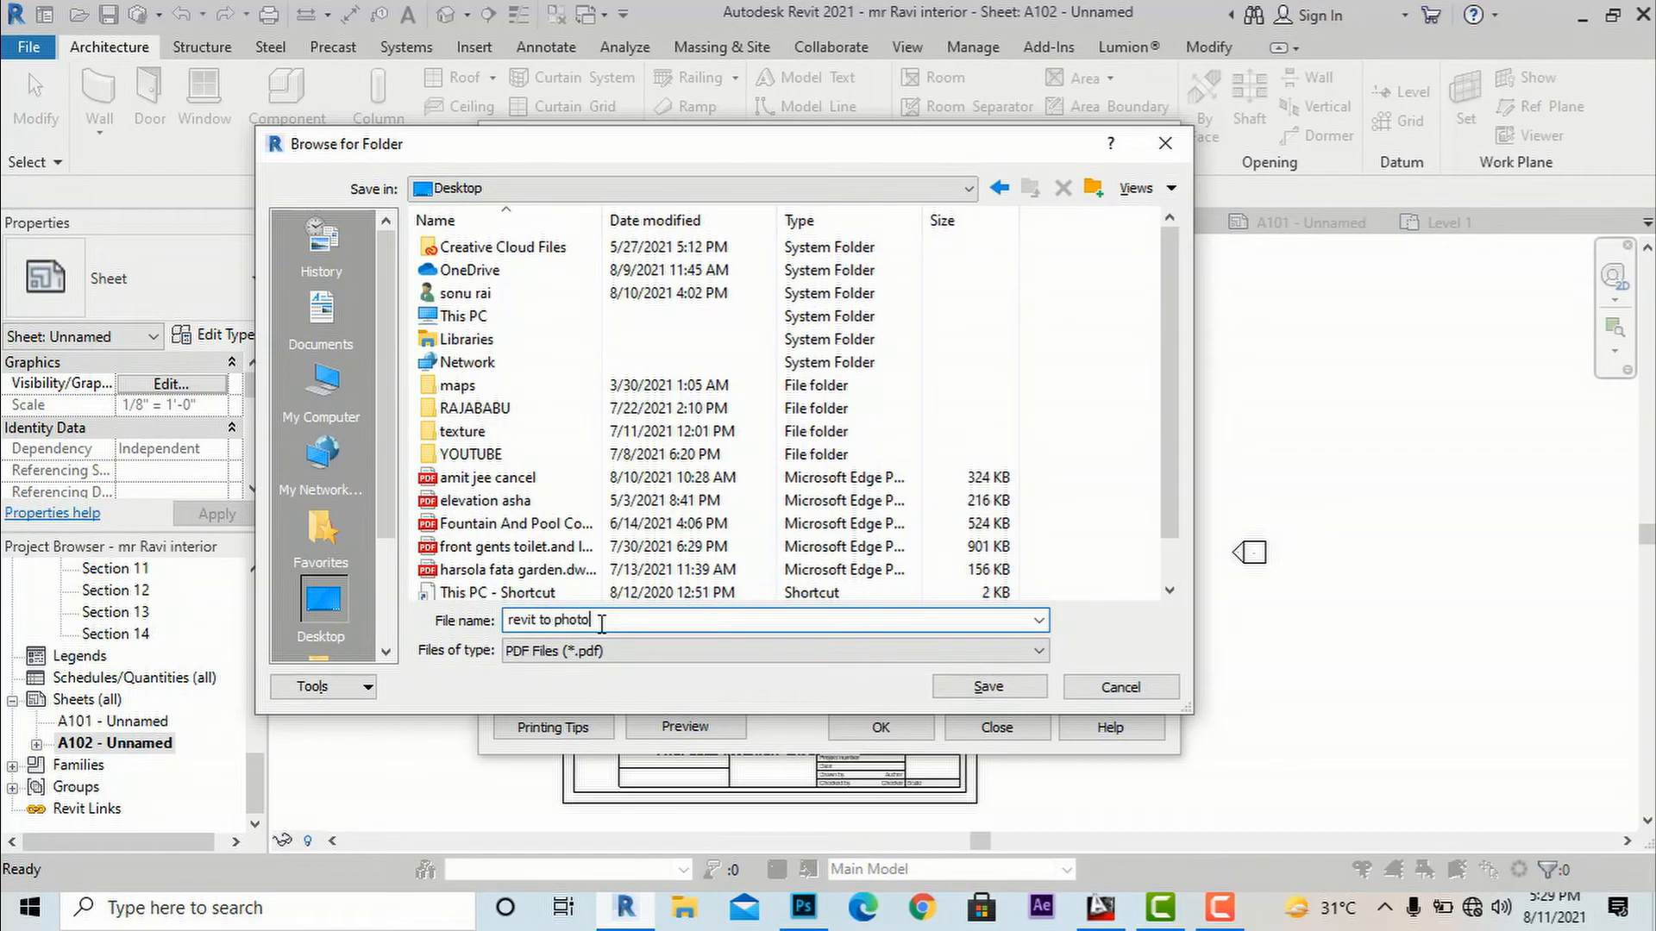
text(shop)
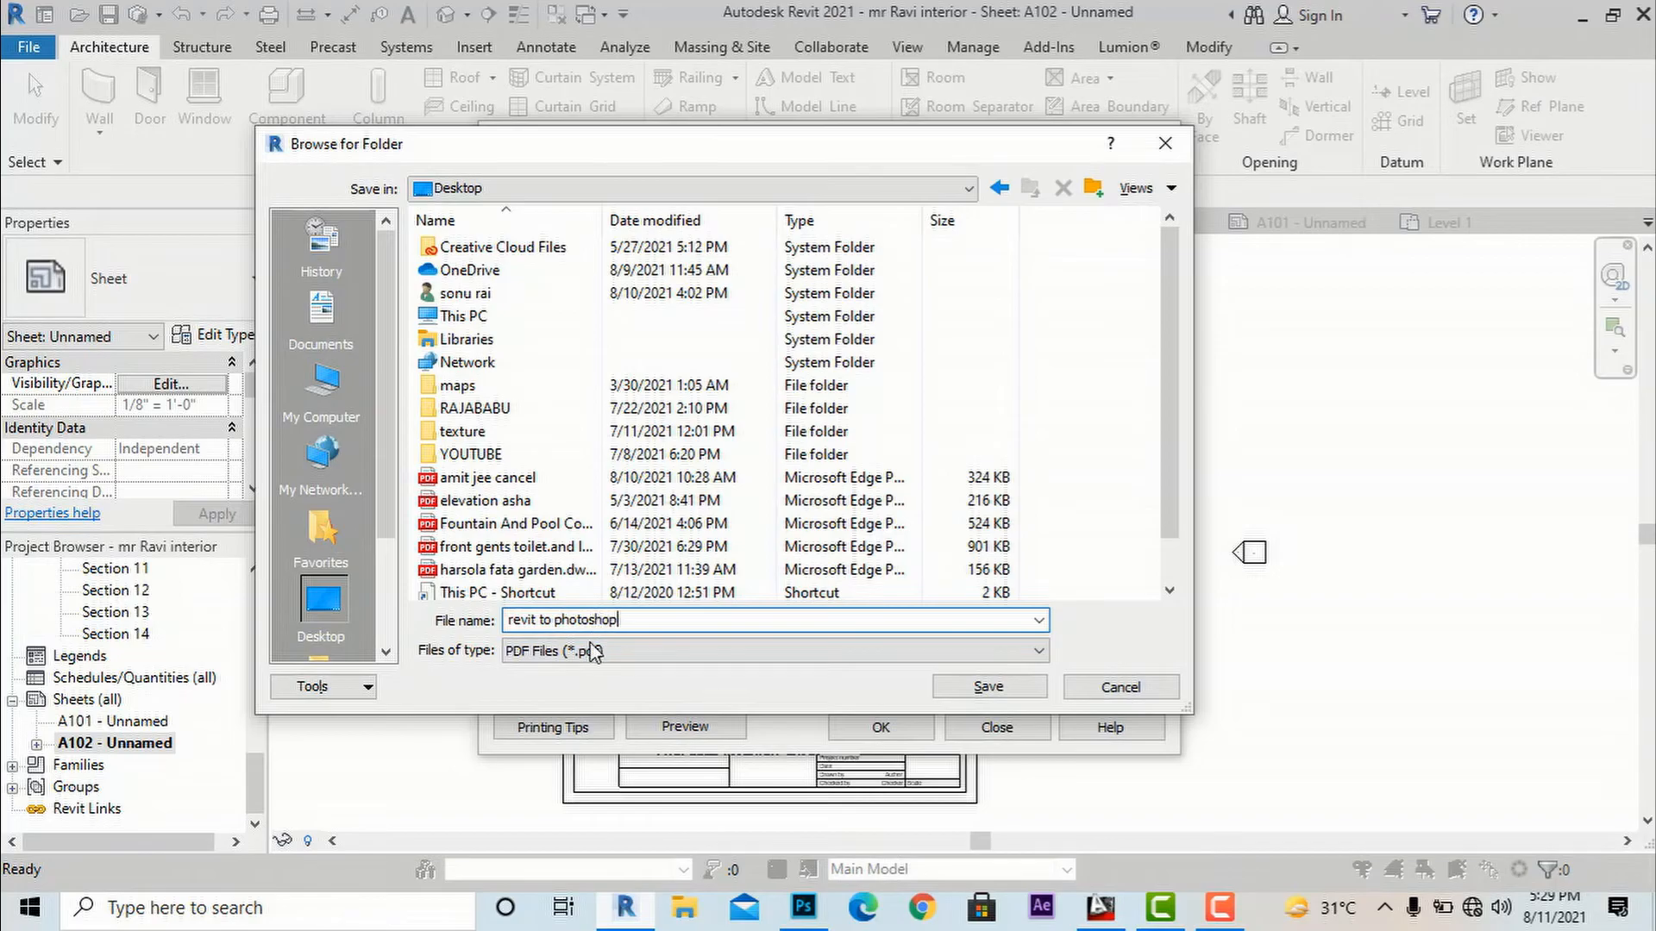
click(986, 686)
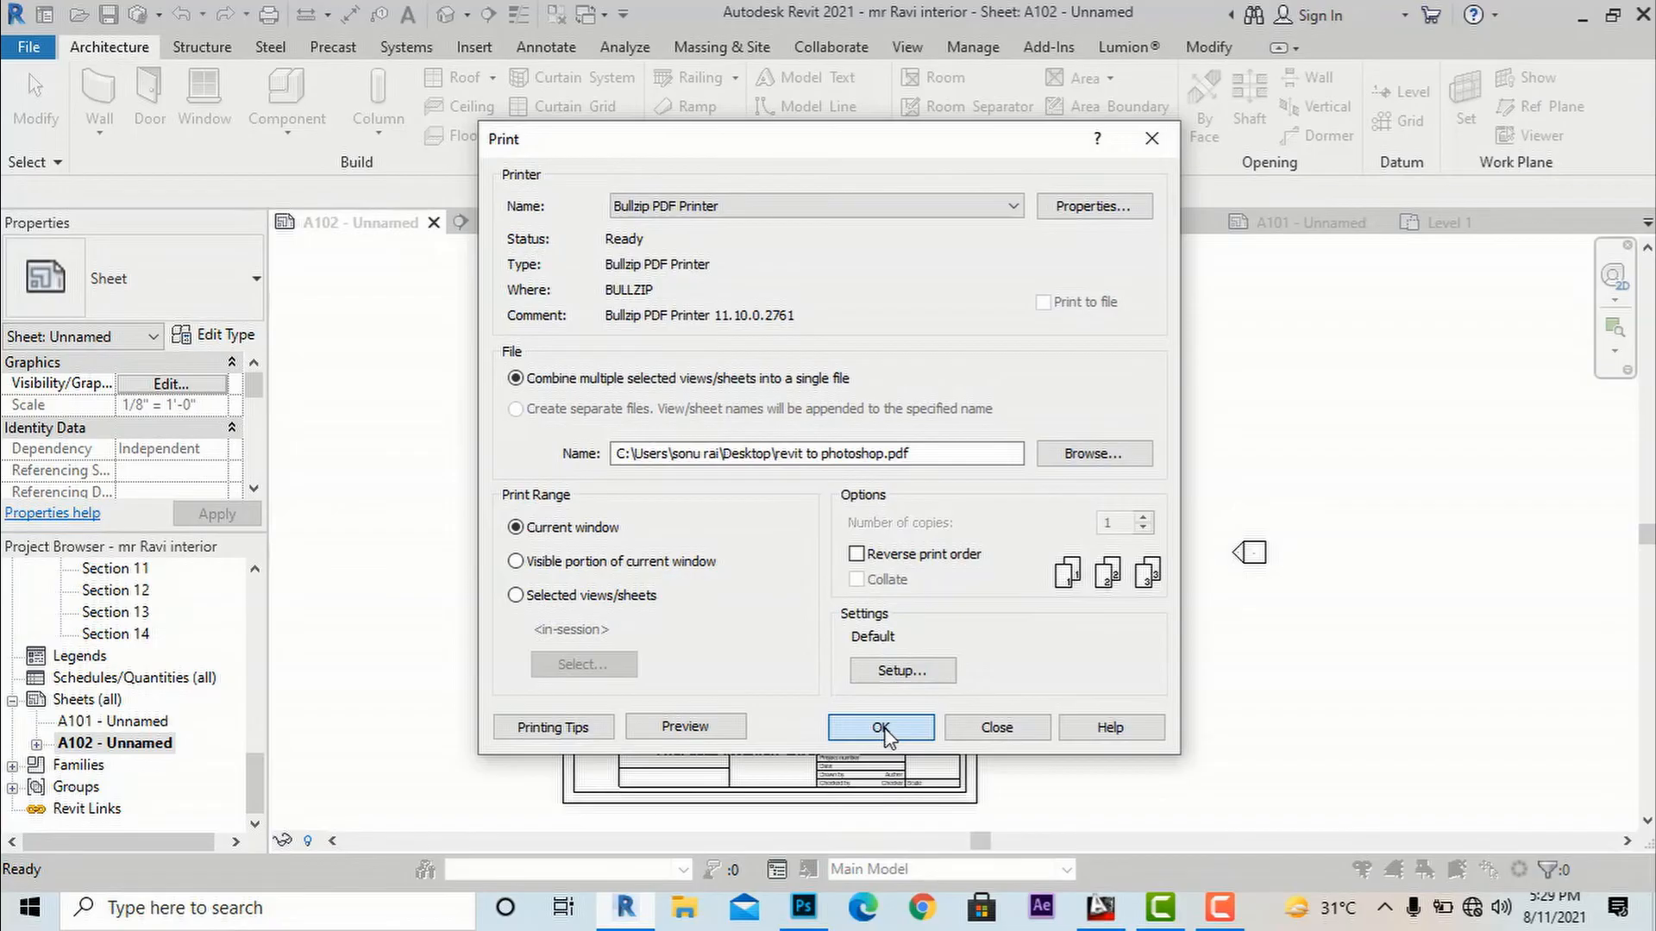
Print the sheet and save the Bullzip PDF to the Desktop folder
click(881, 728)
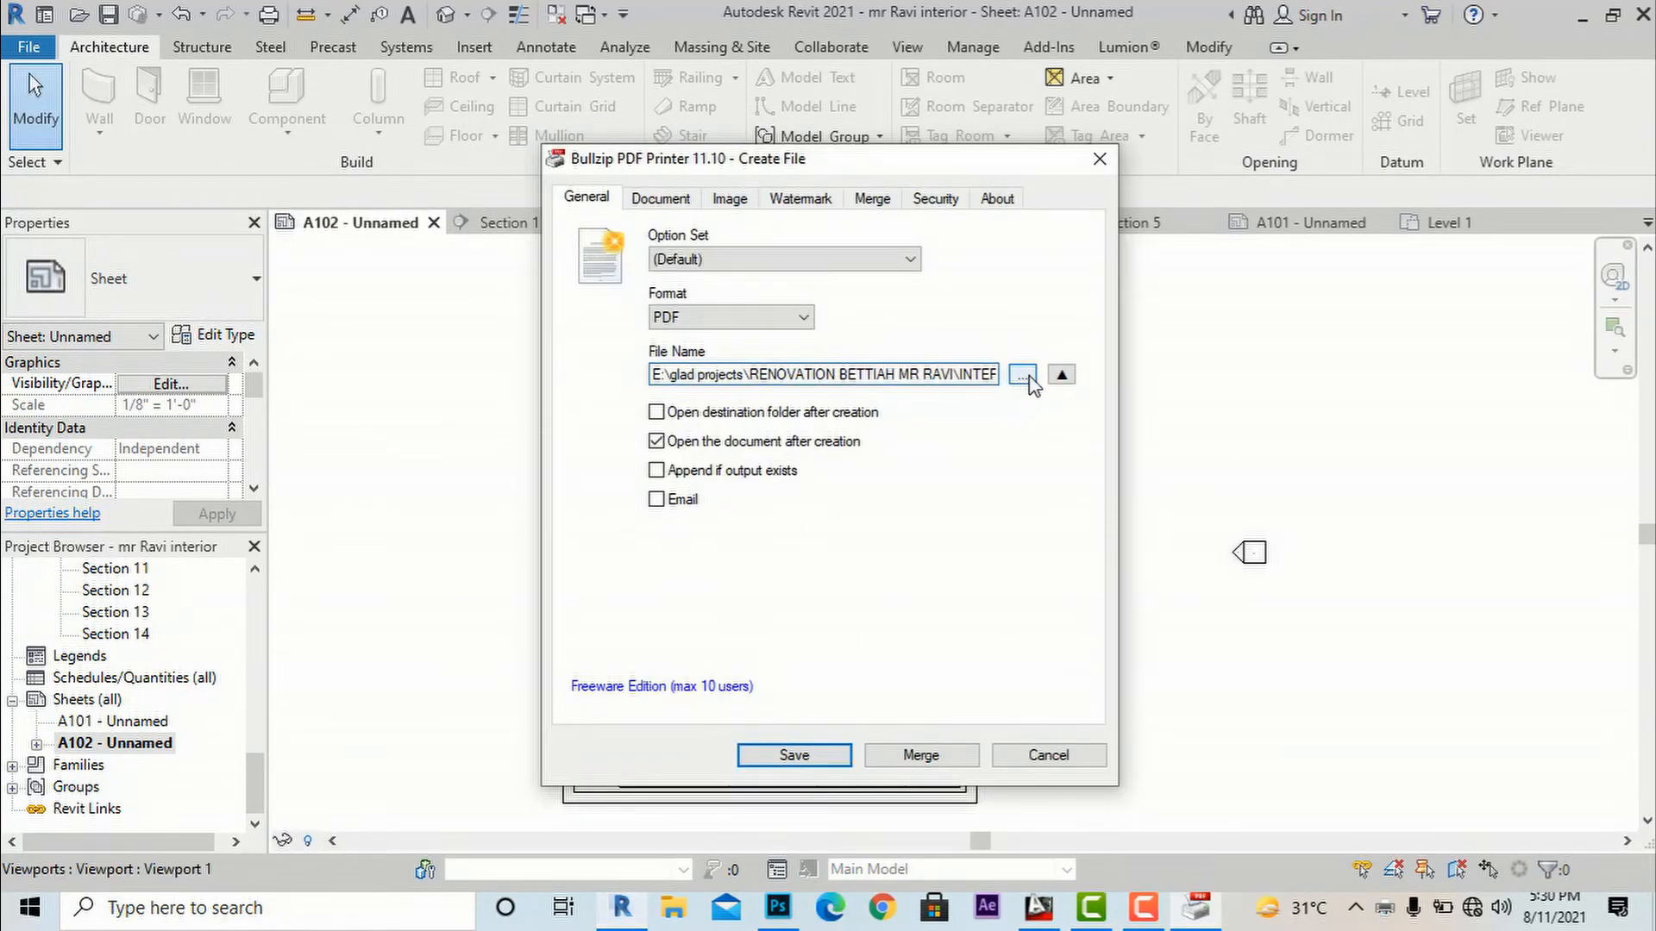
click(1019, 374)
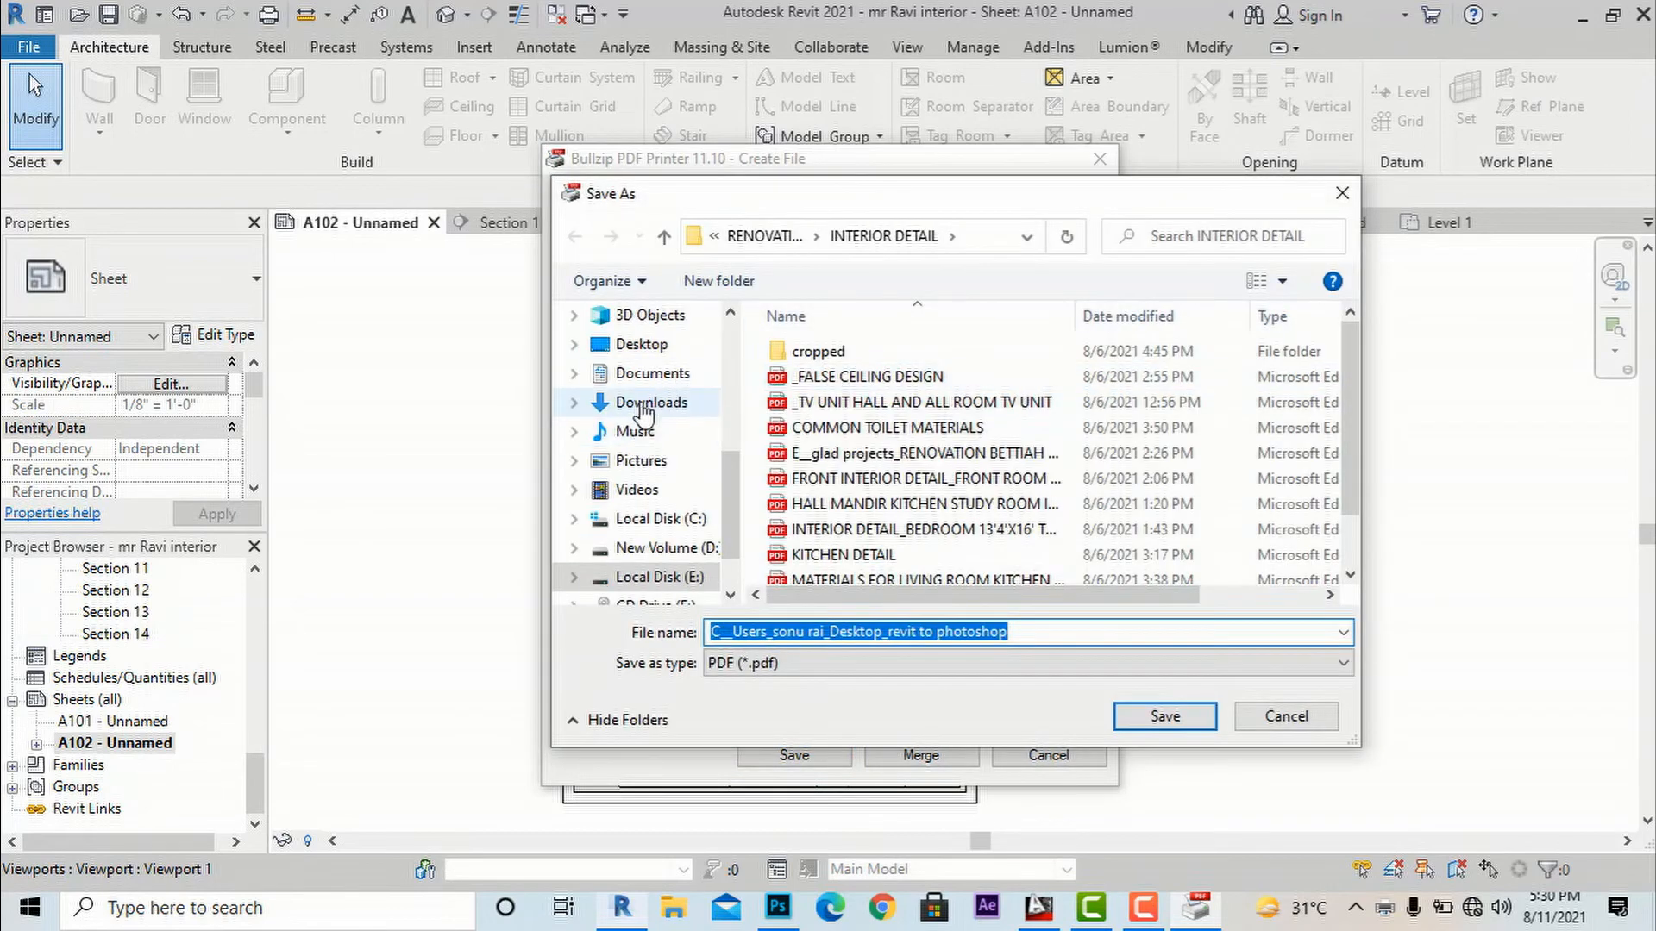
click(638, 345)
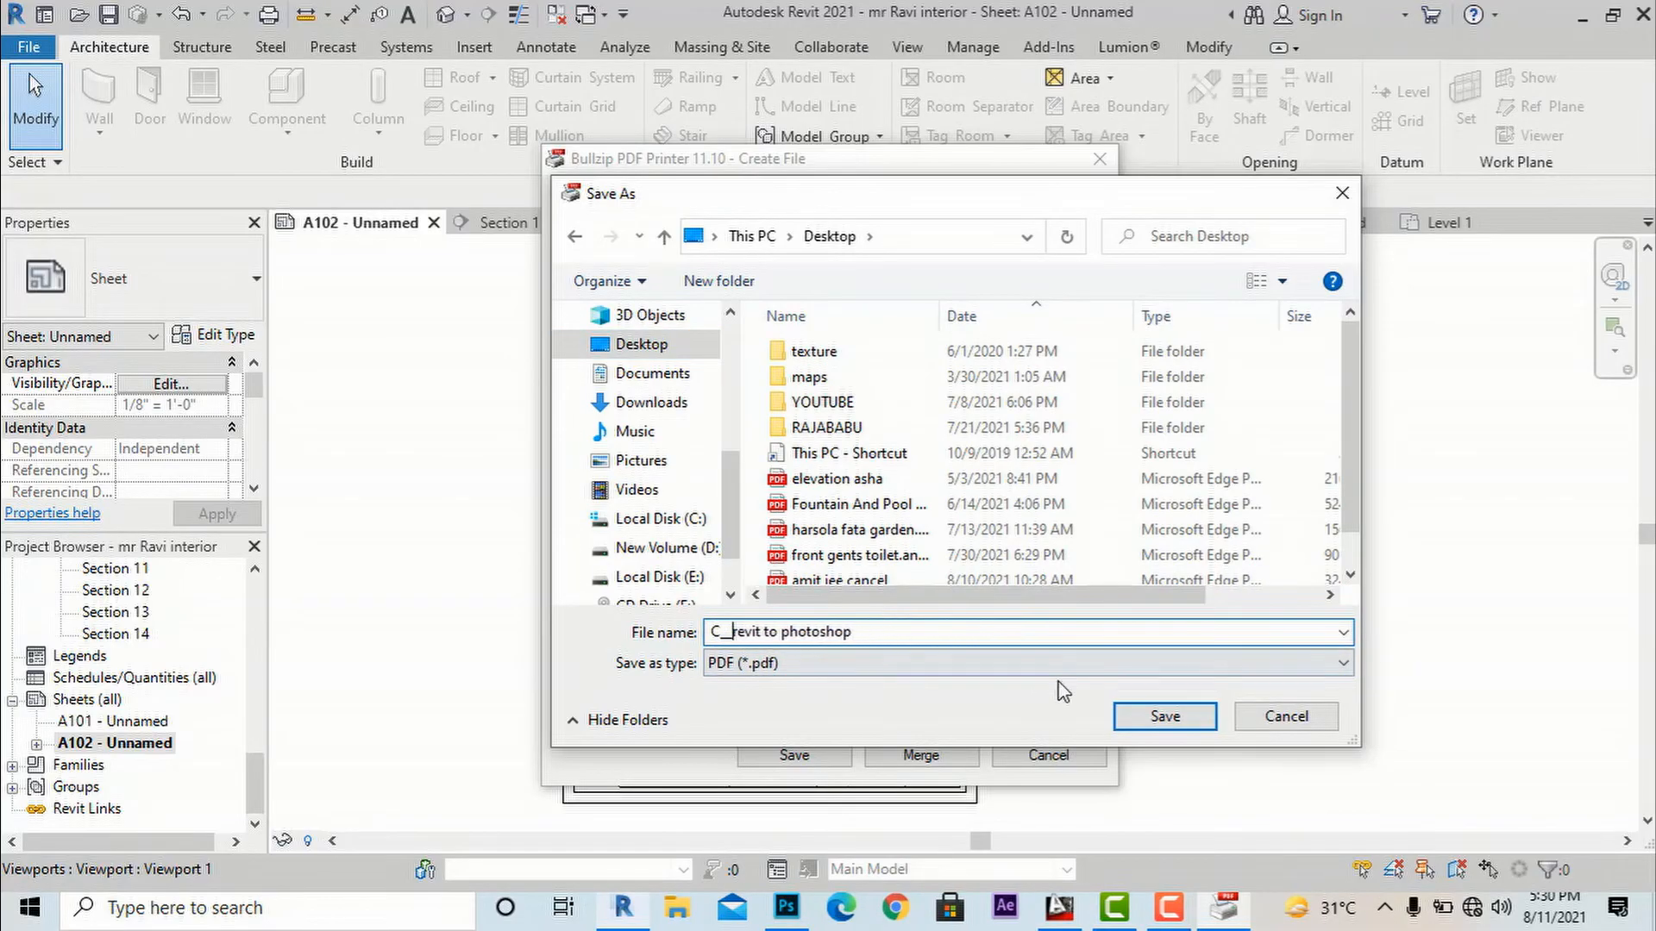
click(1163, 716)
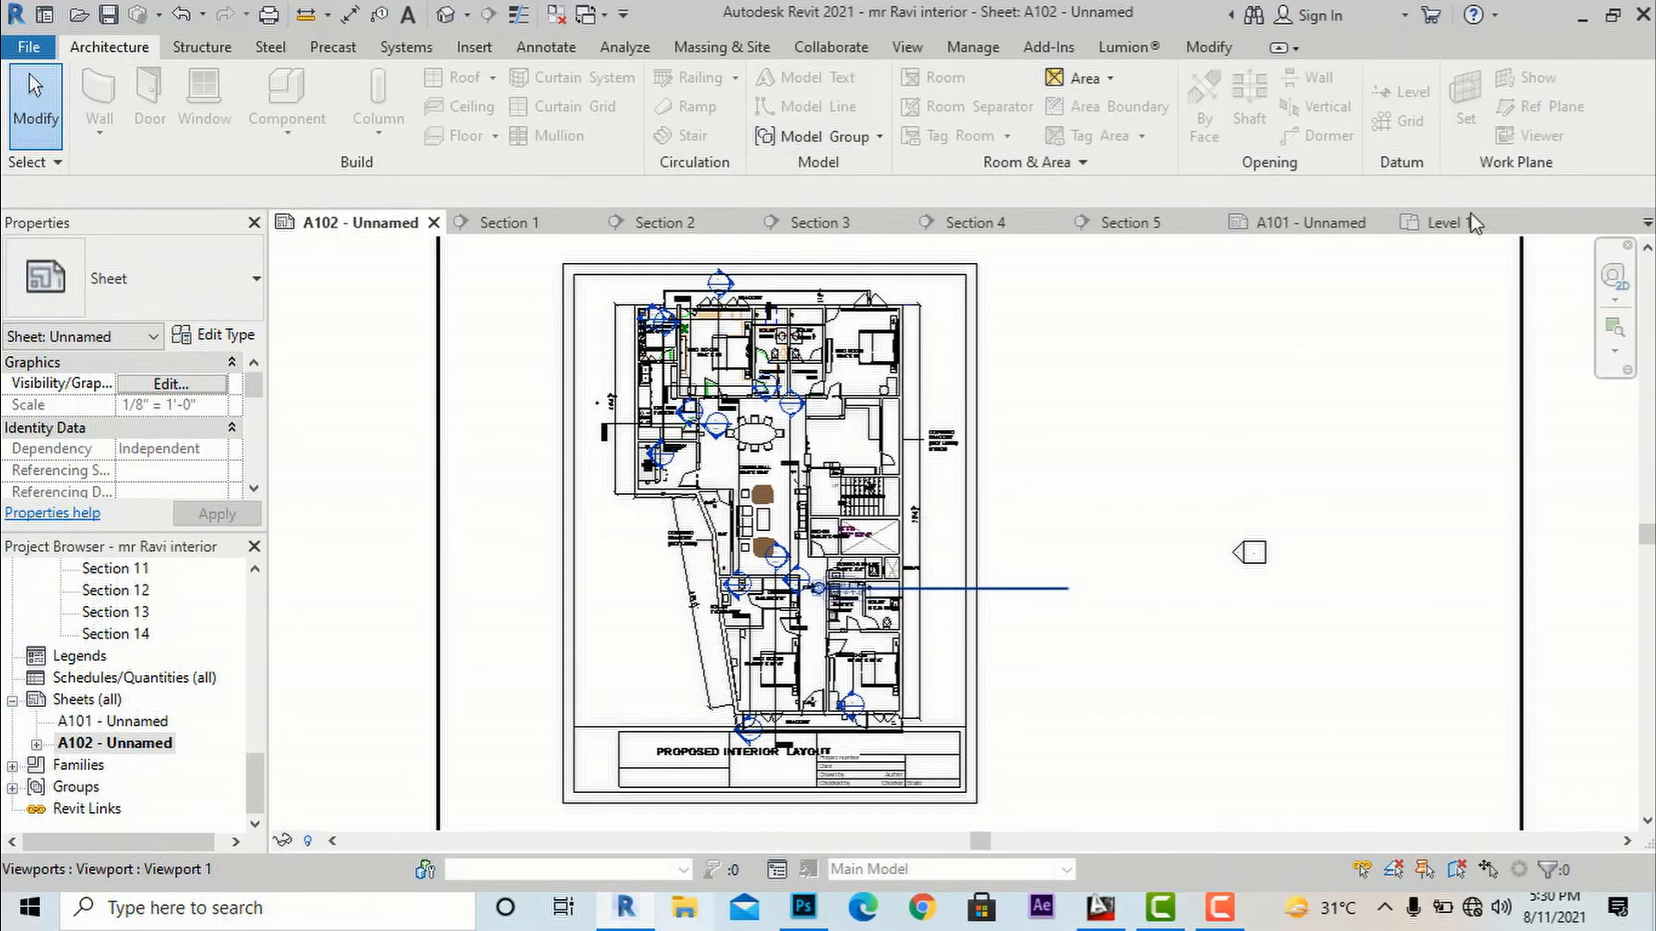
Minimize Revit and Photoshop, then close the blank PDF preview in Edge
click(802, 907)
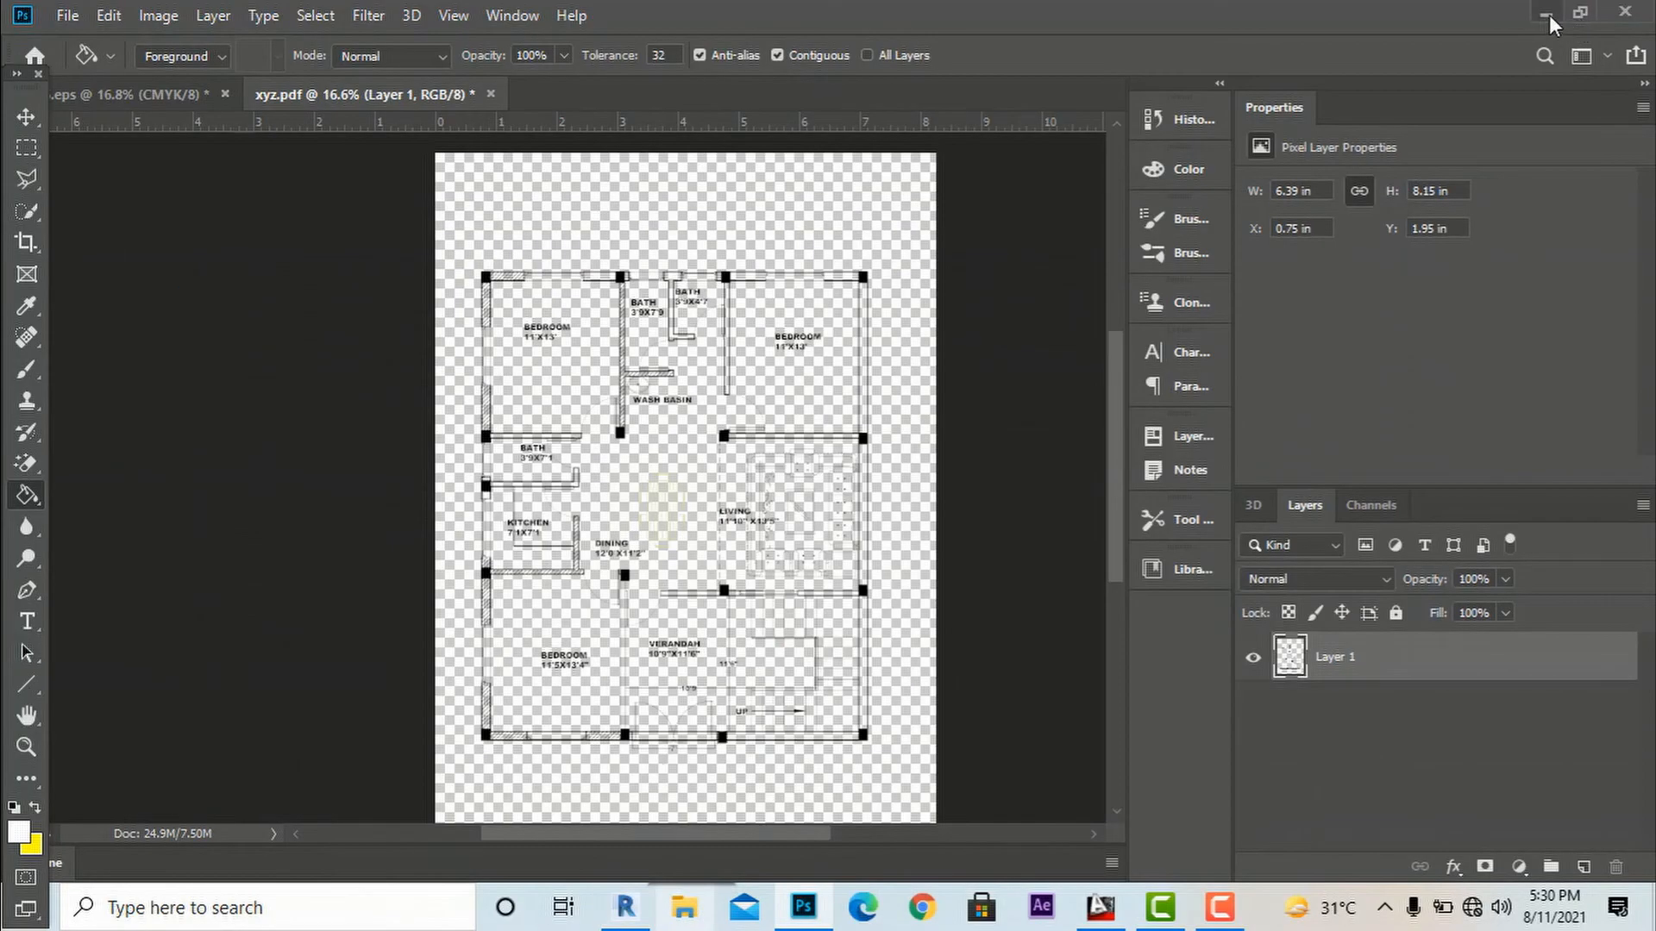
click(1542, 13)
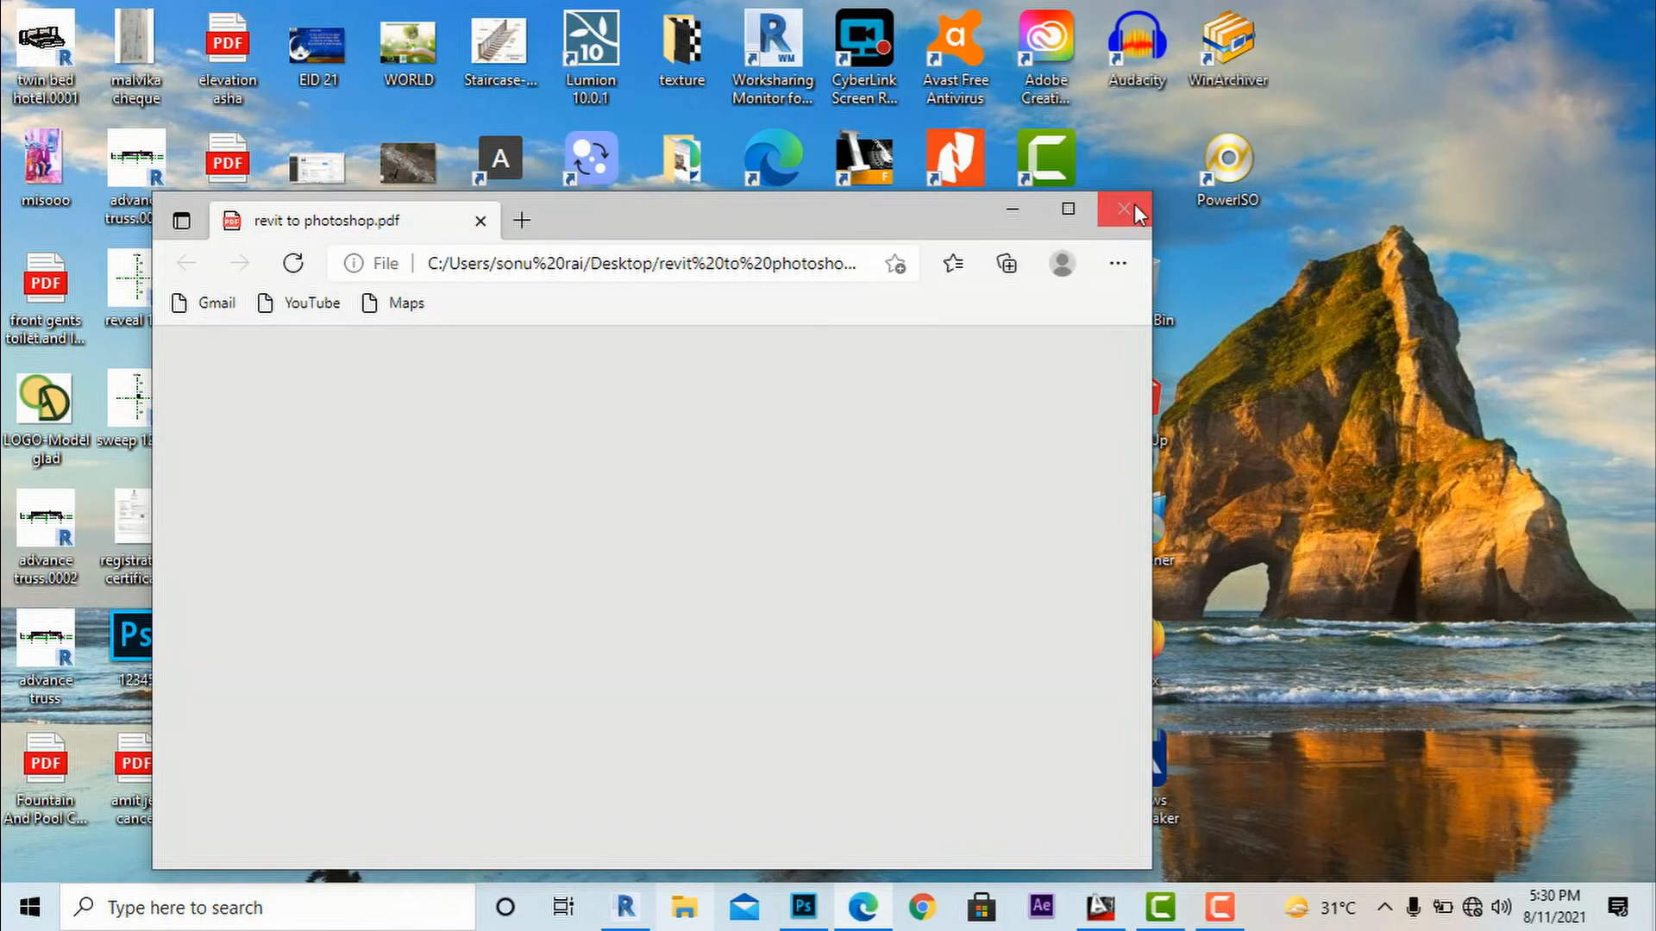
click(1125, 209)
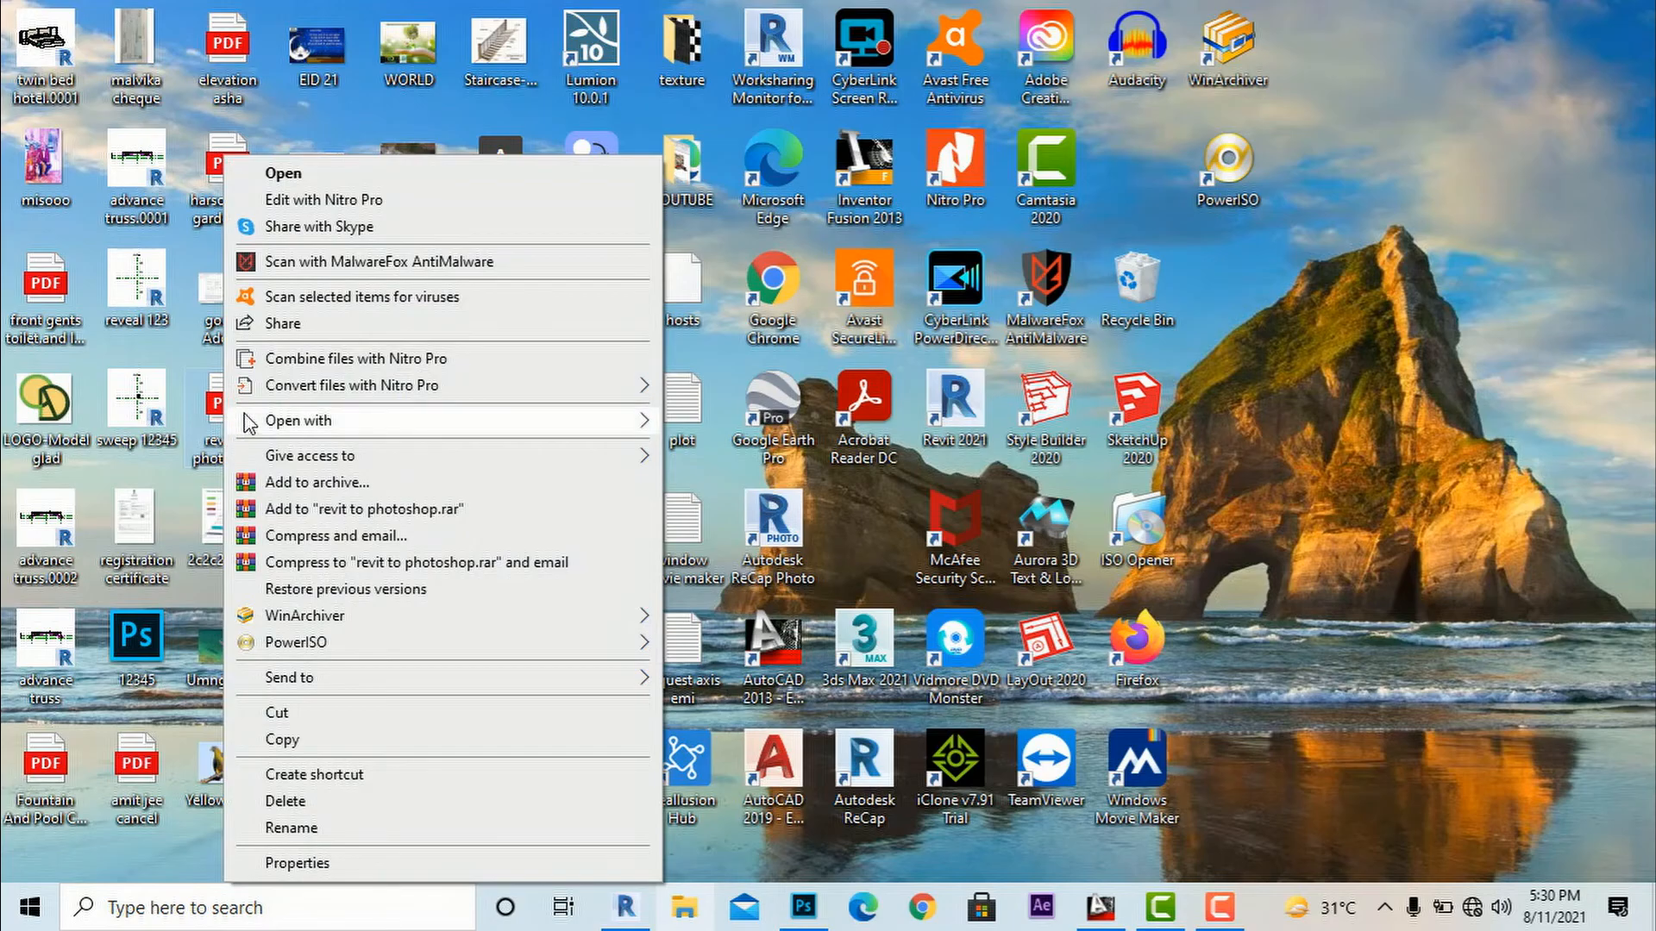
Open the revit to photoshop PDF in Photoshop, importing at 300 pixels per inch
click(771, 453)
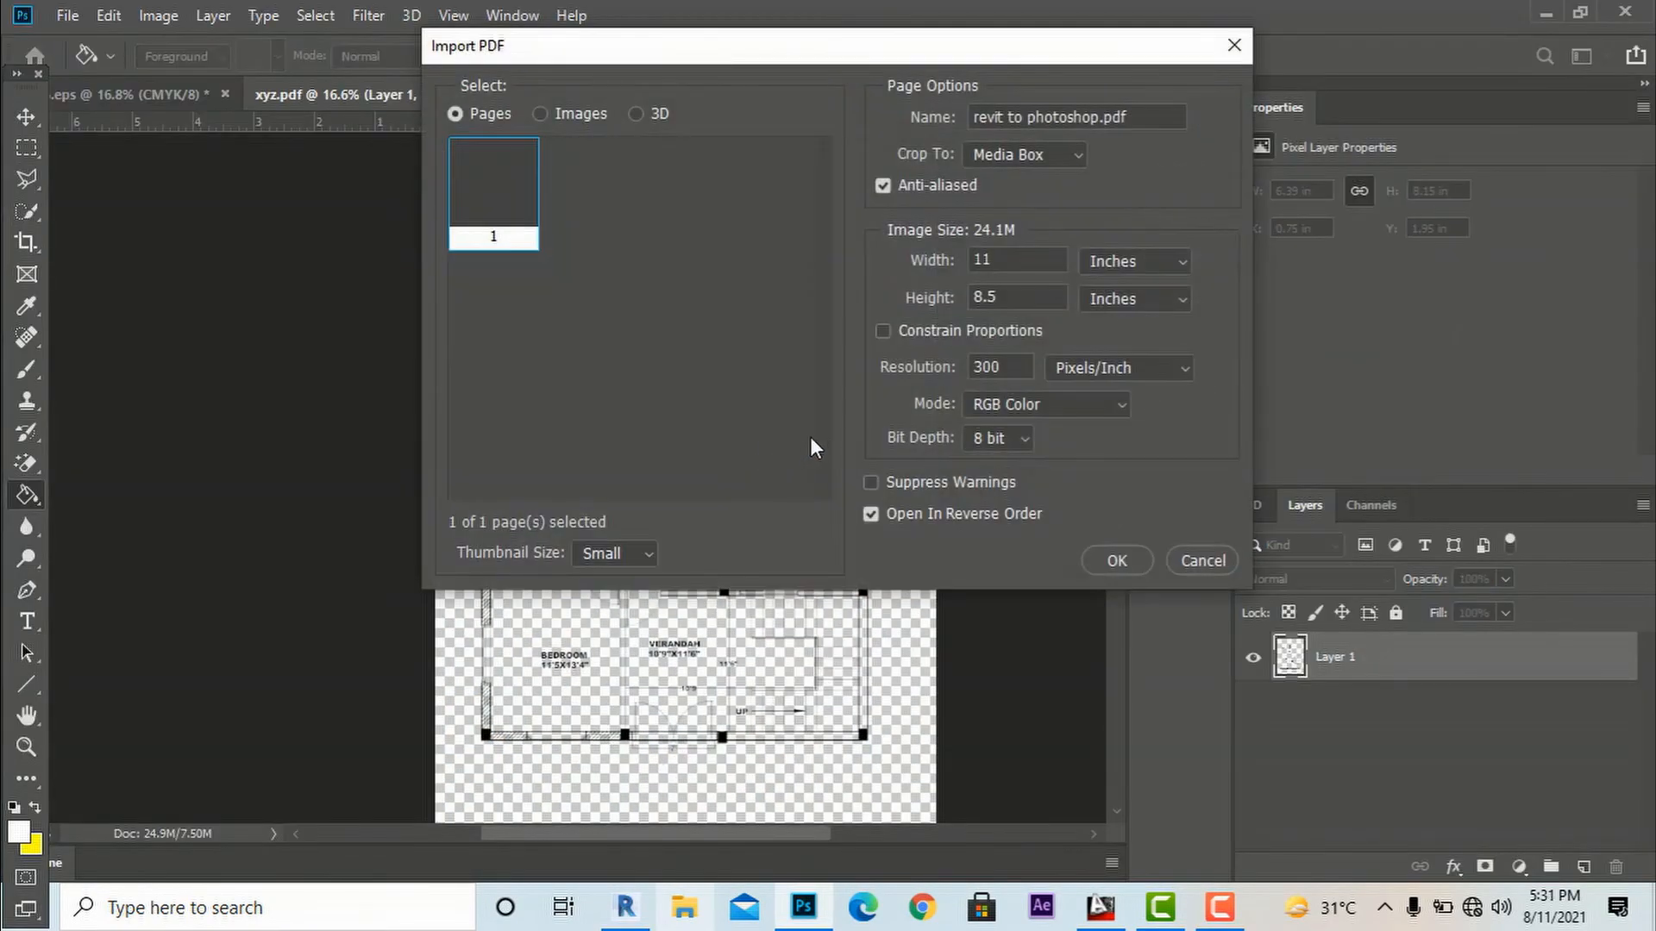
mouse_move(1064, 524)
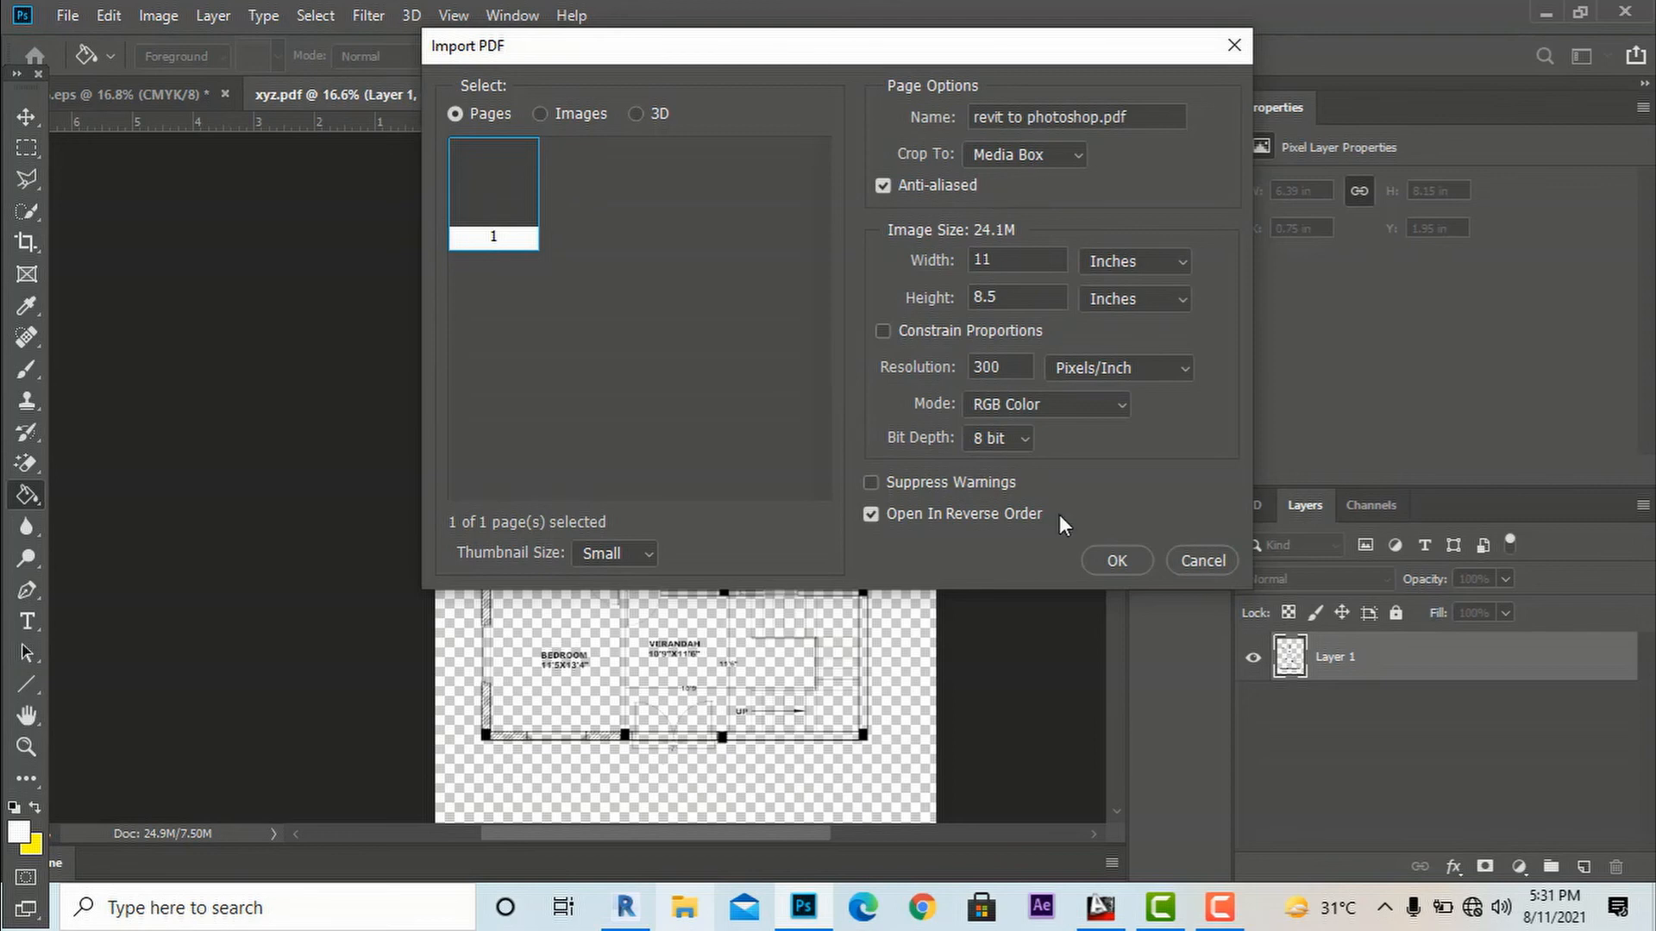
click(1116, 560)
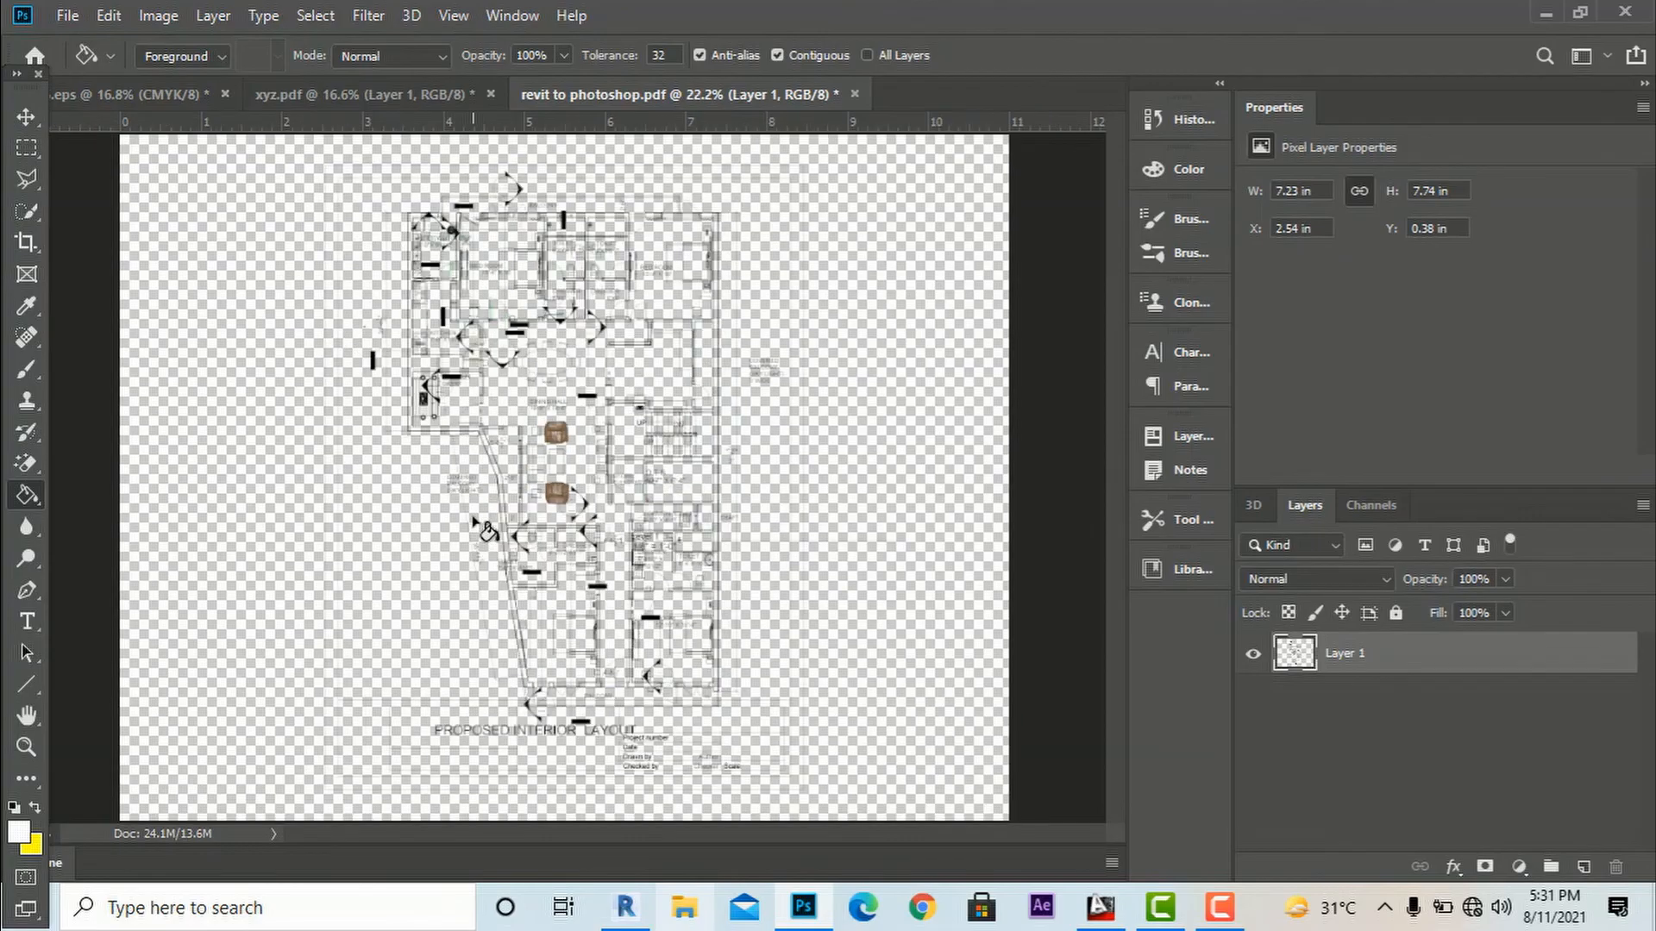
Add a new layer named bk, filled white and placed beneath Layer 1
click(1583, 867)
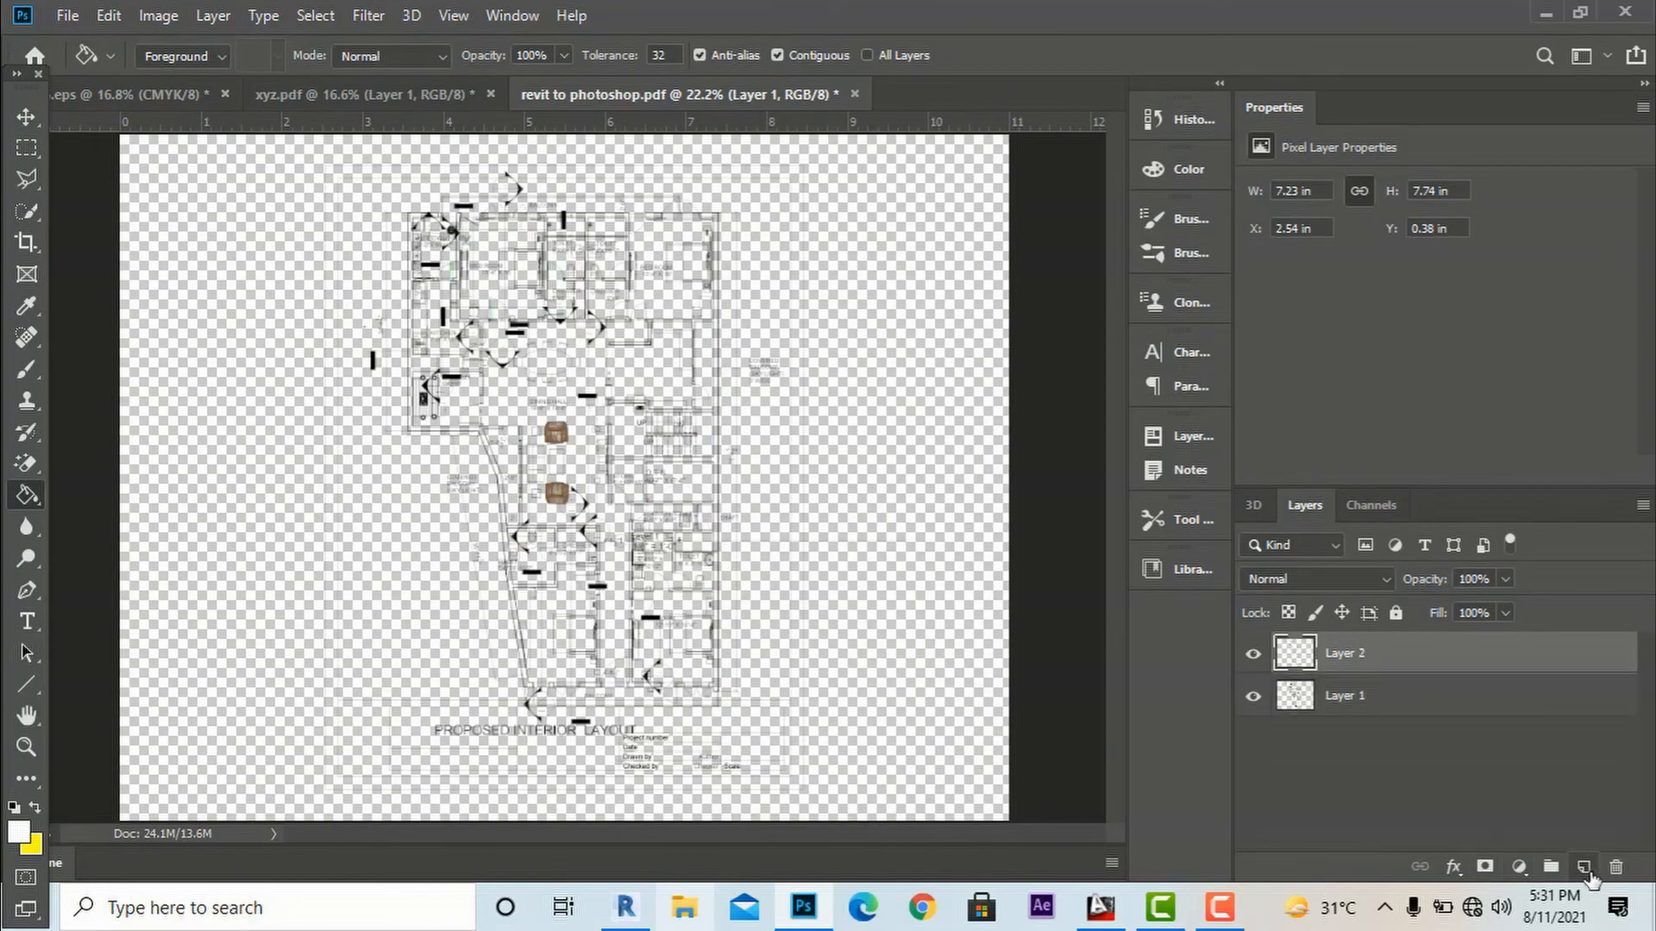
click(1347, 652)
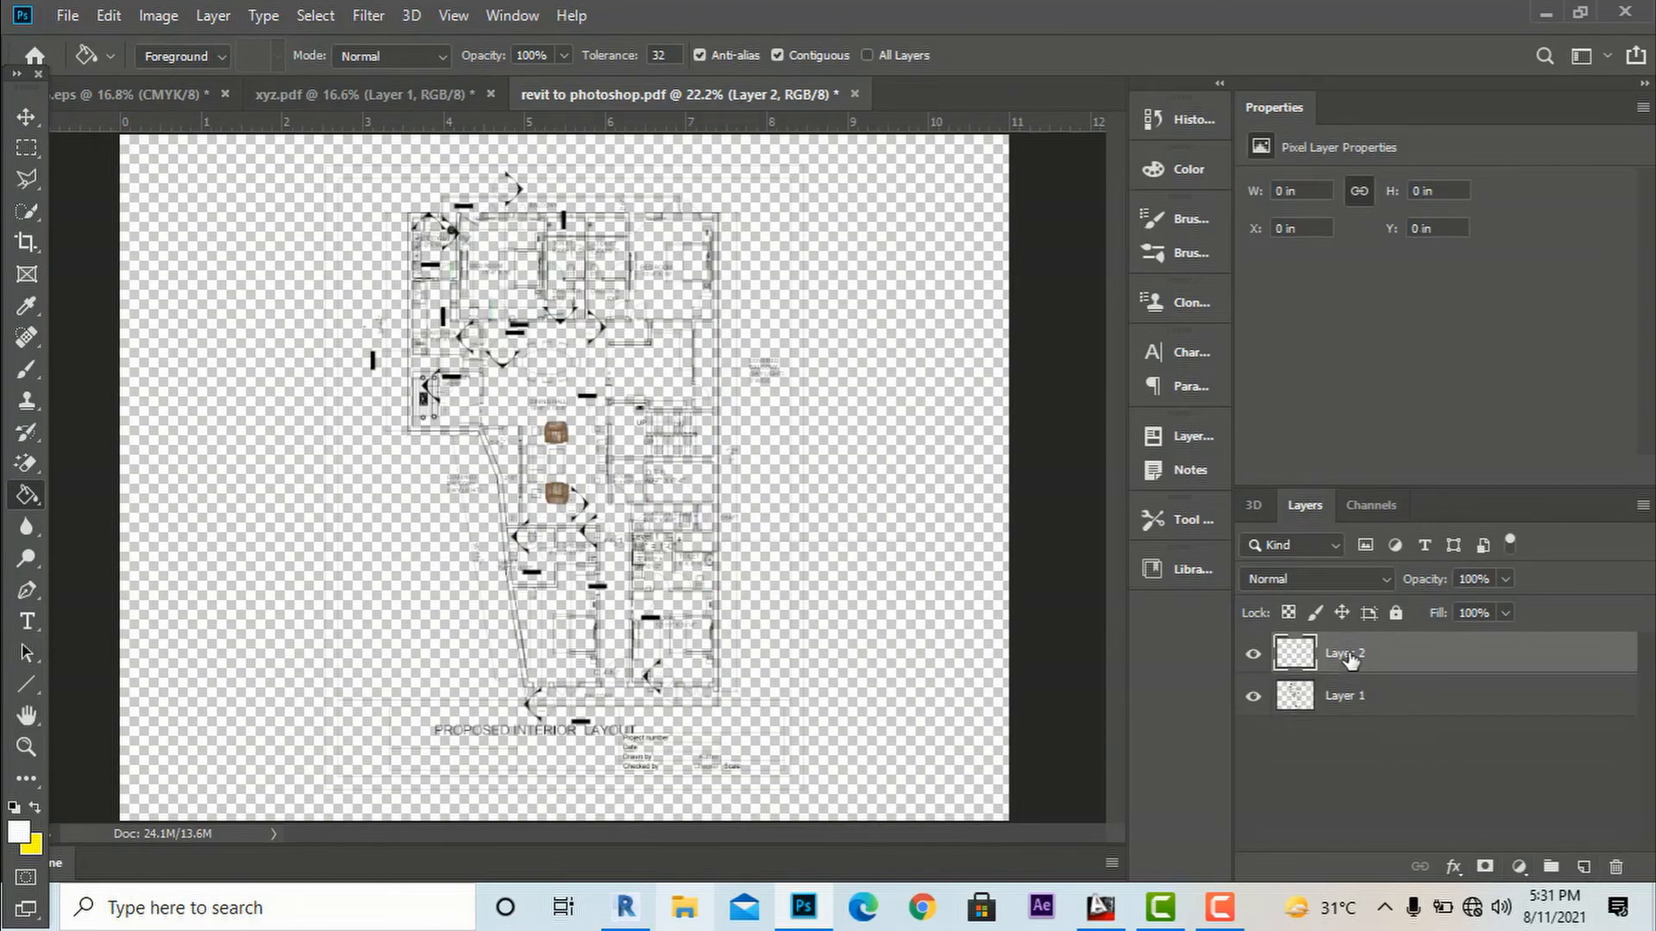
double_click(1344, 653)
text(bk)
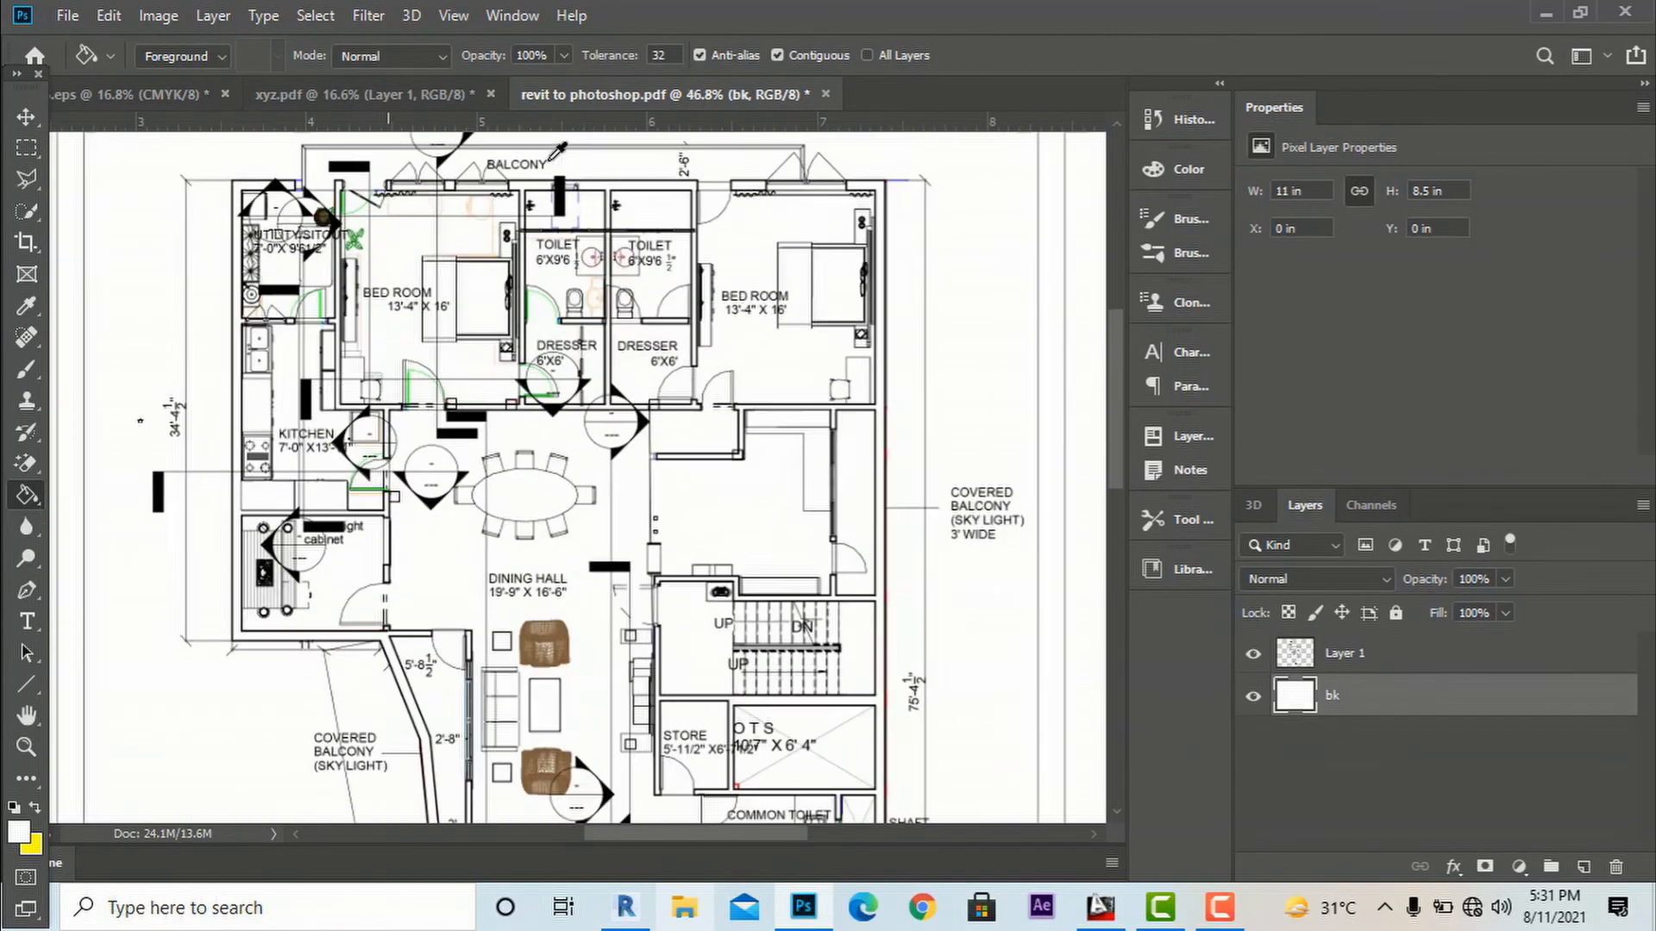
click(159, 15)
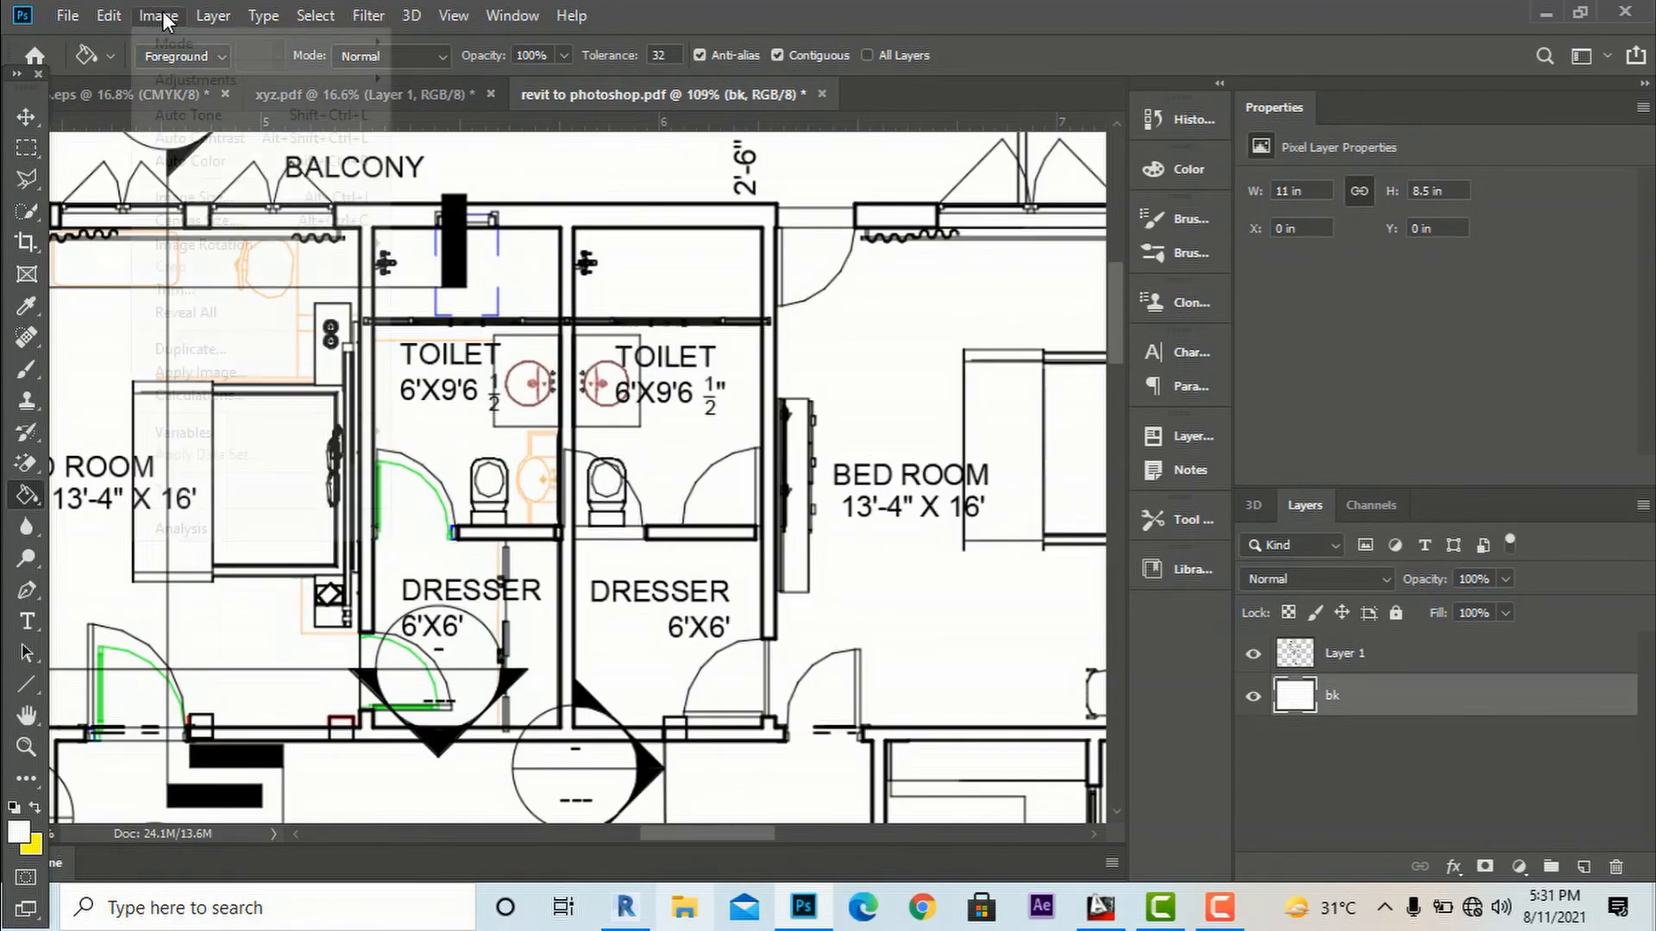
mouse_move(190, 198)
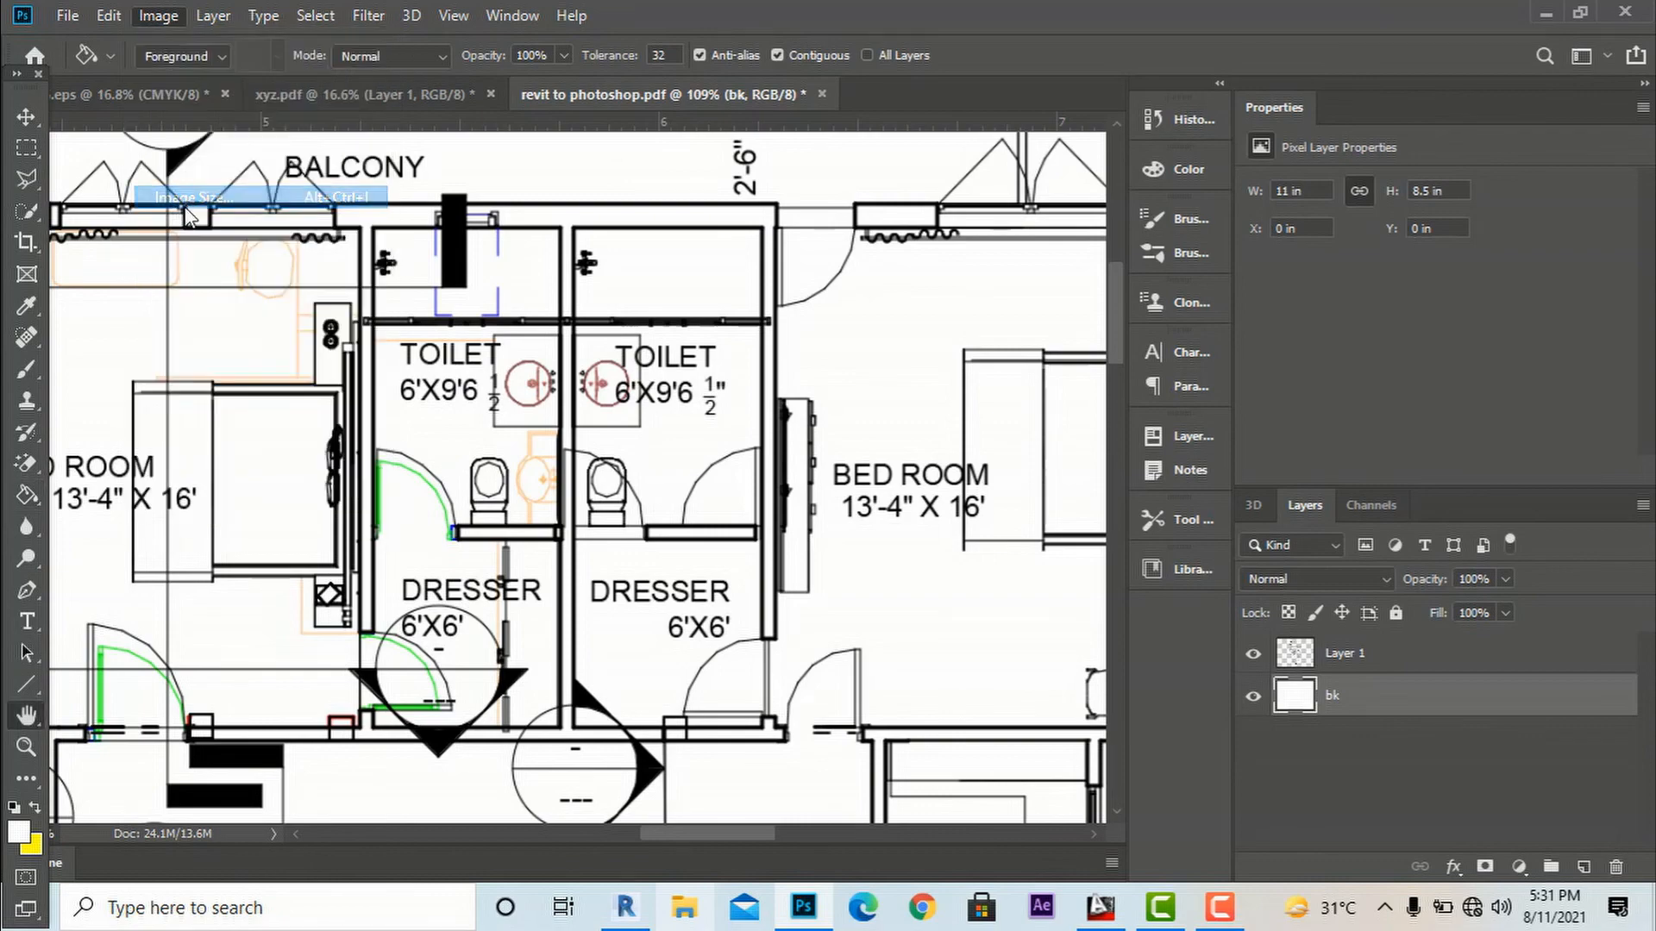
Resample the document to 400 pixels per inch, enlarging it to 4400 × 3400 pixels
click(190, 196)
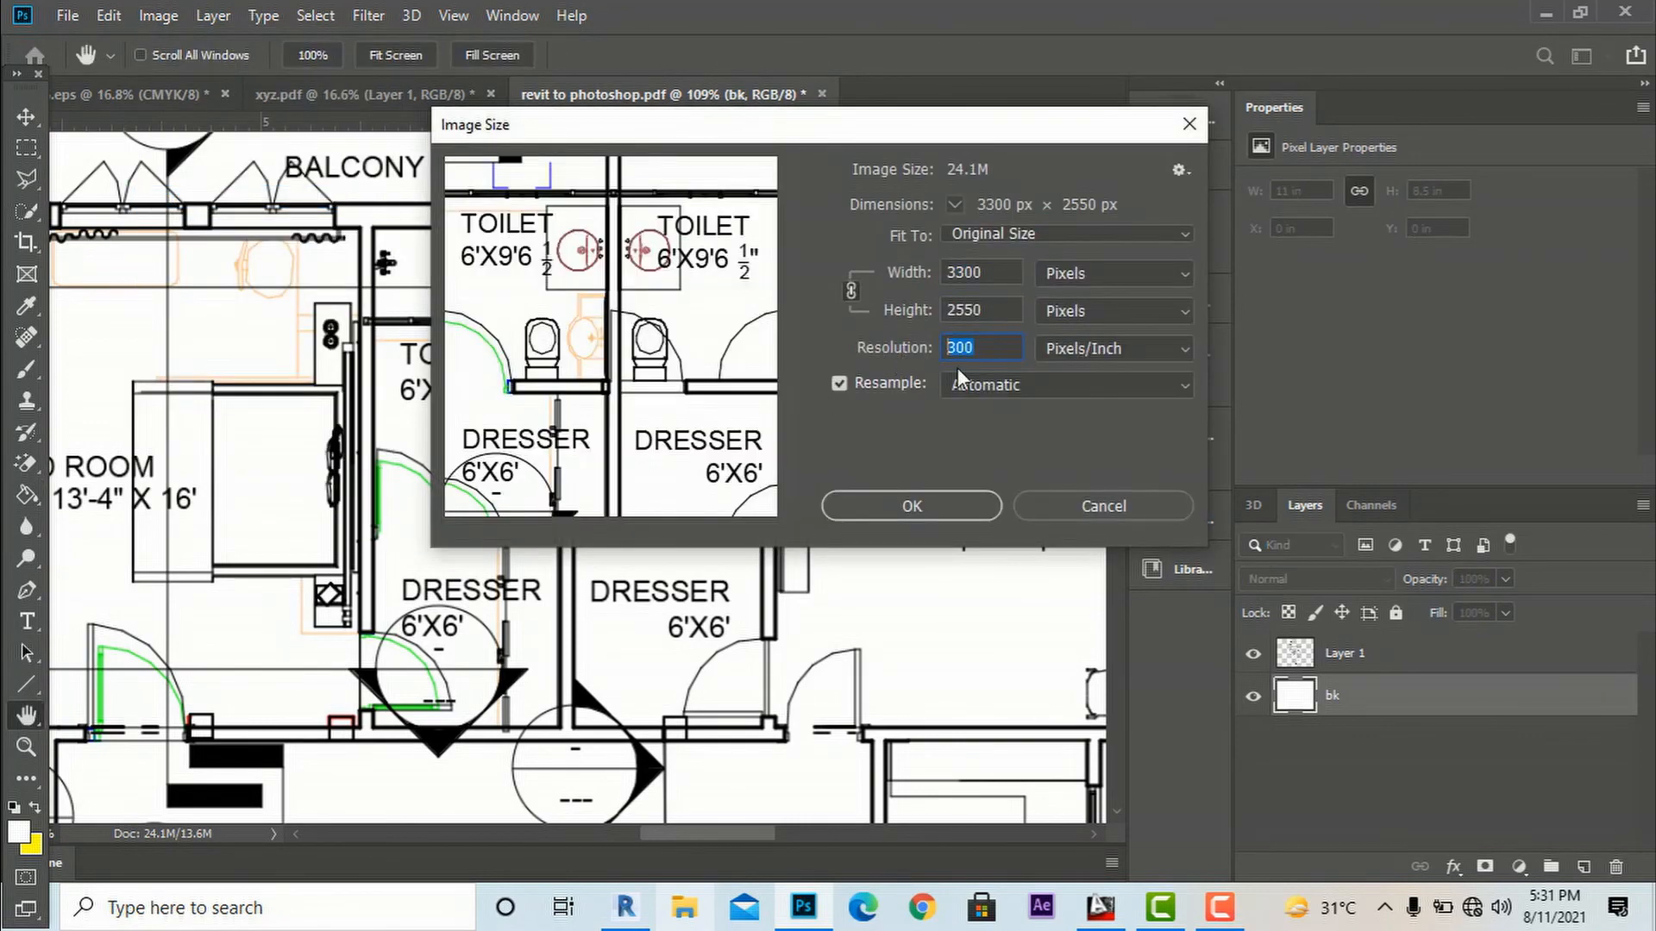
text(400)
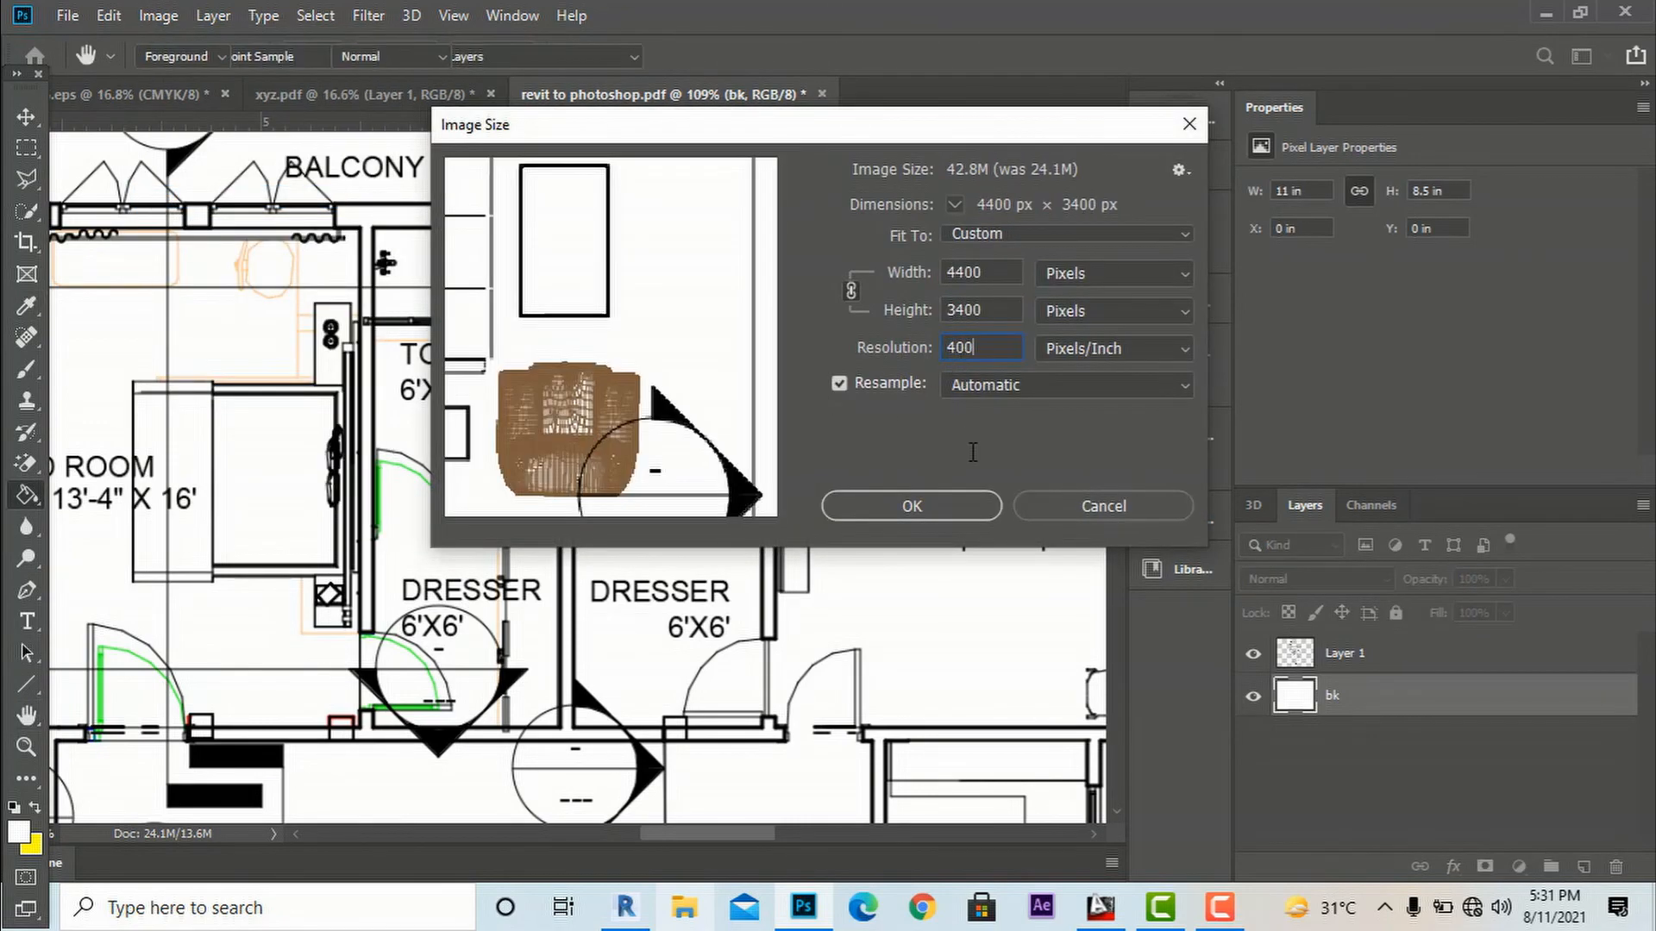
click(909, 505)
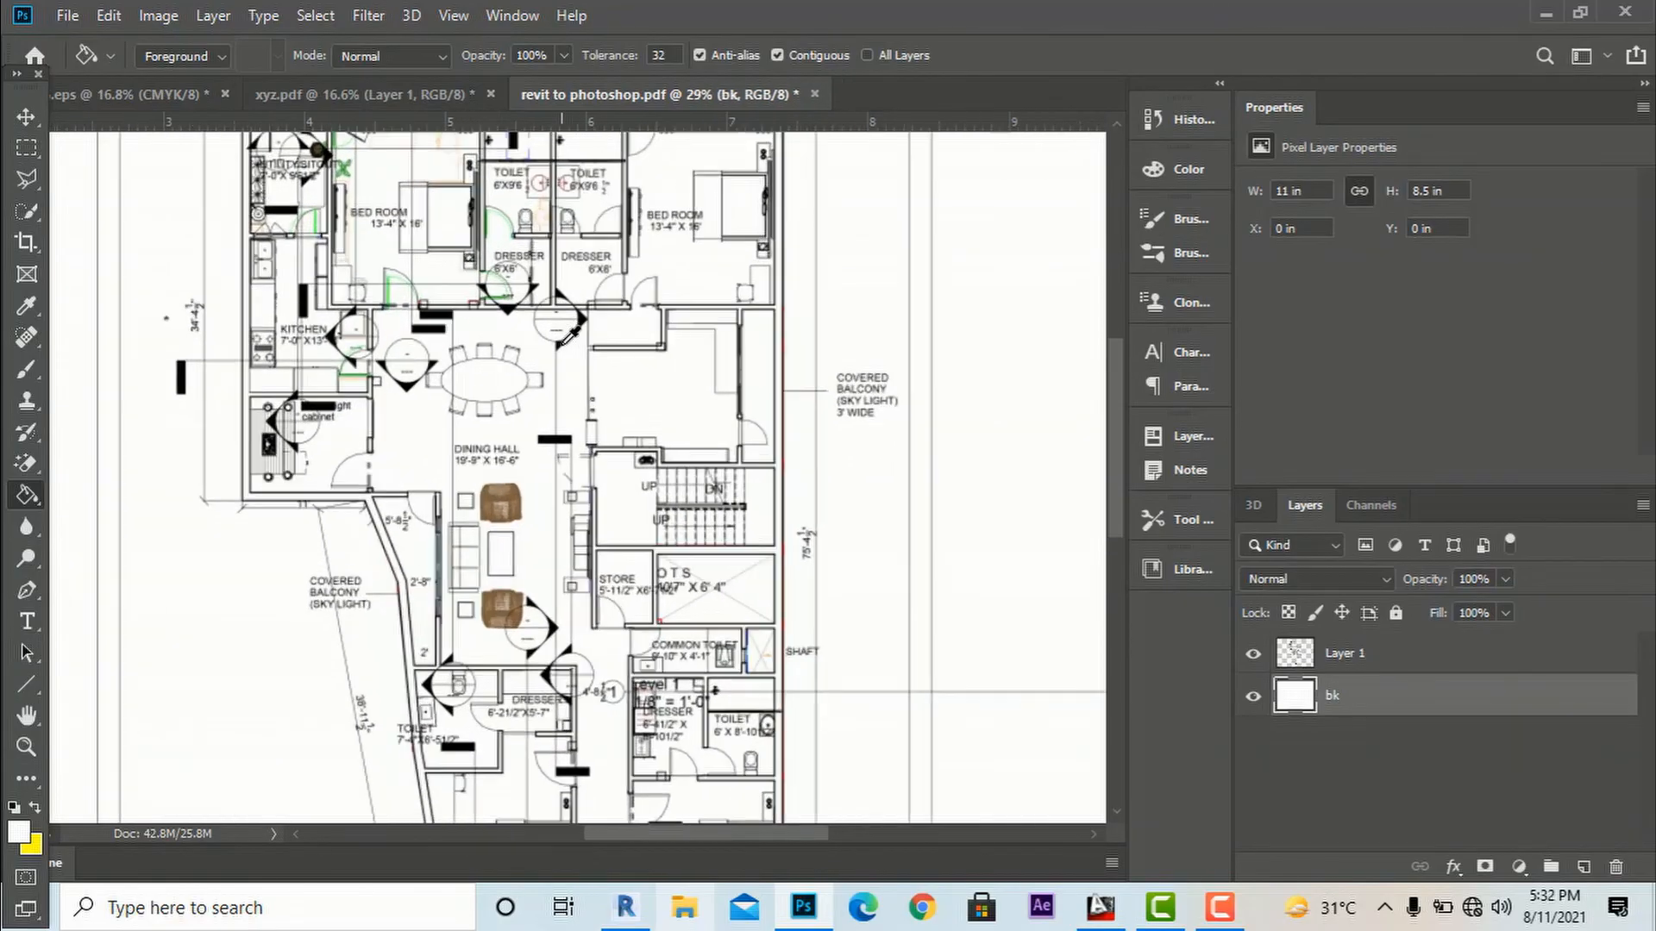
mouse_move(829, 419)
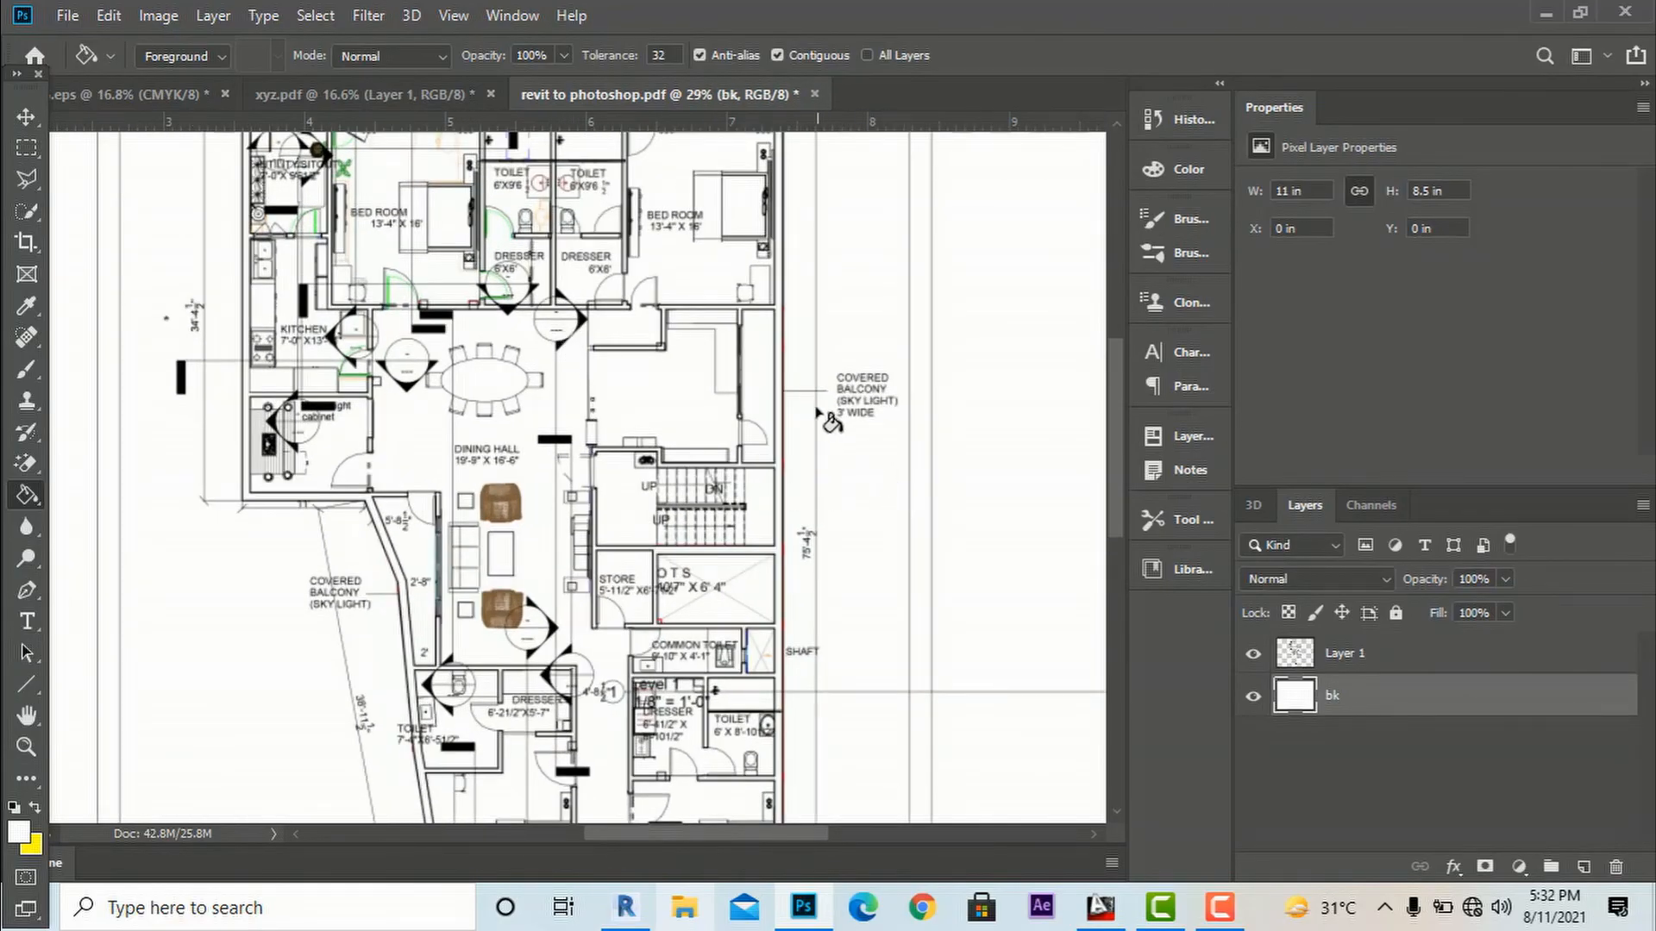
mouse_move(807, 404)
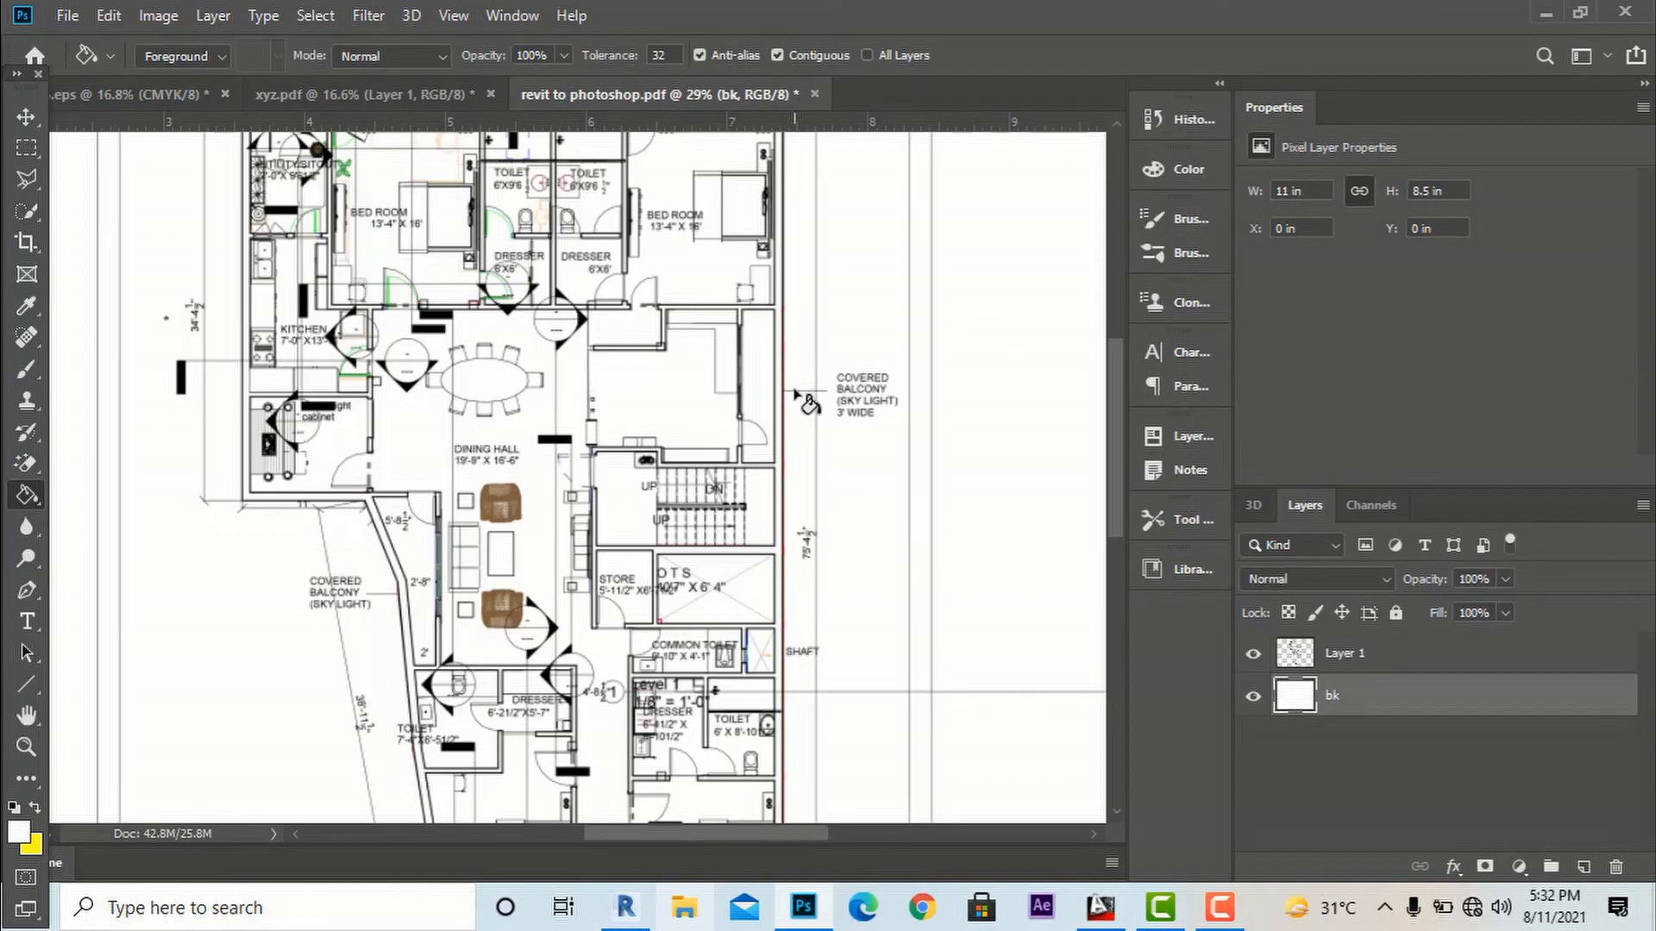